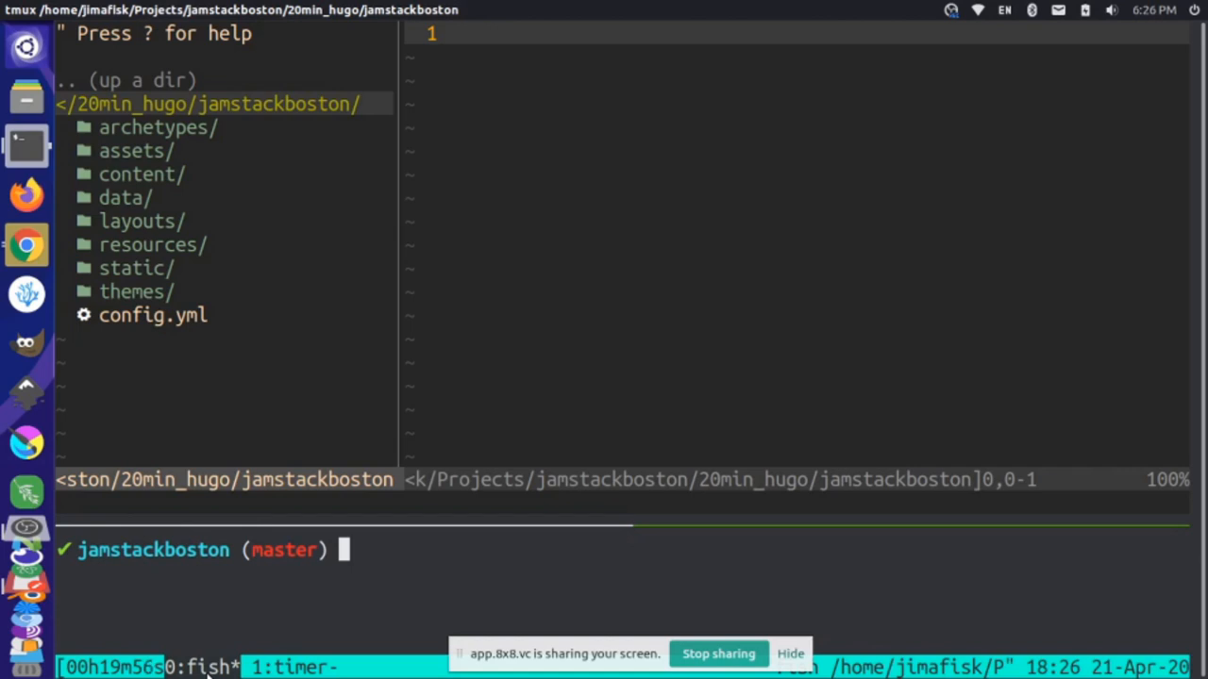
pyautogui.moveTo(165, 50)
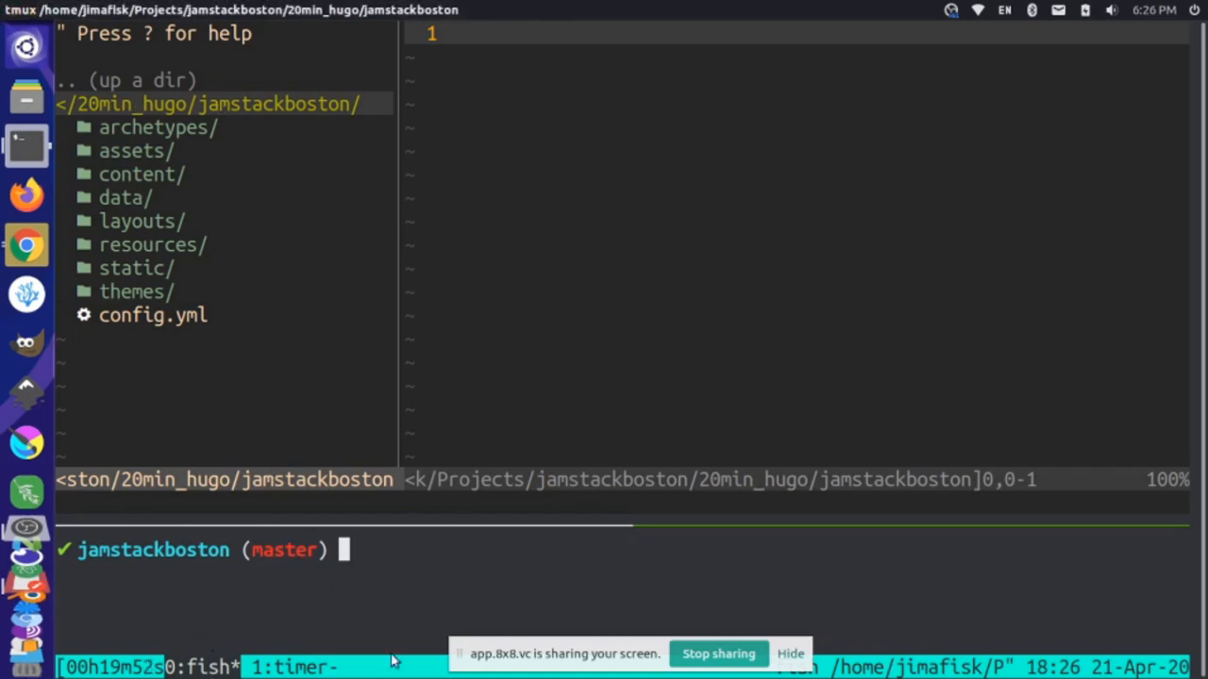
# Start the local Hugo development server with 'hugo server' in the fish shell pane.
pyautogui.write('hugo server')
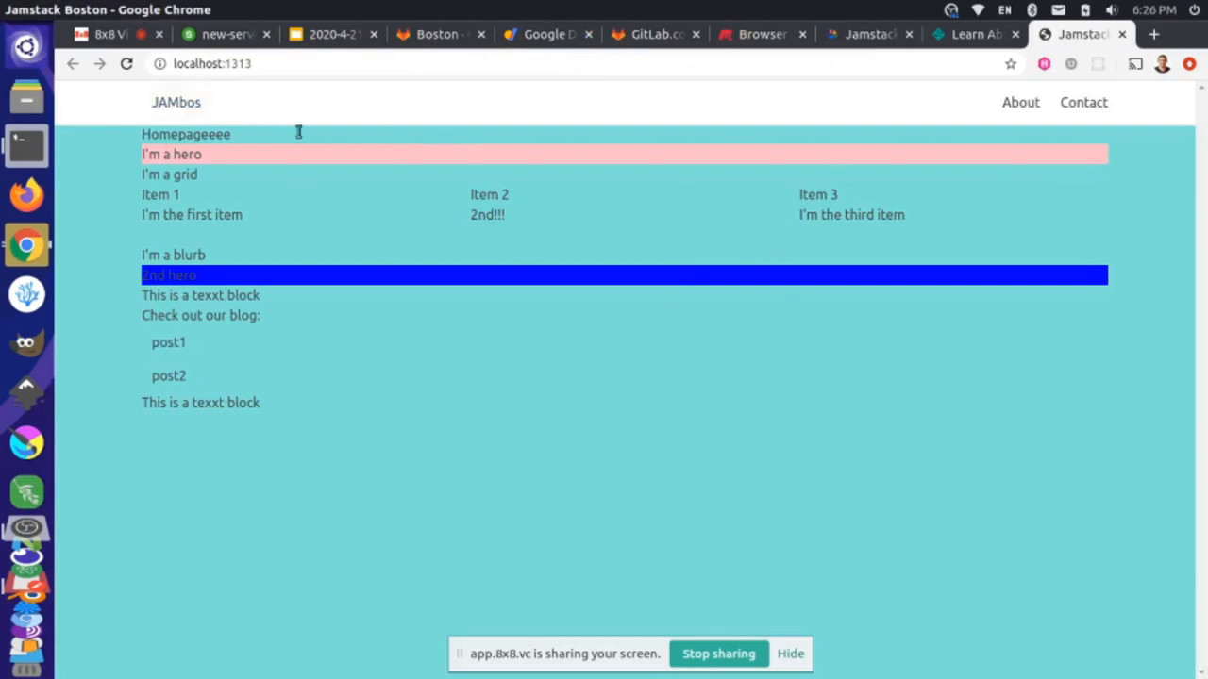
pyautogui.moveTo(327, 217)
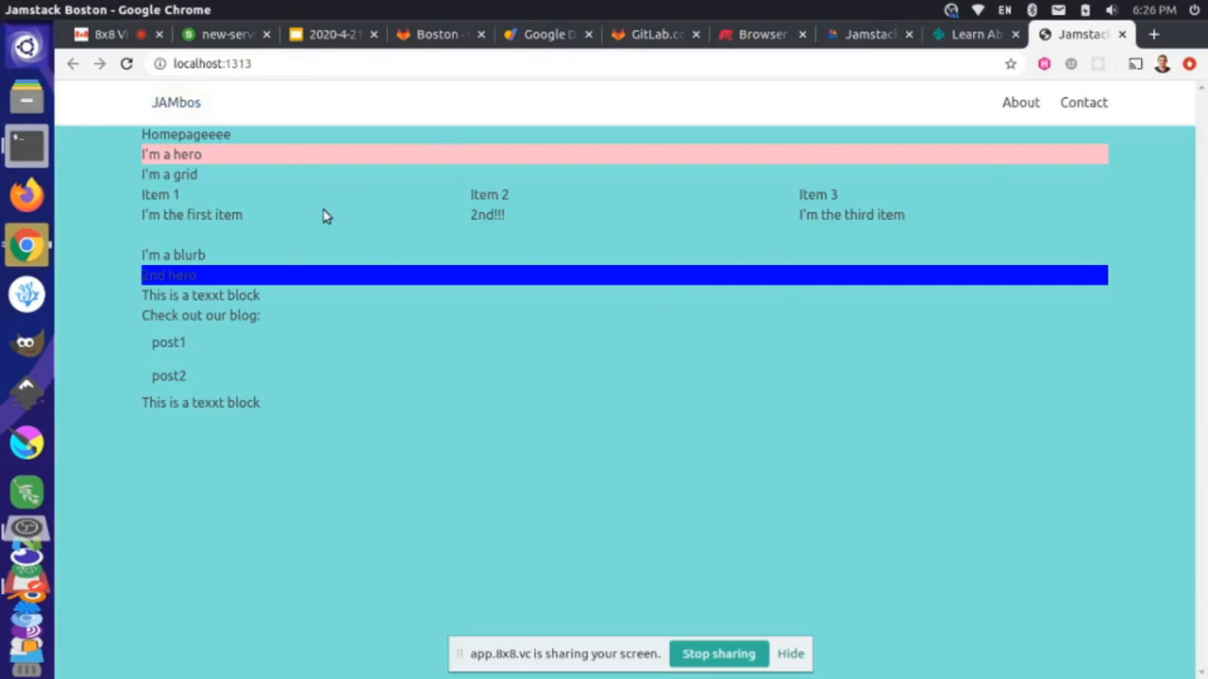
pyautogui.moveTo(278, 226)
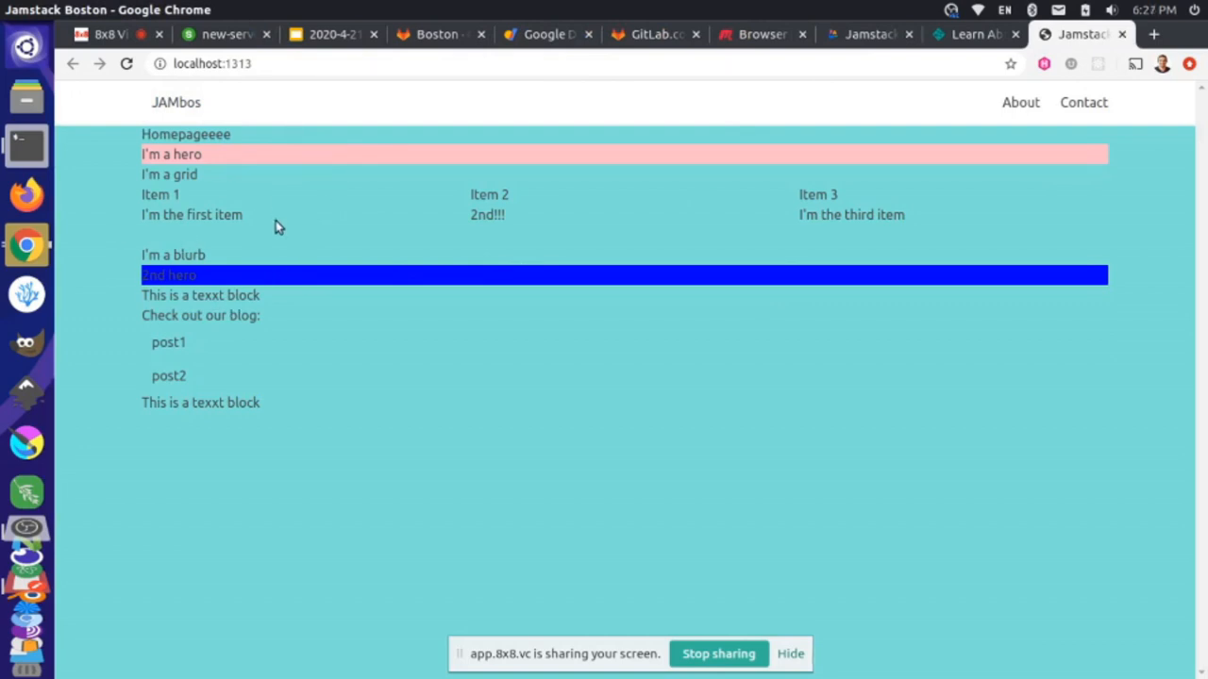
pyautogui.moveTo(224, 290)
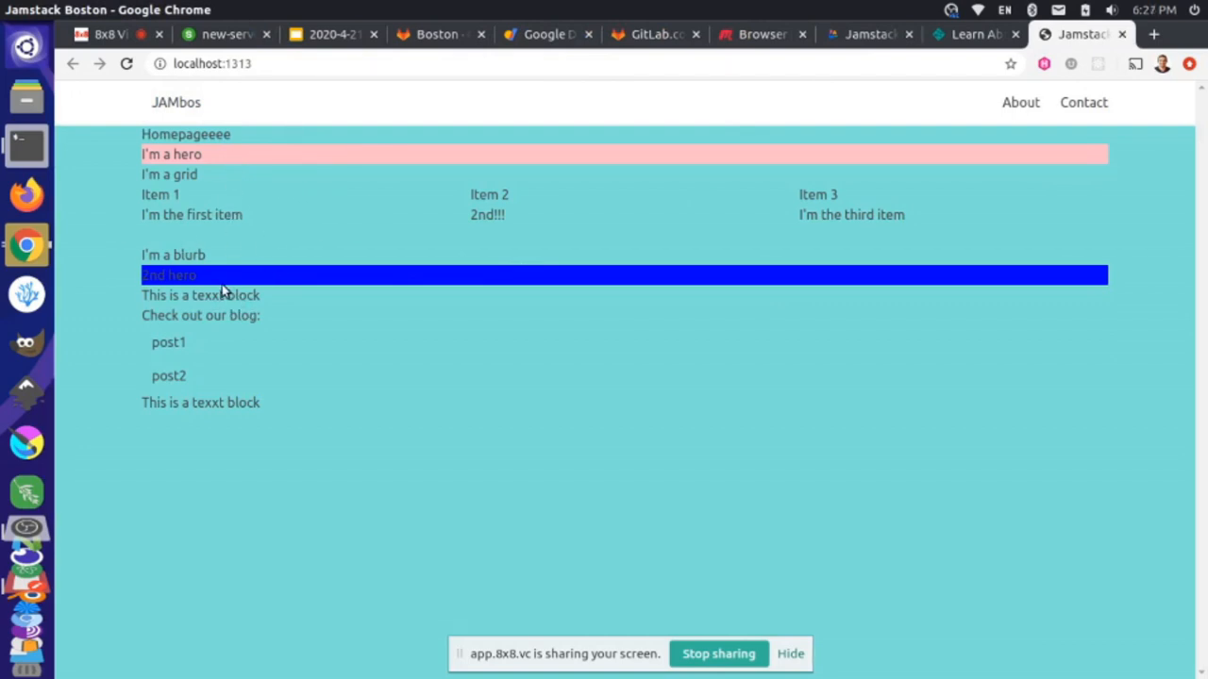
pyautogui.moveTo(396, 233)
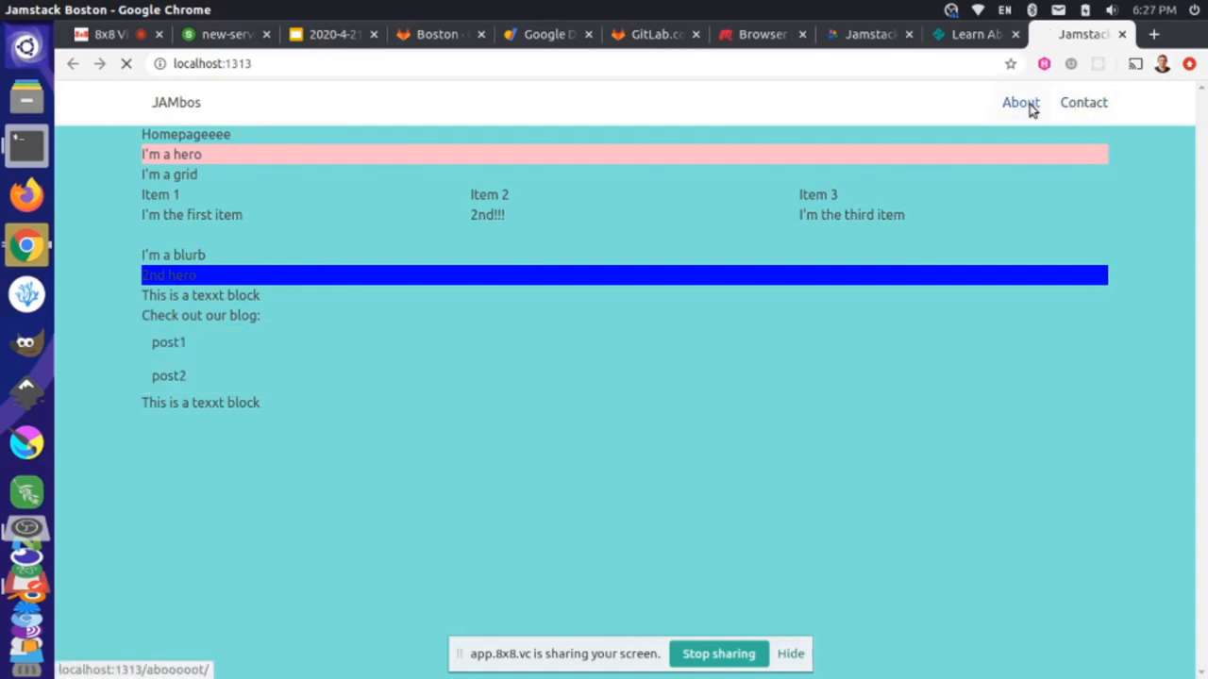
pyautogui.click(1084, 102)
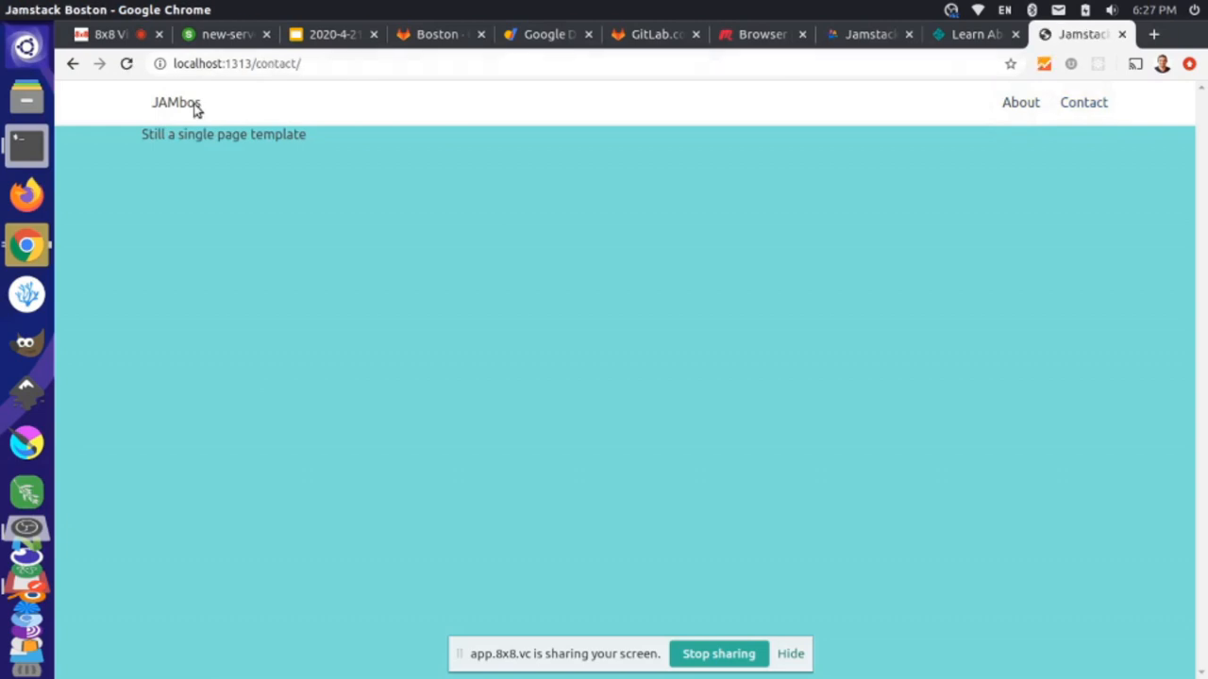
pyautogui.click(176, 102)
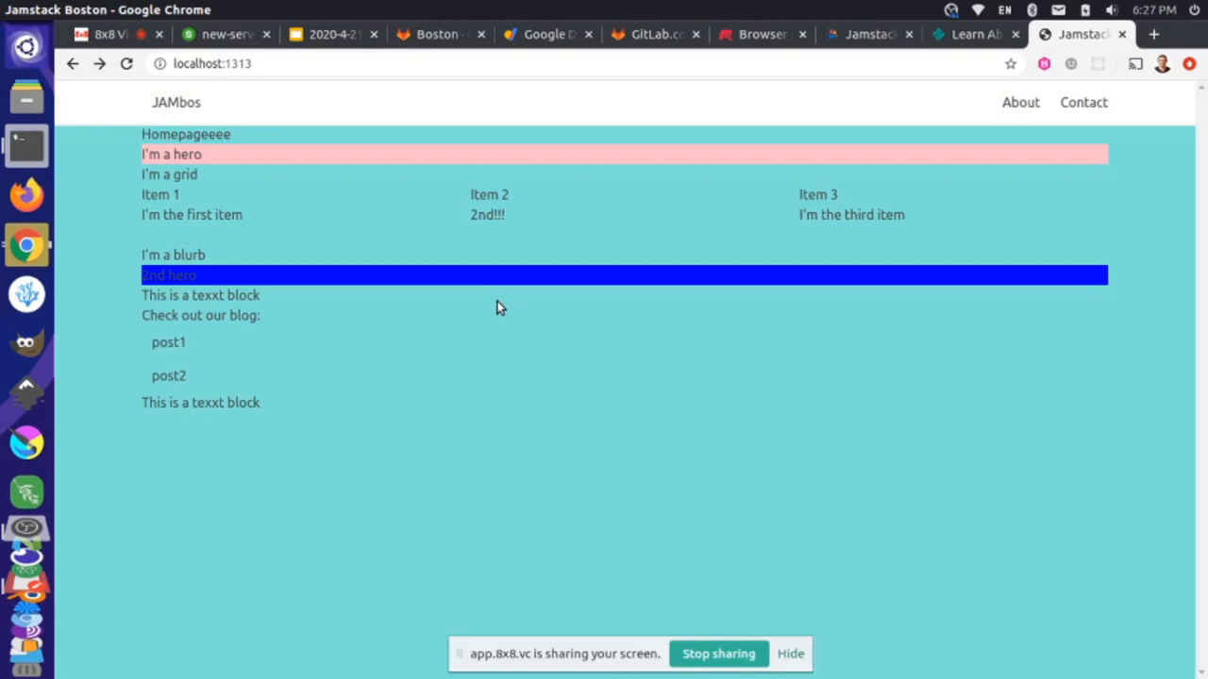
# From the Boston group page, begin creating a new project via New project.
pyautogui.click(434, 34)
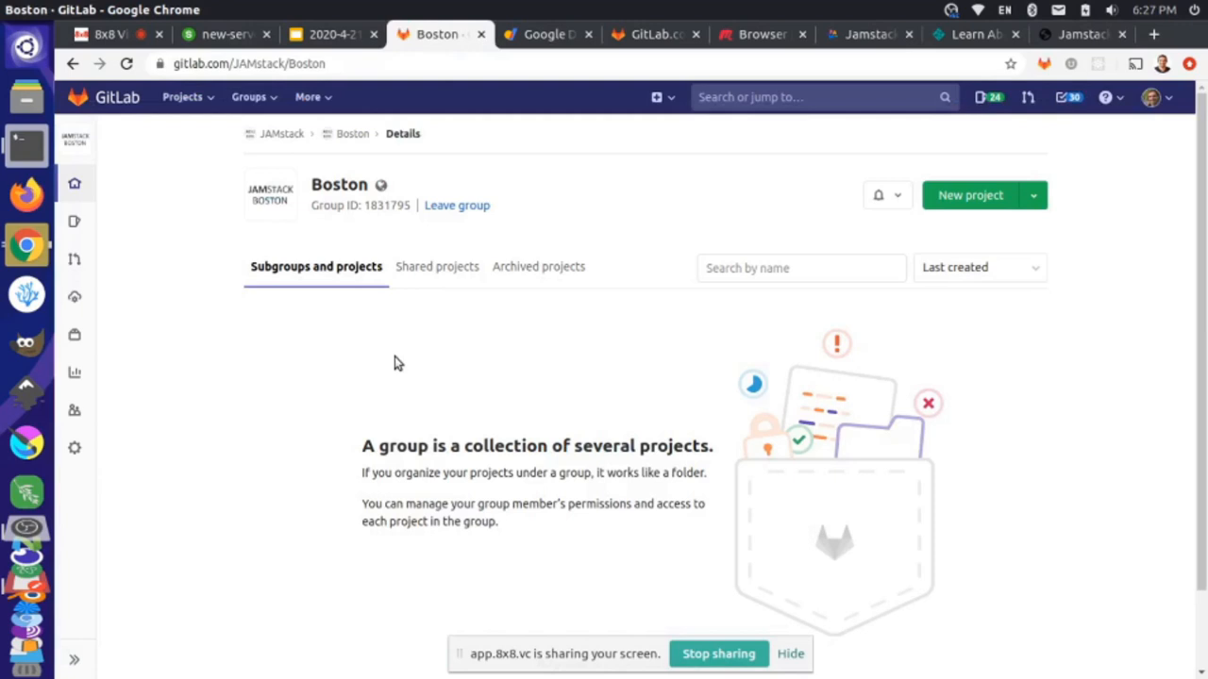
pyautogui.click(249, 64)
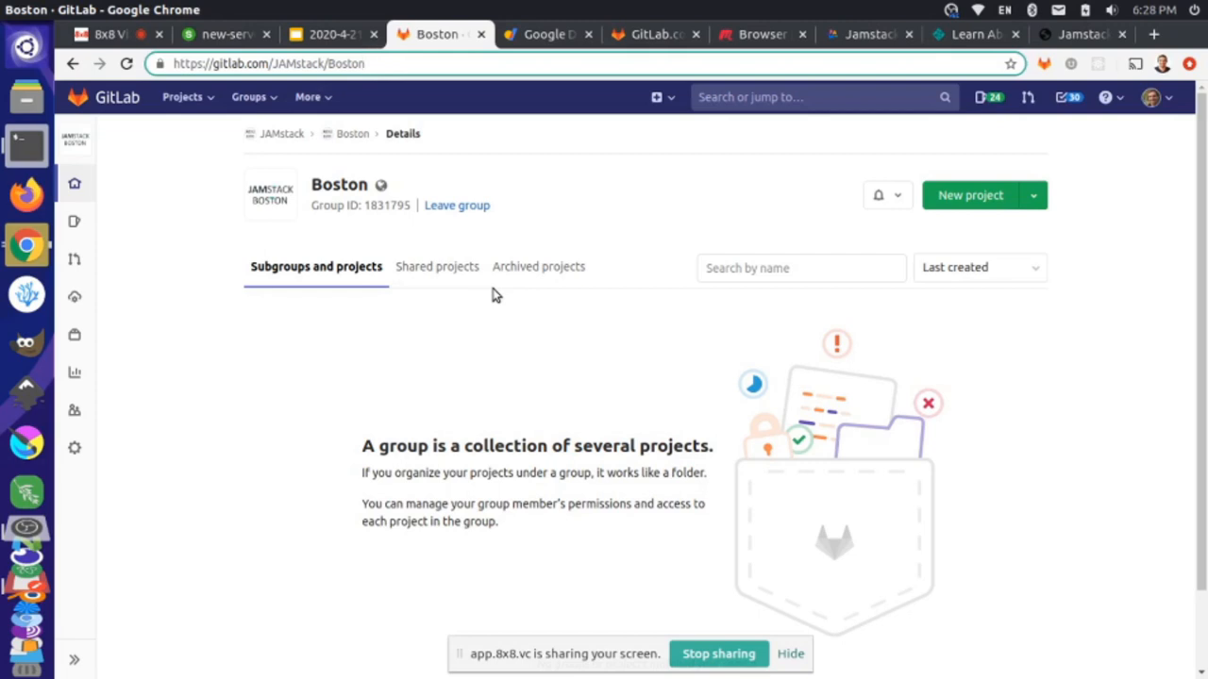
pyautogui.click(377, 63)
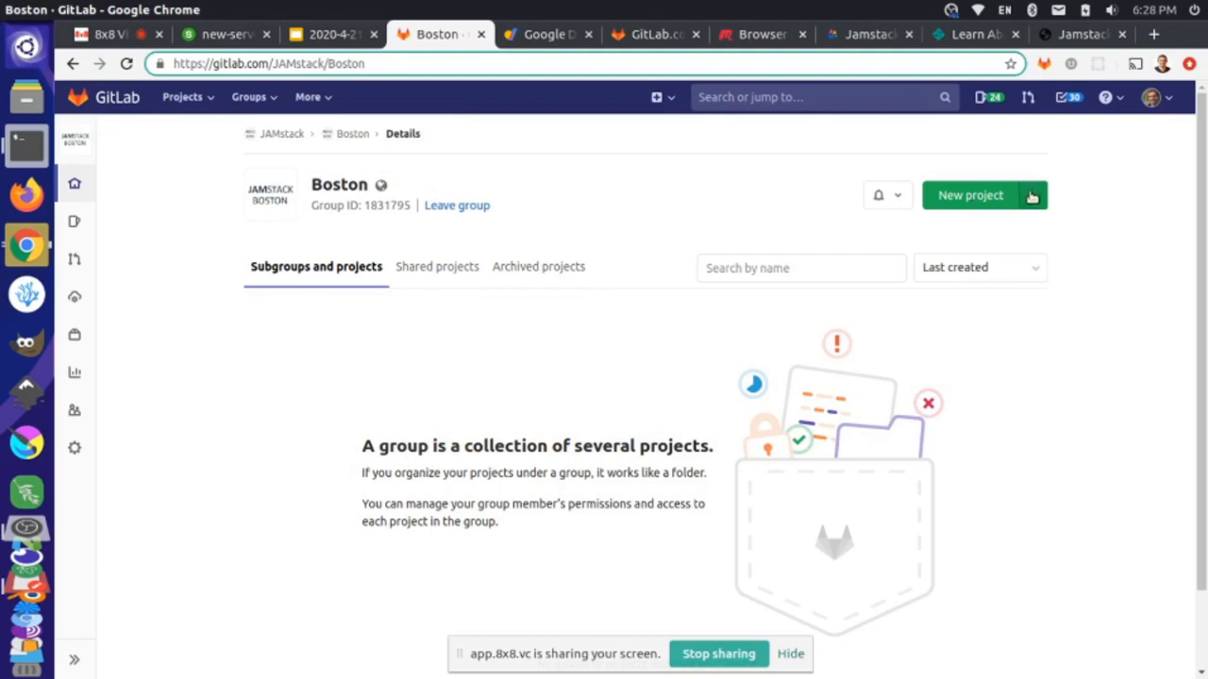
pyautogui.click(970, 196)
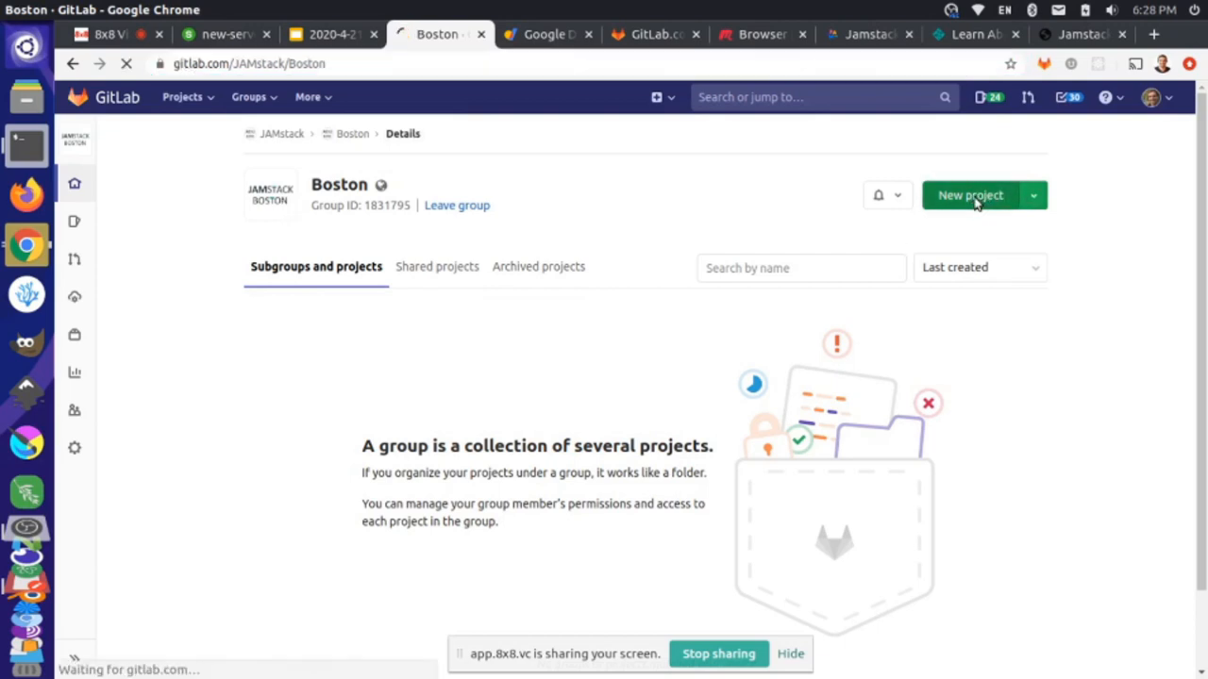
pyautogui.click(970, 195)
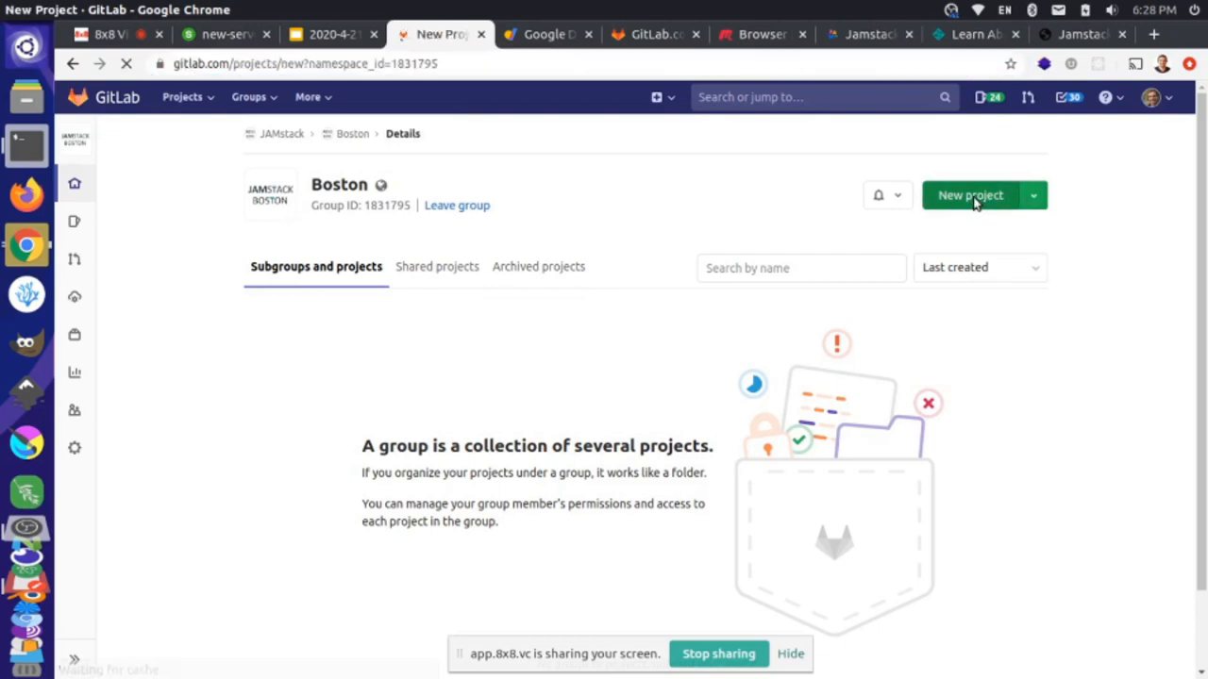
# Name the project jamstackboston.com and create it as a private project.
pyautogui.click(970, 195)
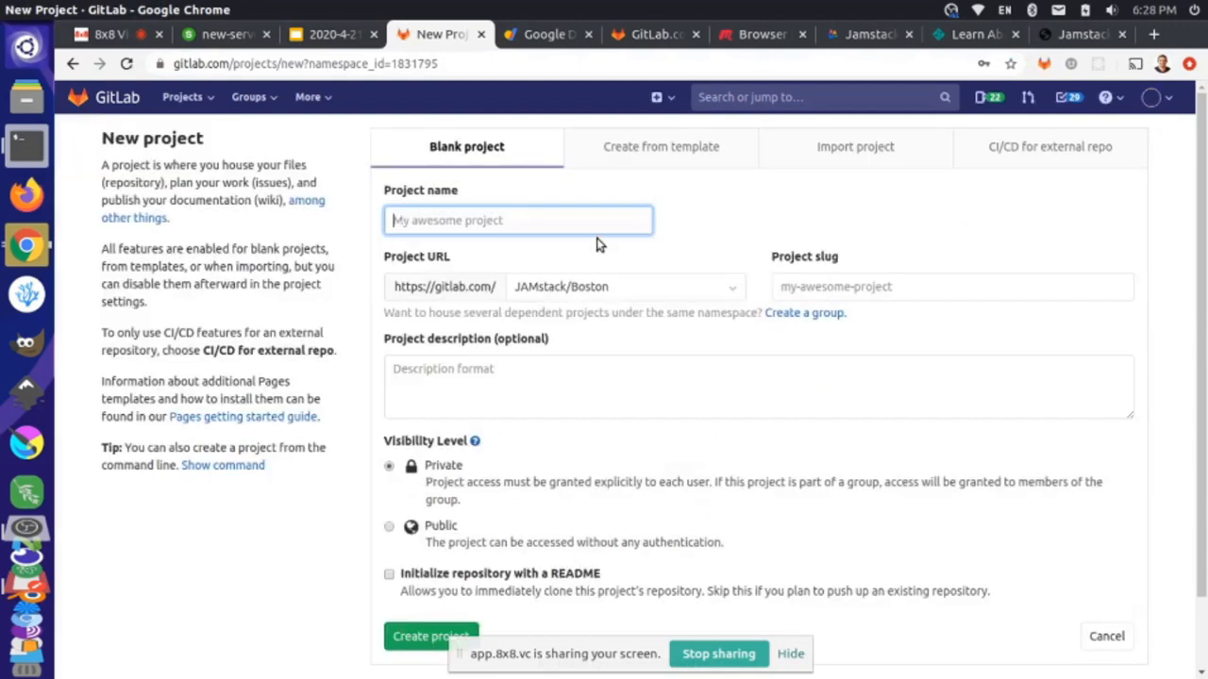
pyautogui.write('jamstack')
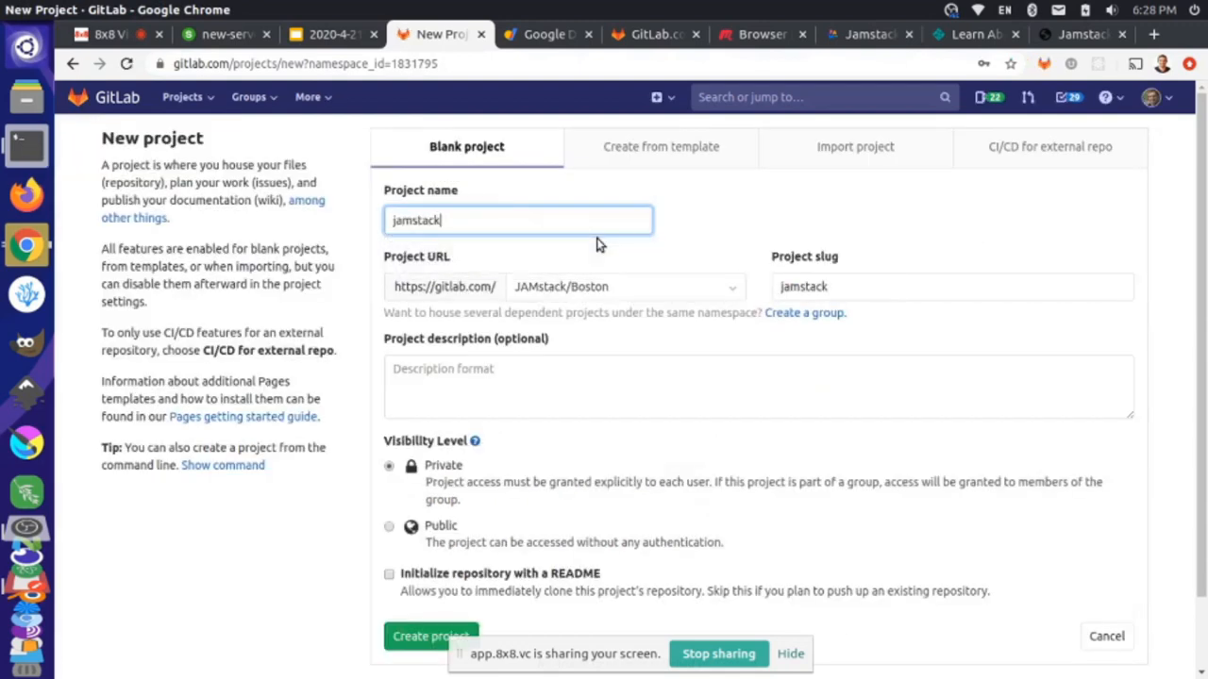
pyautogui.write('boston.c')
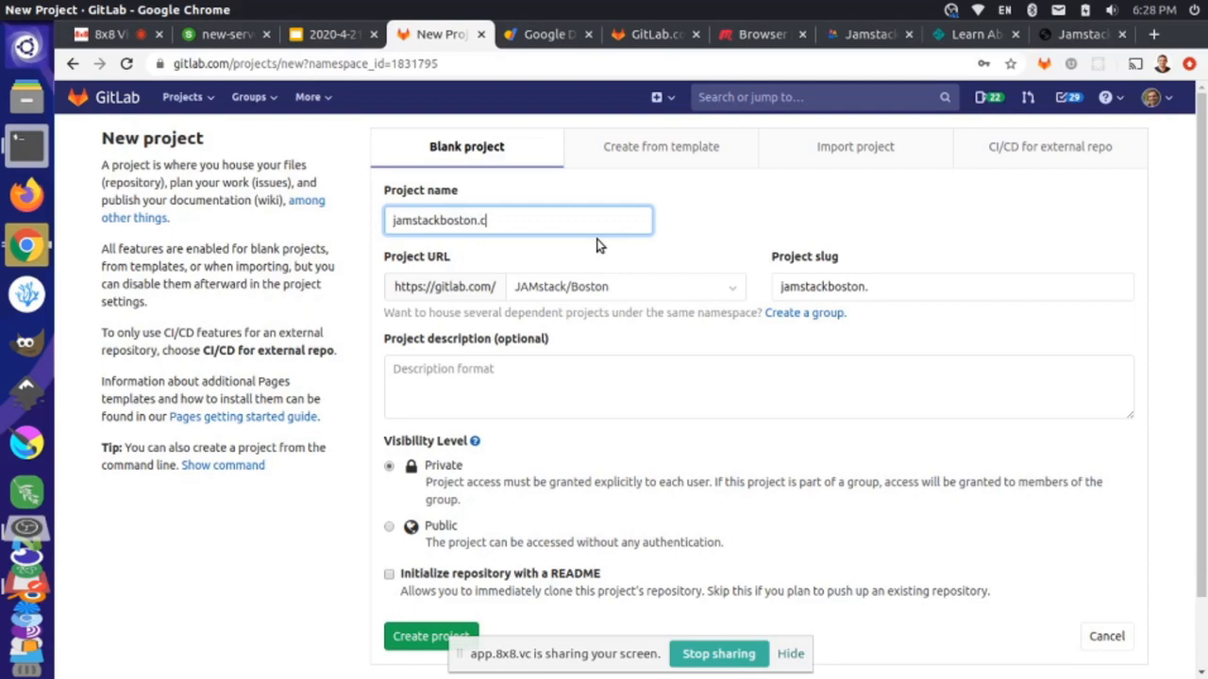
pyautogui.write('om')
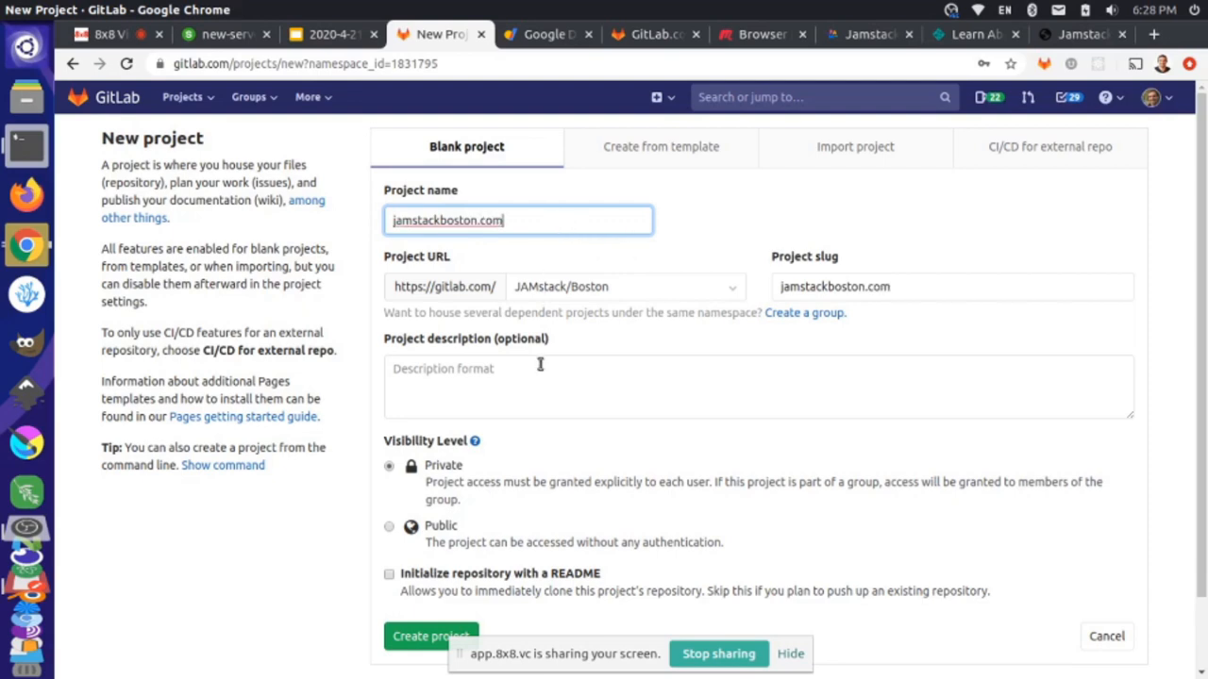
pyautogui.scroll(-3)
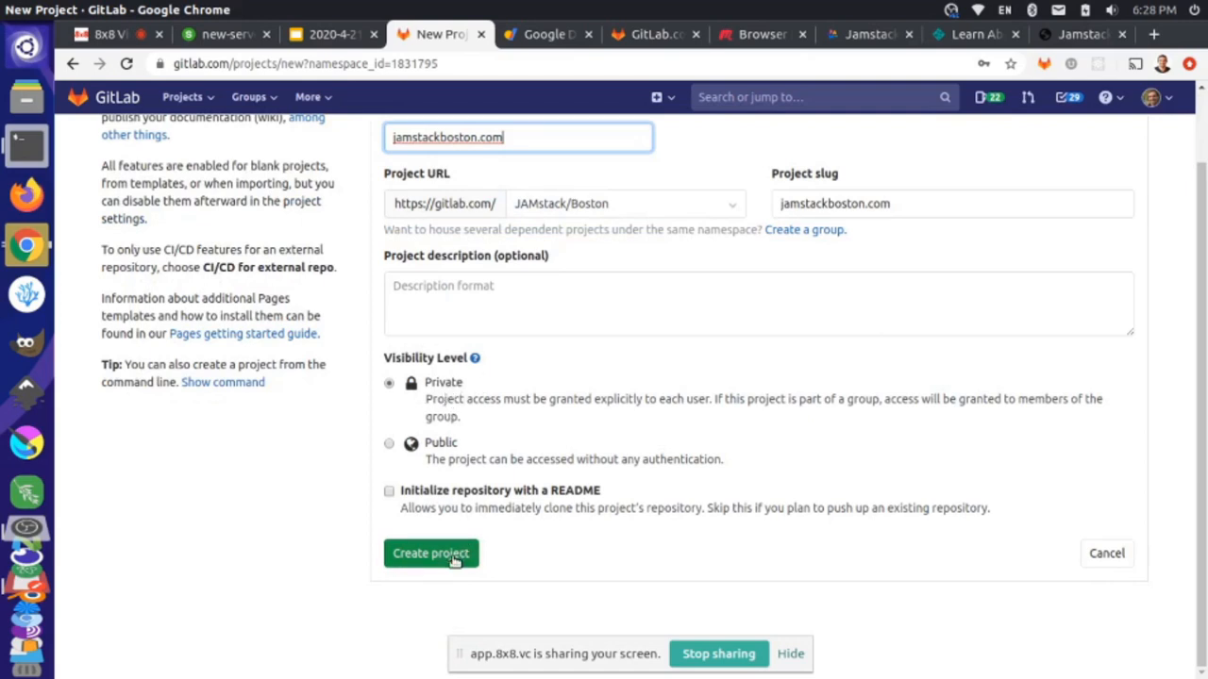
pyautogui.click(430, 552)
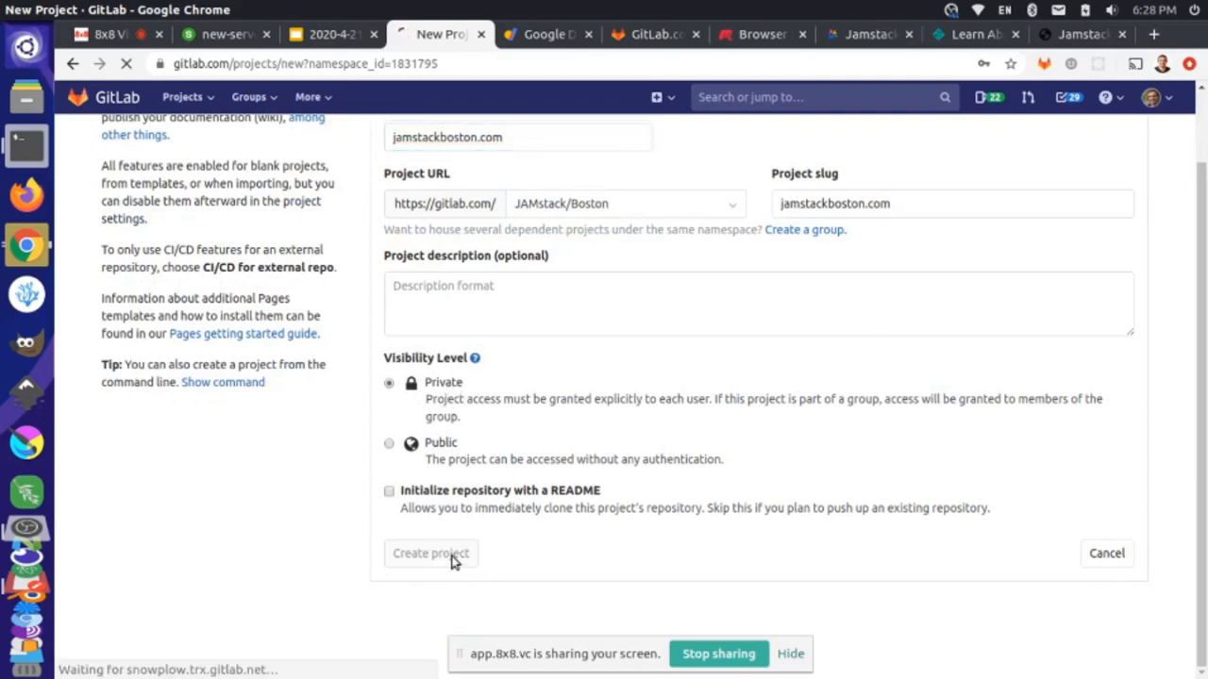
pyautogui.click(431, 553)
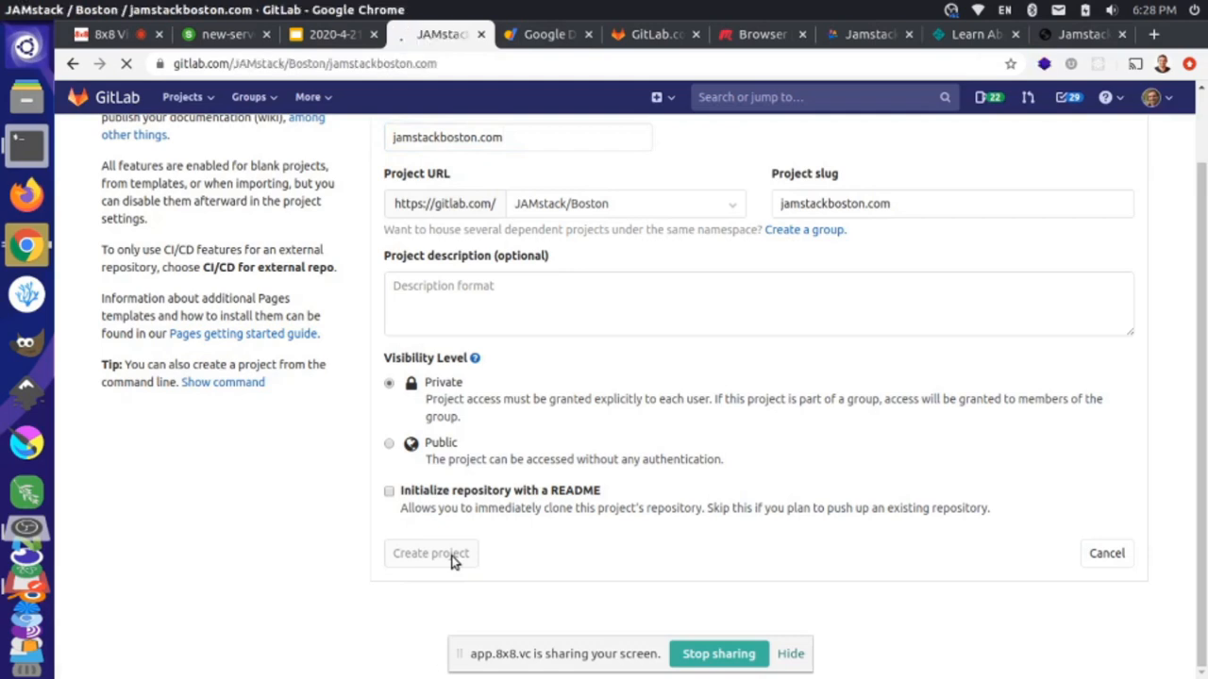
# Read the empty repository's command line setup instructions and reveal the Settings menu.
pyautogui.click(430, 553)
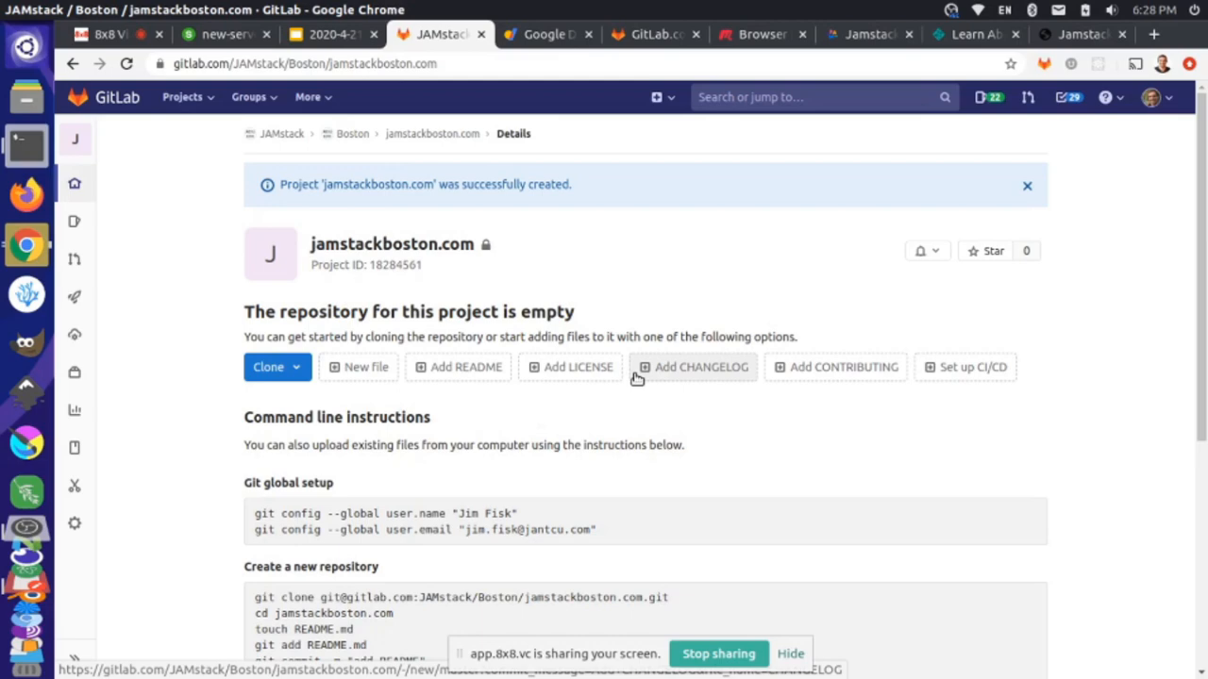
pyautogui.scroll(-3)
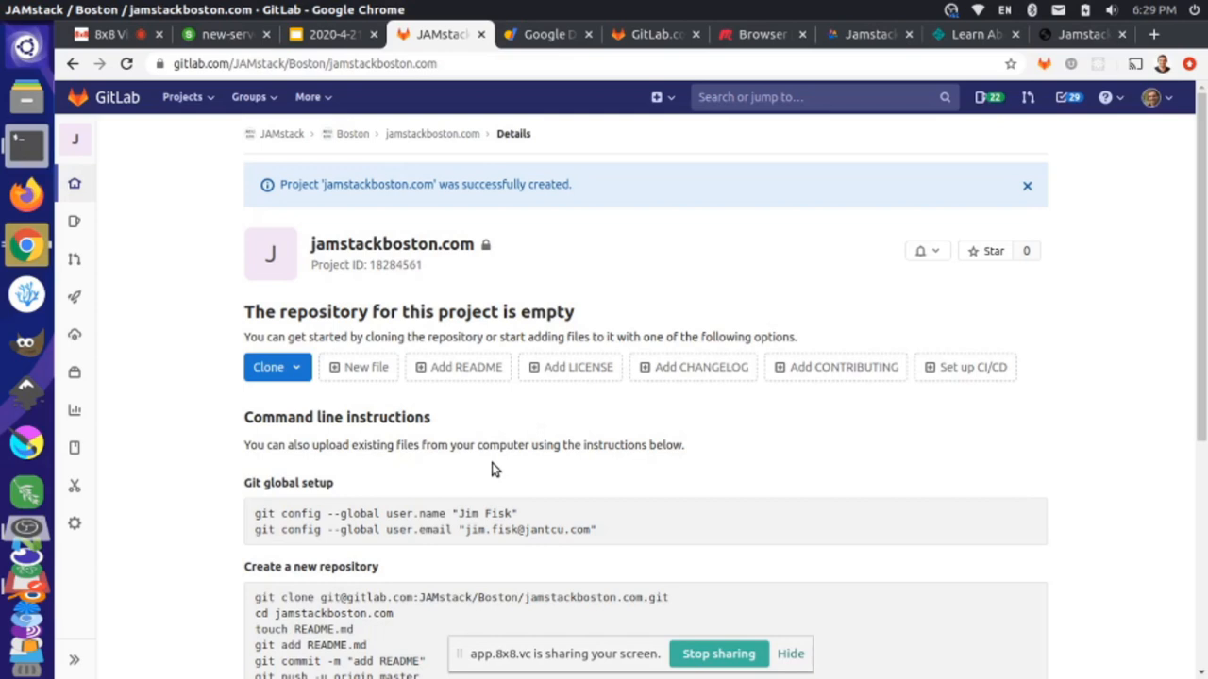
pyautogui.scroll(-3)
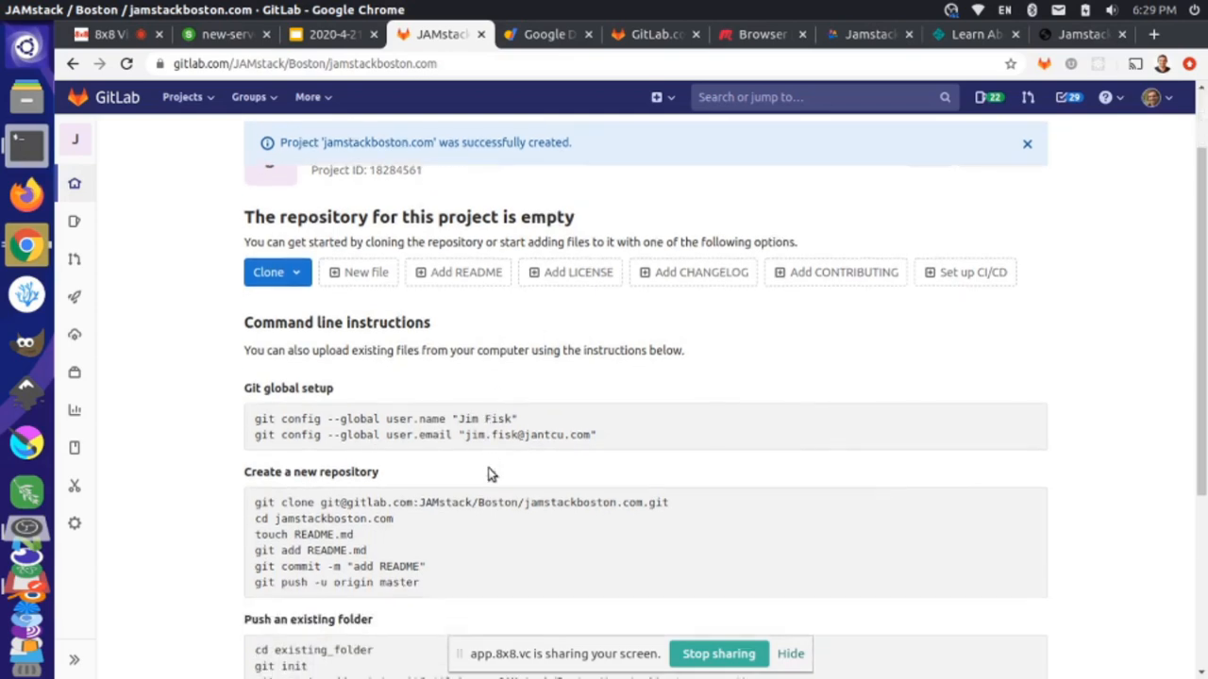
pyautogui.scroll(-3)
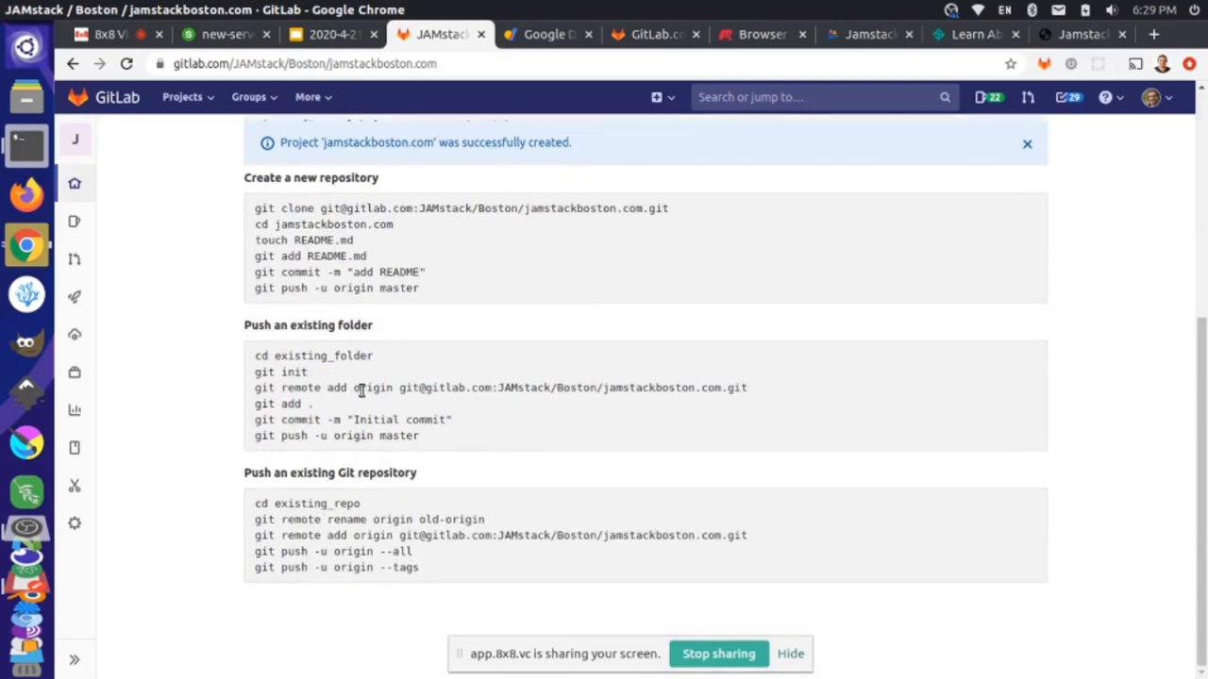
pyautogui.click(74, 523)
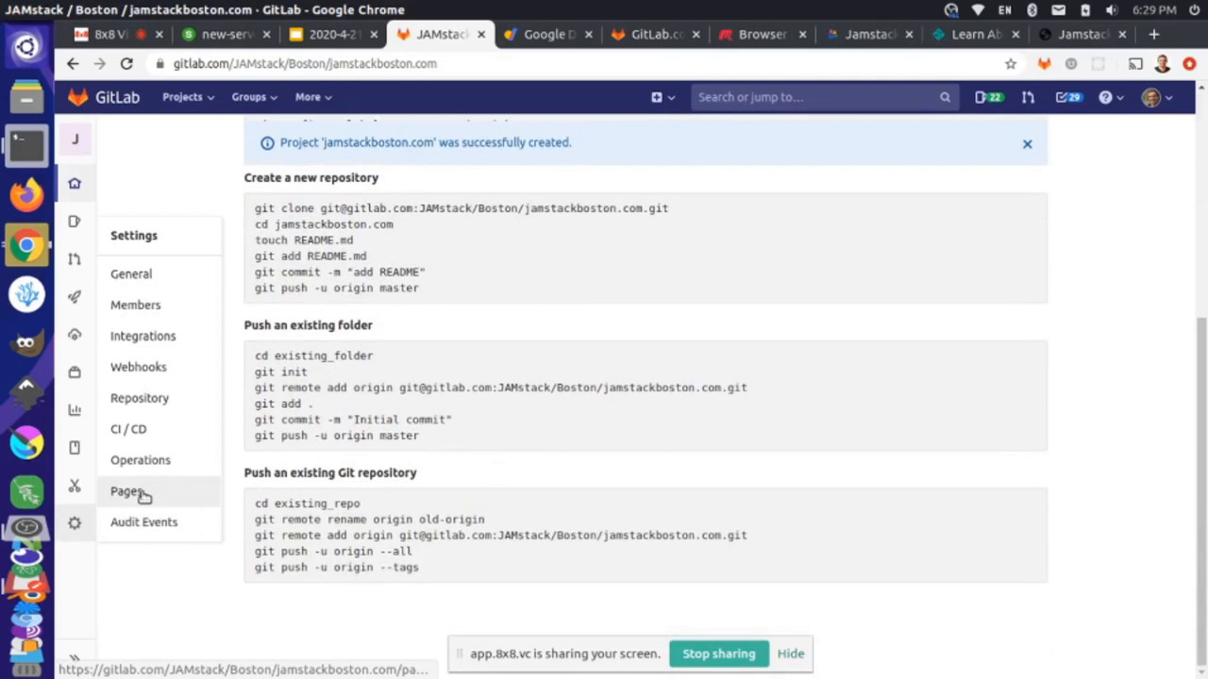
# Go to Settings > Pages for jamstackboston.com and start a New Domain.
pyautogui.click(126, 491)
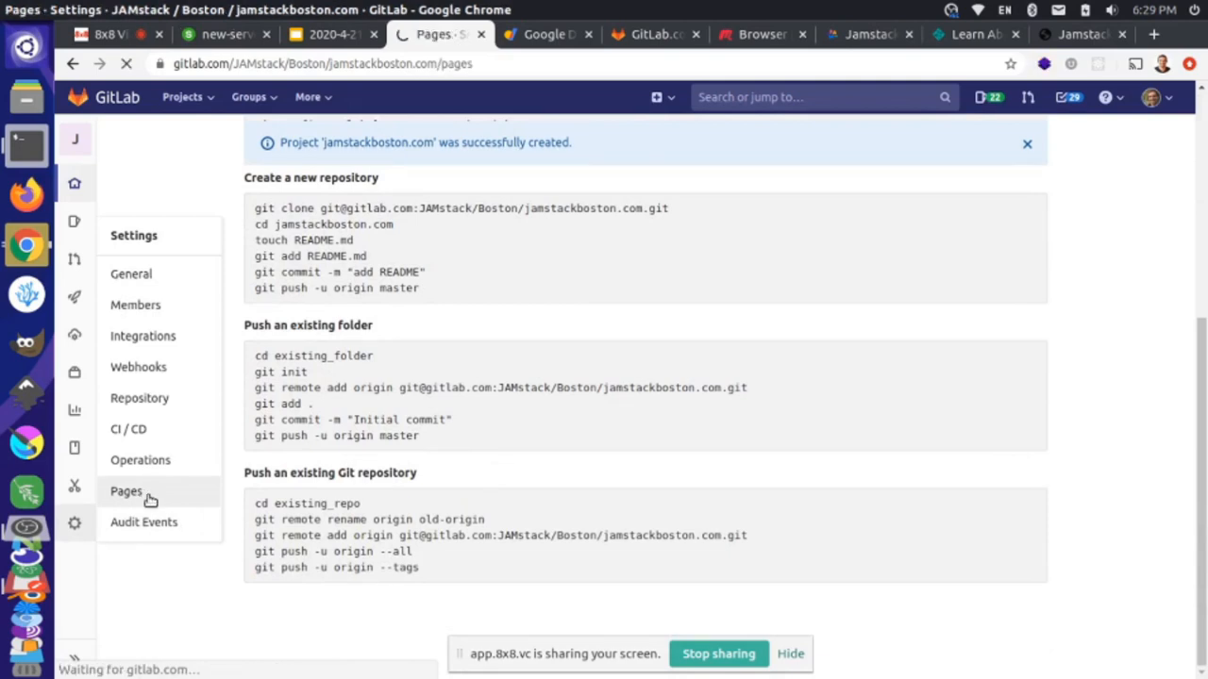
pyautogui.click(126, 491)
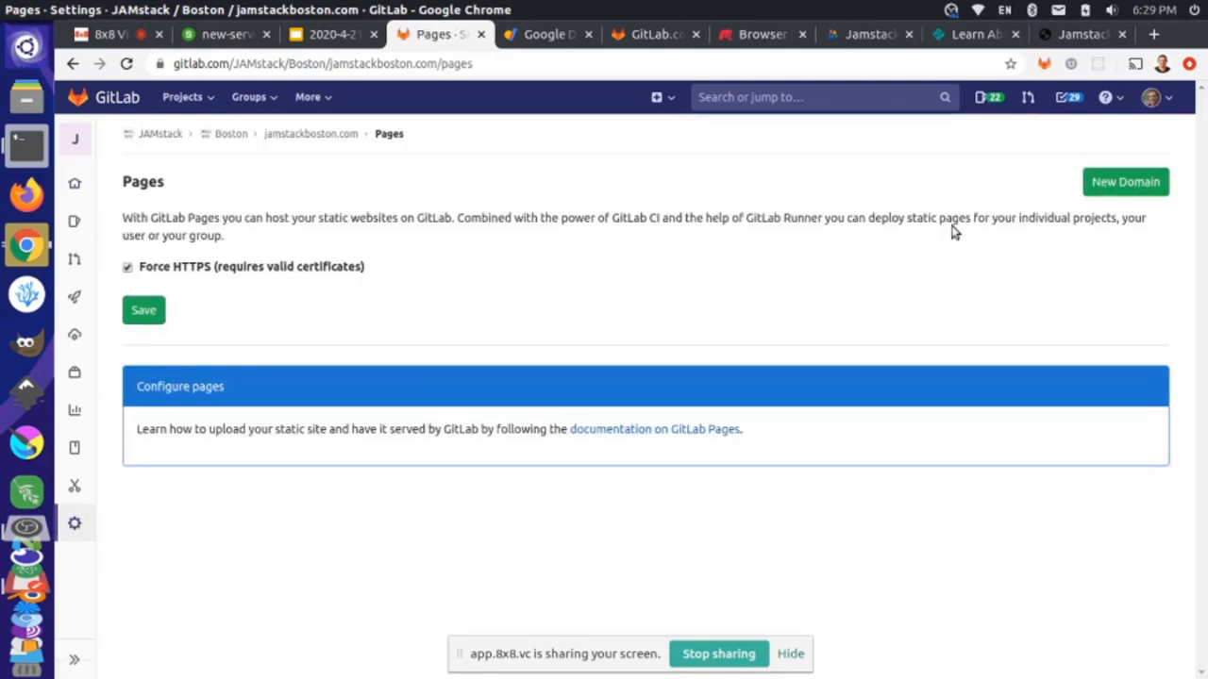
pyautogui.moveTo(357, 261)
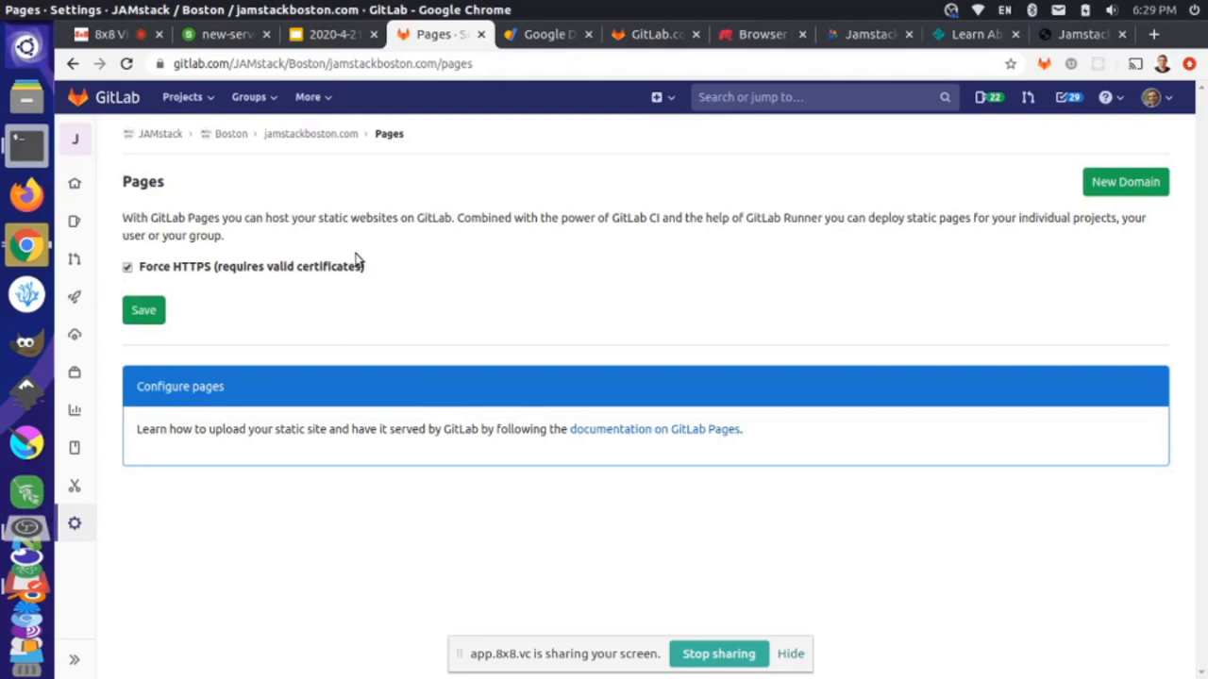
pyautogui.moveTo(1124, 182)
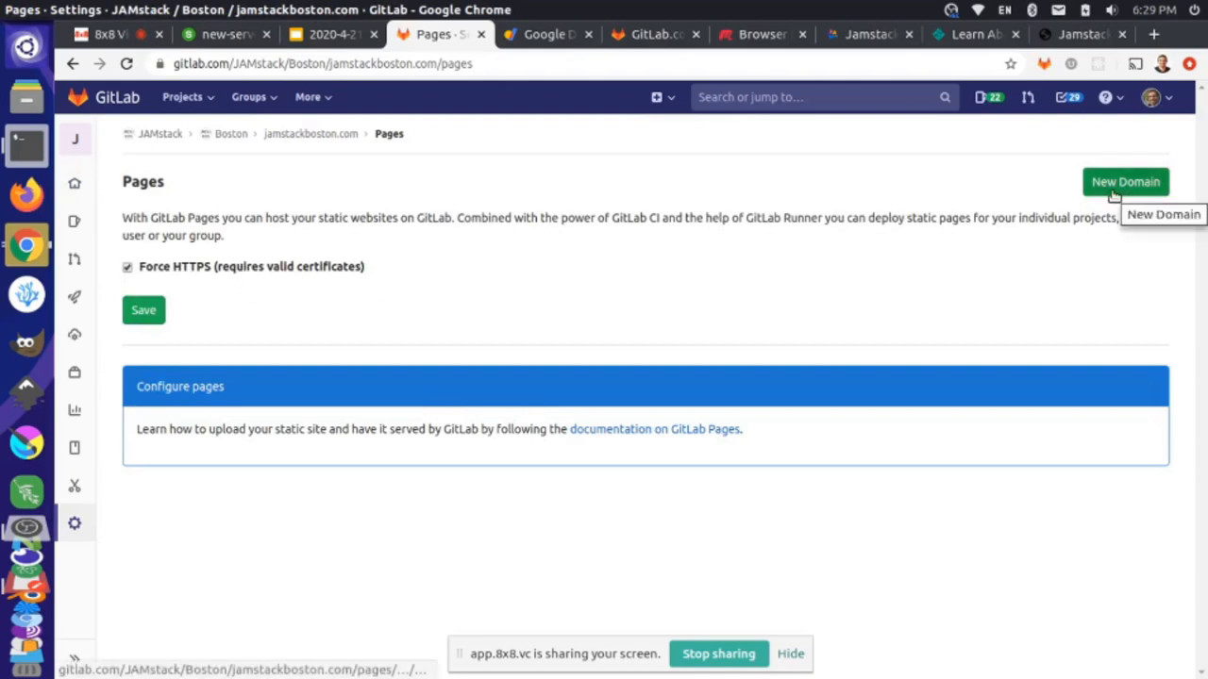
pyautogui.moveTo(660, 239)
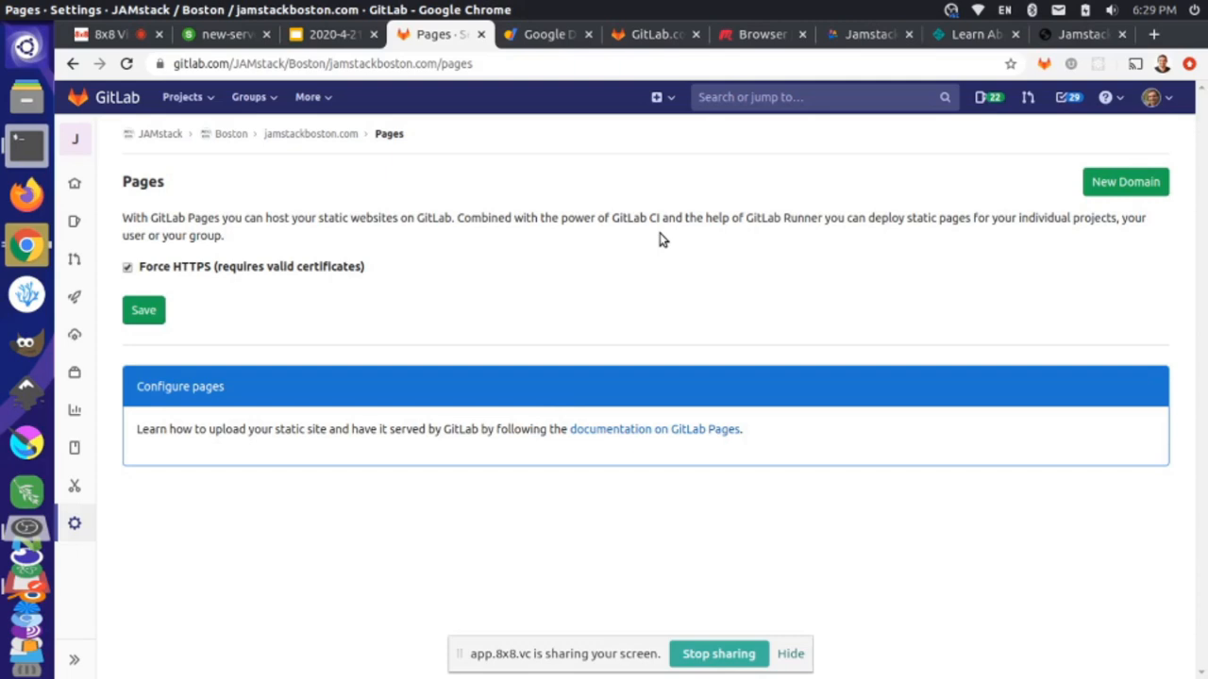
pyautogui.moveTo(1163, 210)
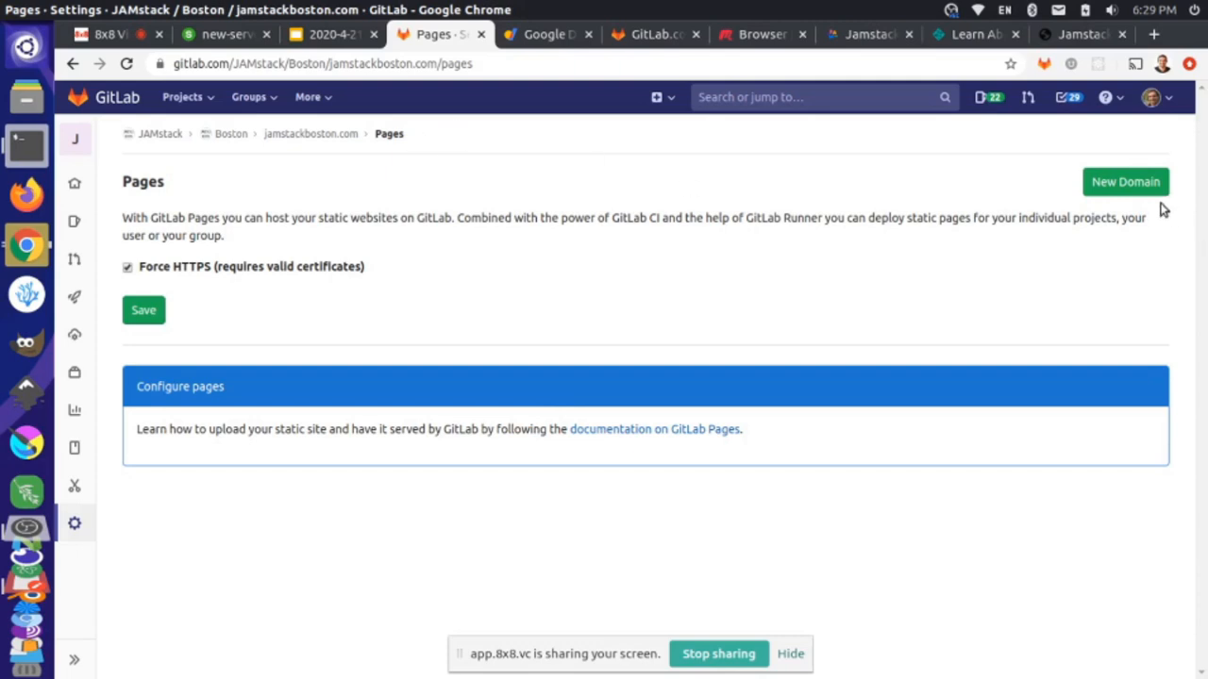
pyautogui.click(1124, 182)
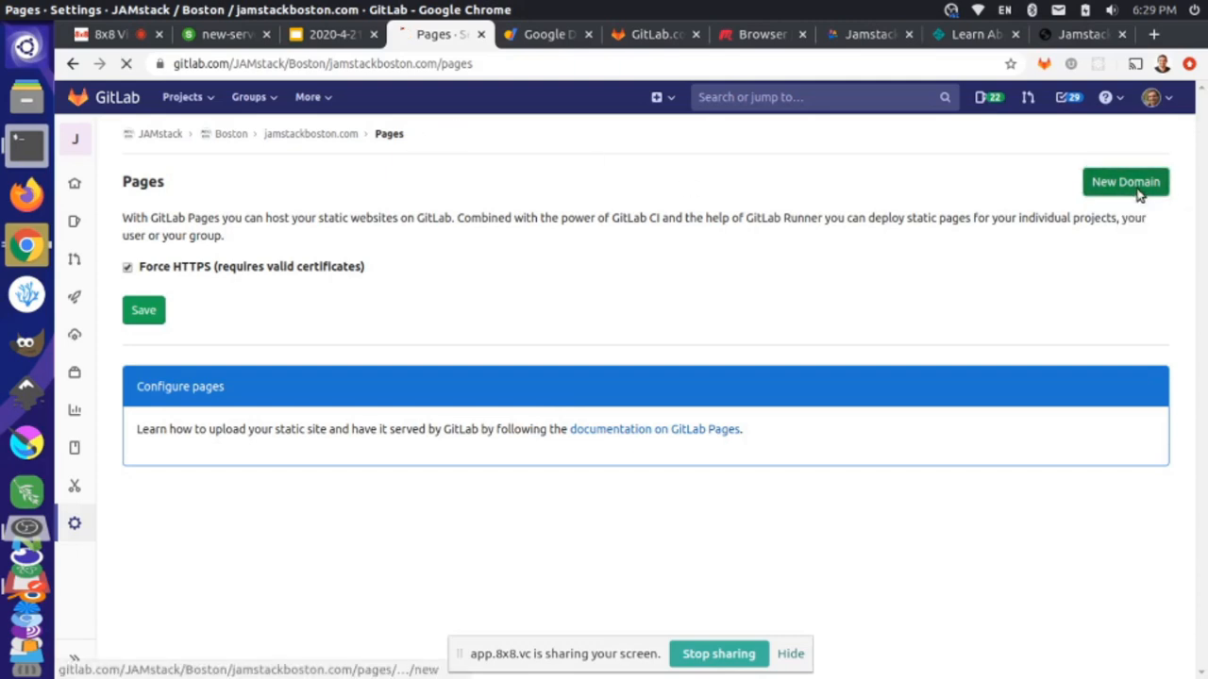
# Enter jamstackboston.com as the domain, keep Let's Encrypt enabled, and create the domain.
pyautogui.click(1124, 181)
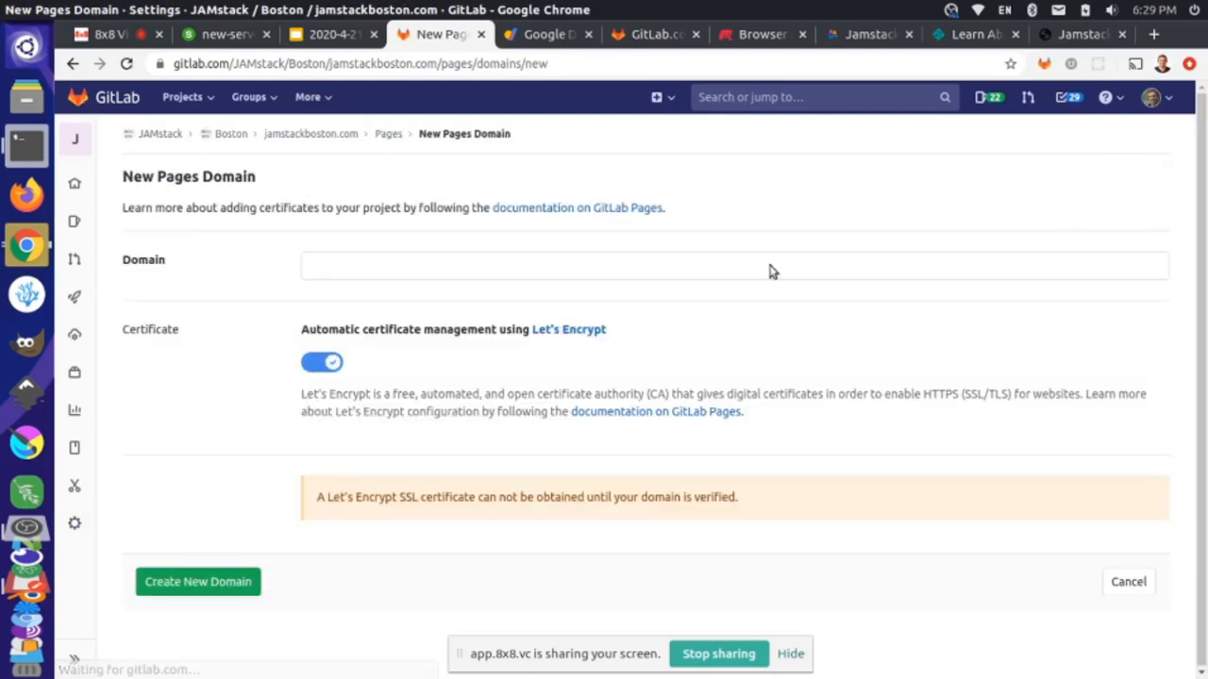
pyautogui.write('jamstackboston.com')
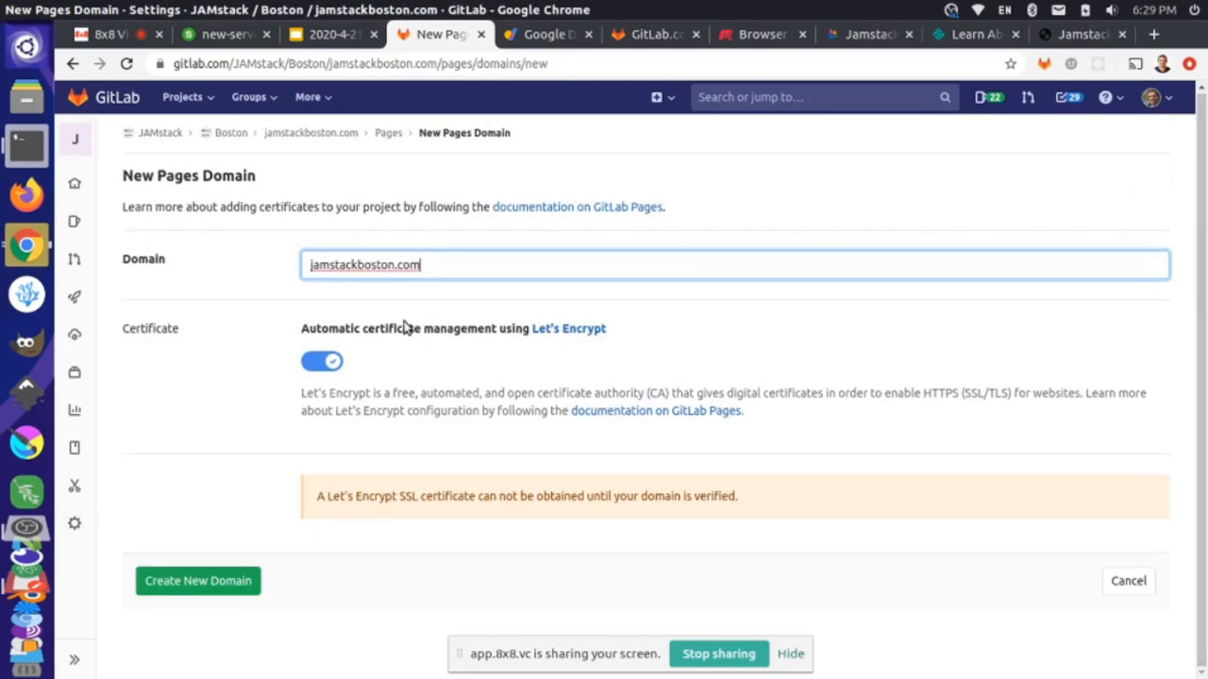
pyautogui.moveTo(344, 347)
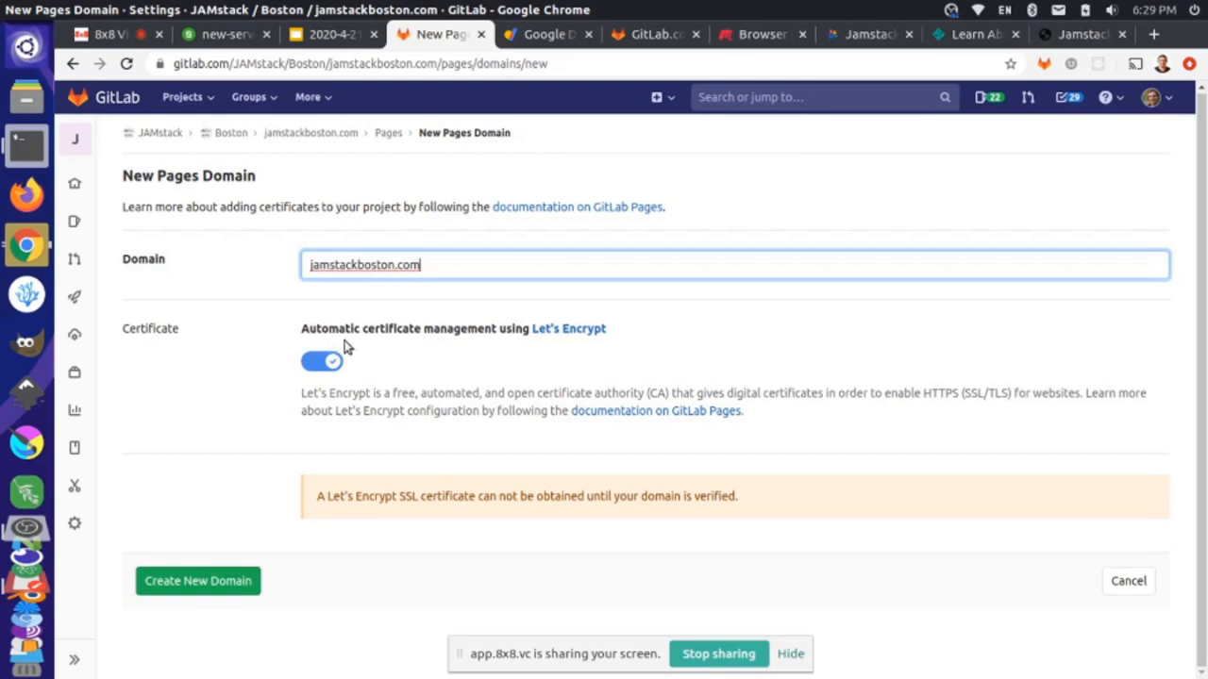
pyautogui.moveTo(522, 340)
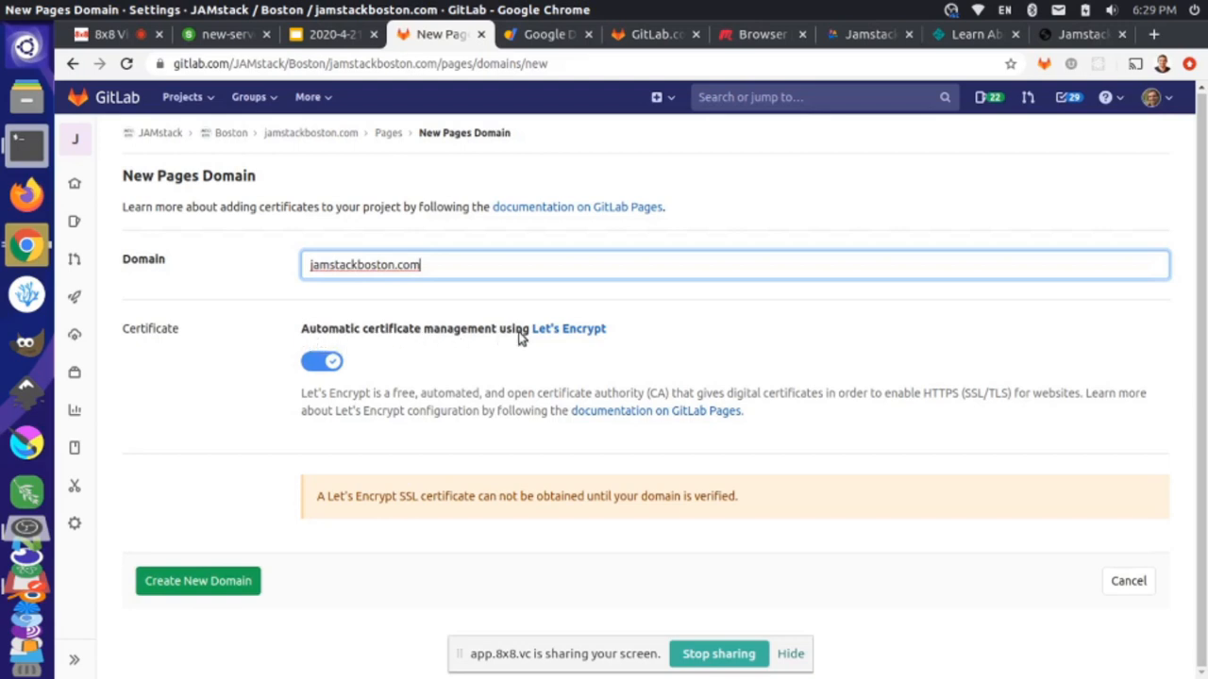
pyautogui.moveTo(568, 328)
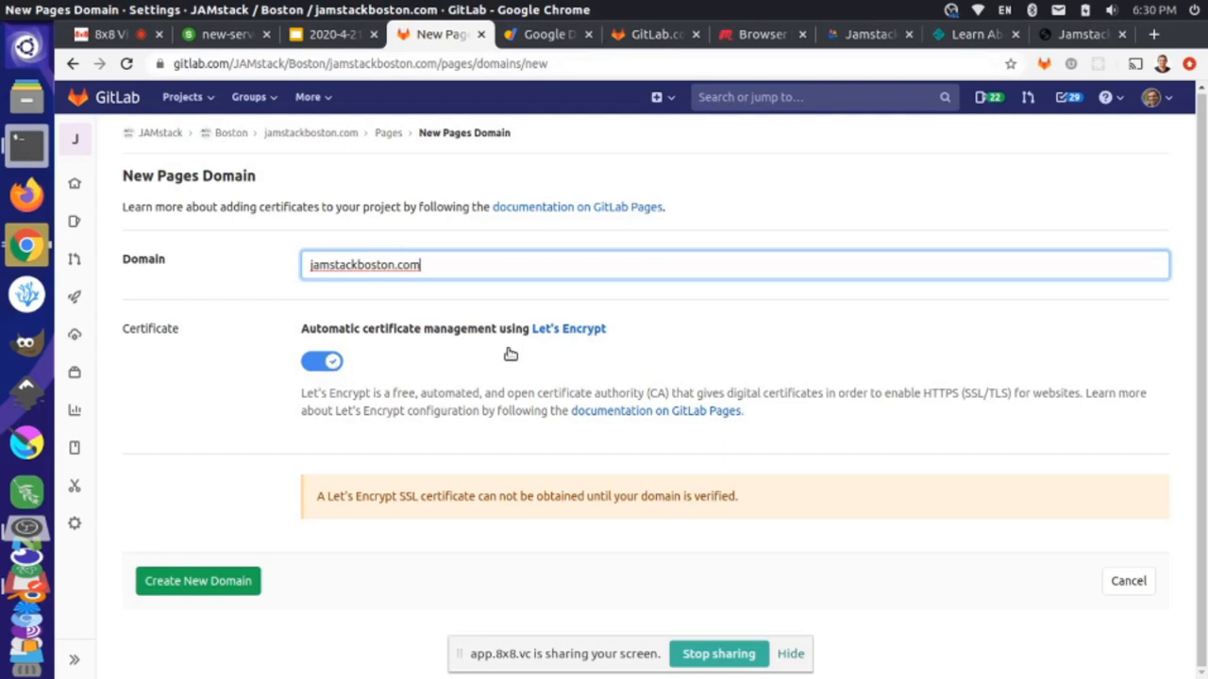
pyautogui.click(322, 361)
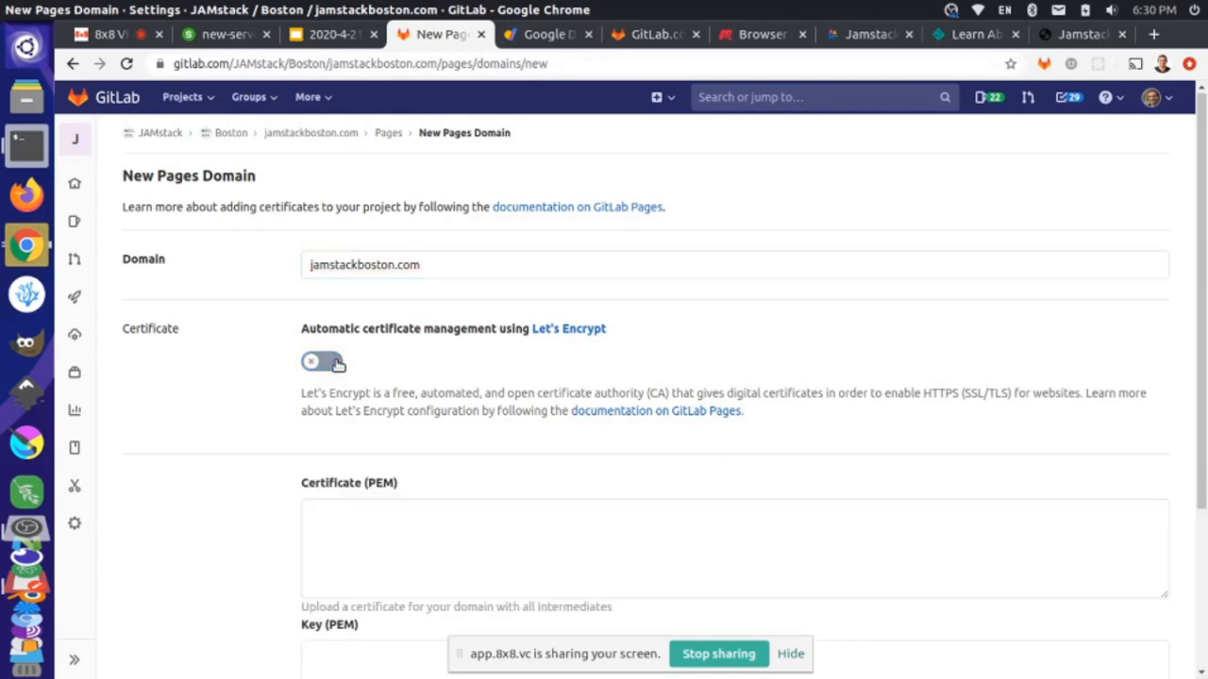
pyautogui.scroll(-3)
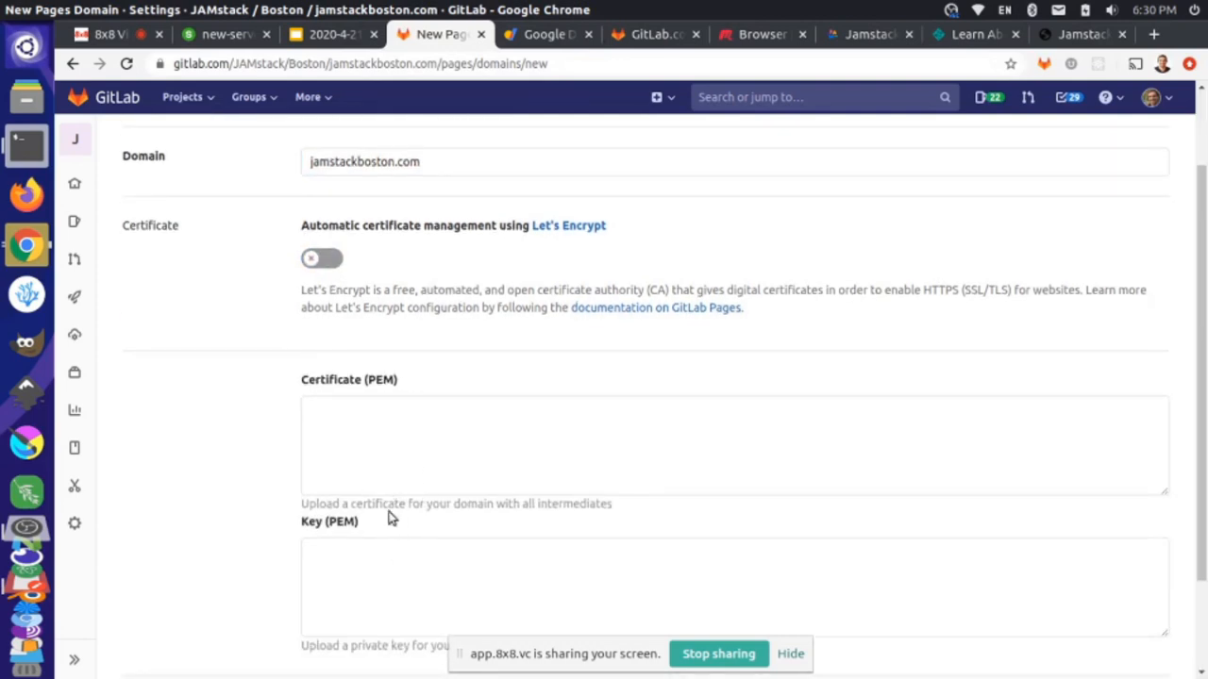
pyautogui.click(322, 259)
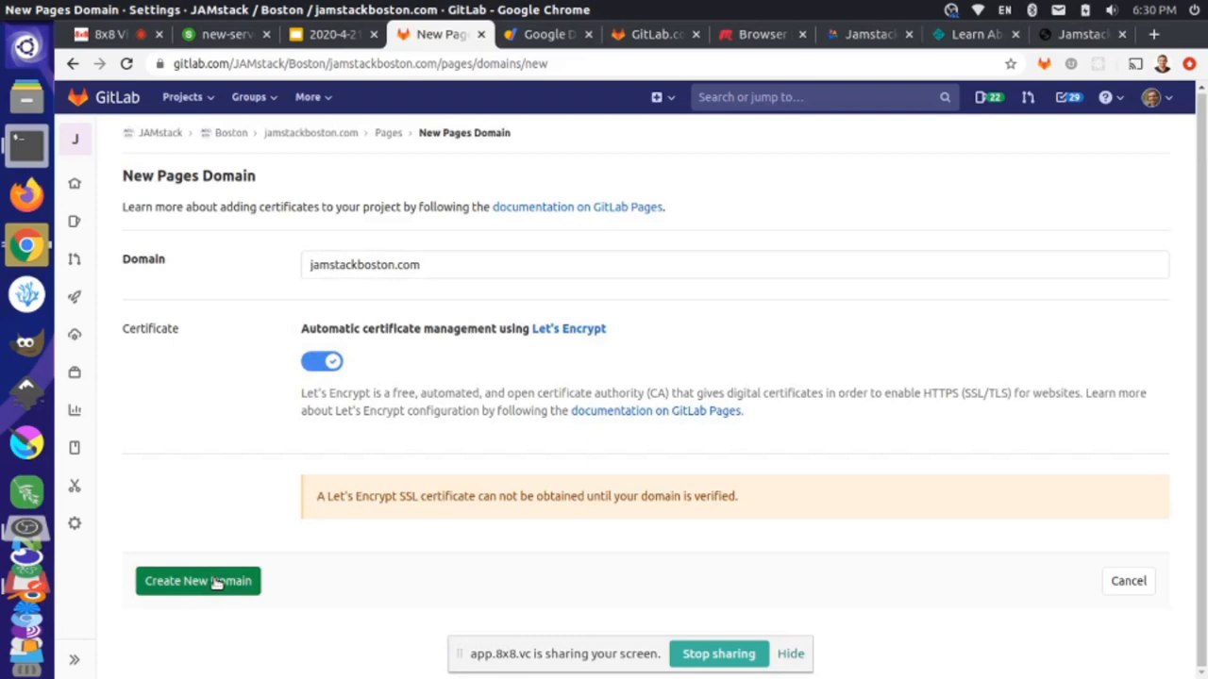
pyautogui.click(197, 580)
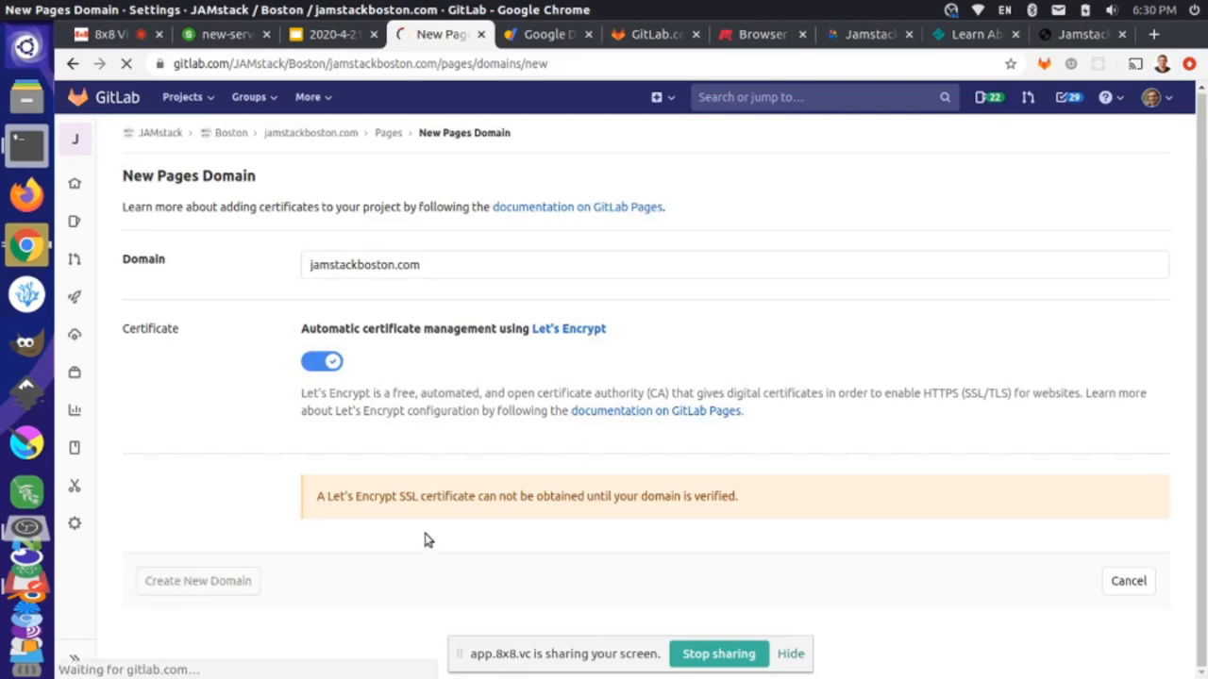
# Review the unverified domain's required CNAME and TXT verification records.
pyautogui.click(197, 580)
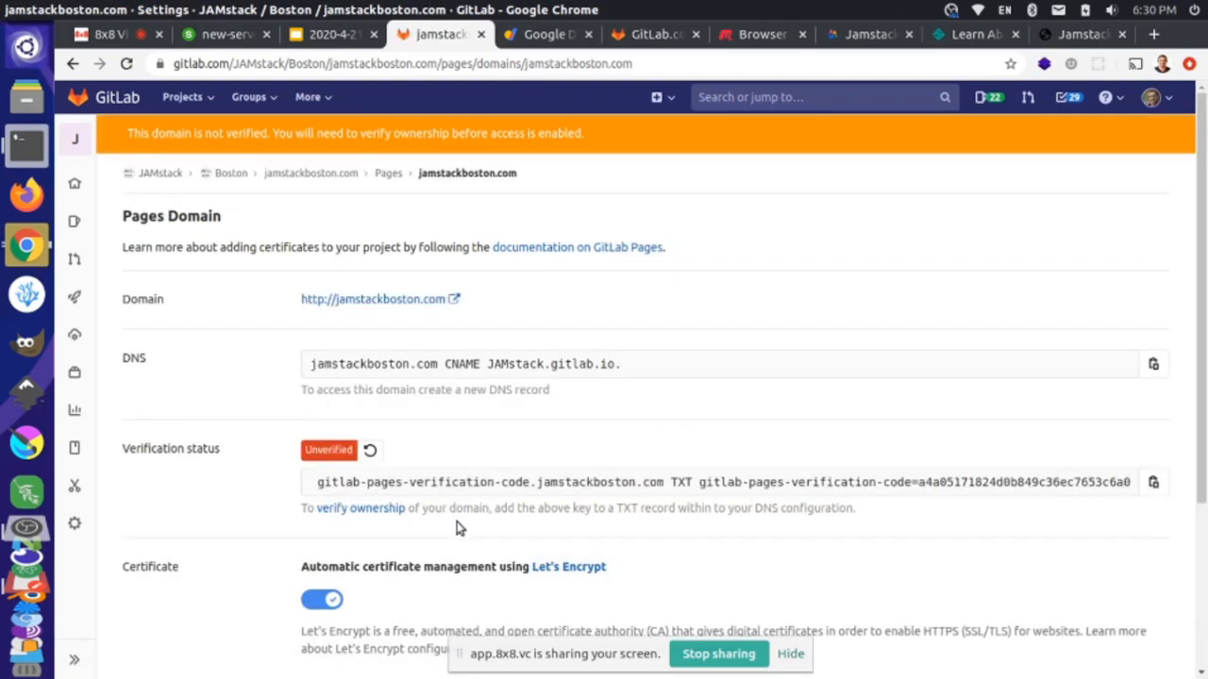
pyautogui.moveTo(499, 525)
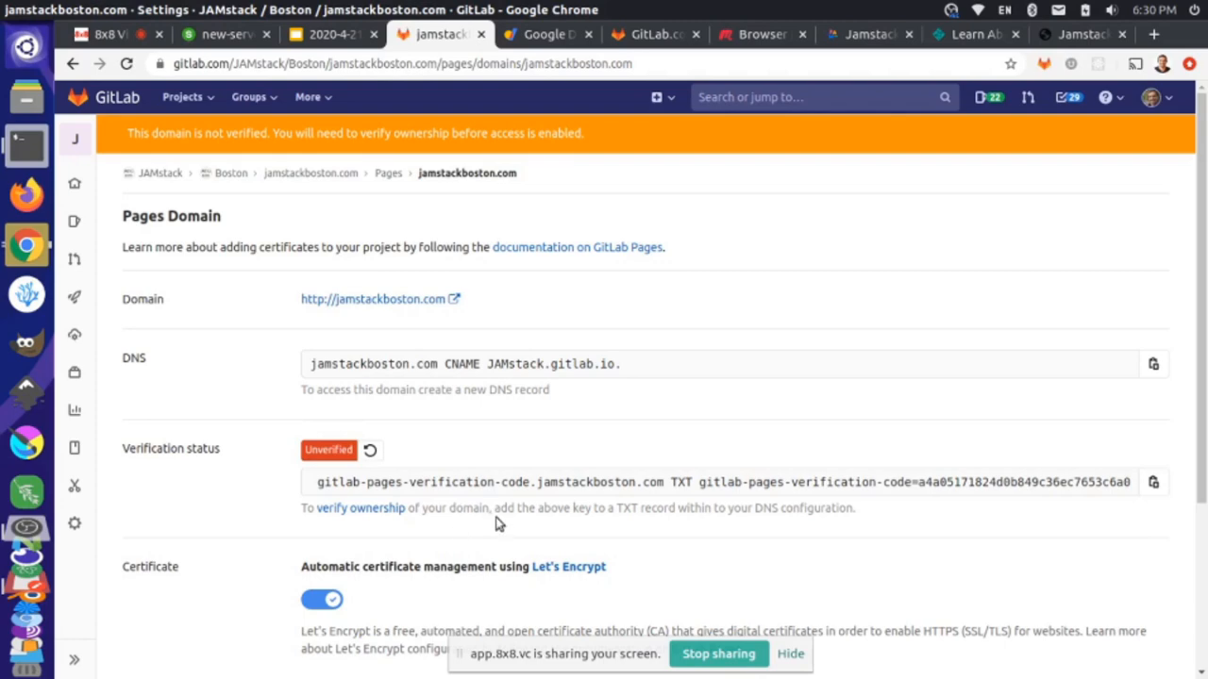
pyautogui.scroll(-3)
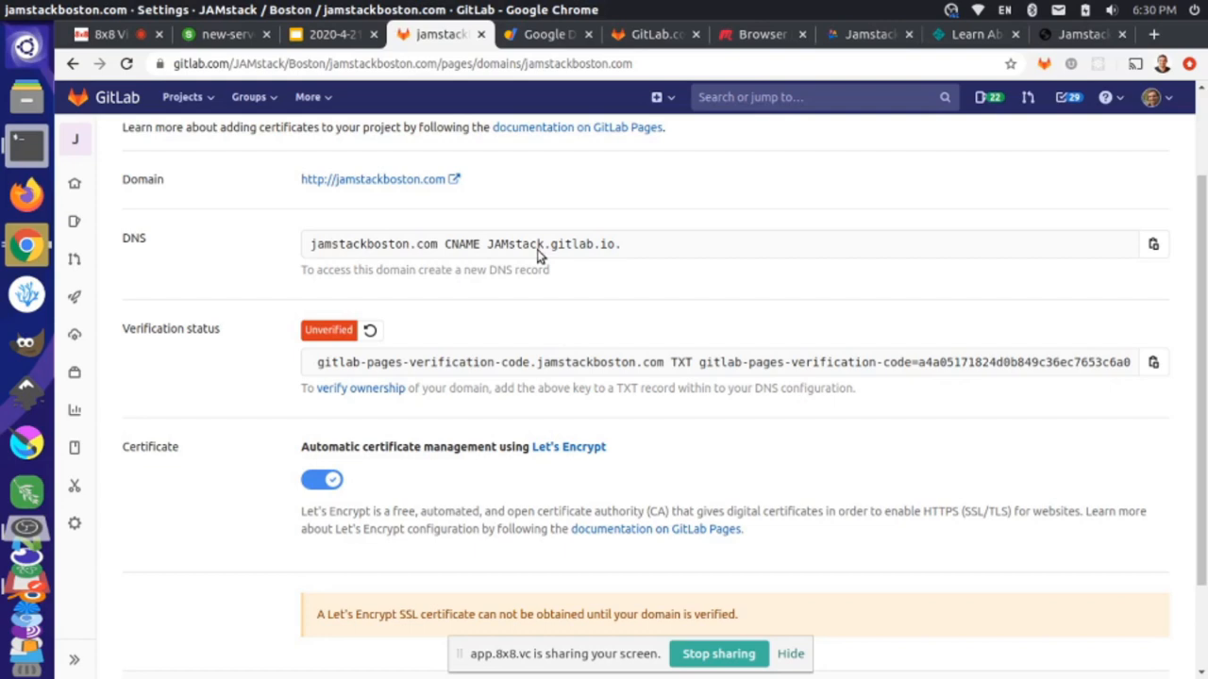
pyautogui.moveTo(472, 252)
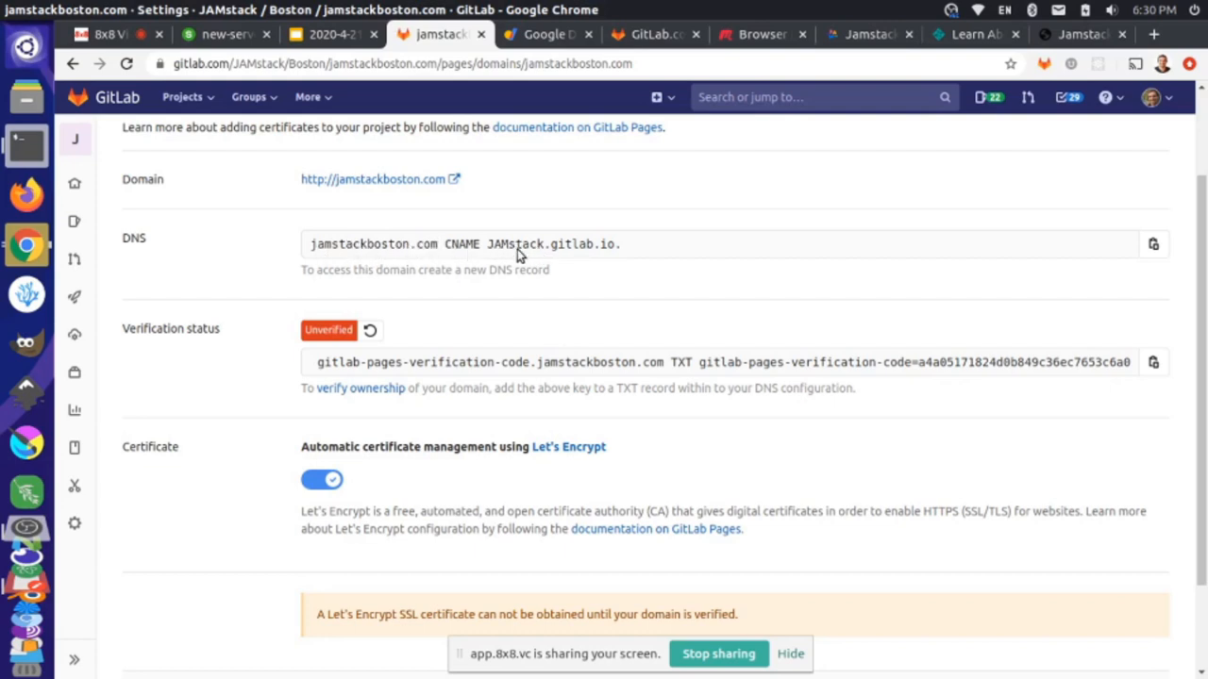
pyautogui.moveTo(503, 250)
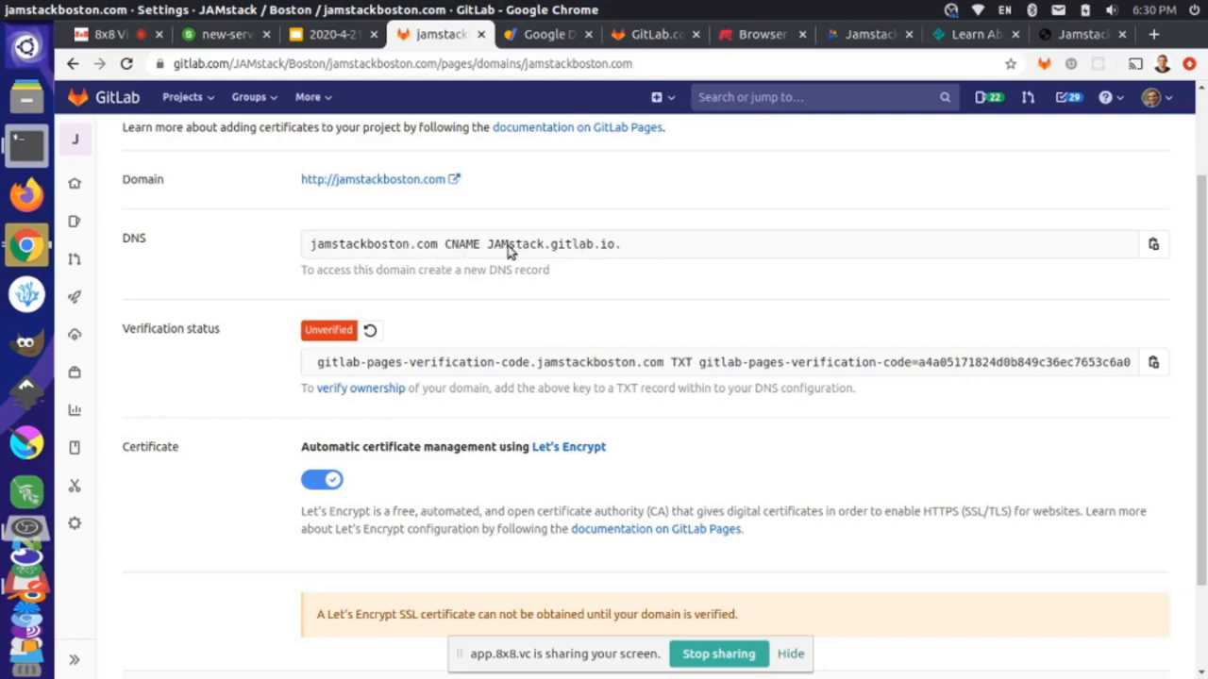
pyautogui.moveTo(543, 260)
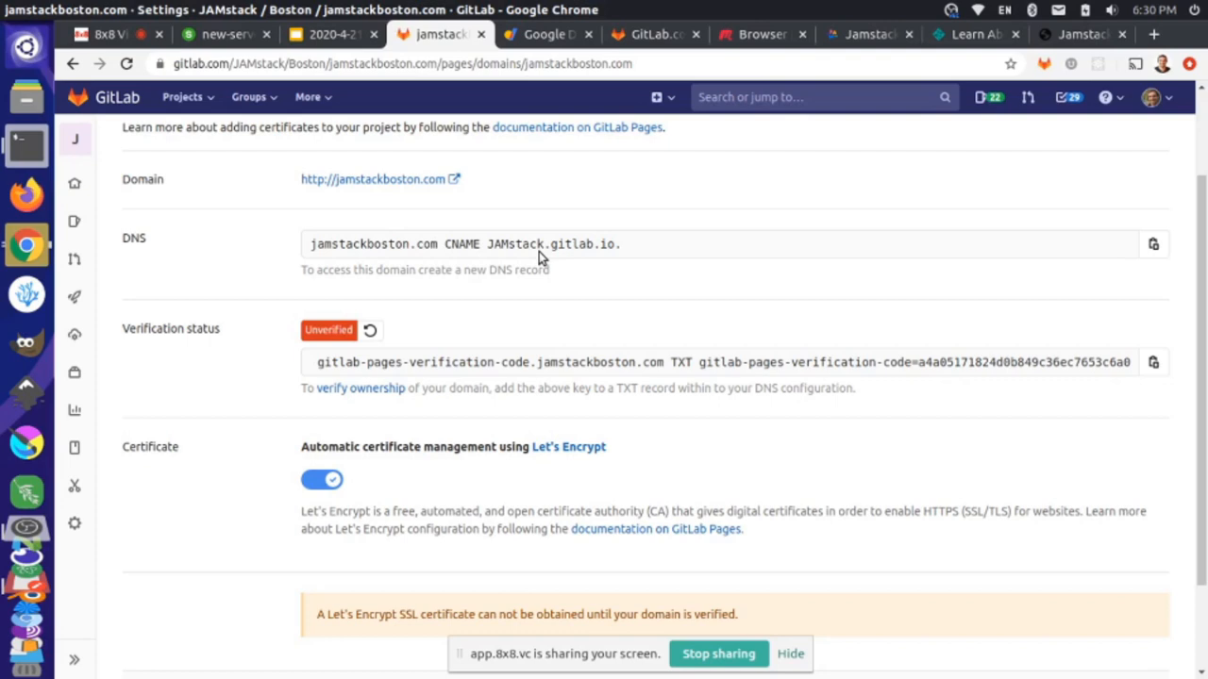
pyautogui.moveTo(542, 54)
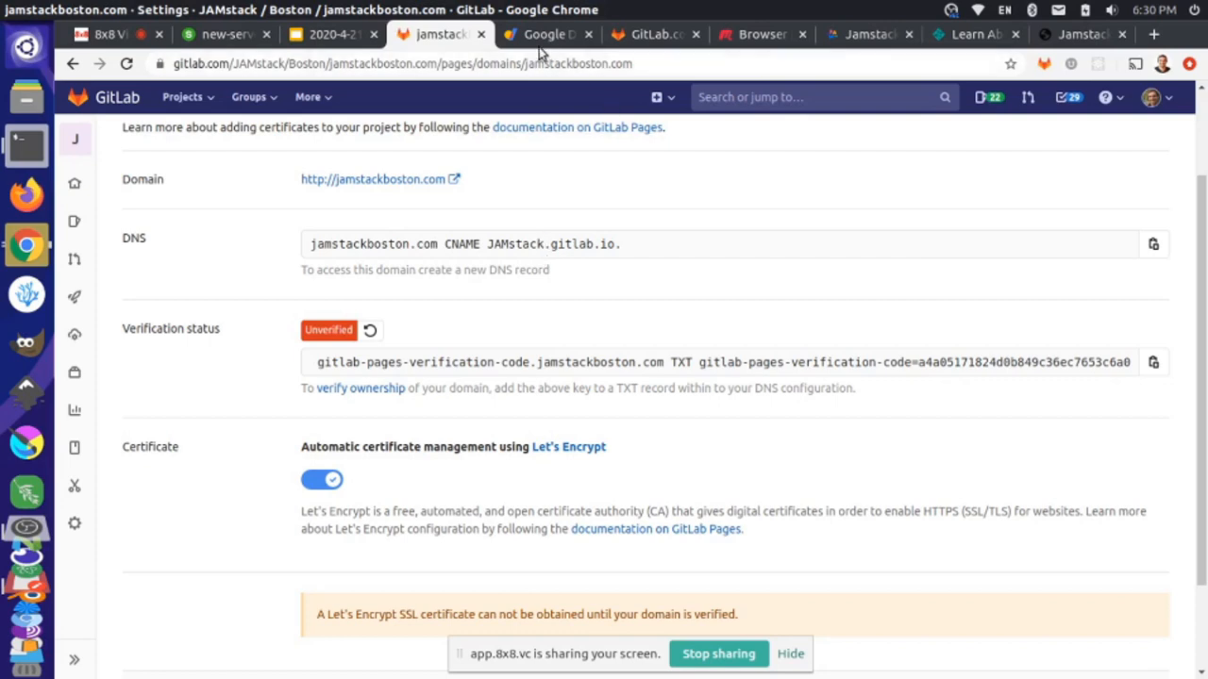
# Check the Google Domains A record for jamstackboston.com points to 35.185.44.232.
pyautogui.click(548, 34)
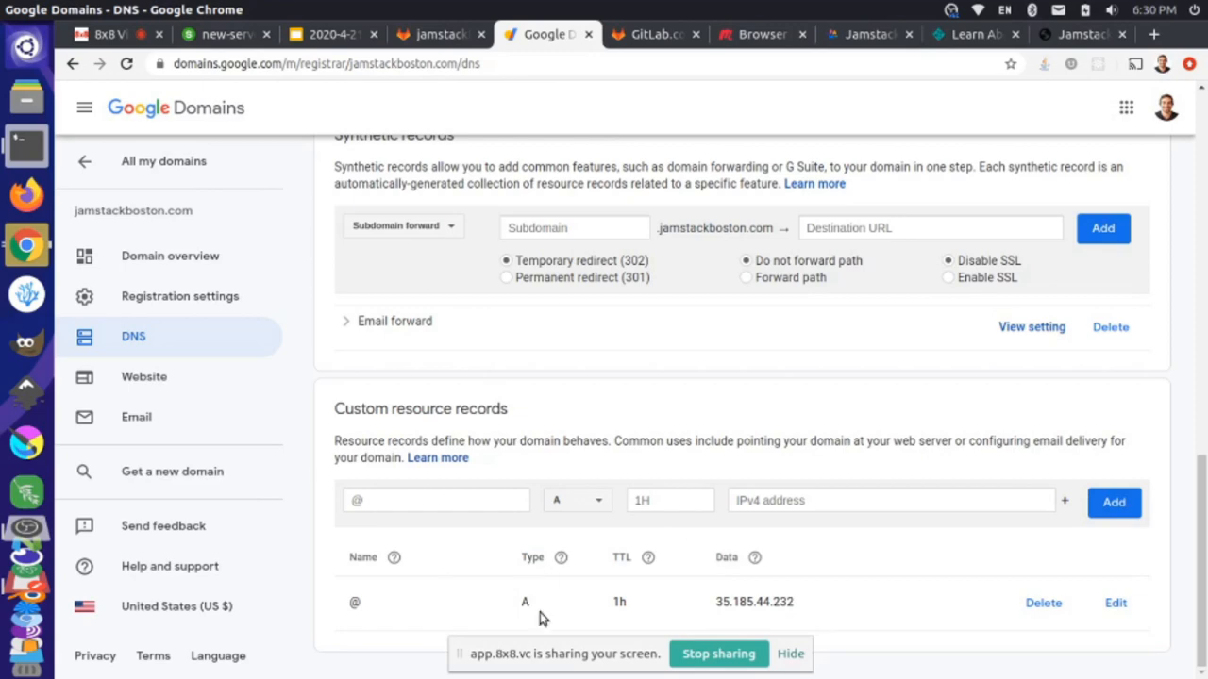
pyautogui.scroll(3)
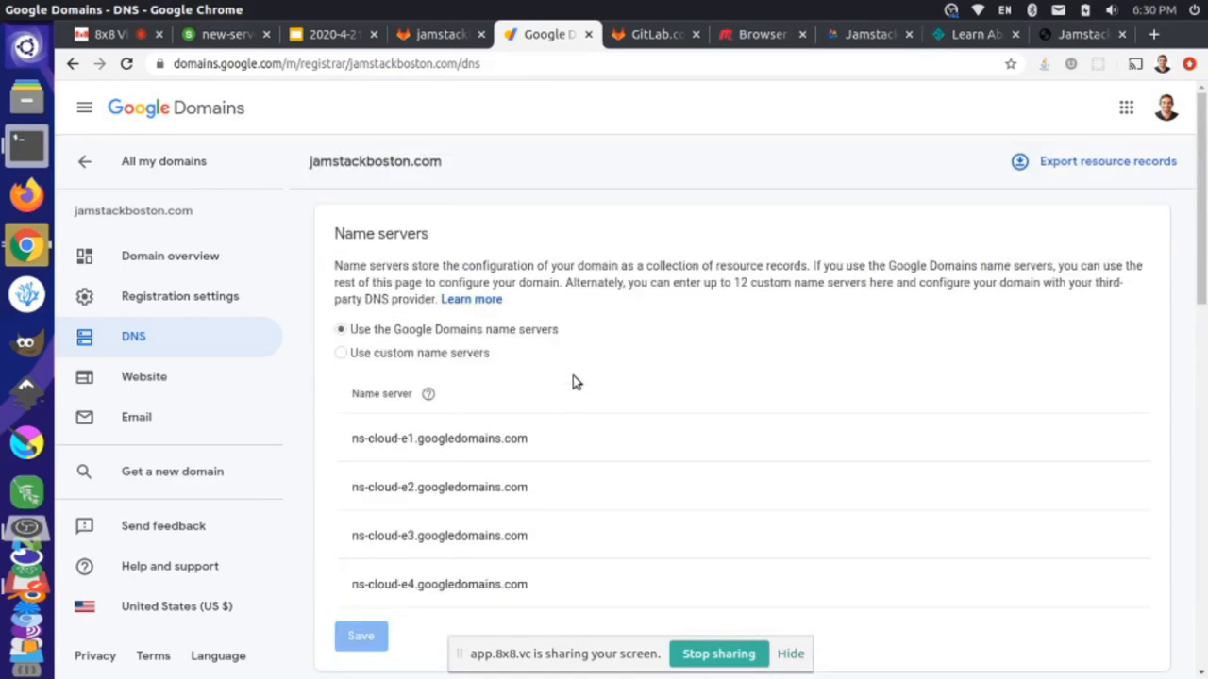
pyautogui.moveTo(352, 187)
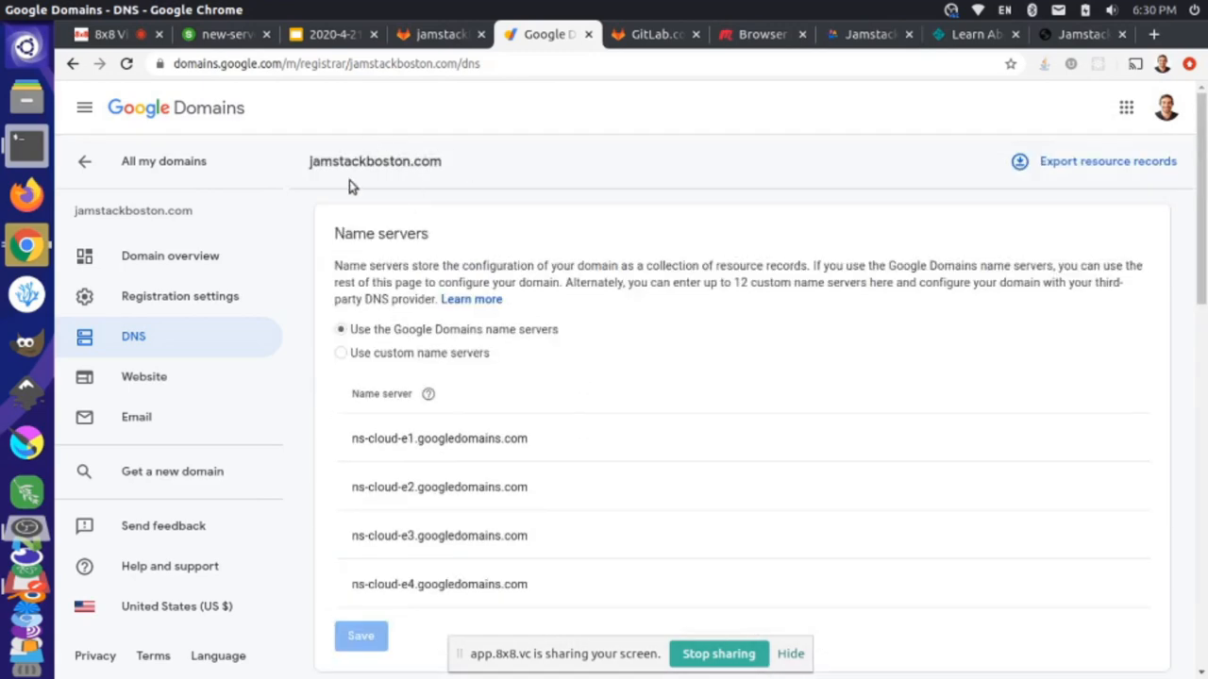
pyautogui.moveTo(201, 120)
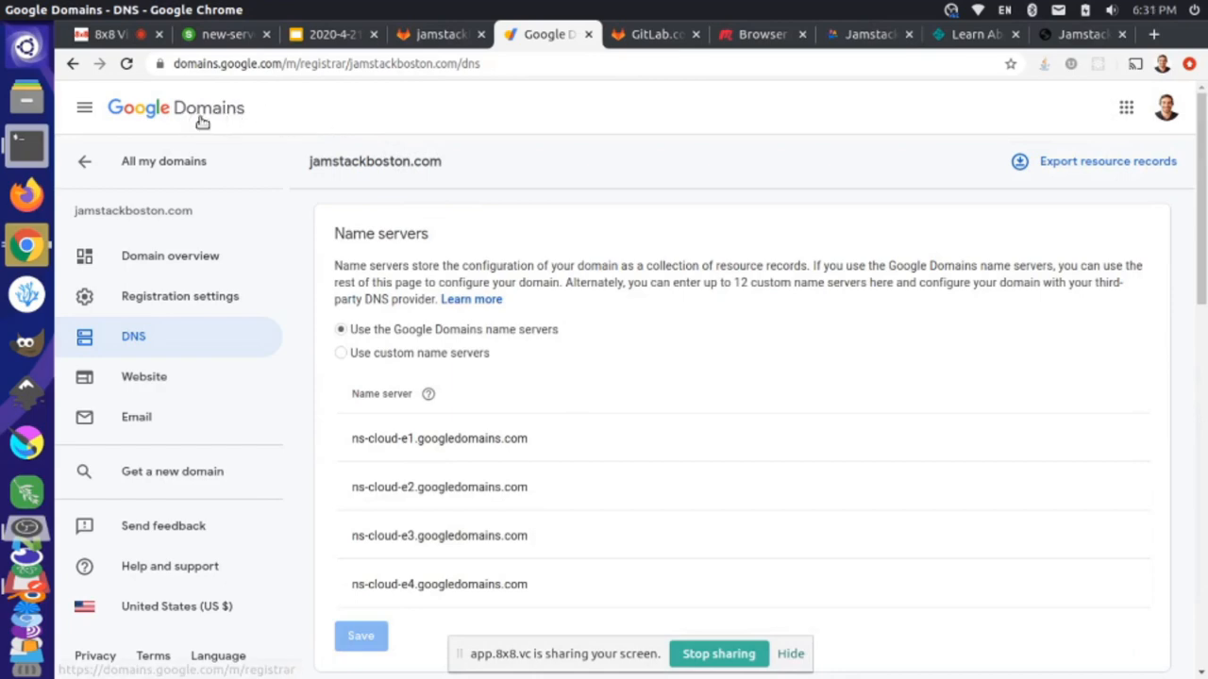
pyautogui.moveTo(462, 265)
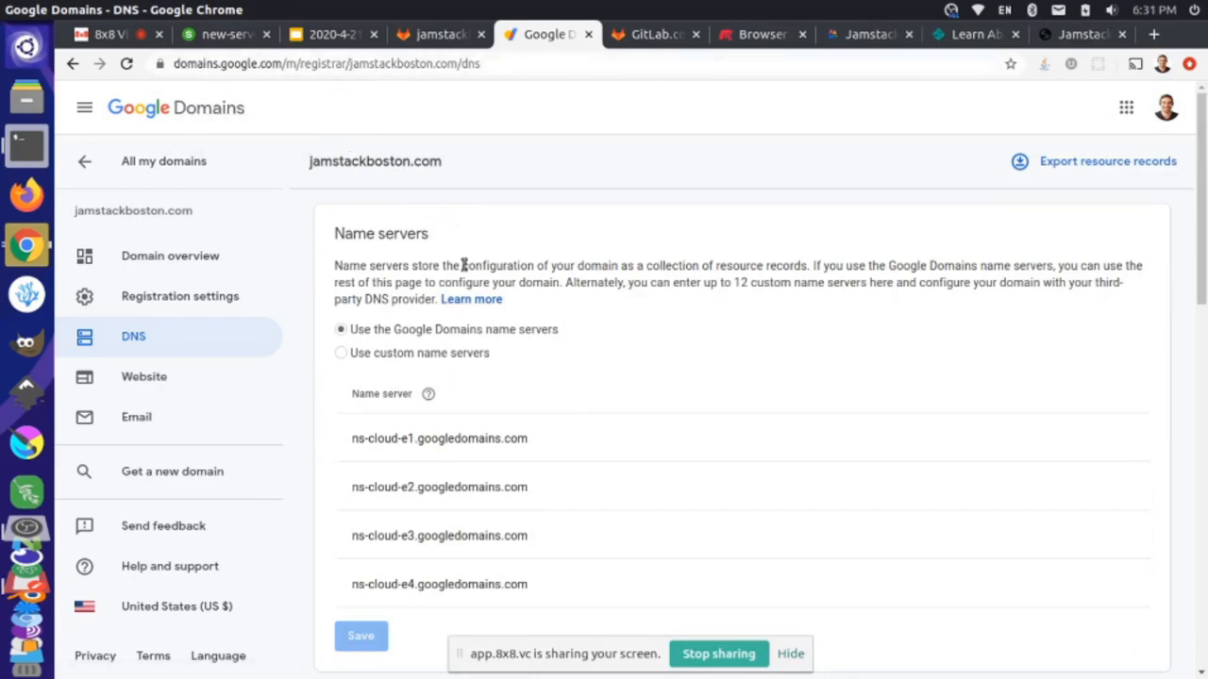
pyautogui.scroll(-3)
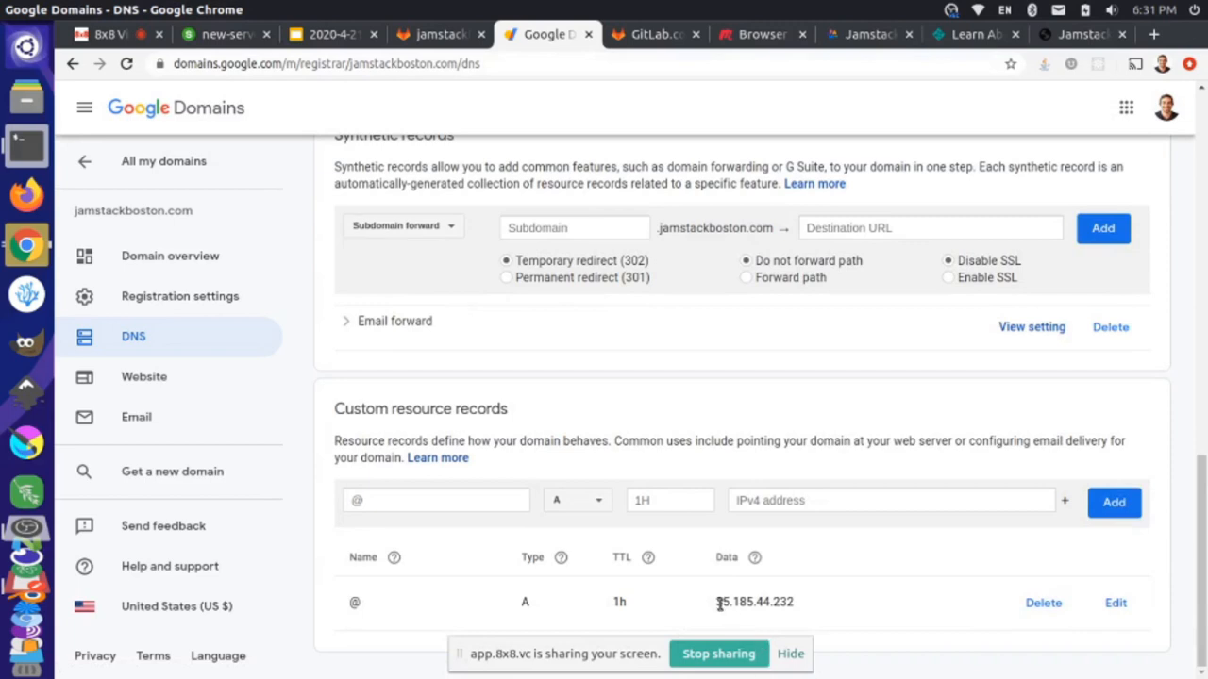
pyautogui.doubleClick(754, 602)
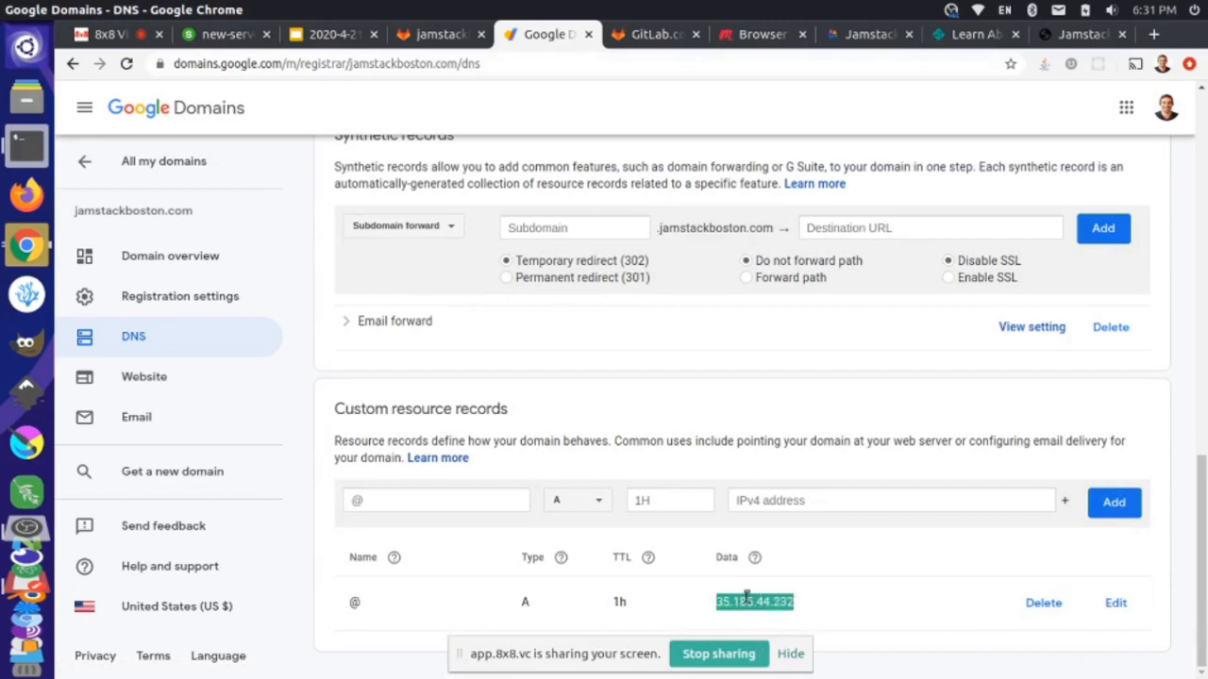
pyautogui.click(655, 34)
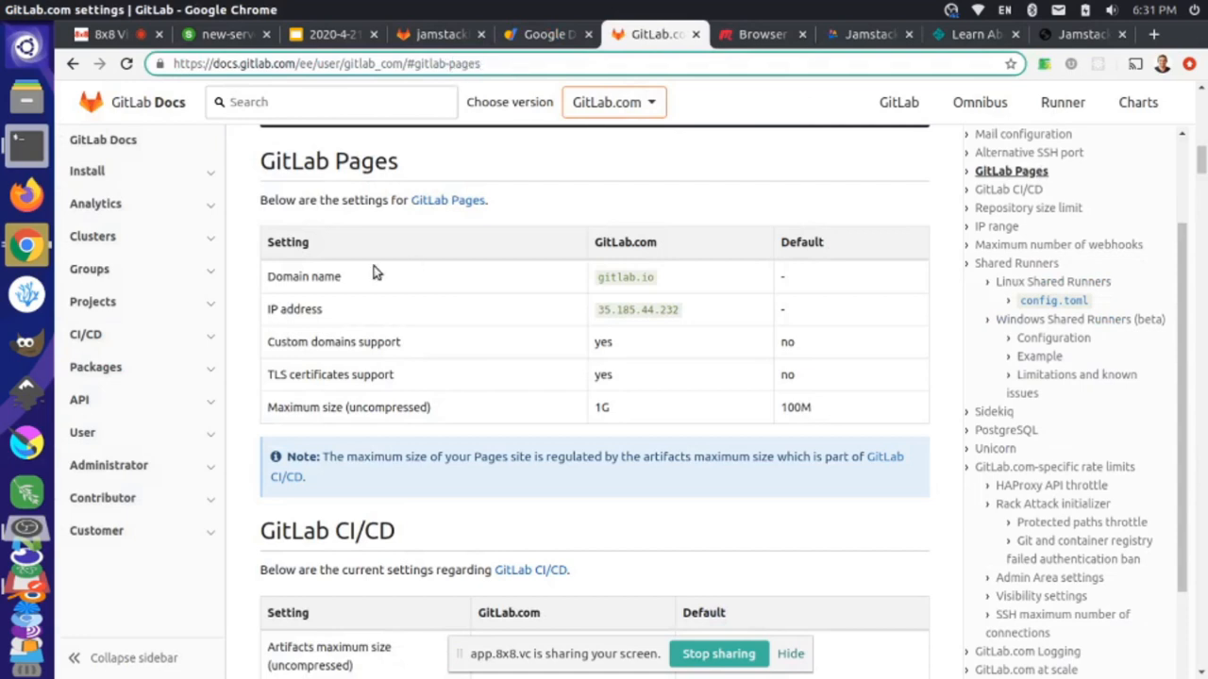
pyautogui.moveTo(633, 312)
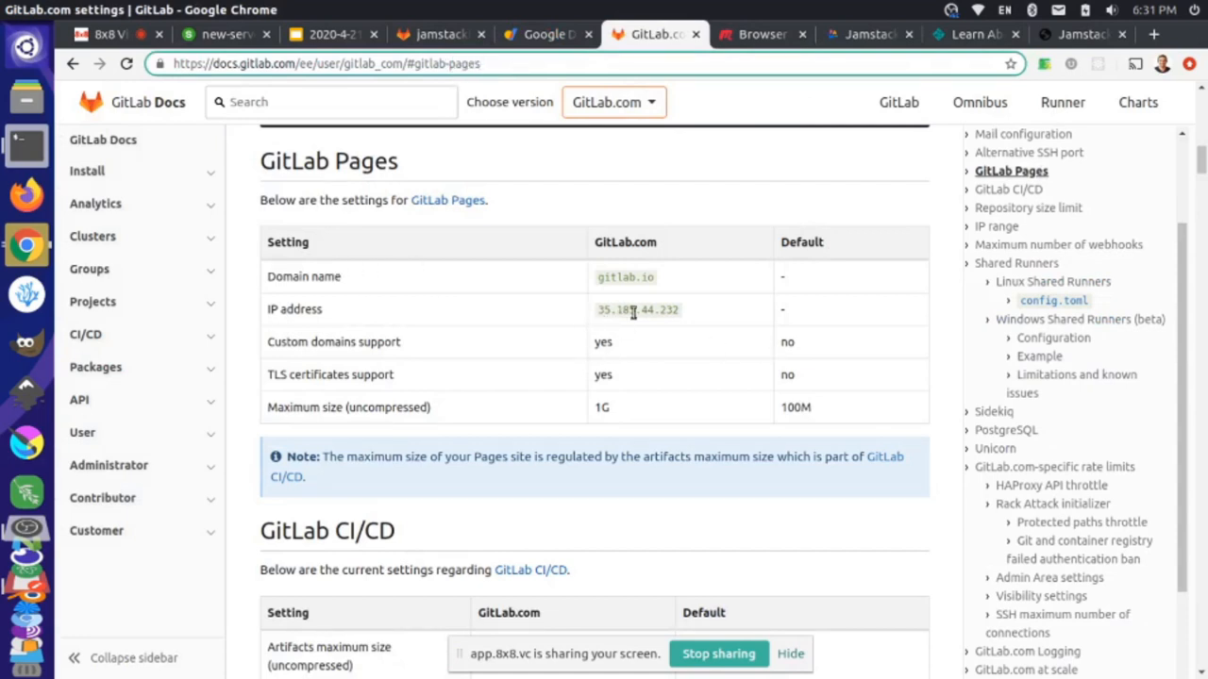
pyautogui.moveTo(630, 326)
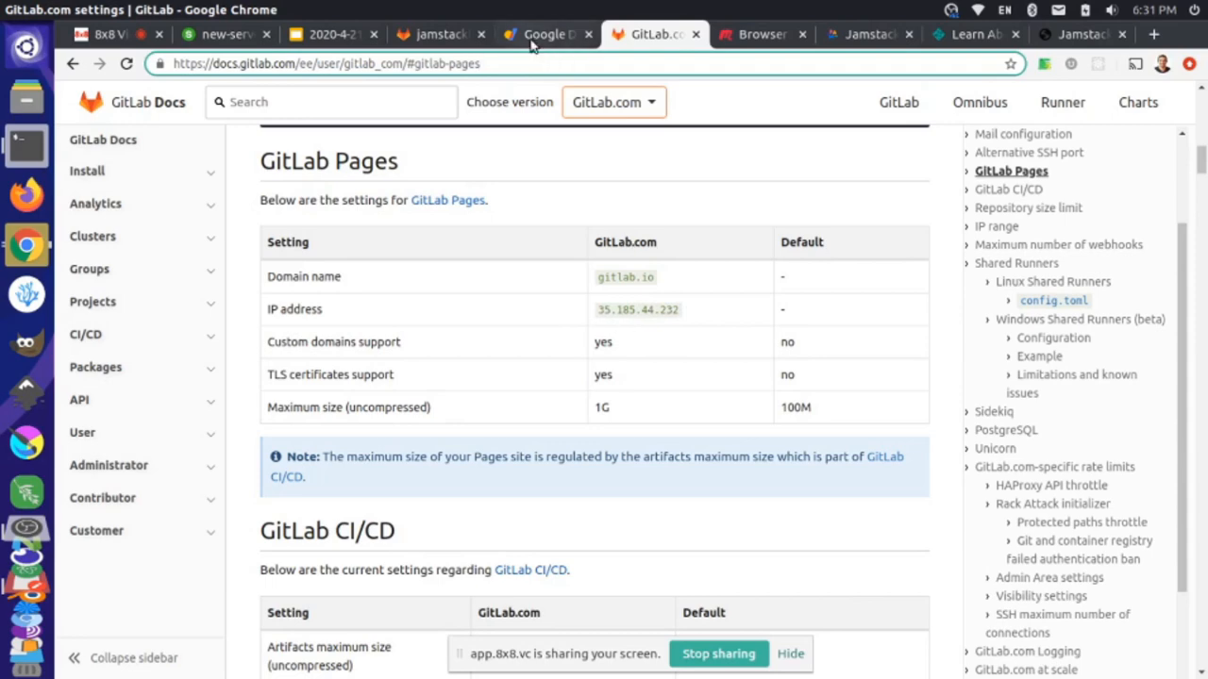
# Return to the GitLab domain page showing the TXT verification record to add.
pyautogui.click(438, 34)
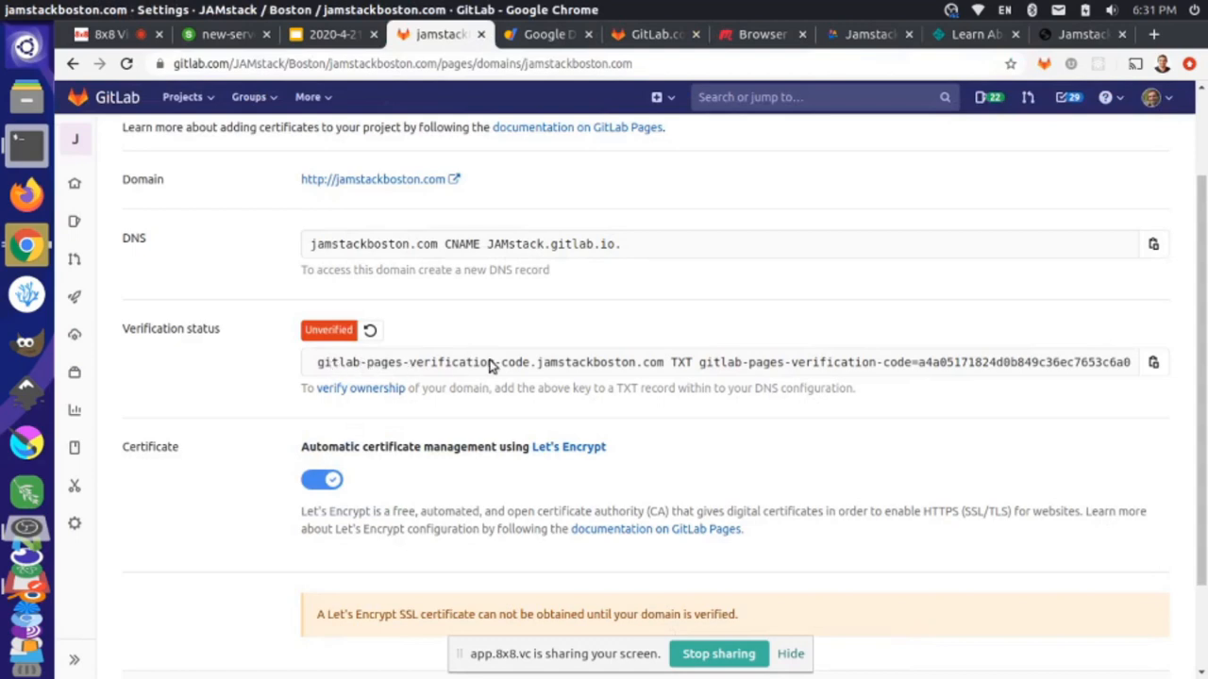
# Set up a TXT record named _gitlab-pages-verification-code.jamstackboston.com in Google Domains.
pyautogui.click(632, 362)
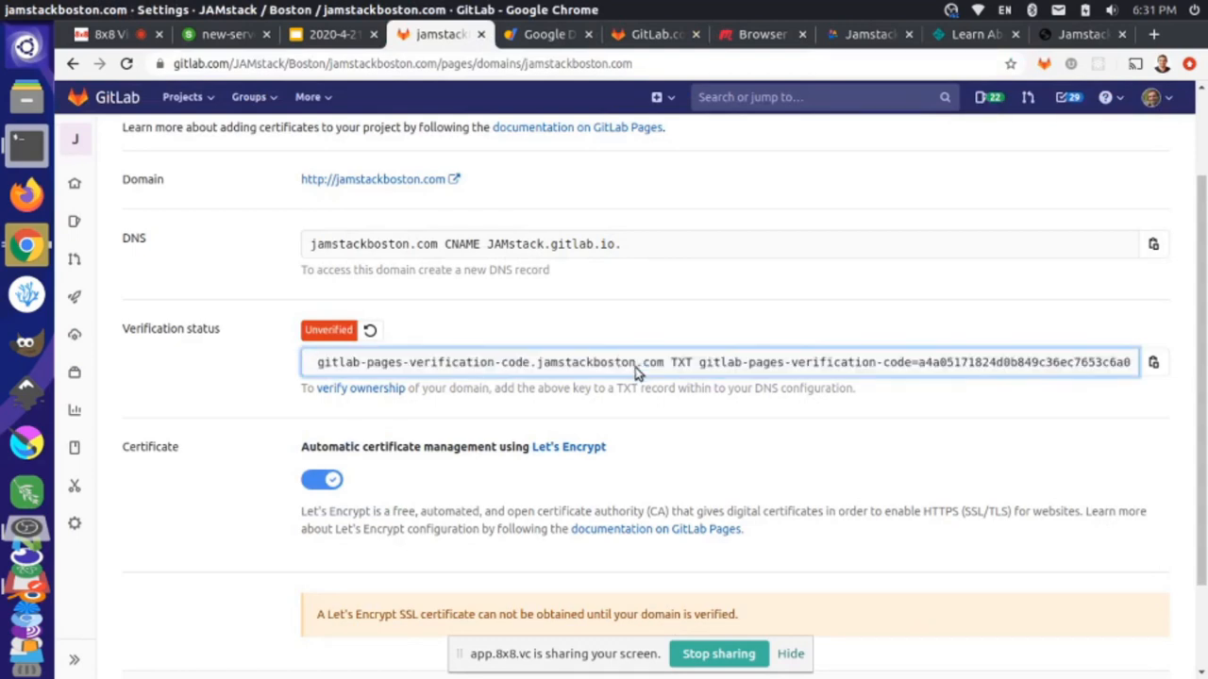
pyautogui.doubleClick(486, 361)
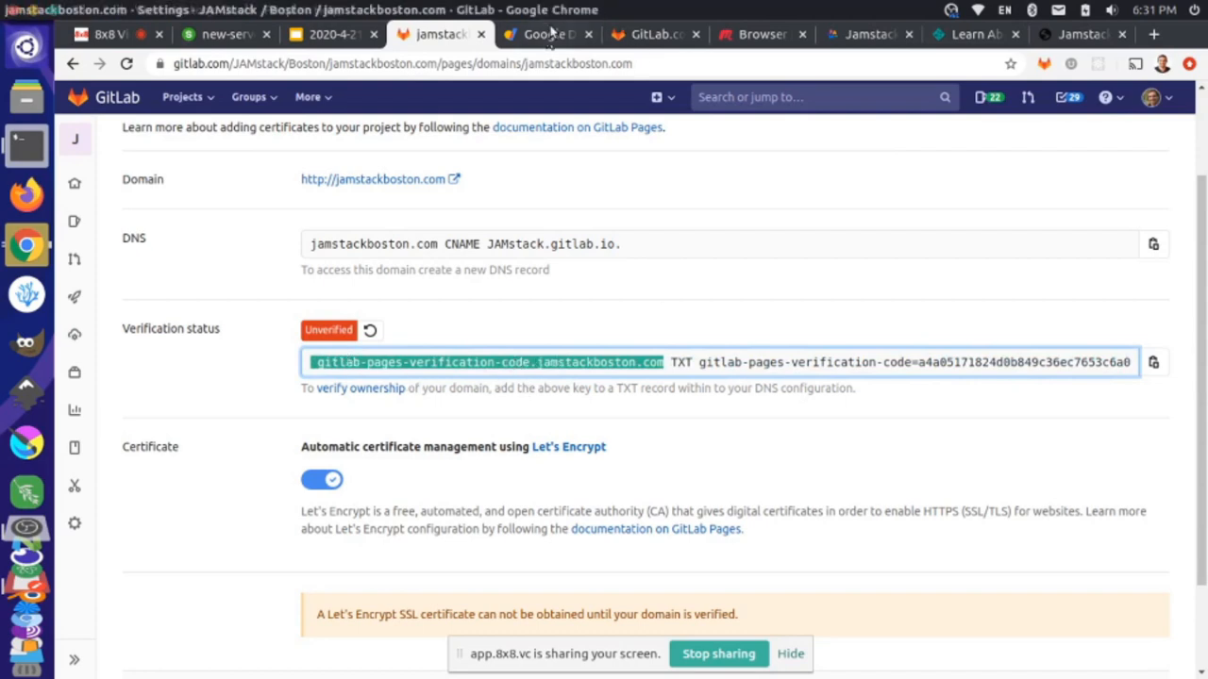
pyautogui.click(547, 34)
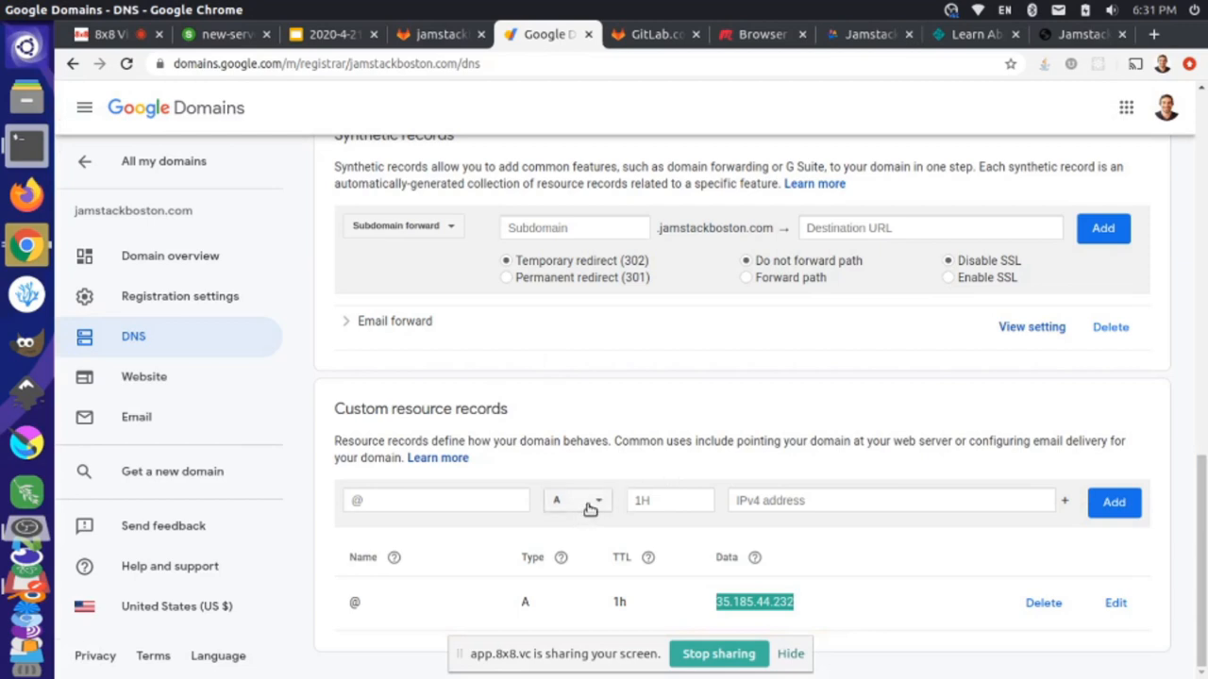
pyautogui.click(577, 500)
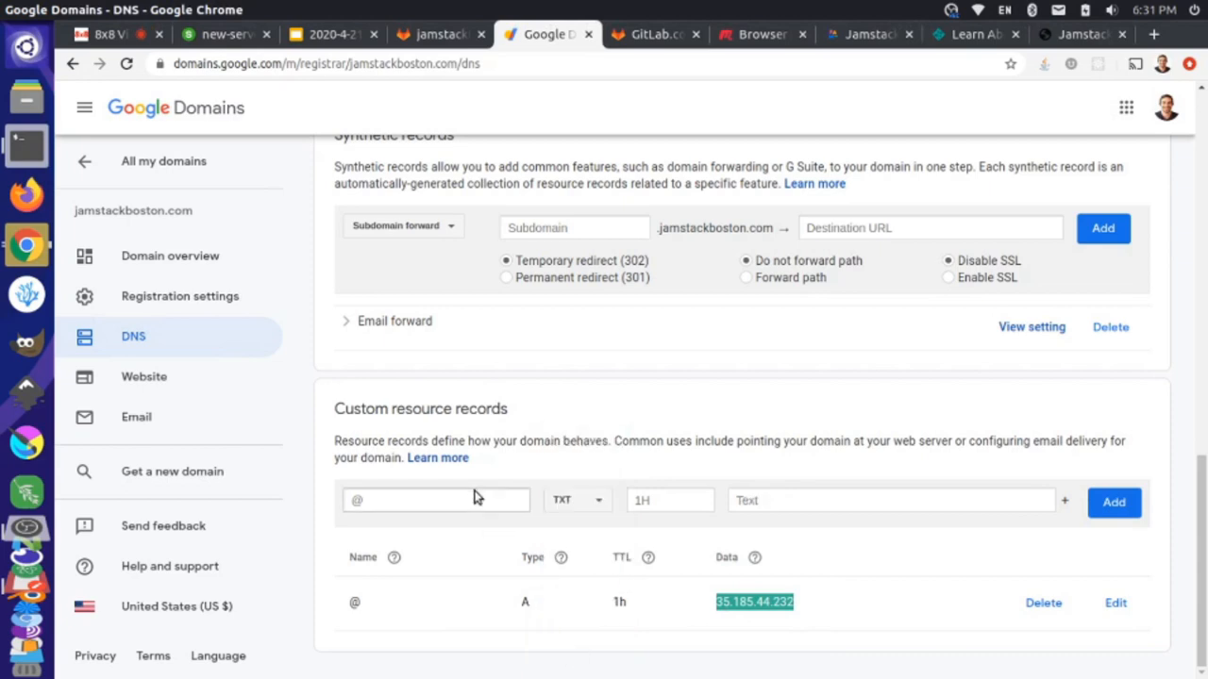
pyautogui.click(436, 500)
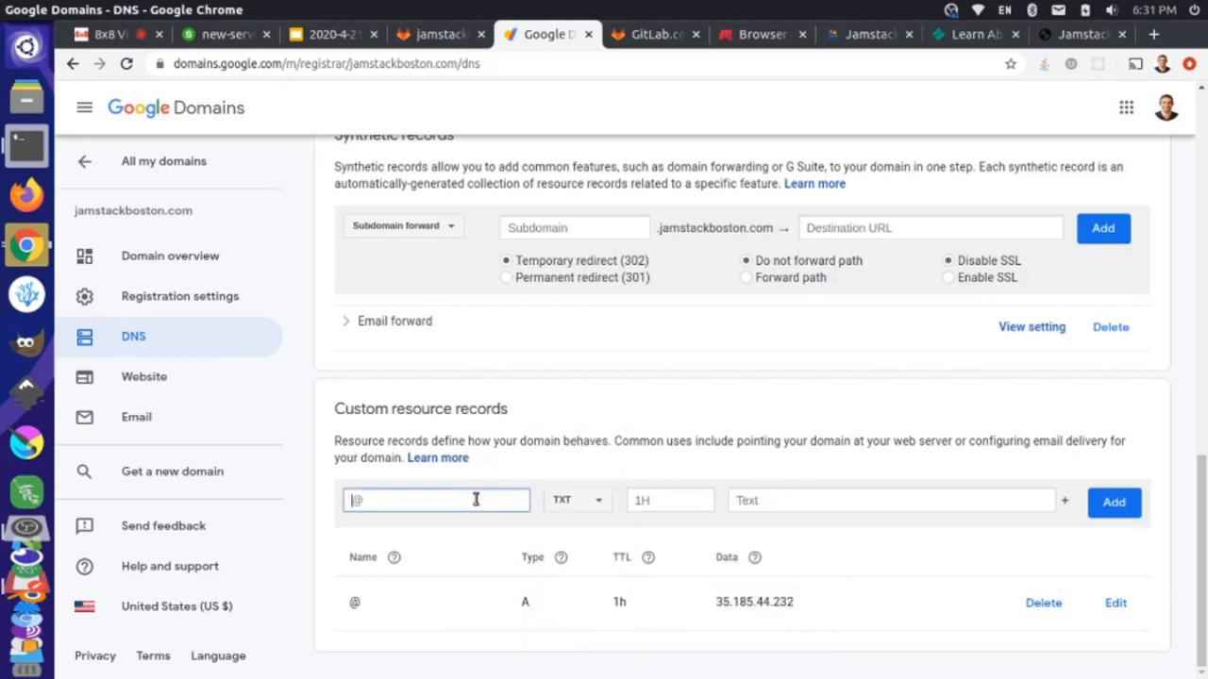
pyautogui.write('cation-code.jamstackboston.com')
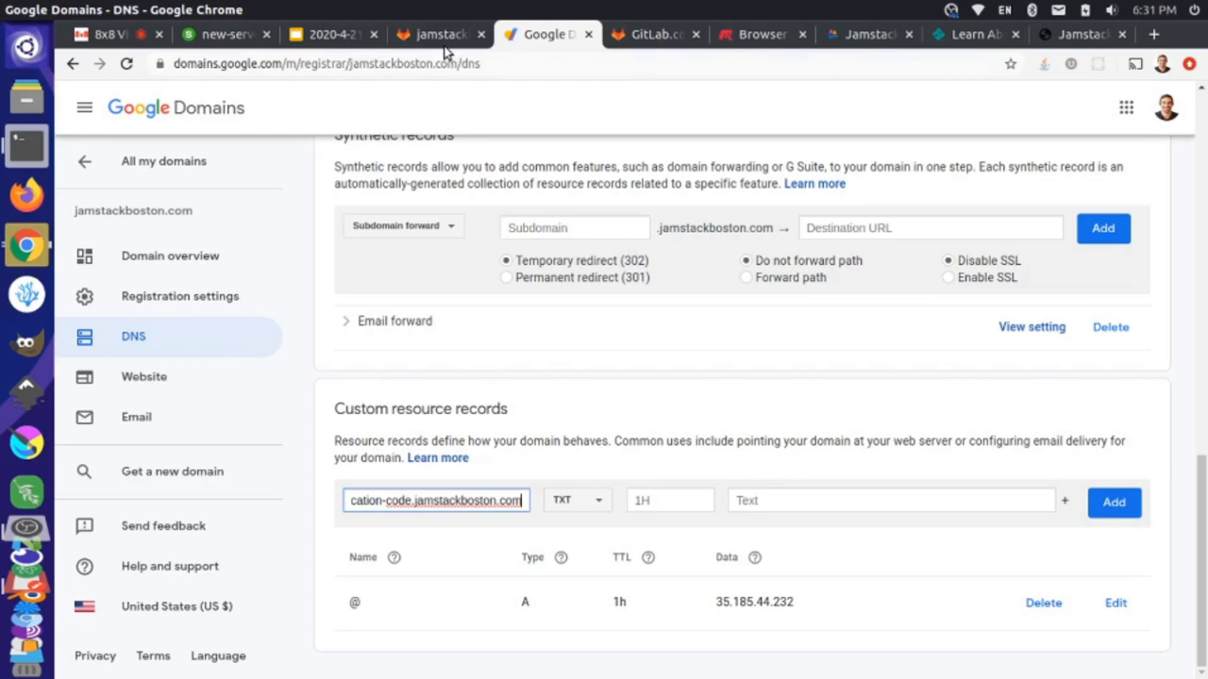
# Paste GitLab's verification code into the TXT record's Text field and add the record.
pyautogui.click(436, 34)
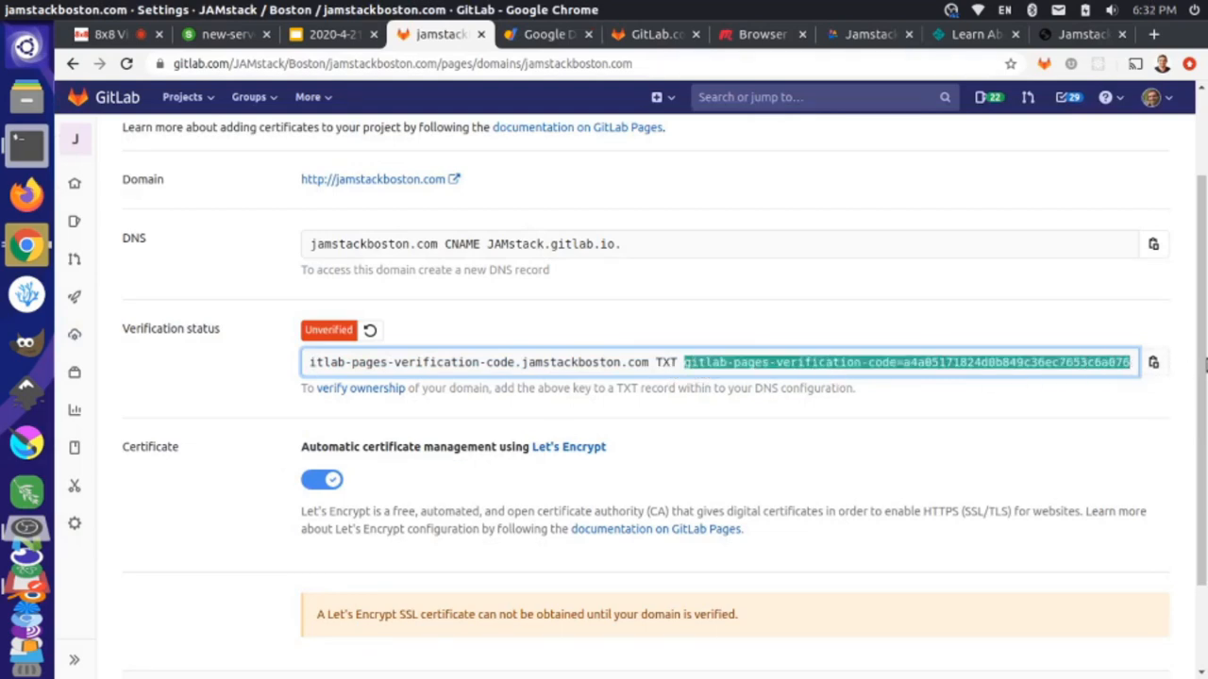
pyautogui.click(548, 34)
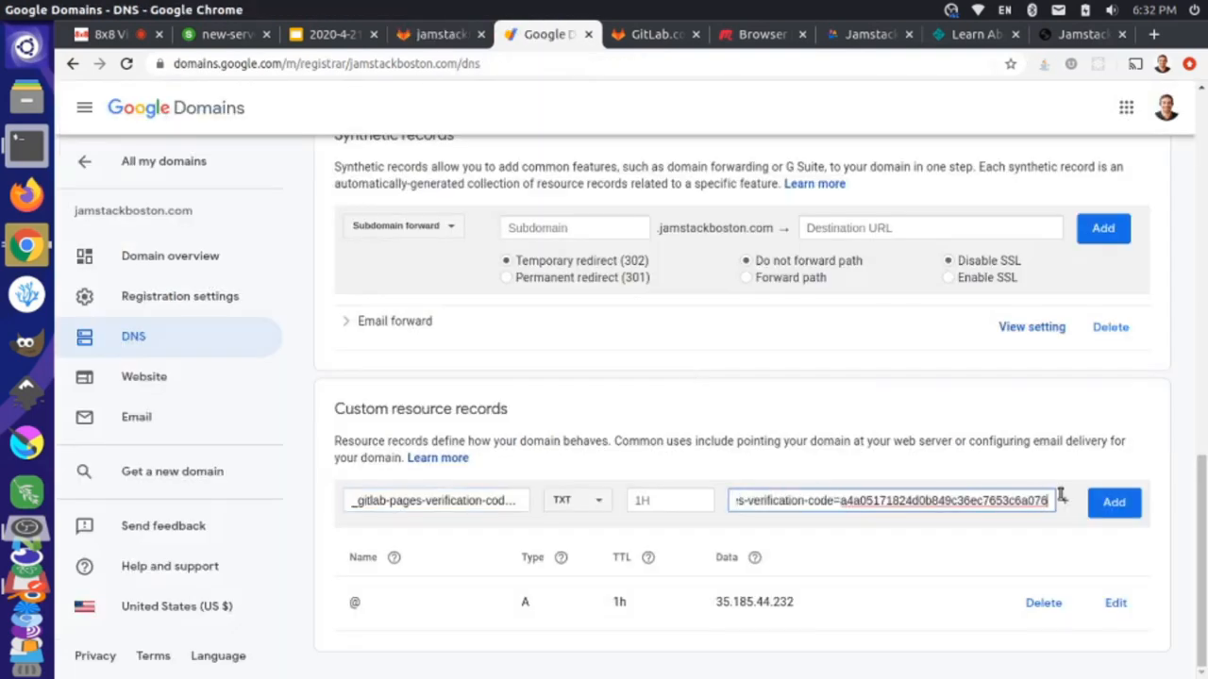
pyautogui.click(1113, 502)
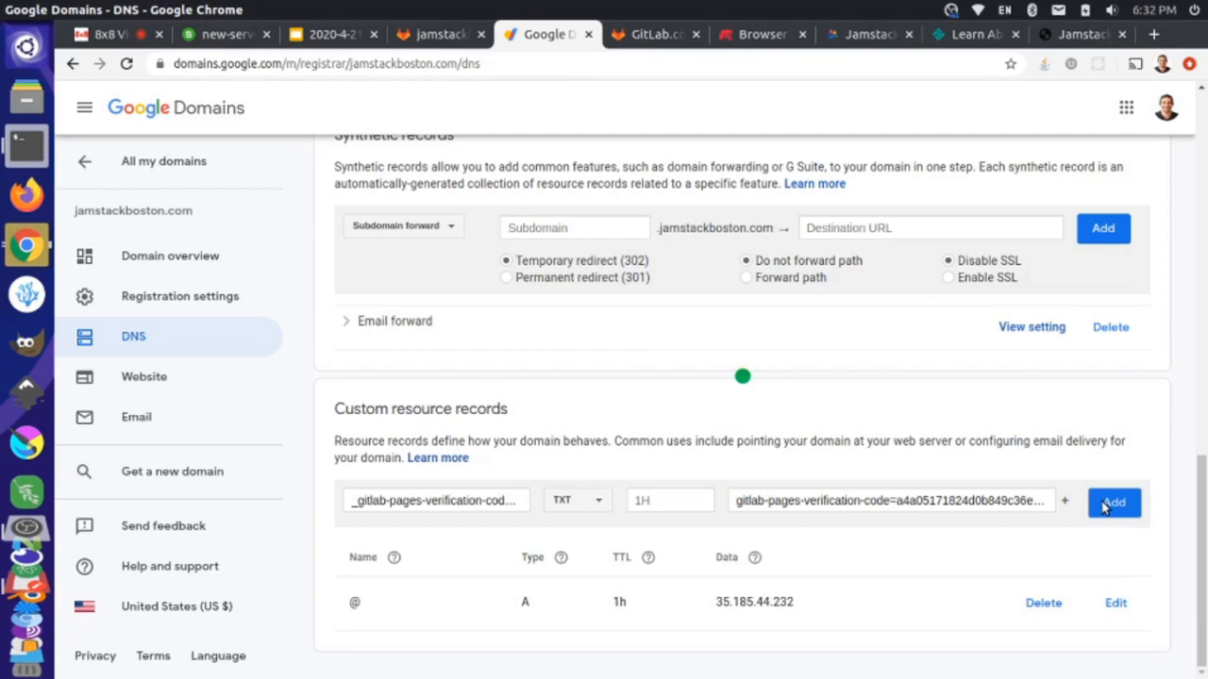
pyautogui.click(1114, 502)
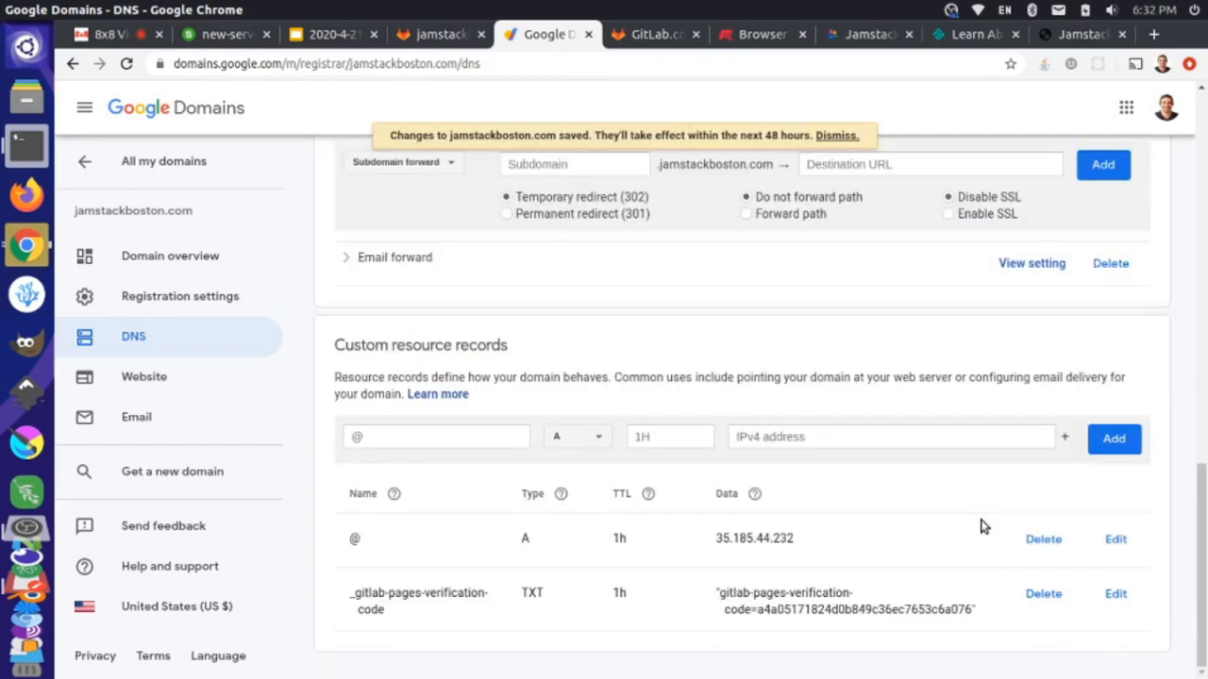
pyautogui.moveTo(850, 463)
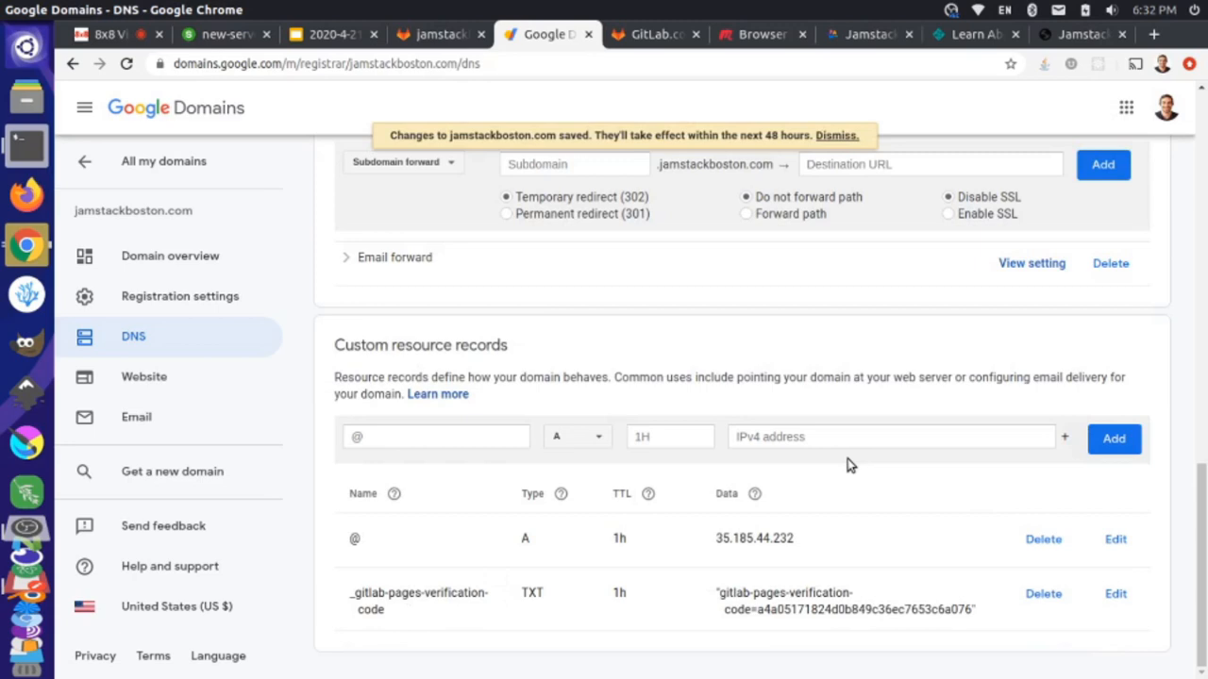
# Retry verifying jamstackboston.com in GitLab, which fails, then compare against the TXT record in Google Domains.
pyautogui.click(437, 34)
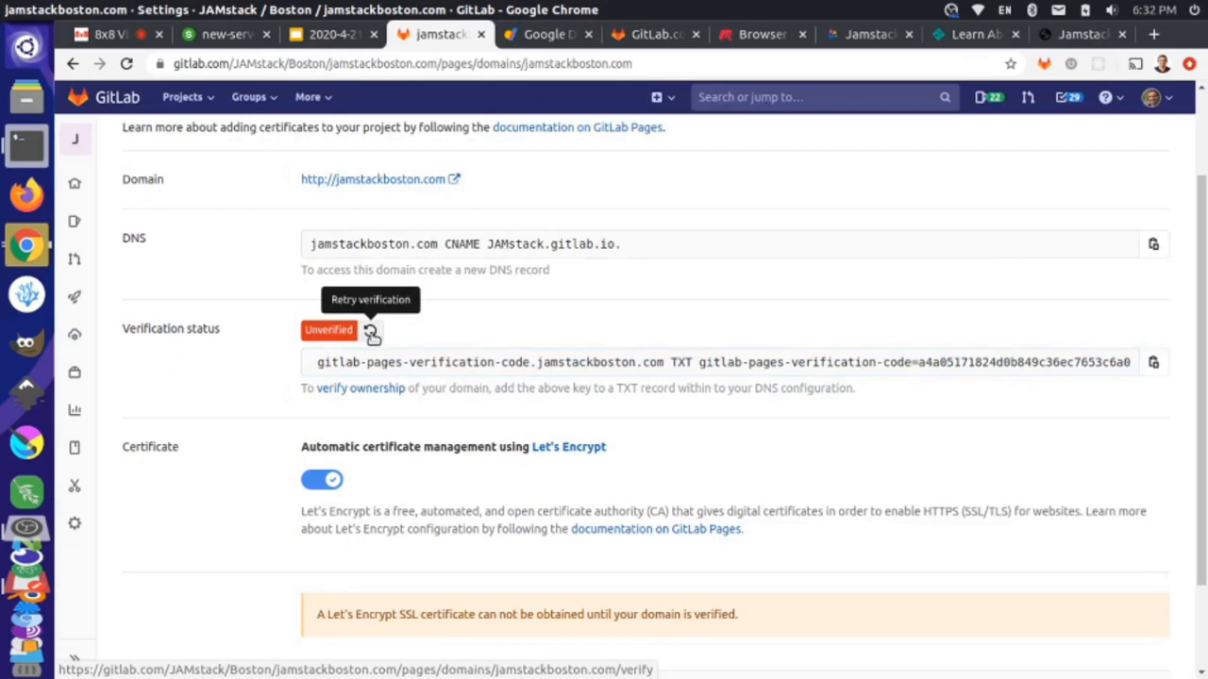
pyautogui.click(371, 335)
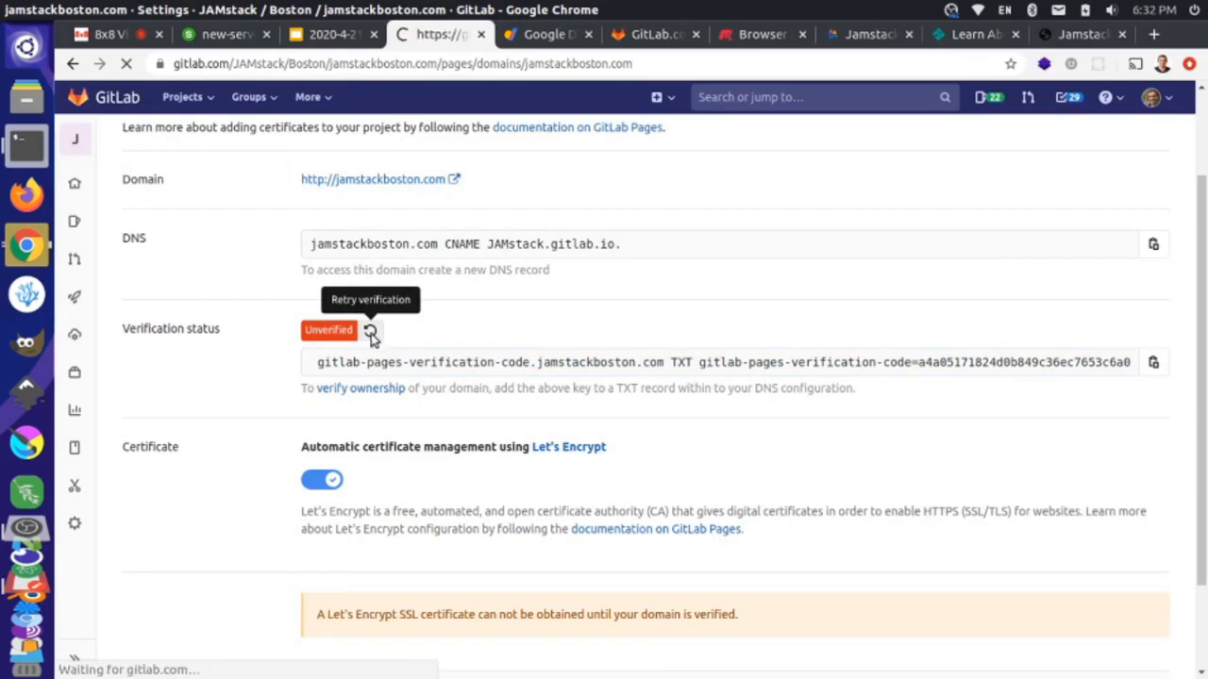
pyautogui.click(369, 329)
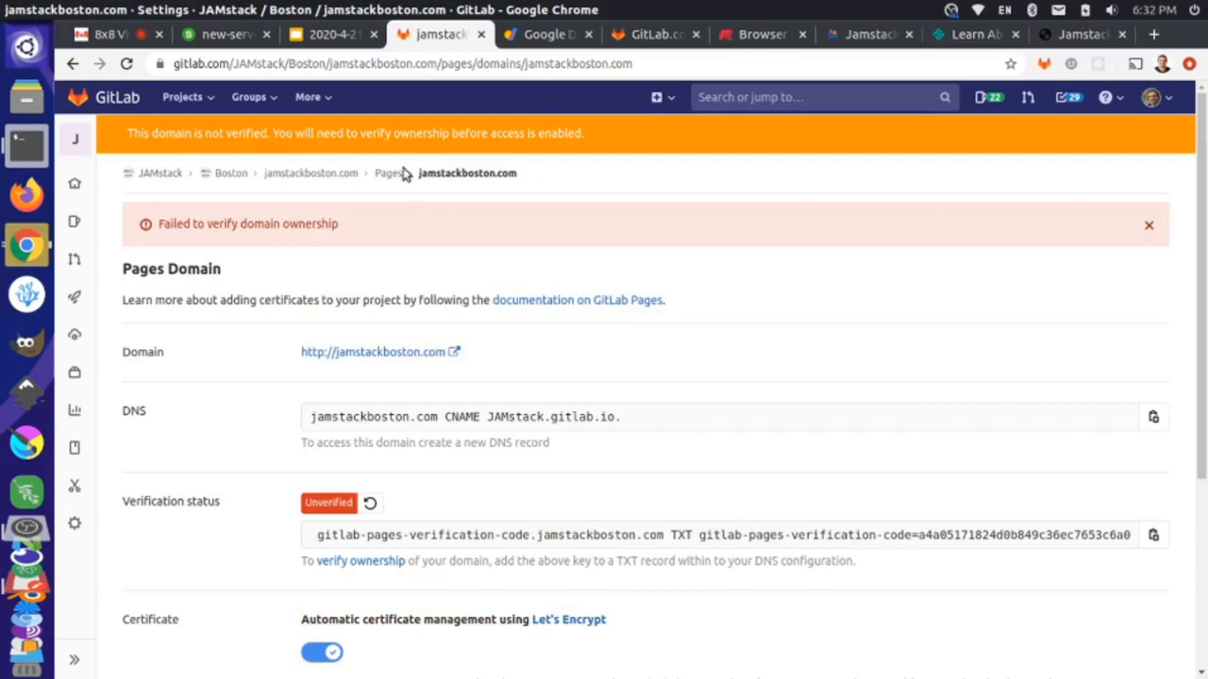
pyautogui.scroll(-3)
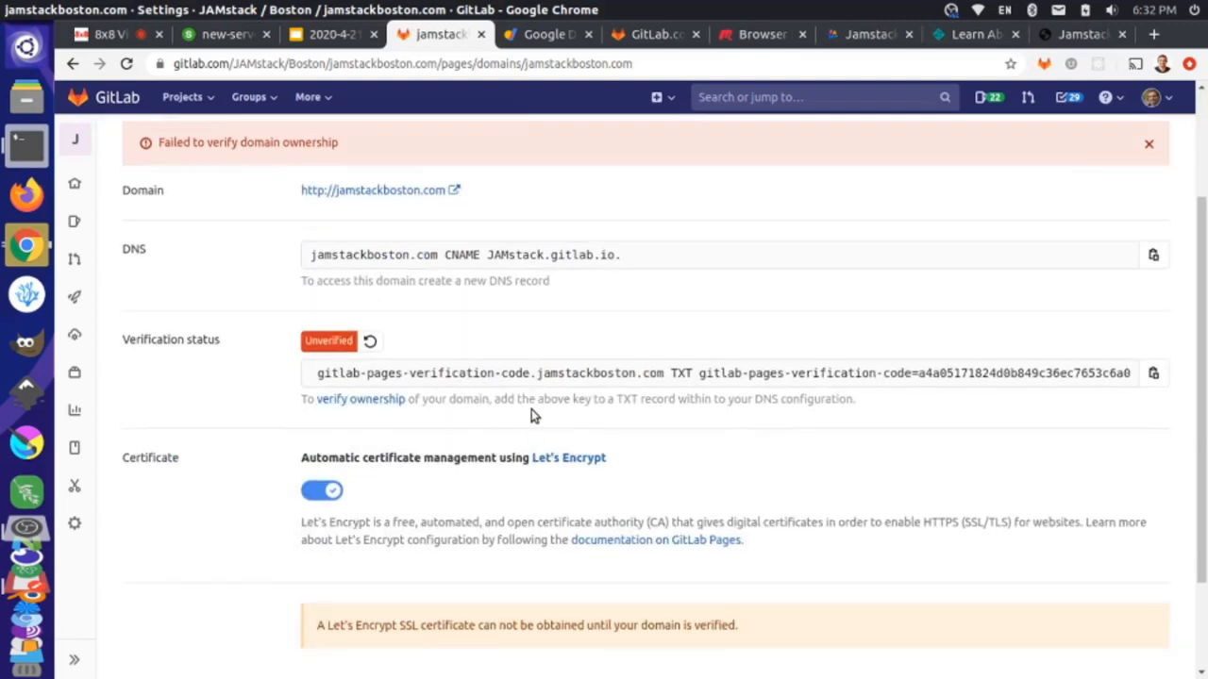
pyautogui.click(545, 33)
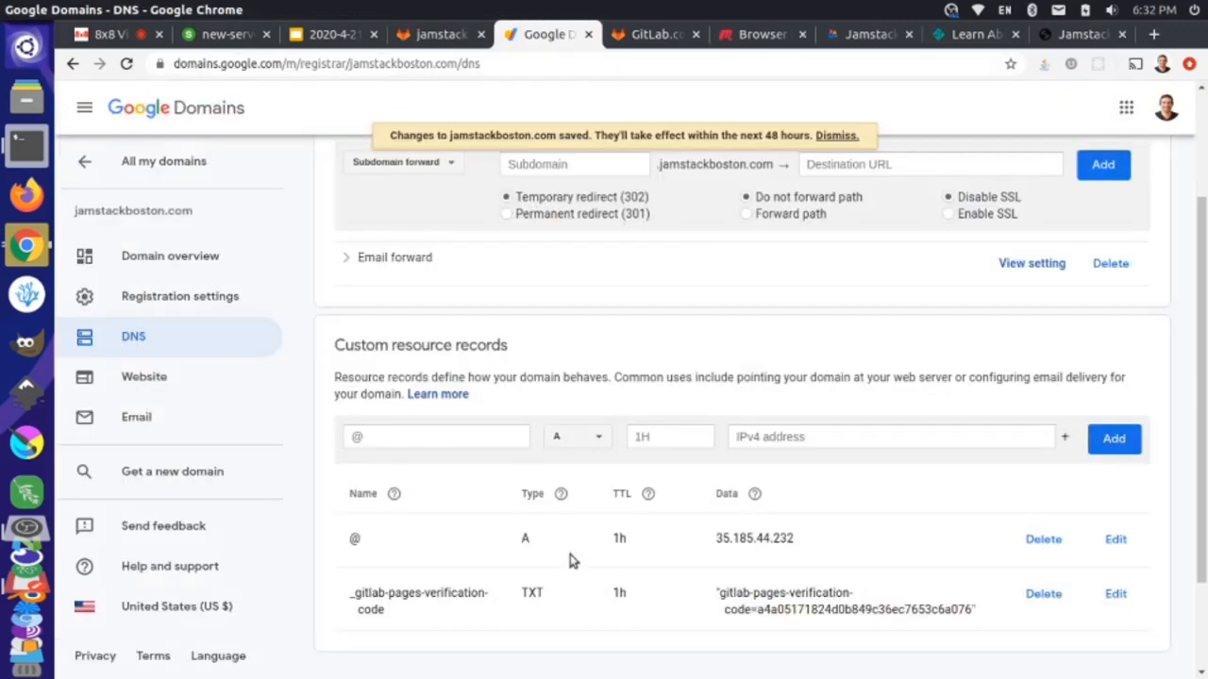
pyautogui.moveTo(595, 614)
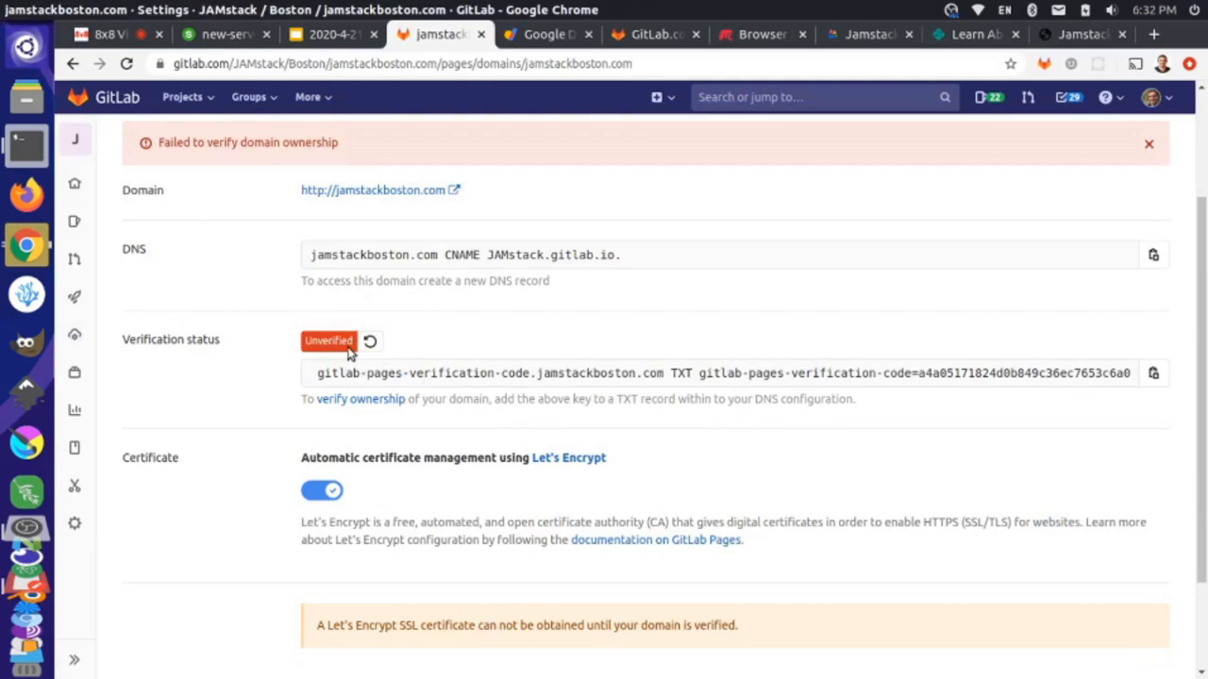
pyautogui.moveTo(409, 435)
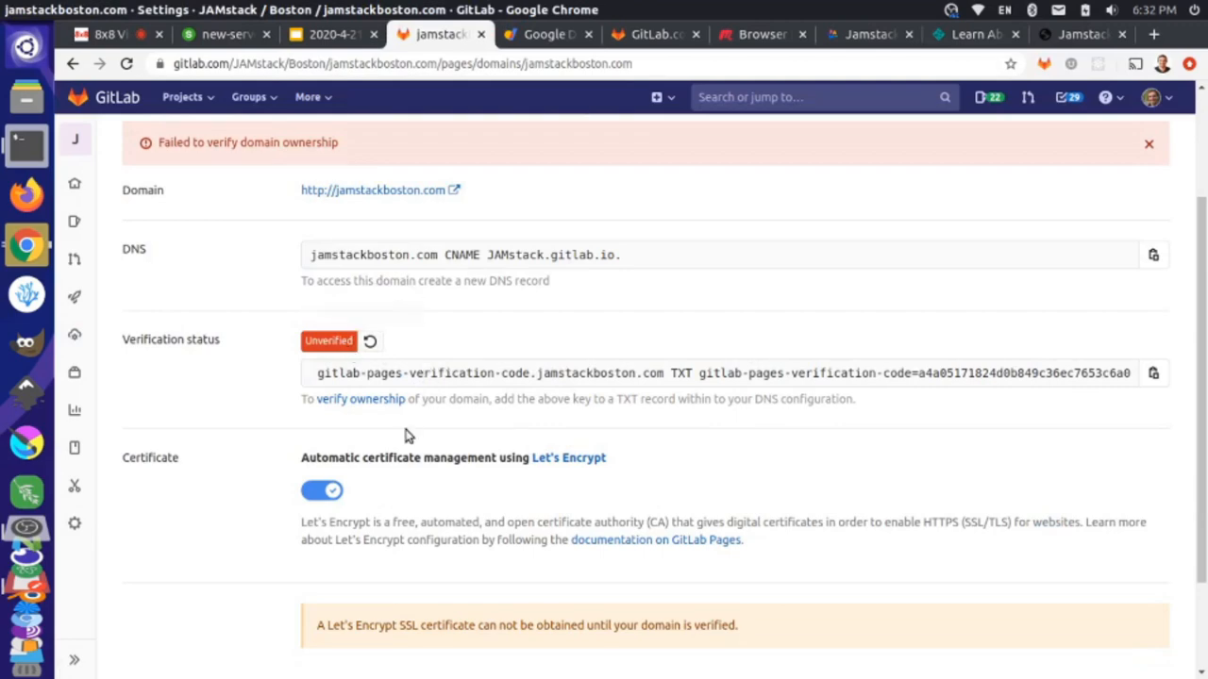
pyautogui.scroll(-3)
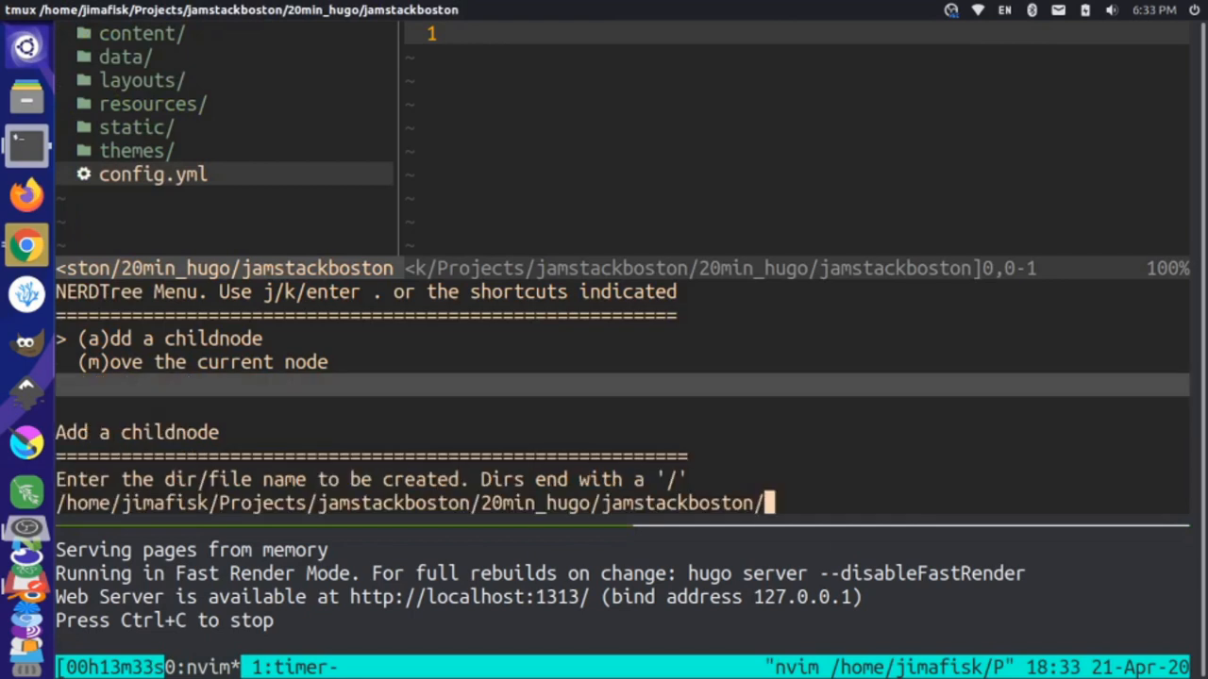
# Name the new NERDTree child node .gitlab-ci.yml in the project root.
pyautogui.write('.git')
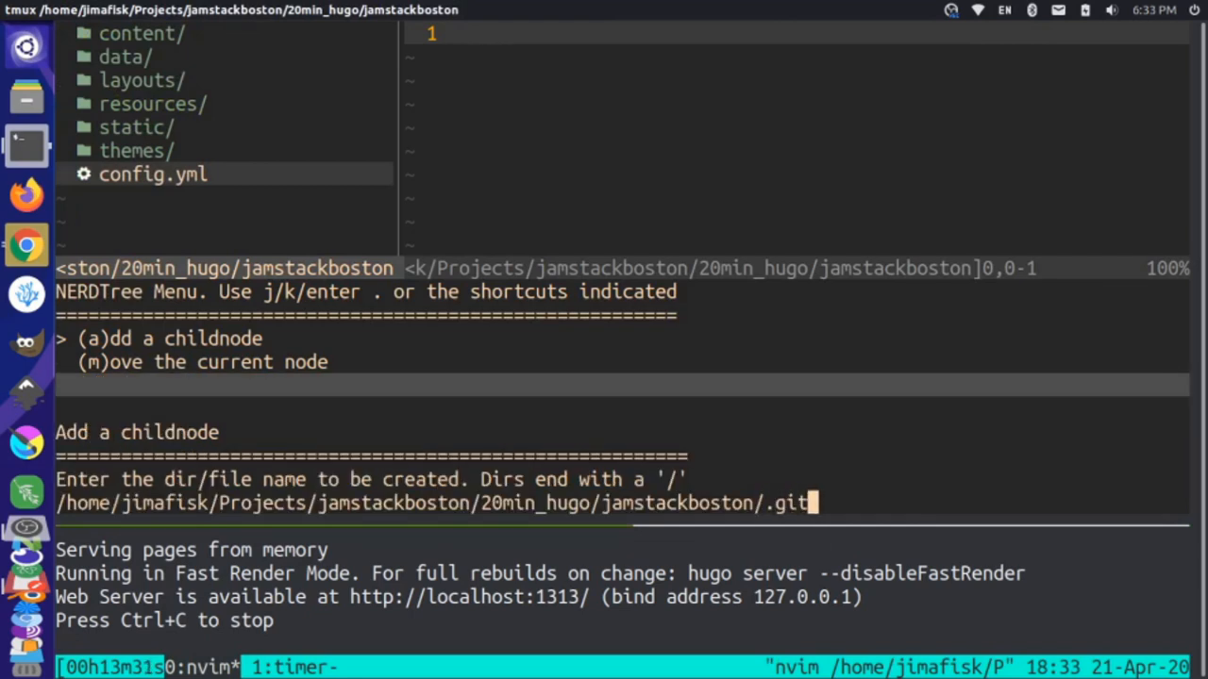
pyautogui.write('lab')
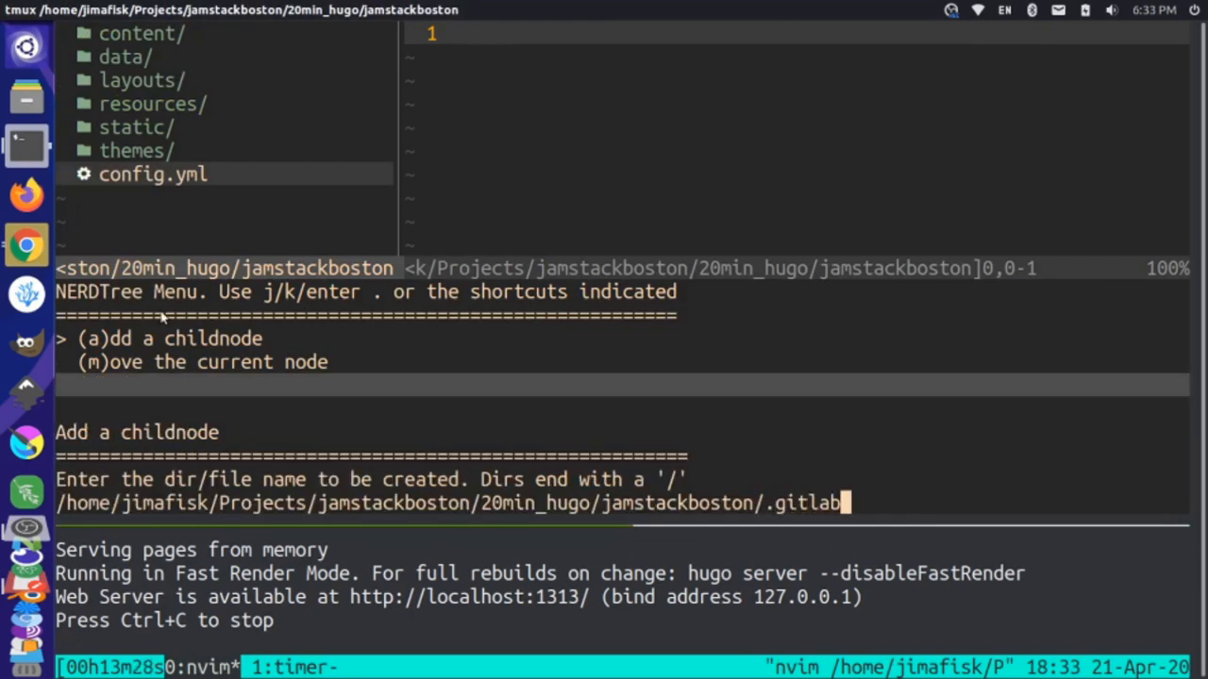
pyautogui.write('-ci.')
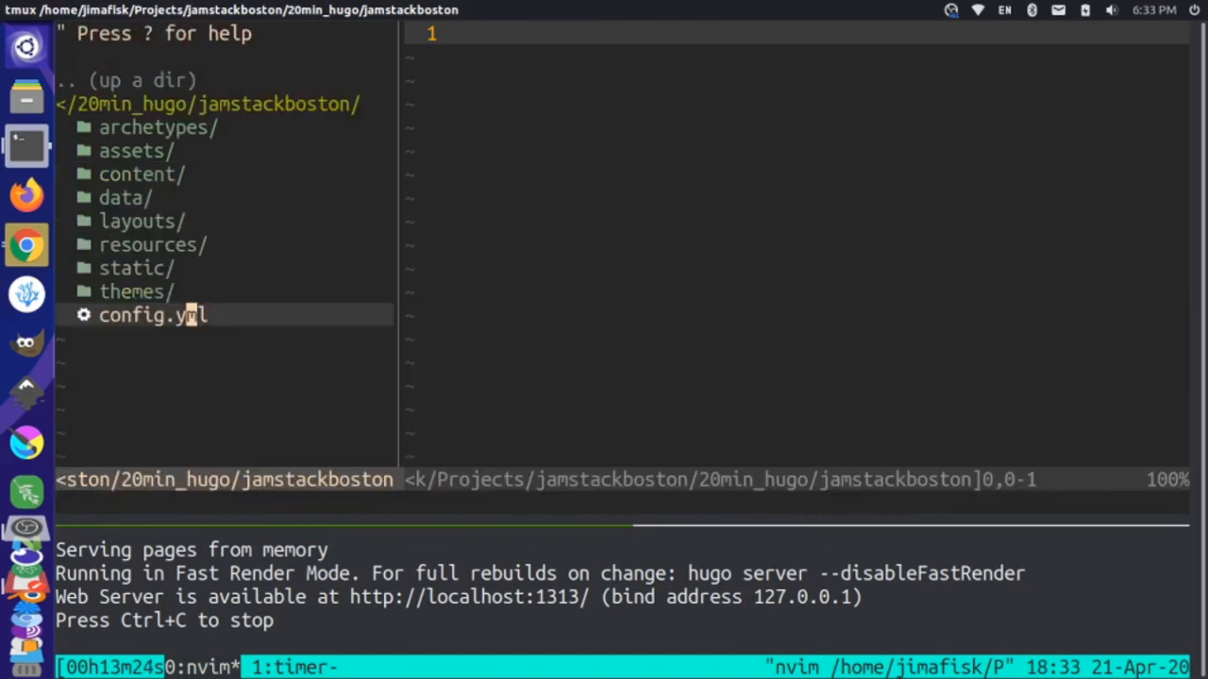
pyautogui.moveTo(215, 319)
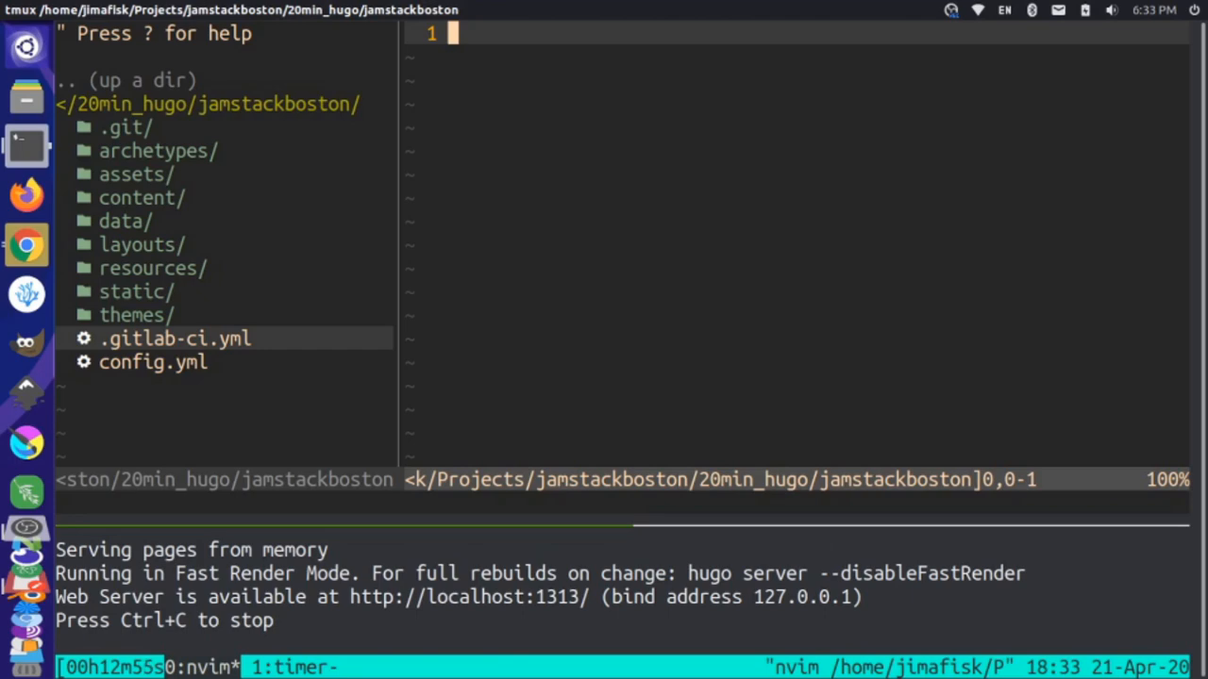
# Select the pages pipeline YAML from the gedit notes to paste into .gitlab-ci.yml.
pyautogui.press('alt+Tab')
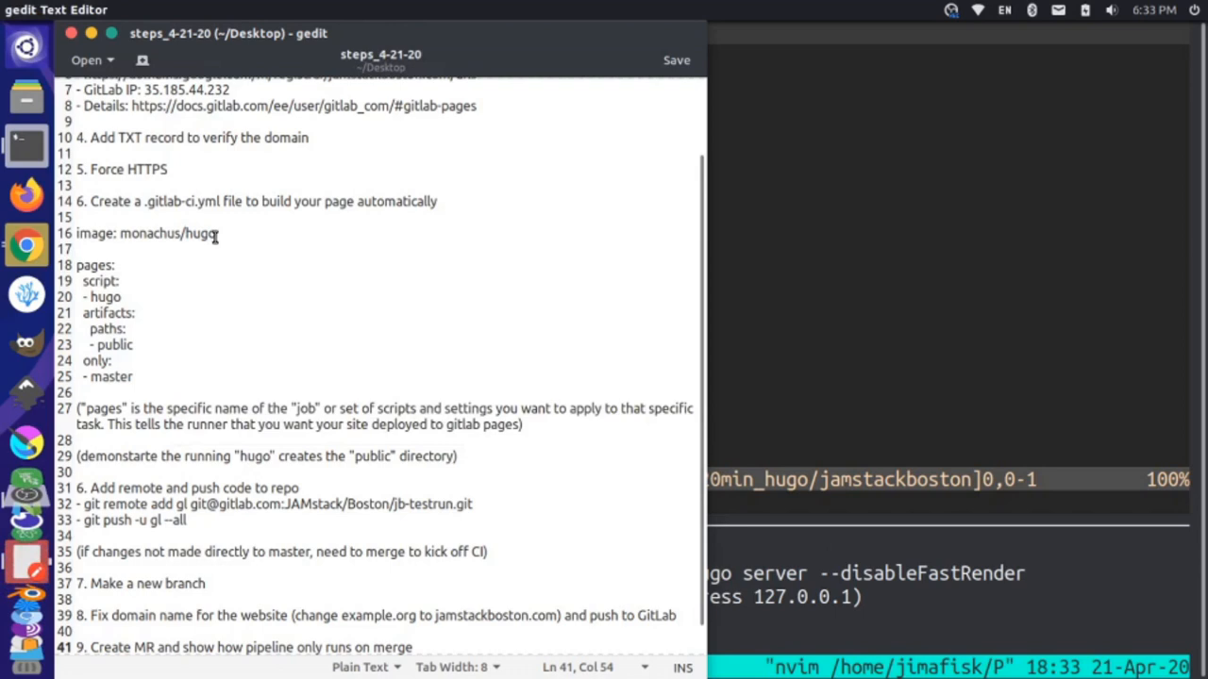
pyautogui.tripleClick(142, 233)
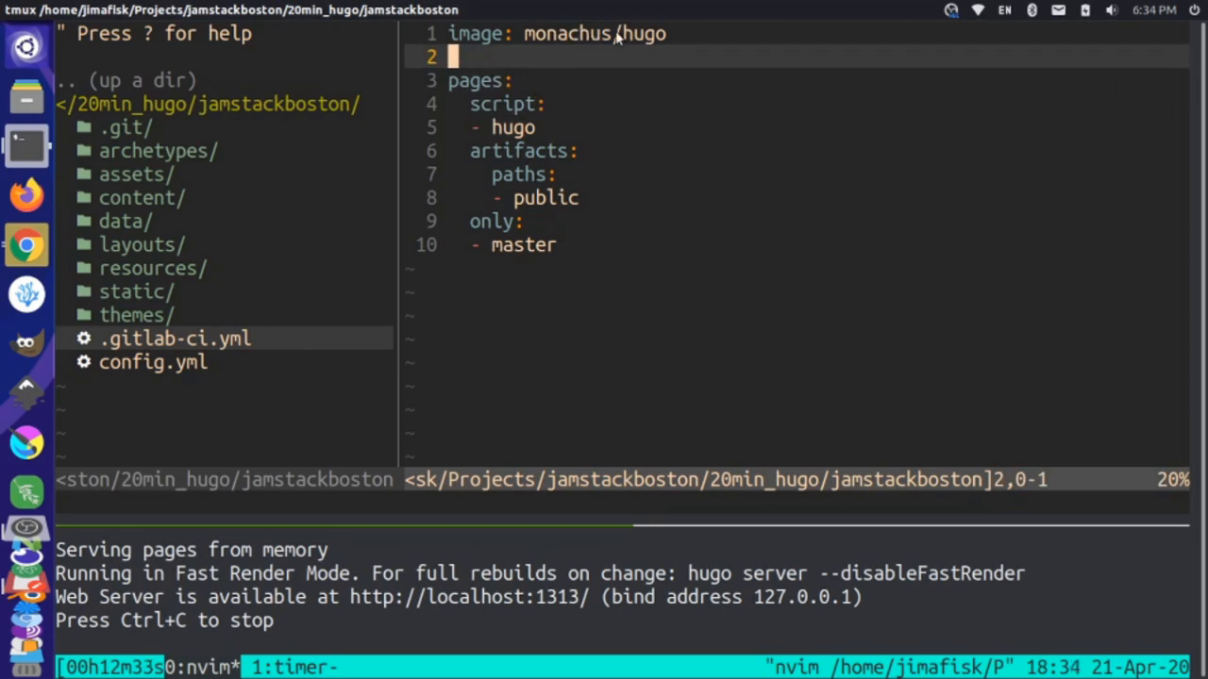
pyautogui.moveTo(609, 39)
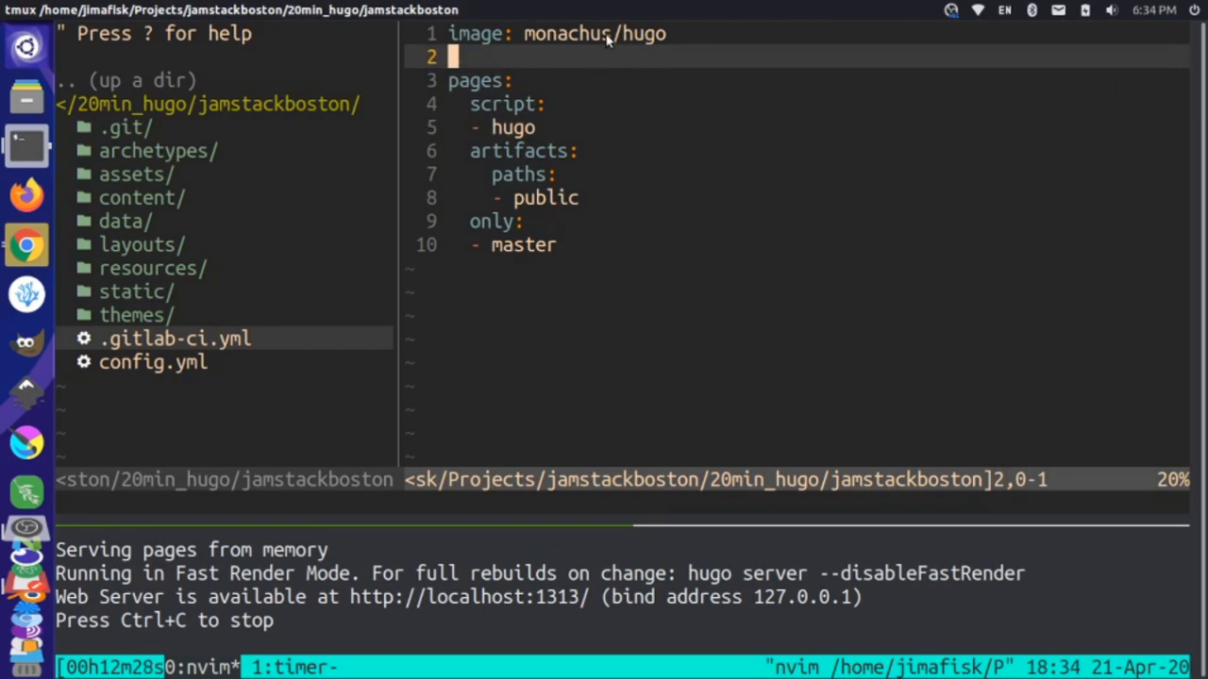
pyautogui.moveTo(200, 351)
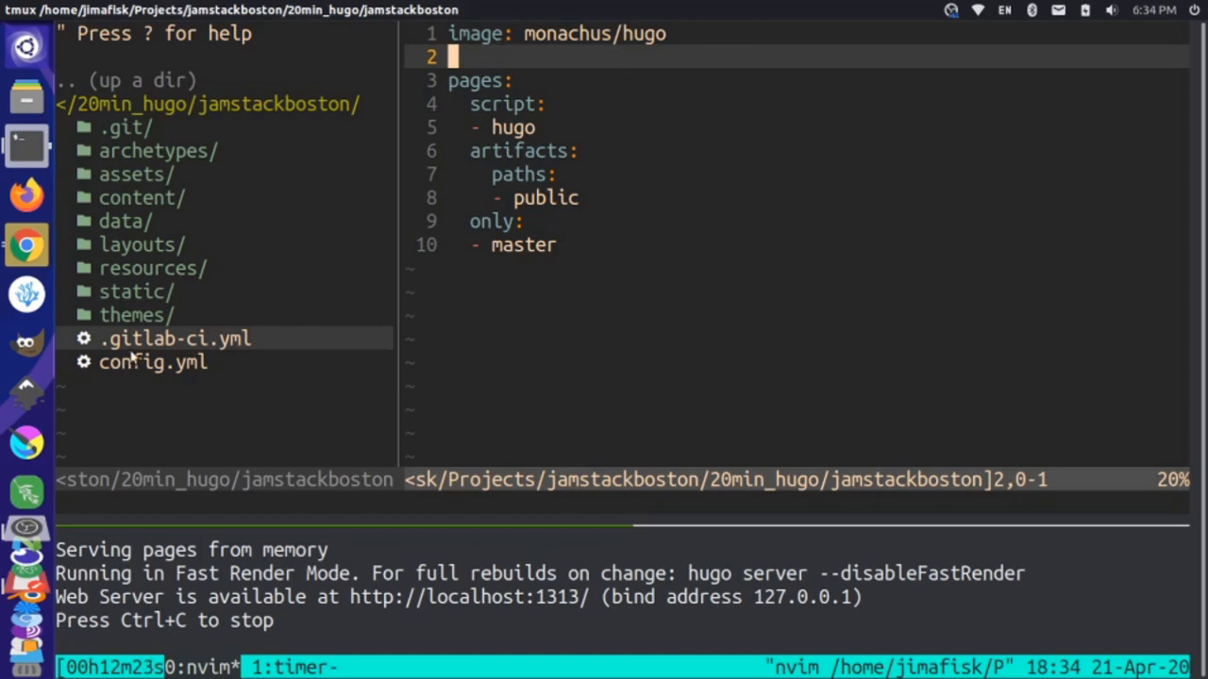
pyautogui.moveTo(220, 343)
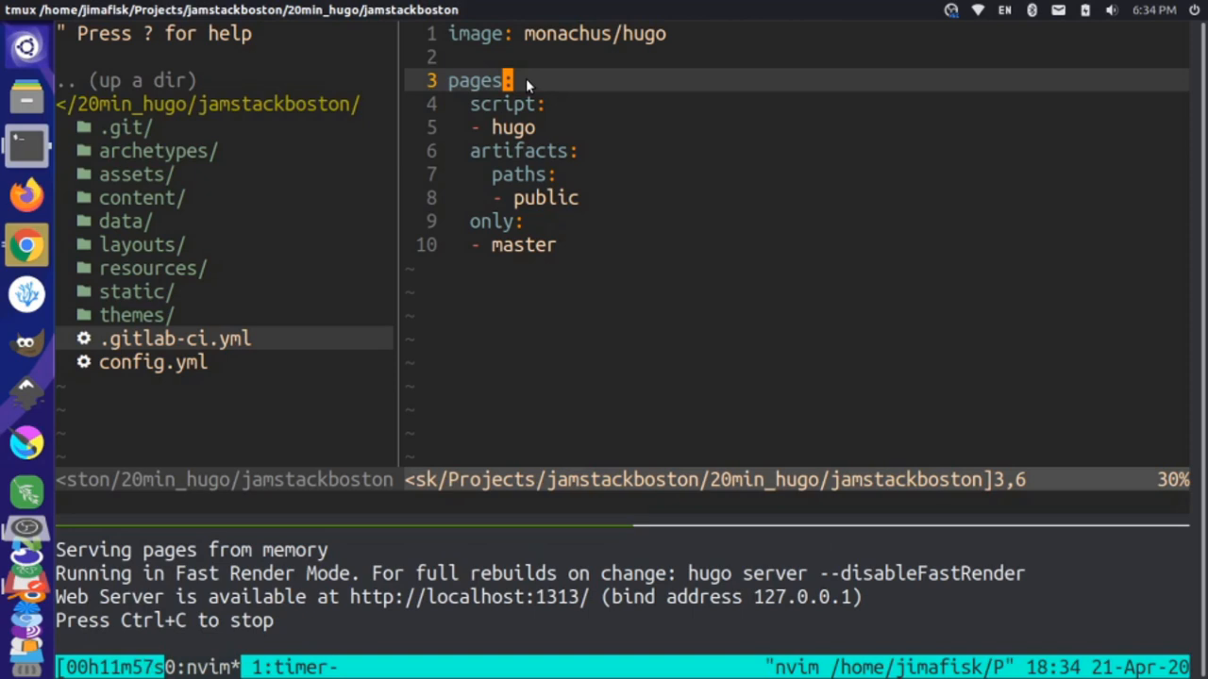
pyautogui.moveTo(491, 108)
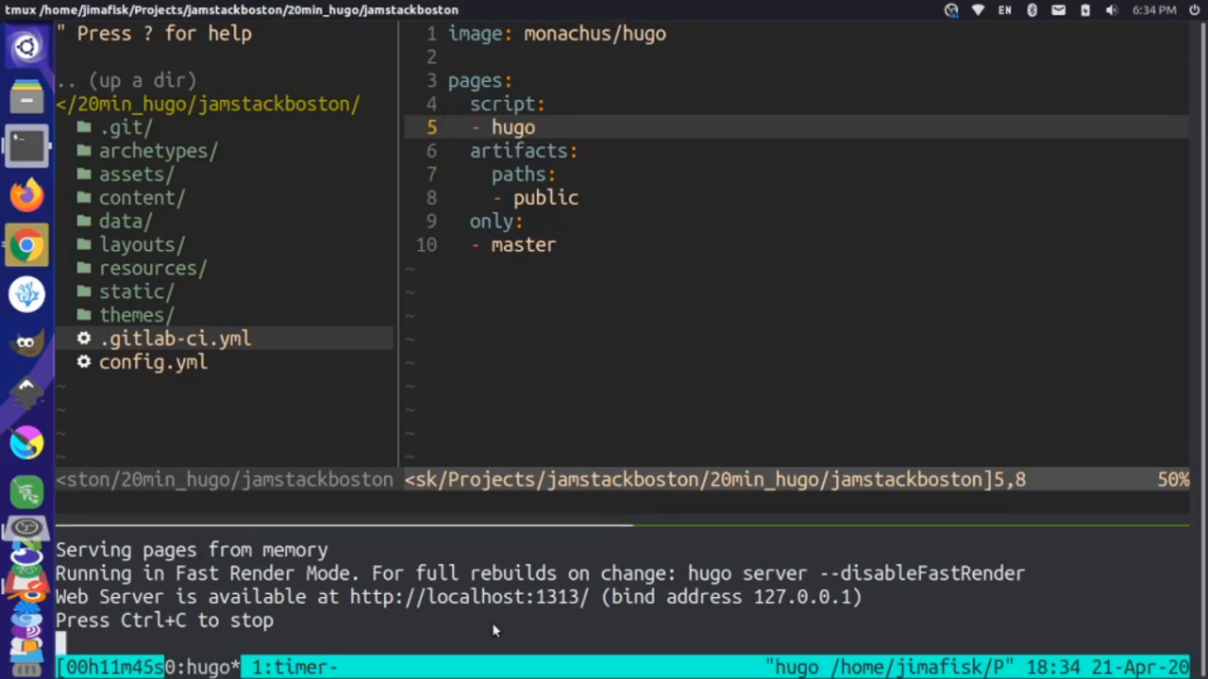
# Stop the hugo server, check git status and list the generated public folder.
pyautogui.press('ctrl+c')
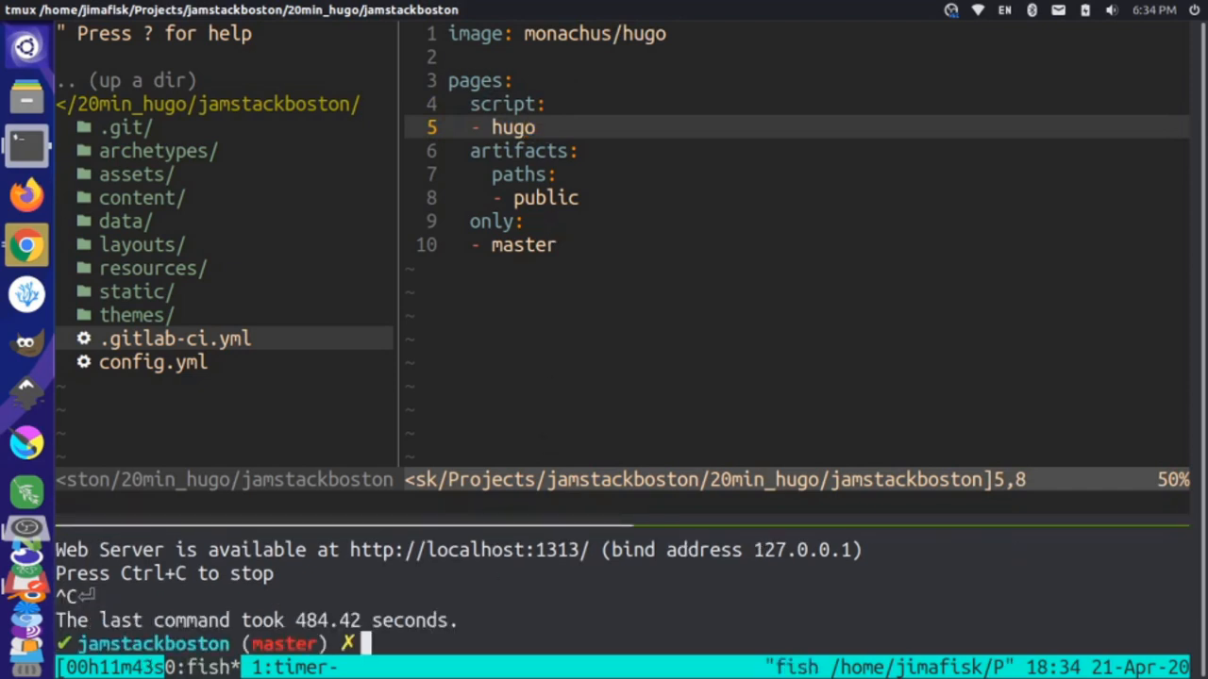
pyautogui.write('git status')
pyautogui.write('hugo')
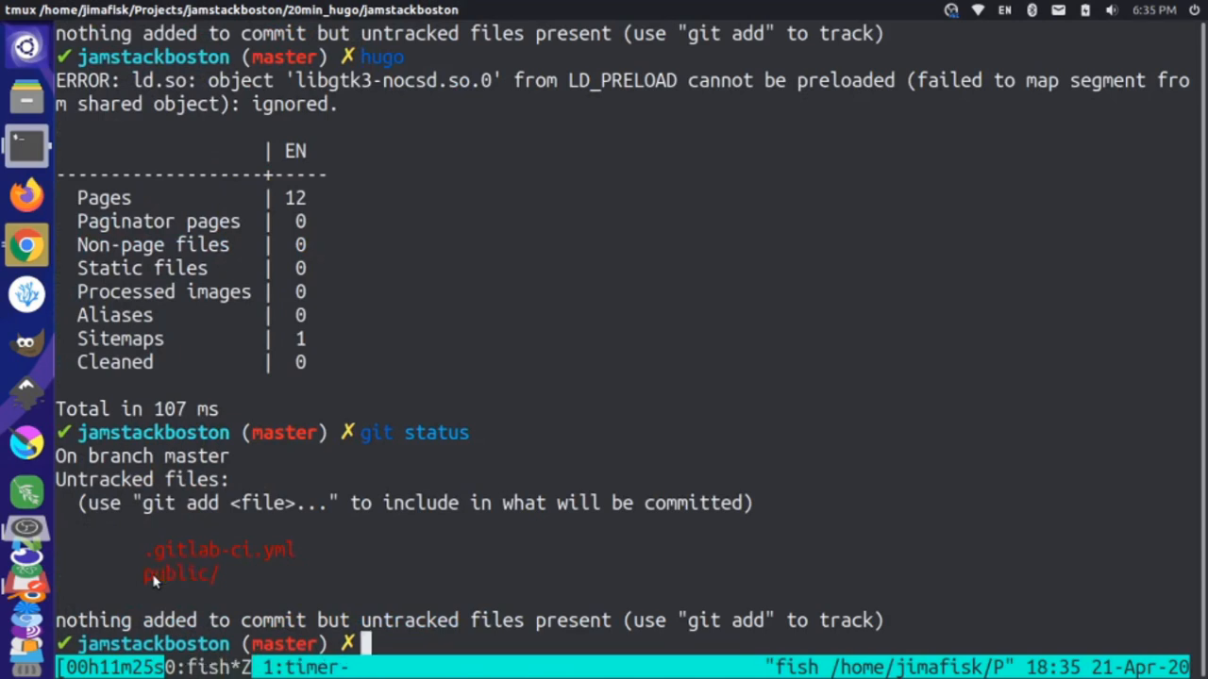
pyautogui.write('rm -R public')
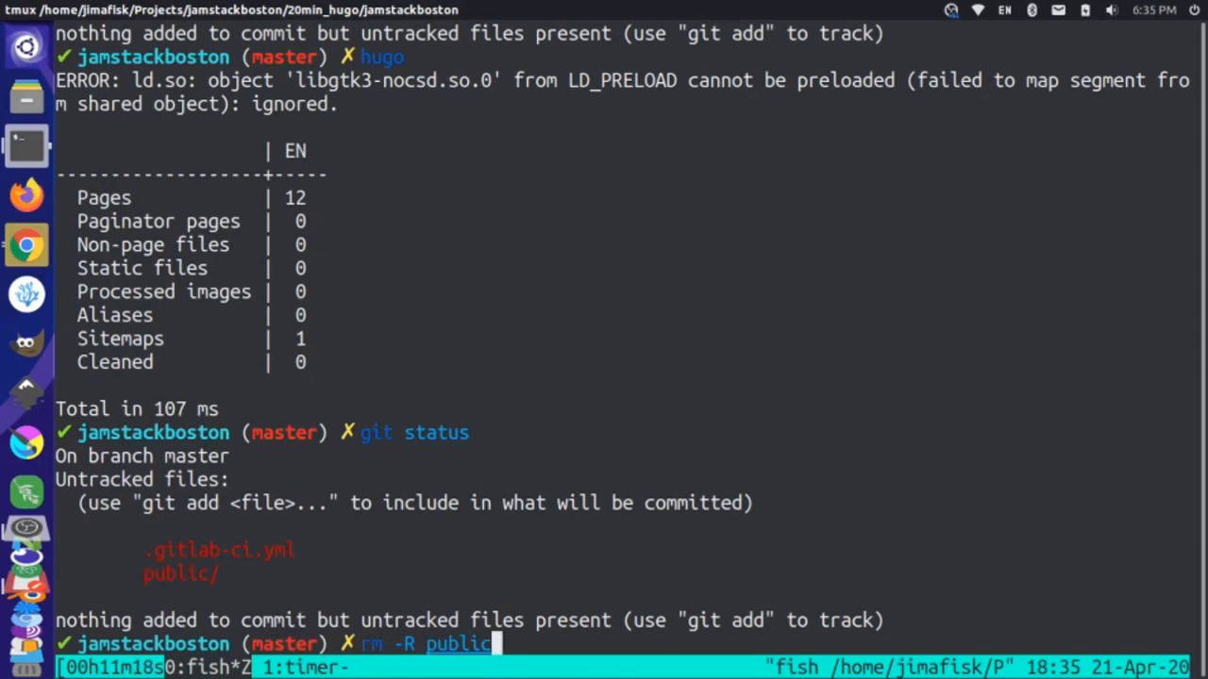
pyautogui.press('BackSpace')
pyautogui.write('la')
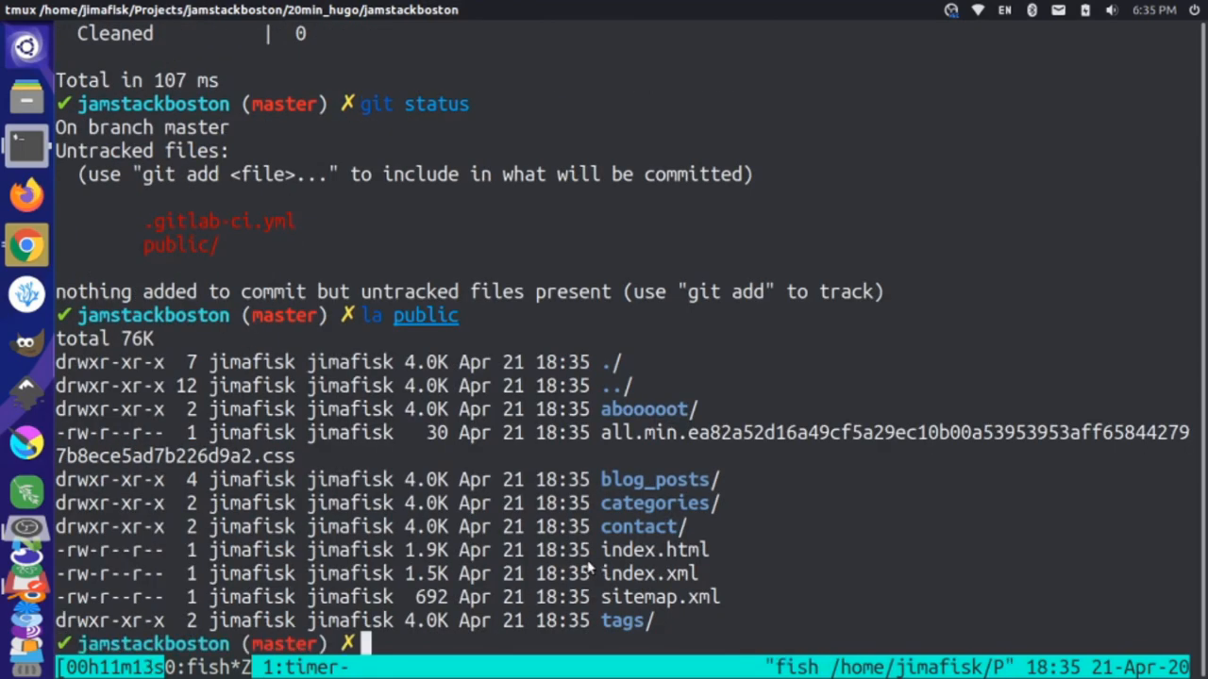
pyautogui.moveTo(656, 577)
pyautogui.write('la public/abooooot/')
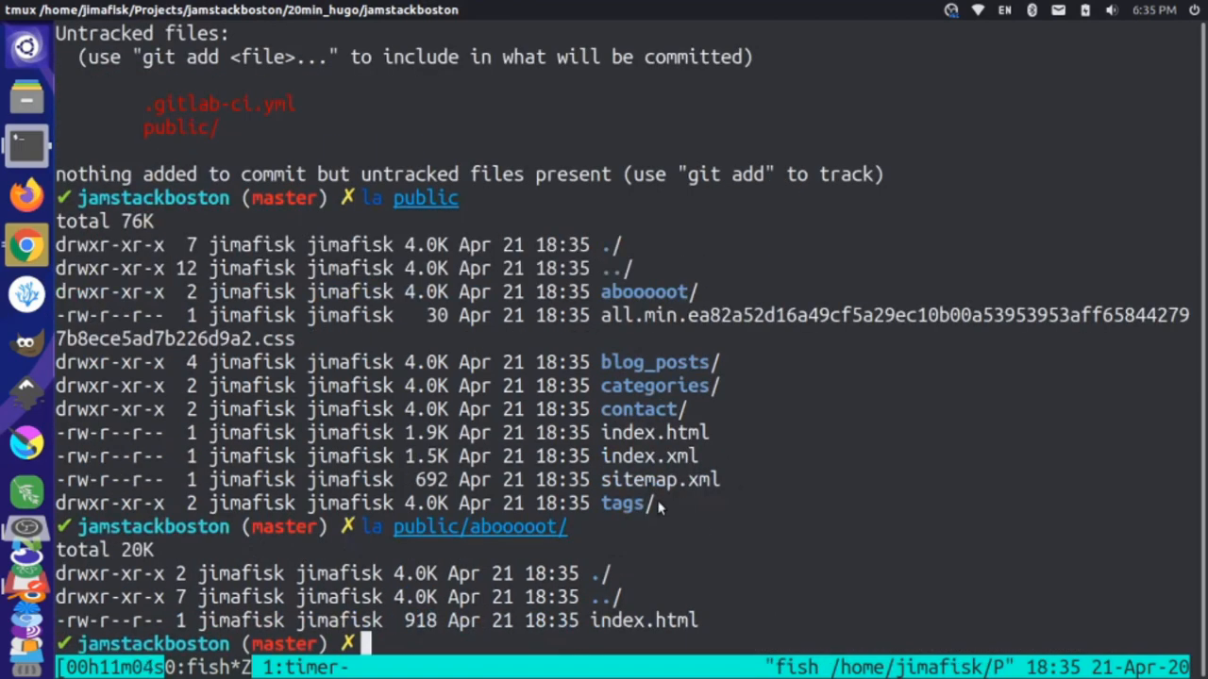
# Remove the public folder with rm -R and confirm only .gitlab-ci.yml is untracked.
pyautogui.write('rm -R public')
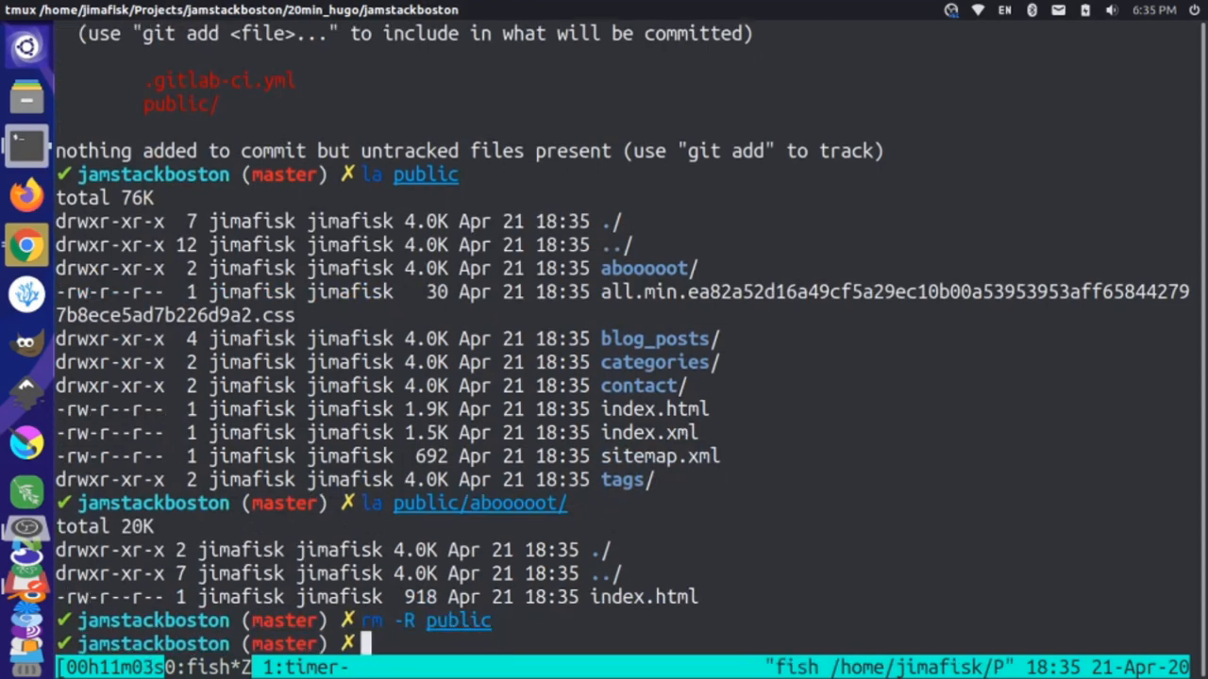
pyautogui.write('git status')
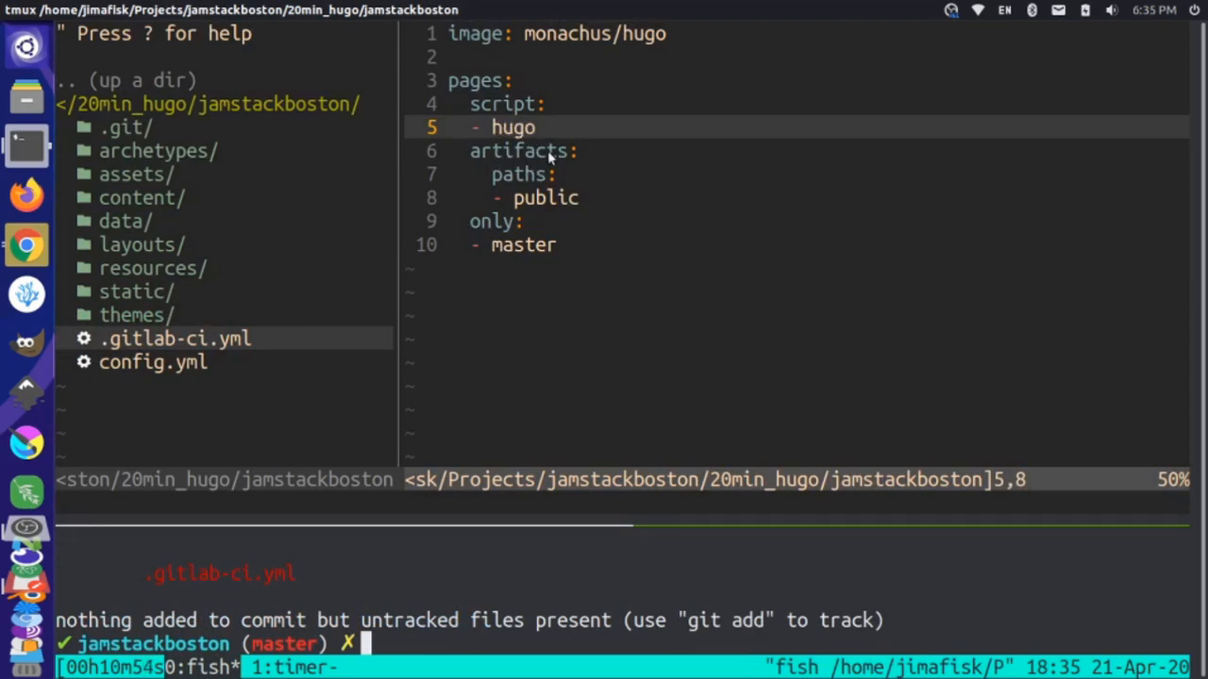
pyautogui.moveTo(535, 205)
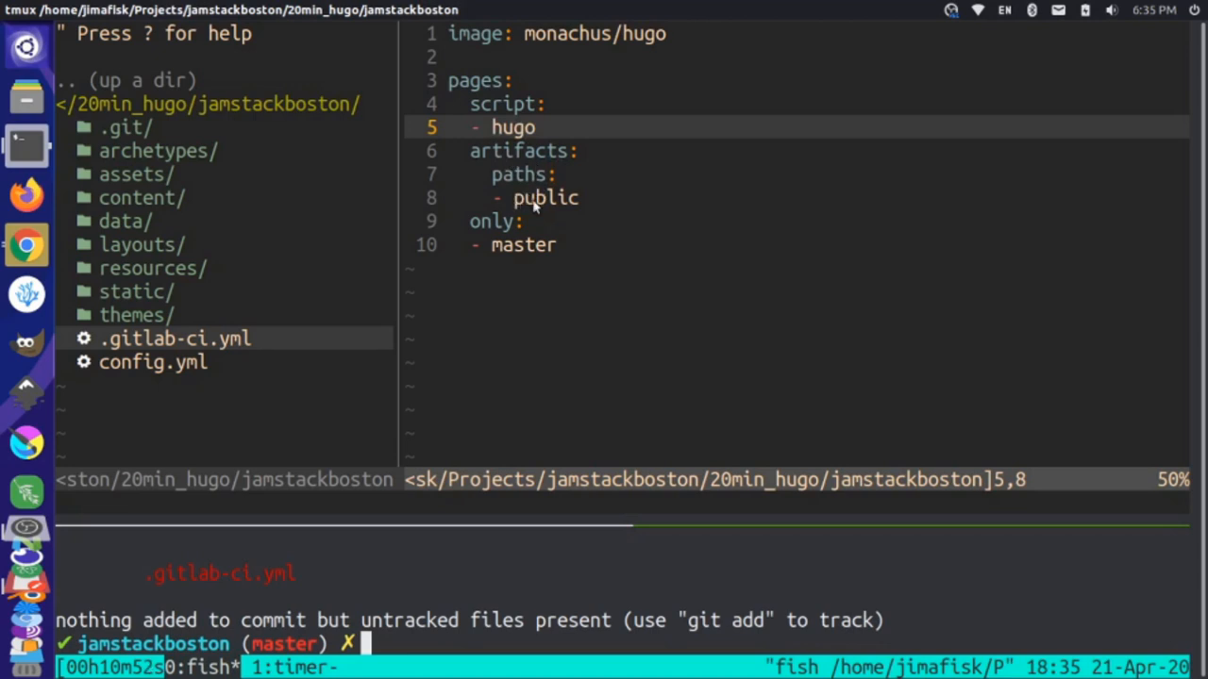
pyautogui.moveTo(544, 158)
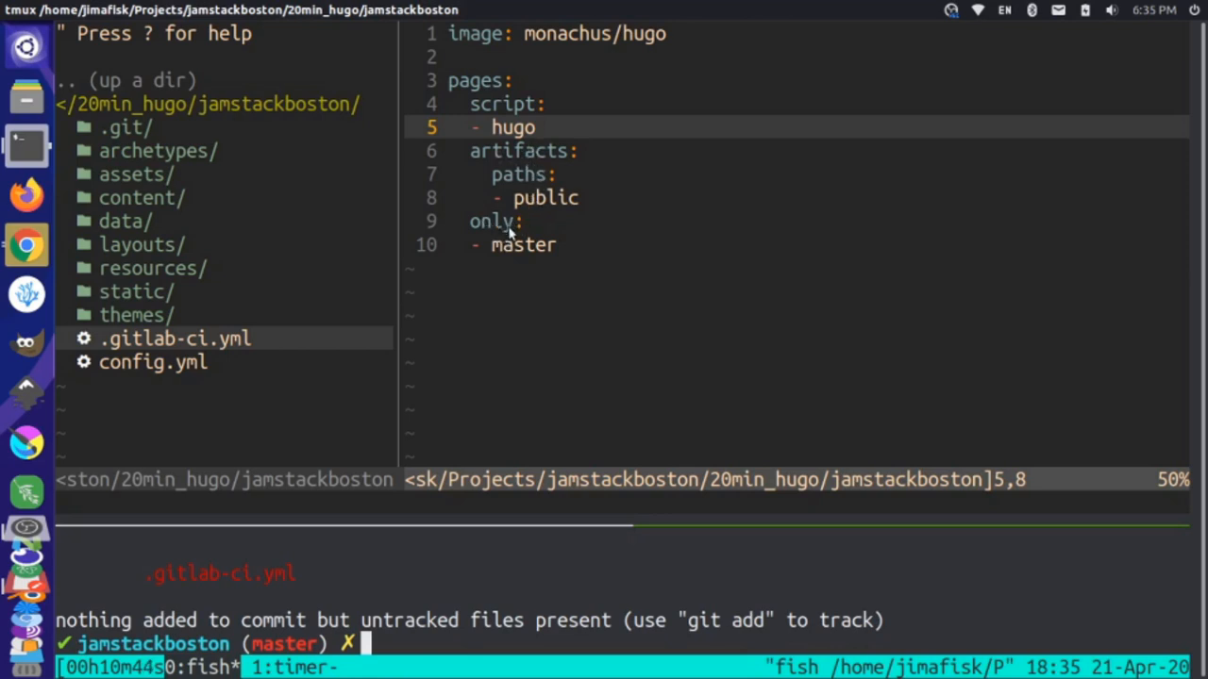
pyautogui.moveTo(525, 248)
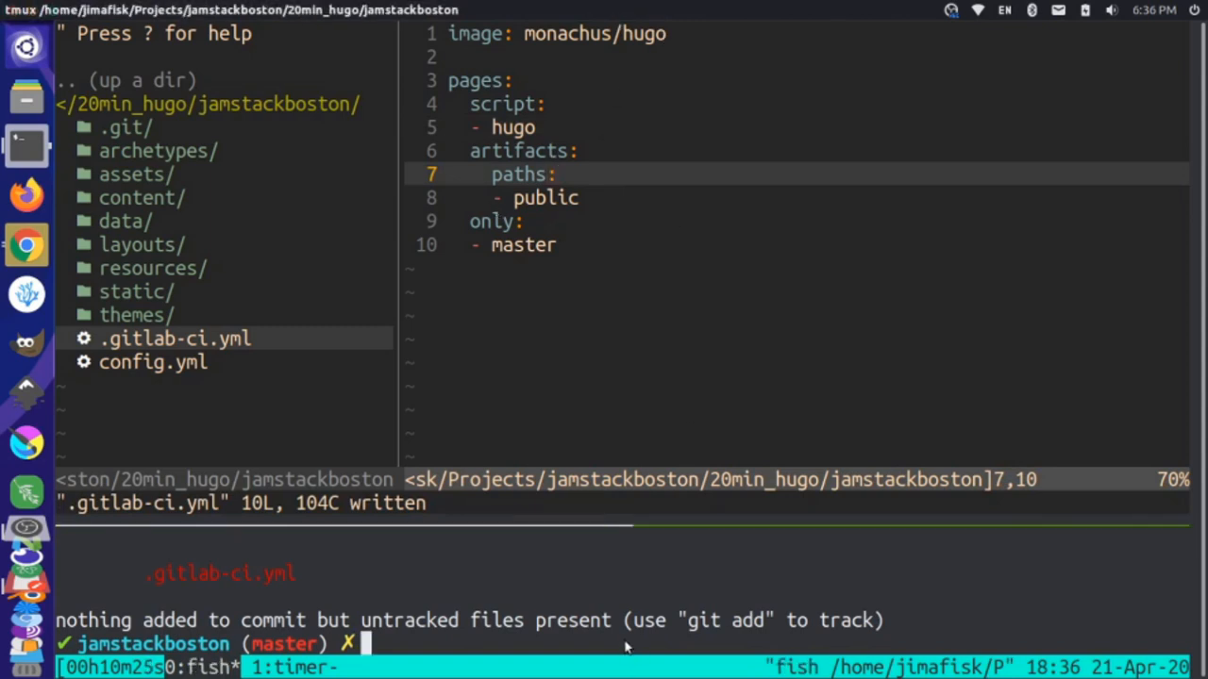
# Stage everything with git add -A and commit to master with the message 'Add CI.'.
pyautogui.write('git add -A')
pyautogui.write('git comm')
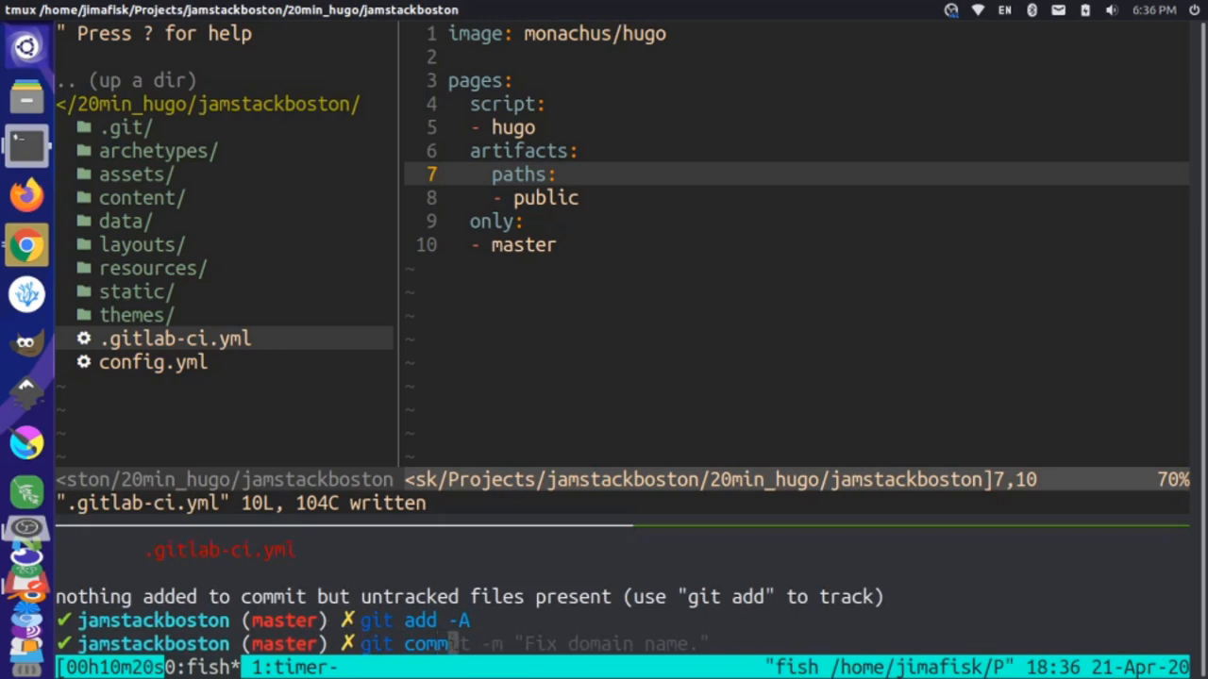
pyautogui.write('Add CI."')
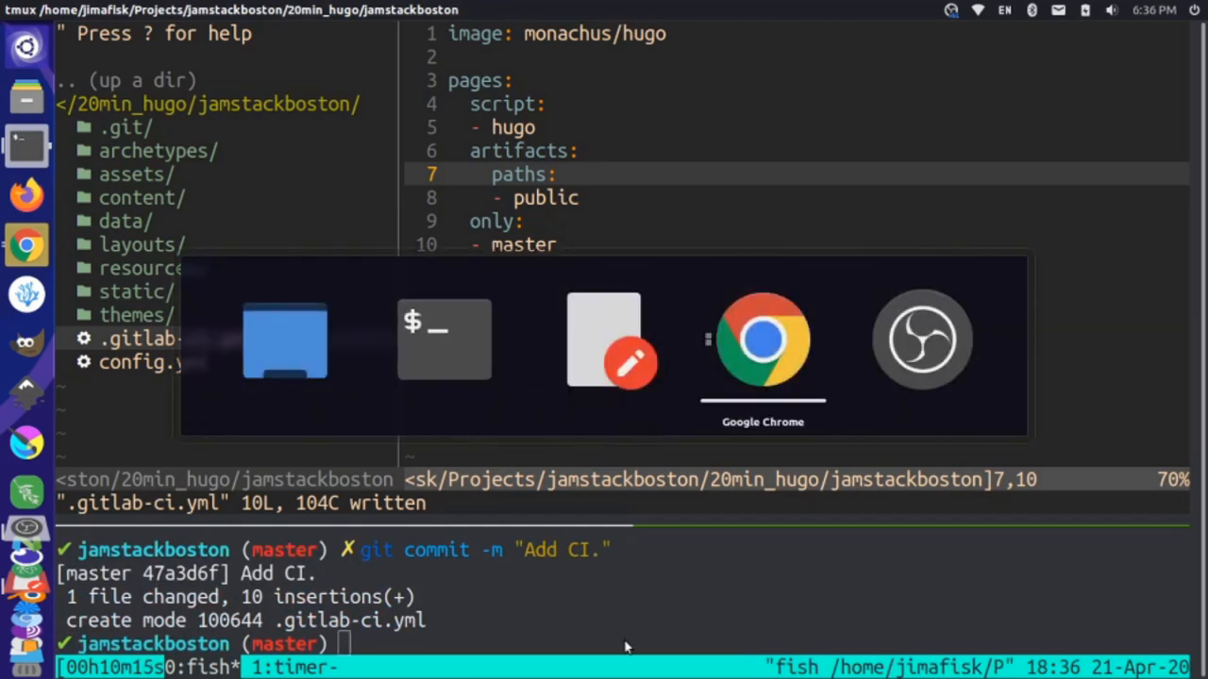
# Retry verification until jamstackboston.com shows Verified, then save the Pages domain settings.
pyautogui.click(762, 340)
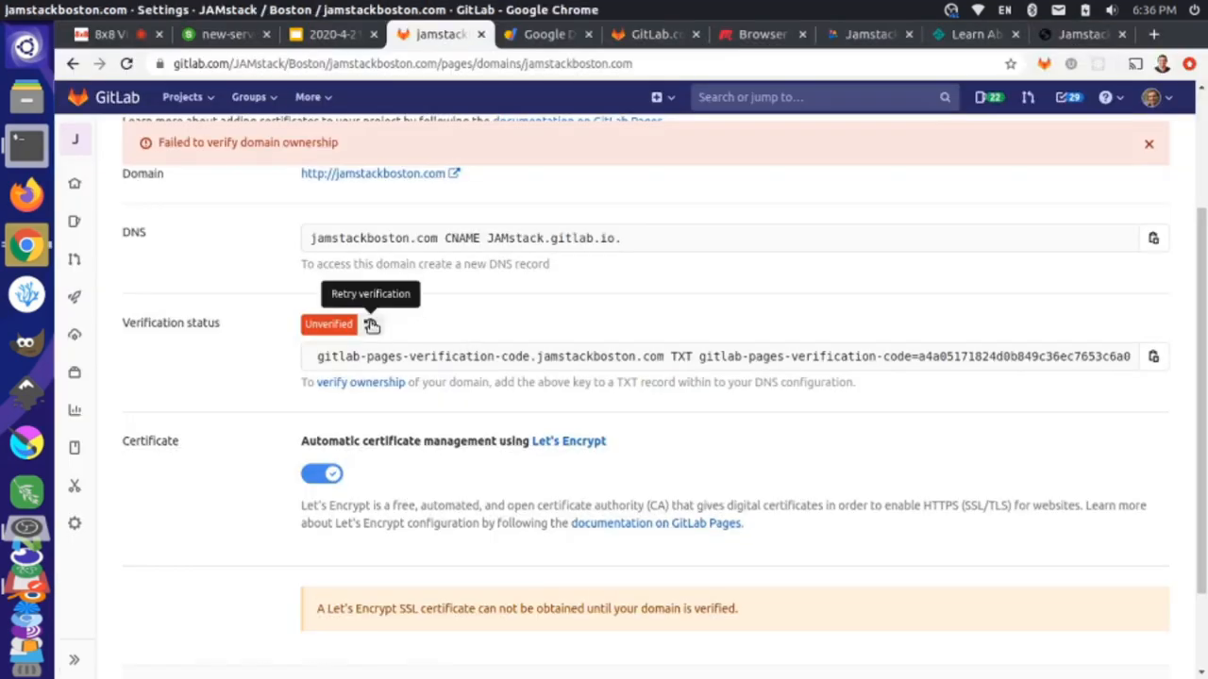
pyautogui.click(371, 325)
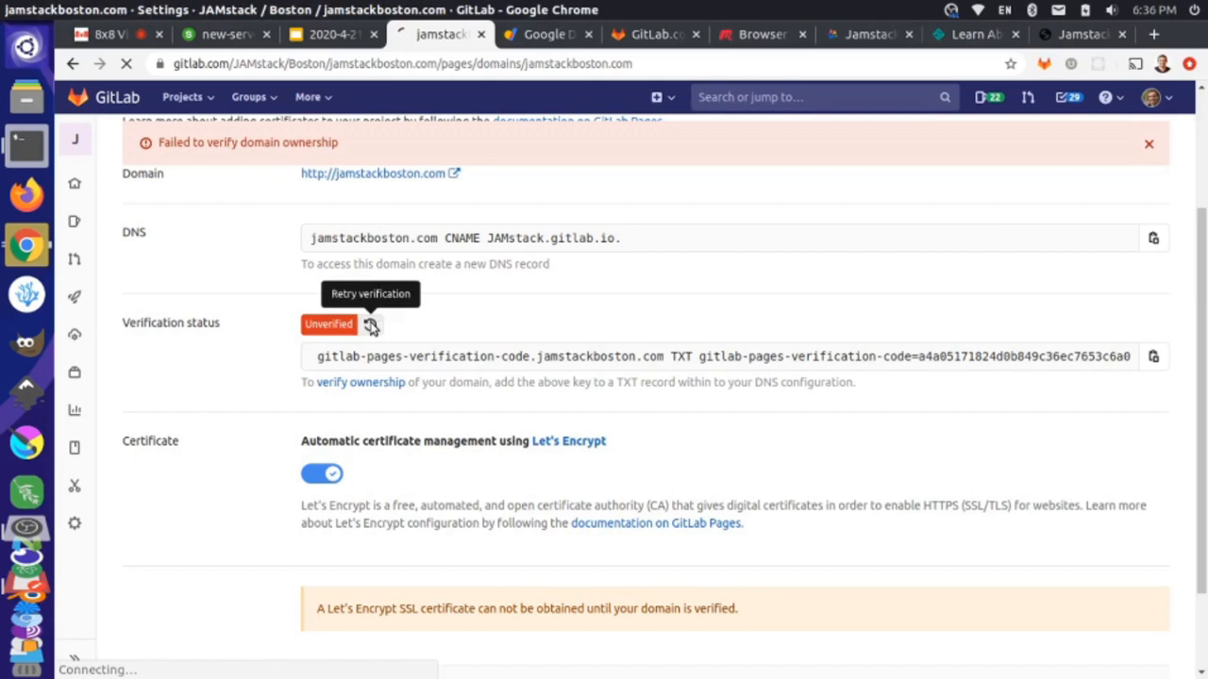
pyautogui.click(370, 324)
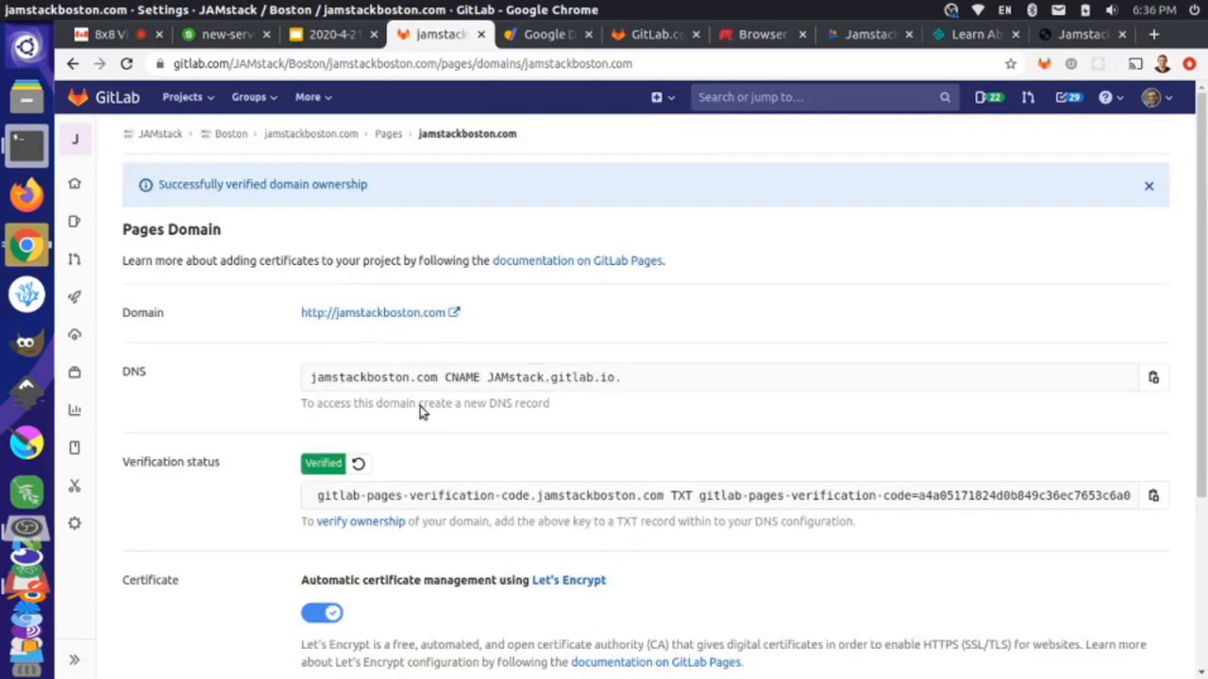
pyautogui.scroll(-3)
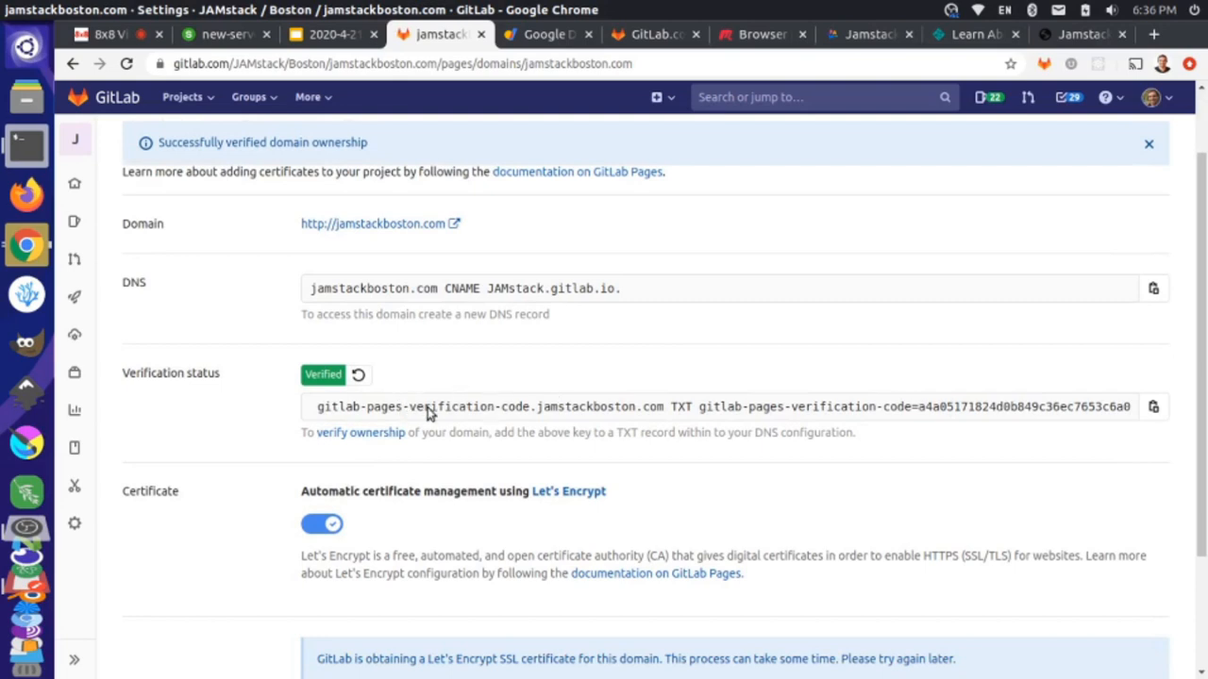
pyautogui.scroll(-3)
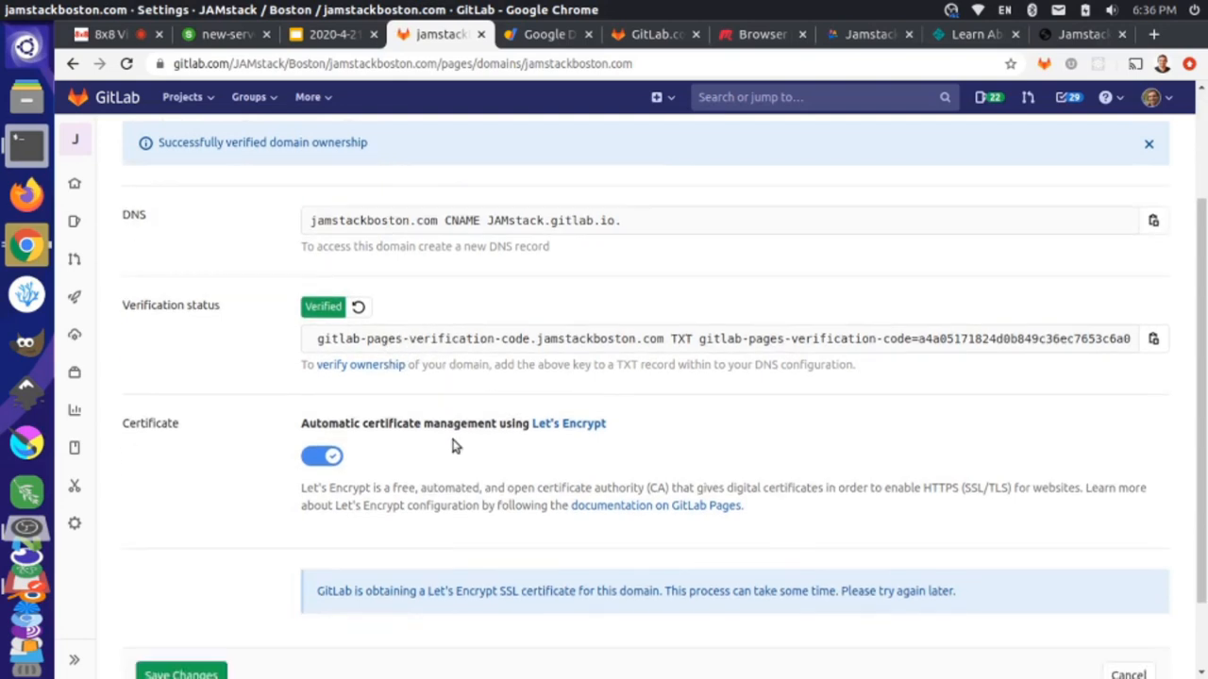
pyautogui.scroll(-3)
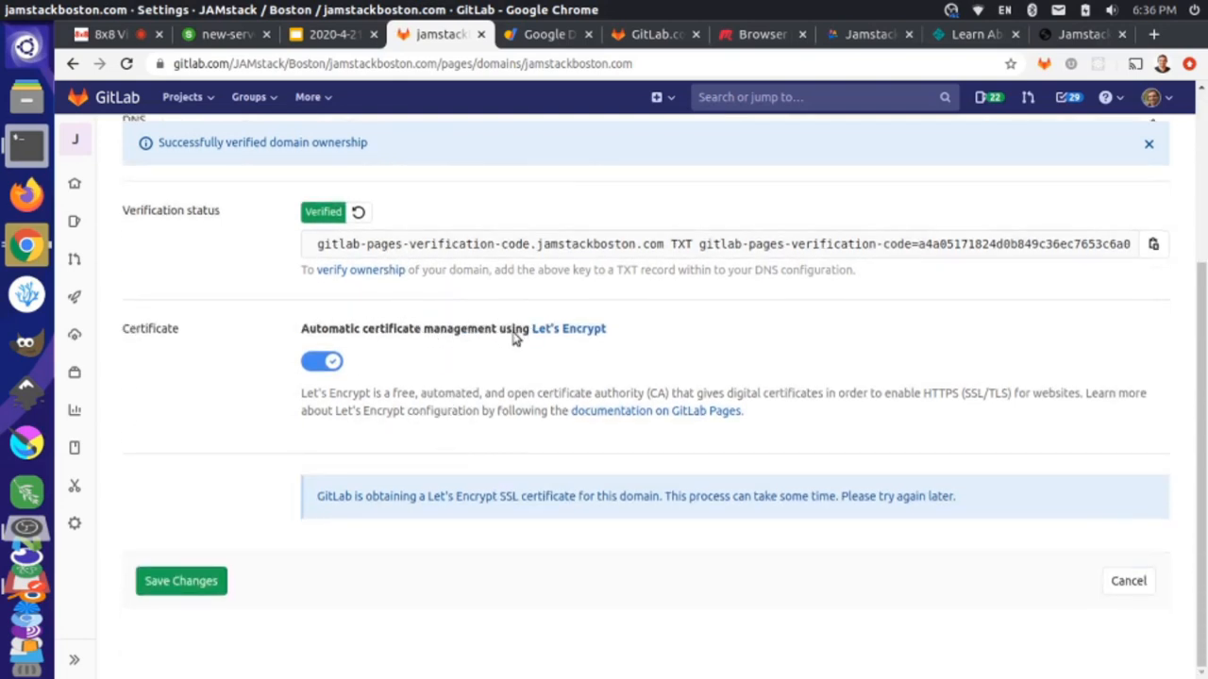
pyautogui.moveTo(462, 346)
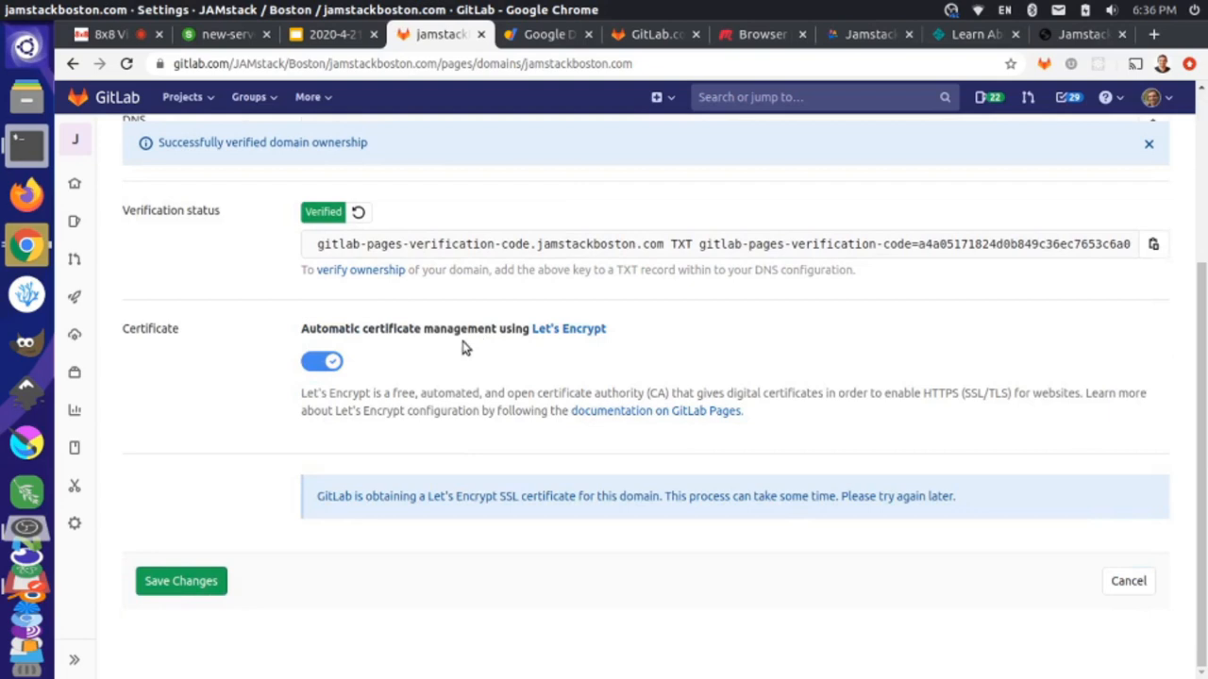
pyautogui.moveTo(182, 581)
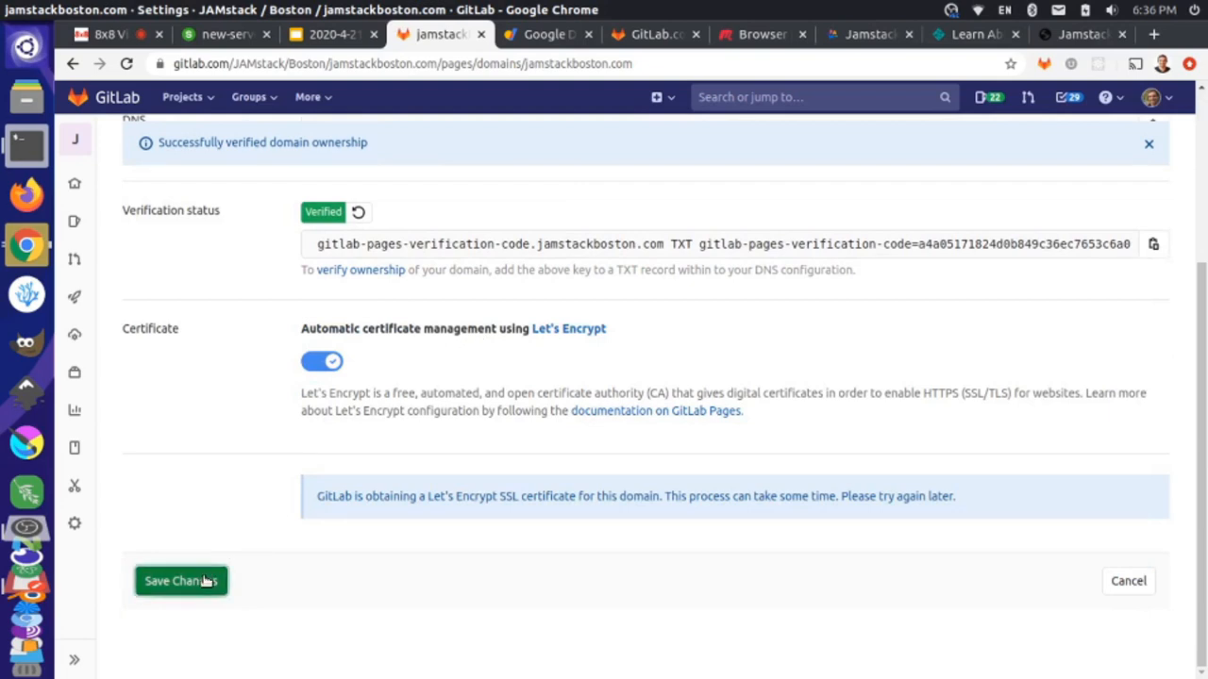
pyautogui.click(180, 580)
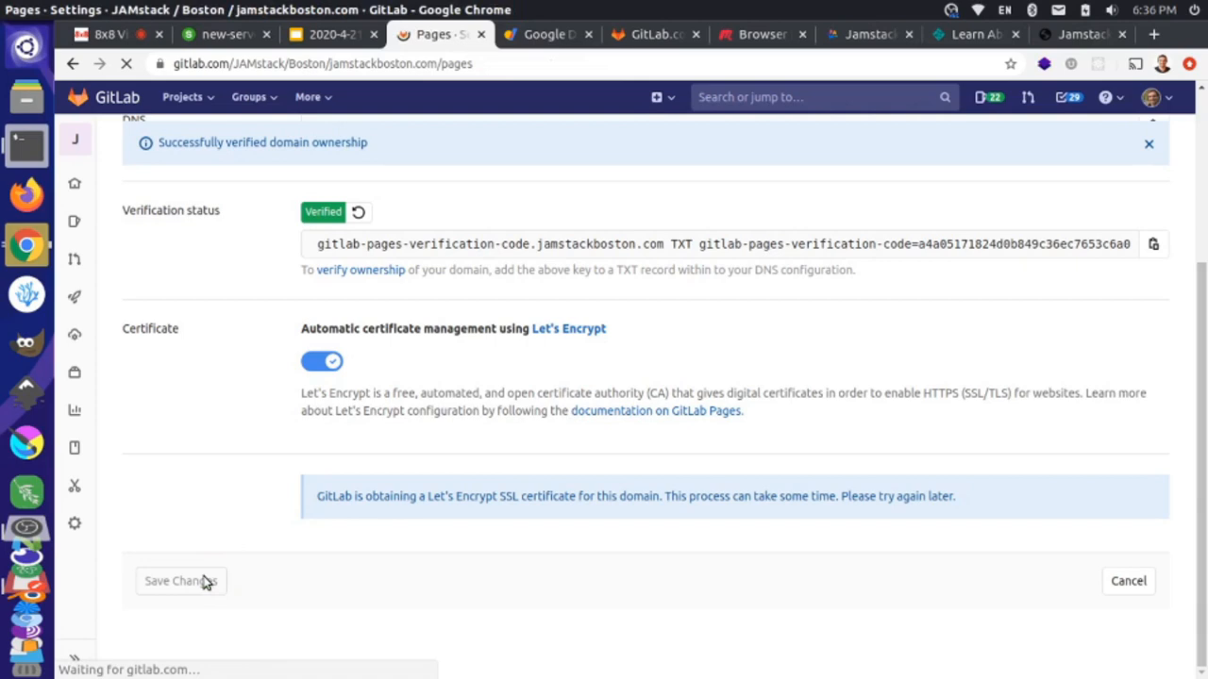
# Confirm the 'Domain was updated' Pages settings and head to the project page.
pyautogui.click(180, 580)
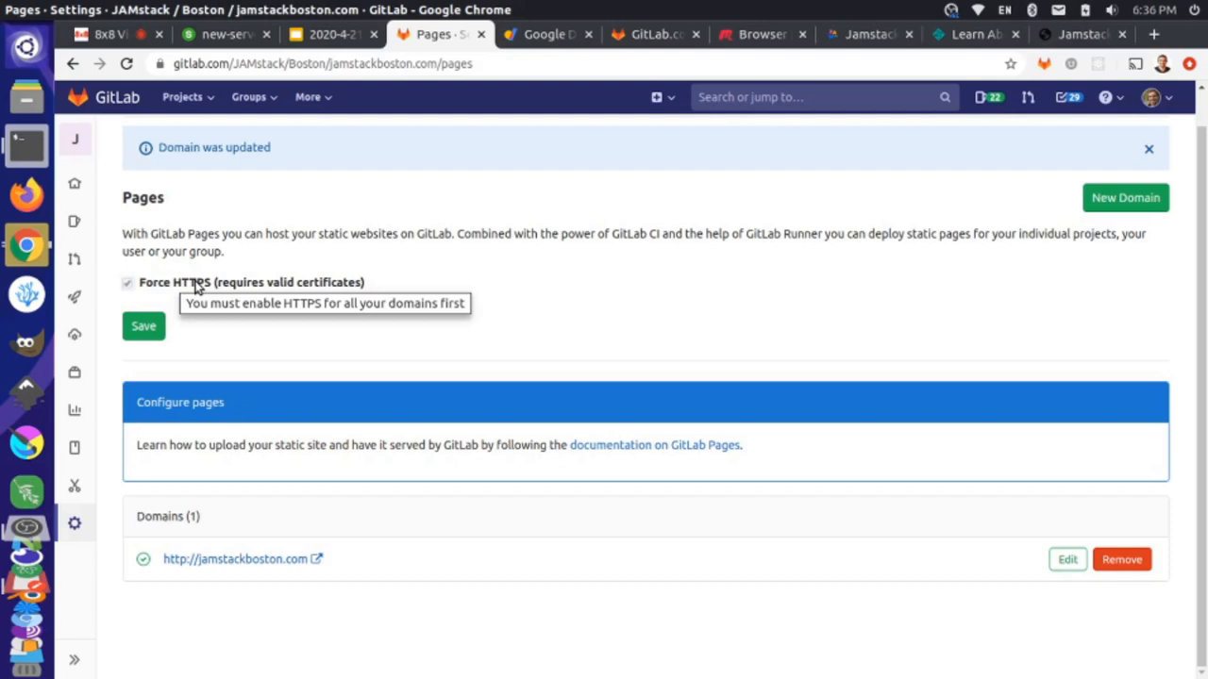
pyautogui.moveTo(208, 288)
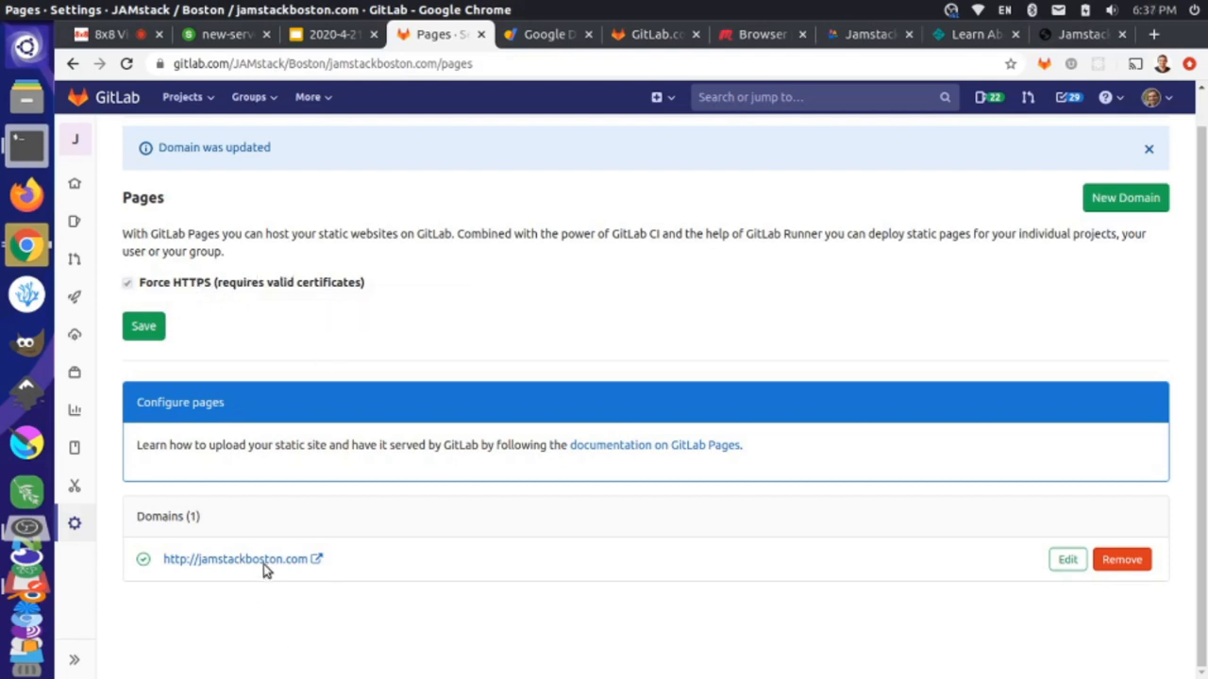
pyautogui.moveTo(235, 558)
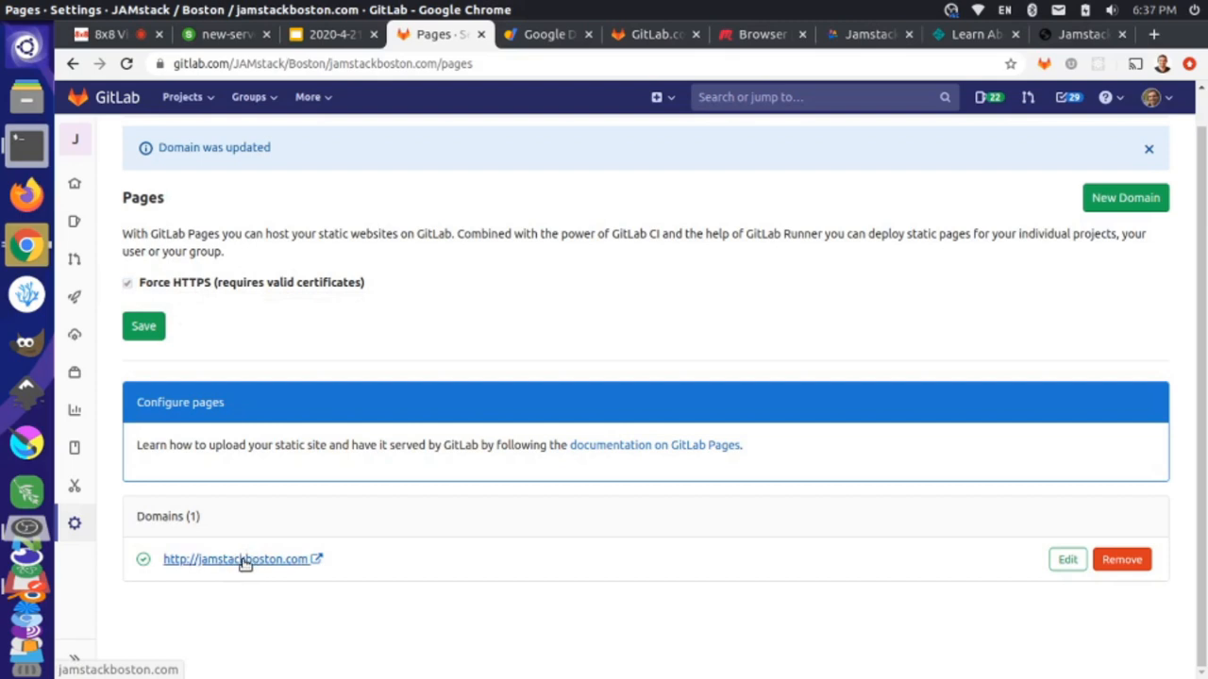
pyautogui.moveTo(141, 224)
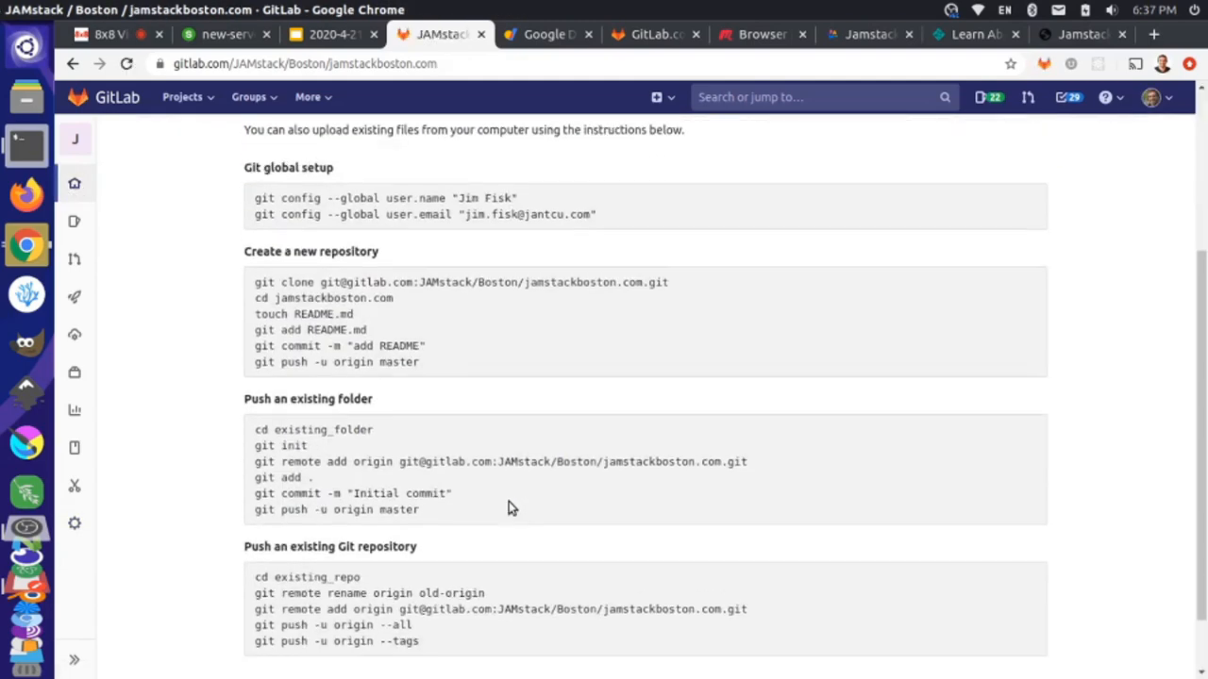
# Scroll the empty-repository page to the 'Push an existing Git repository' instructions.
pyautogui.scroll(3)
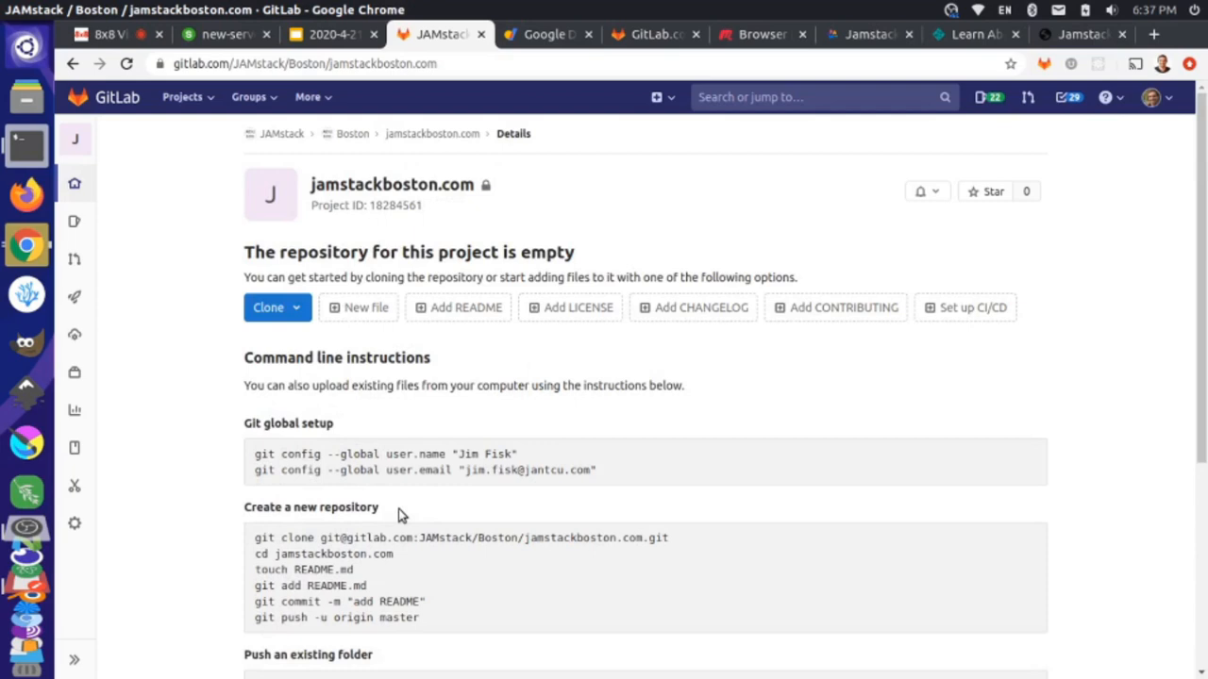
pyautogui.scroll(-3)
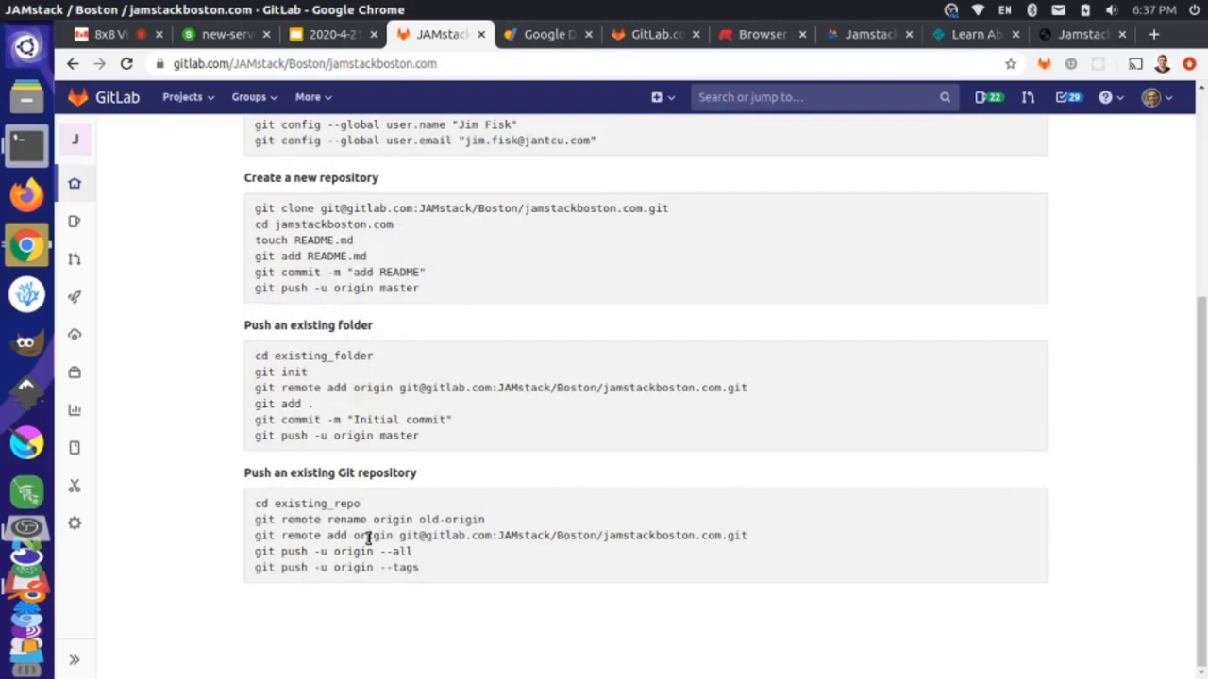
pyautogui.moveTo(764, 550)
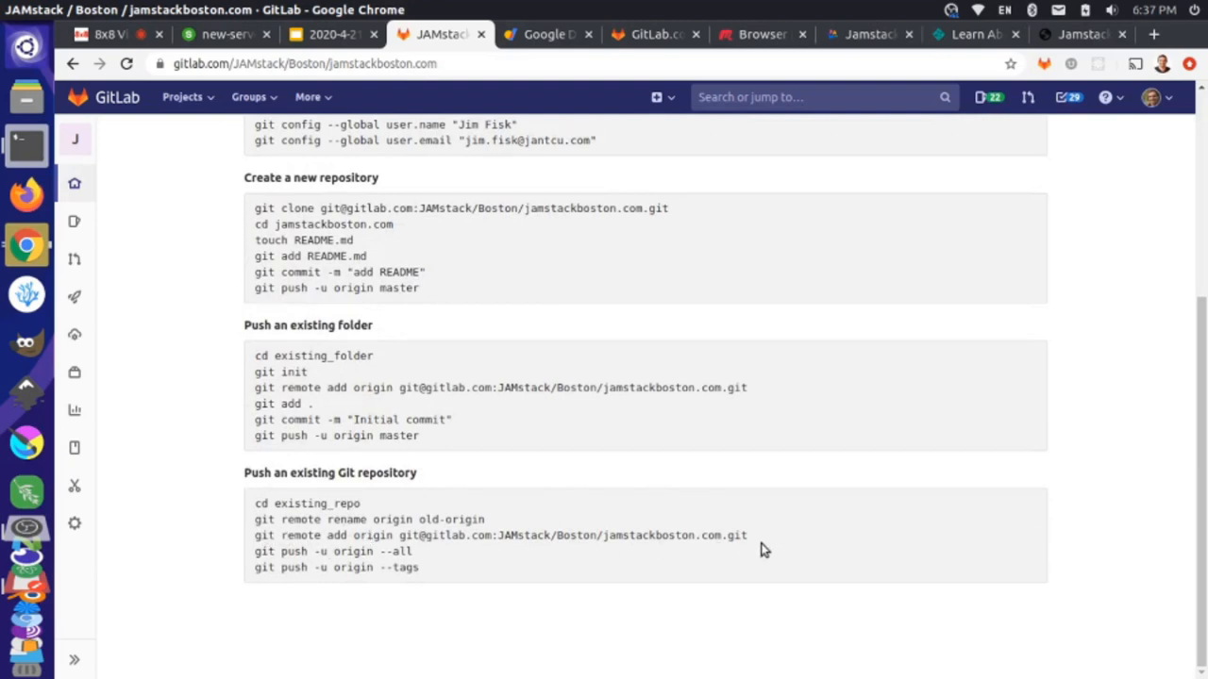
pyautogui.moveTo(745, 535)
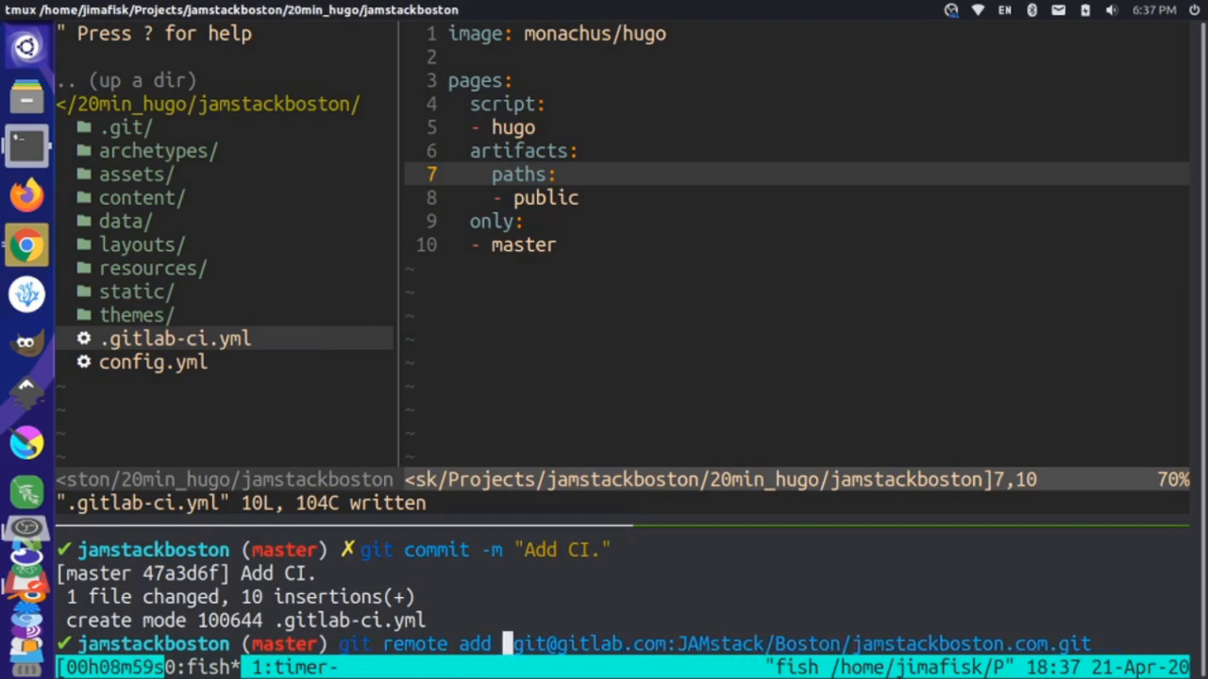
# Add the jamstackboston.com GitLab repository as the remote gl.
pyautogui.write('gl')
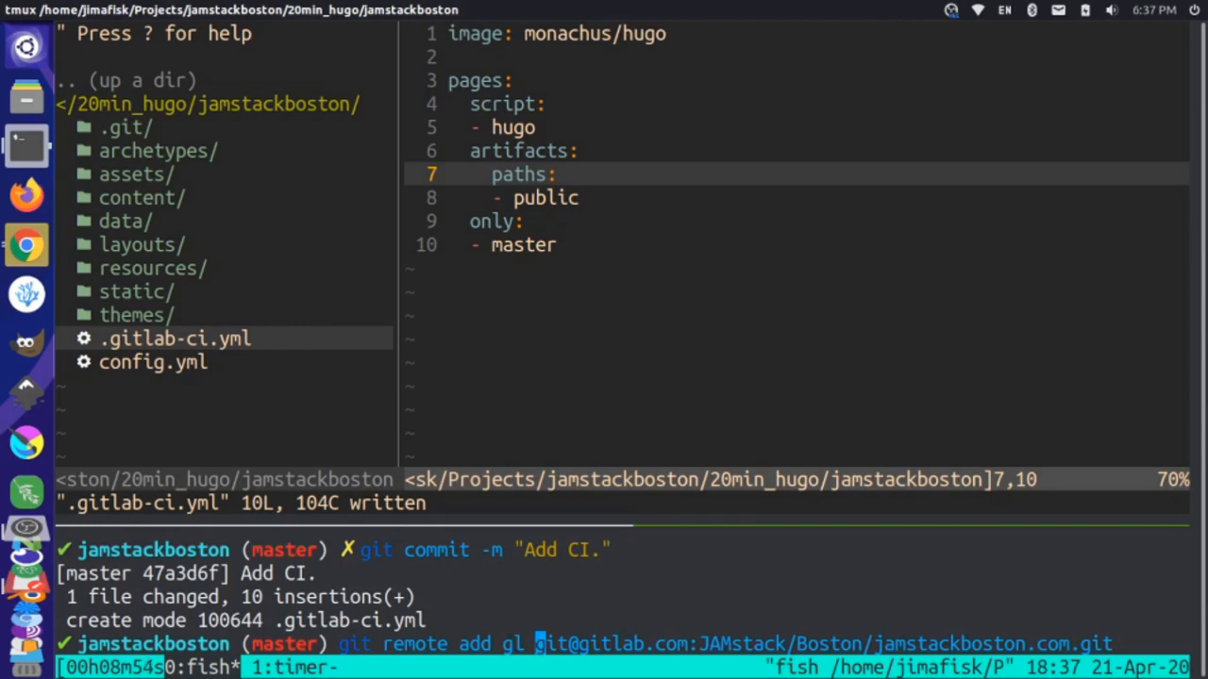
pyautogui.press('Return')
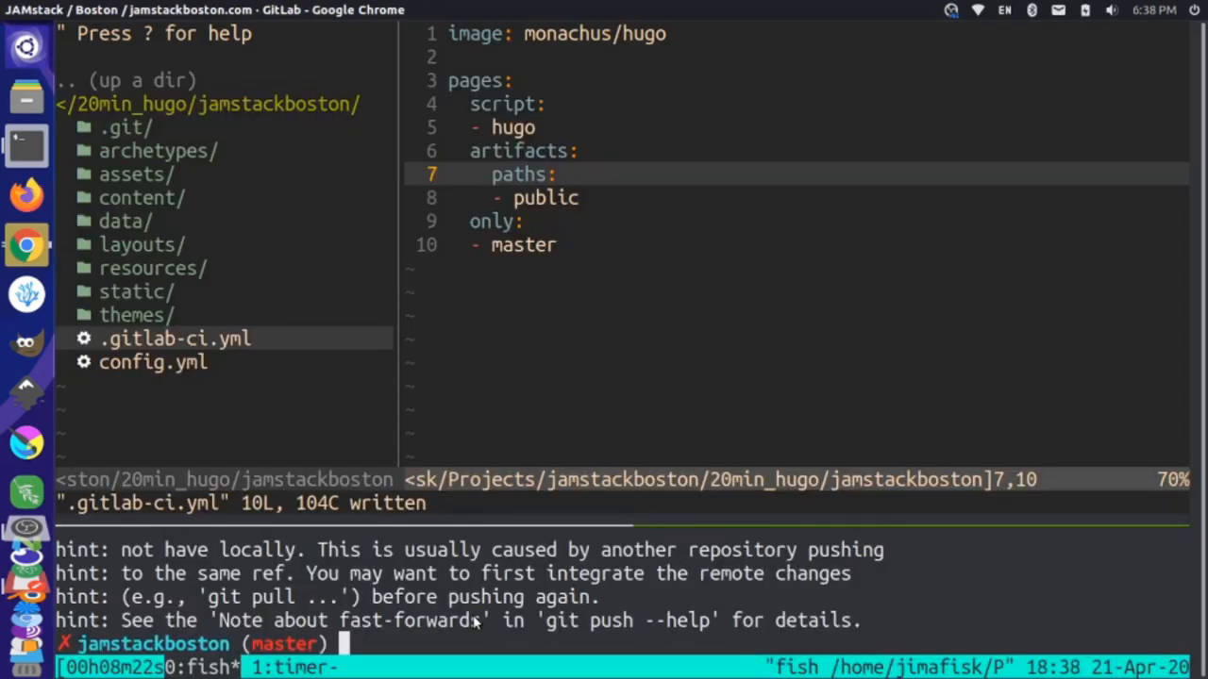
# Push all branches with git push -u --all, switching the target from origin to gl after rejection.
pyautogui.write('git push -u origin --all')
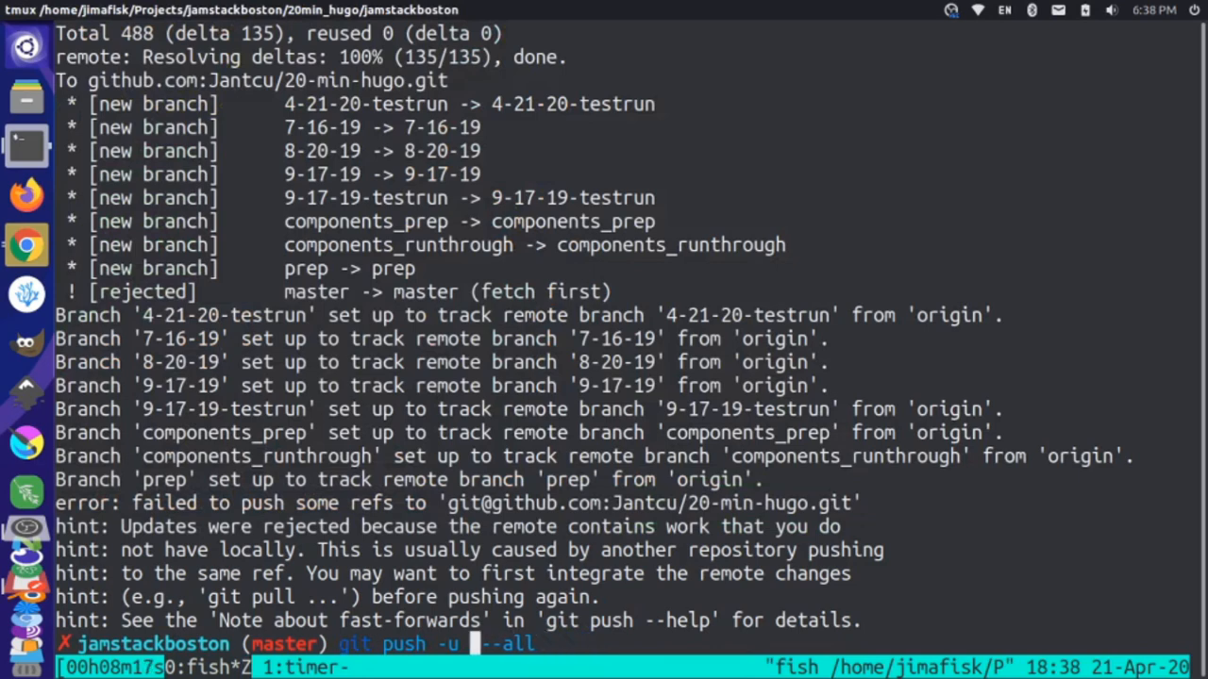
pyautogui.write('gl')
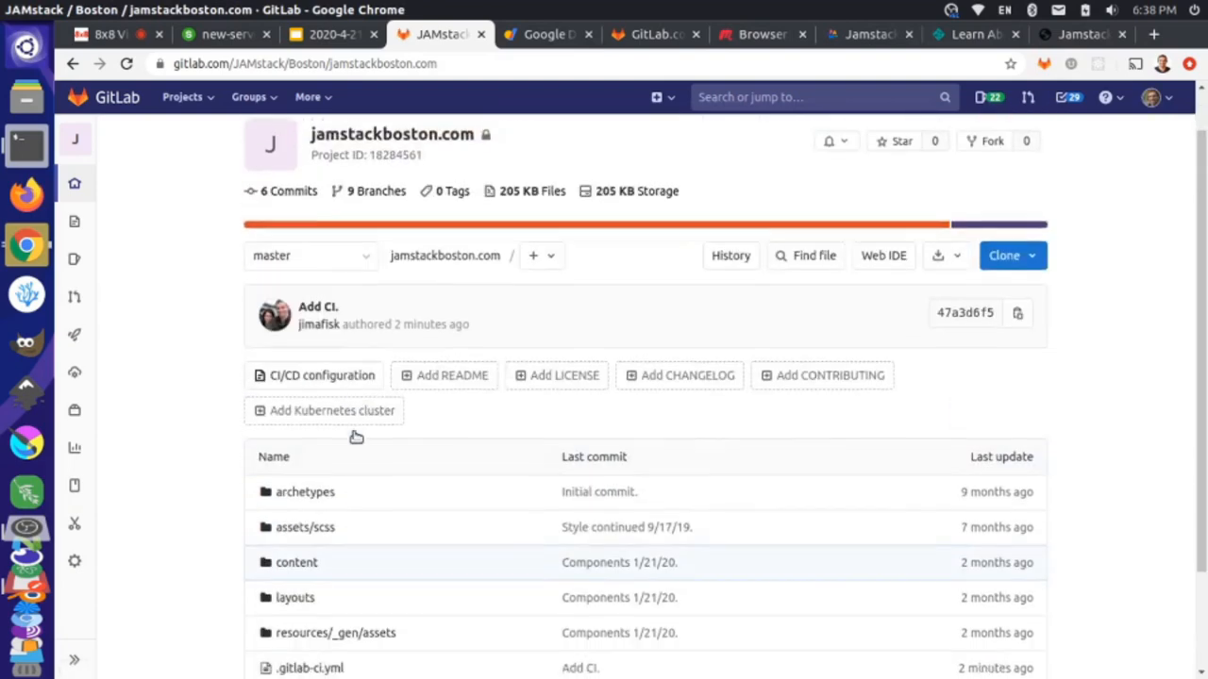
# Scroll the push output confirming each branch now tracks the gl remote.
pyautogui.scroll(-3)
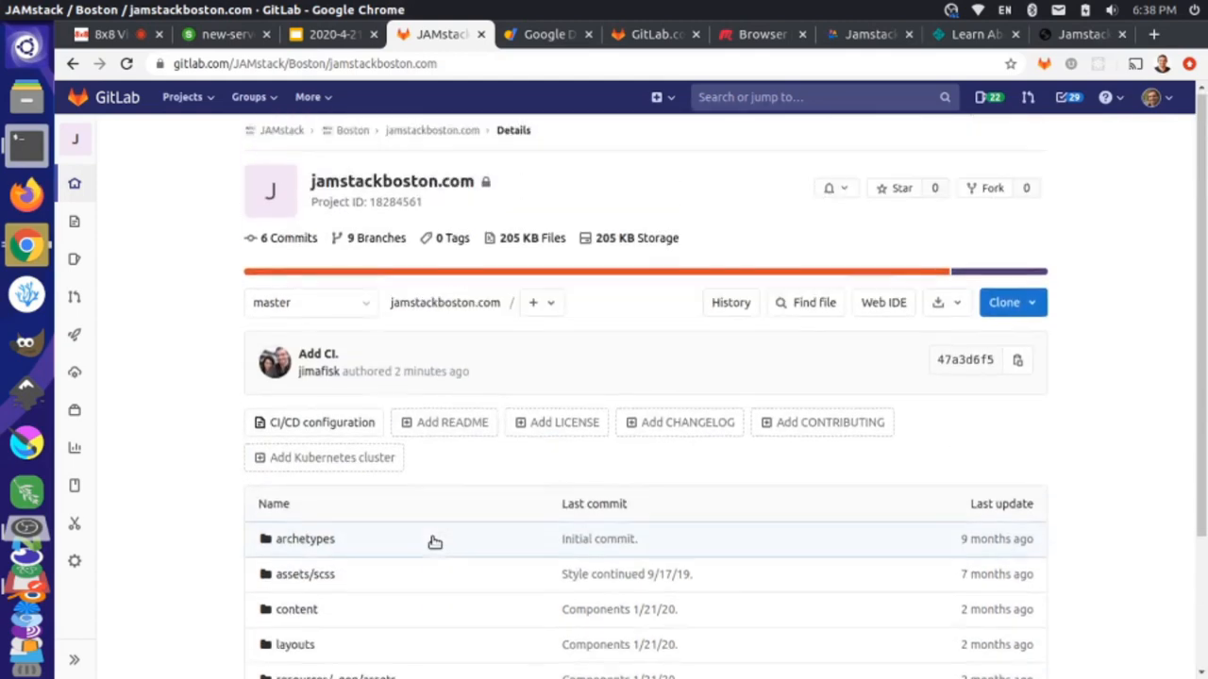
pyautogui.scroll(-3)
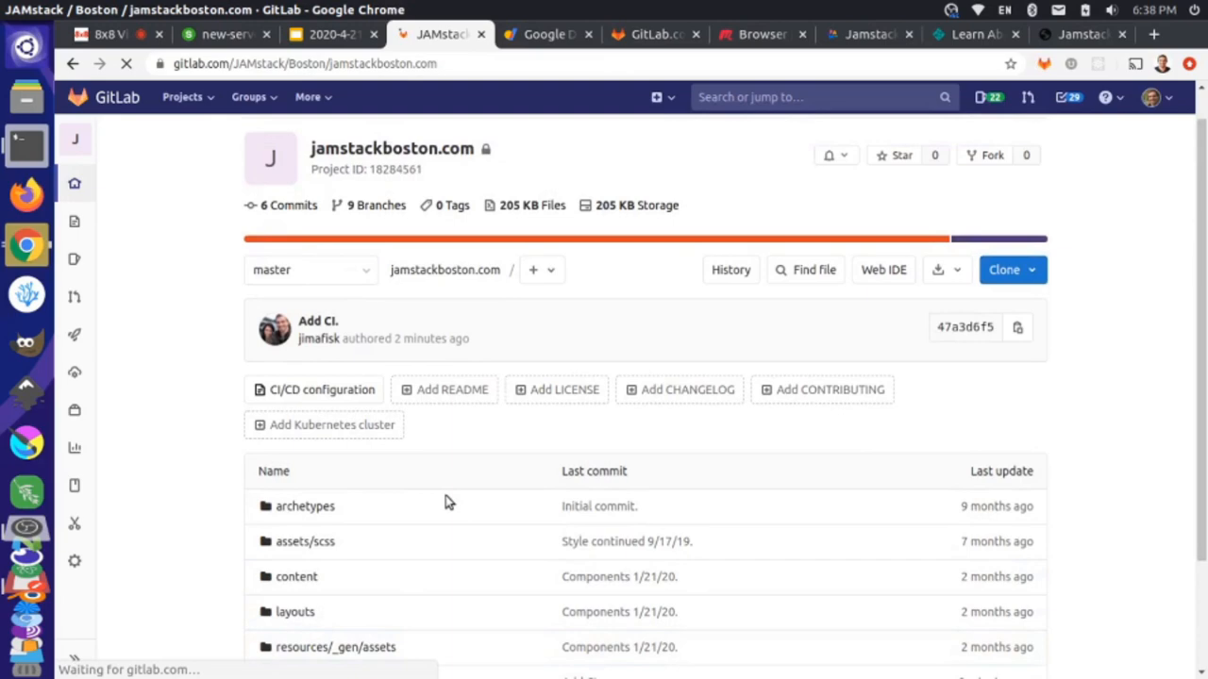
pyautogui.scroll(-3)
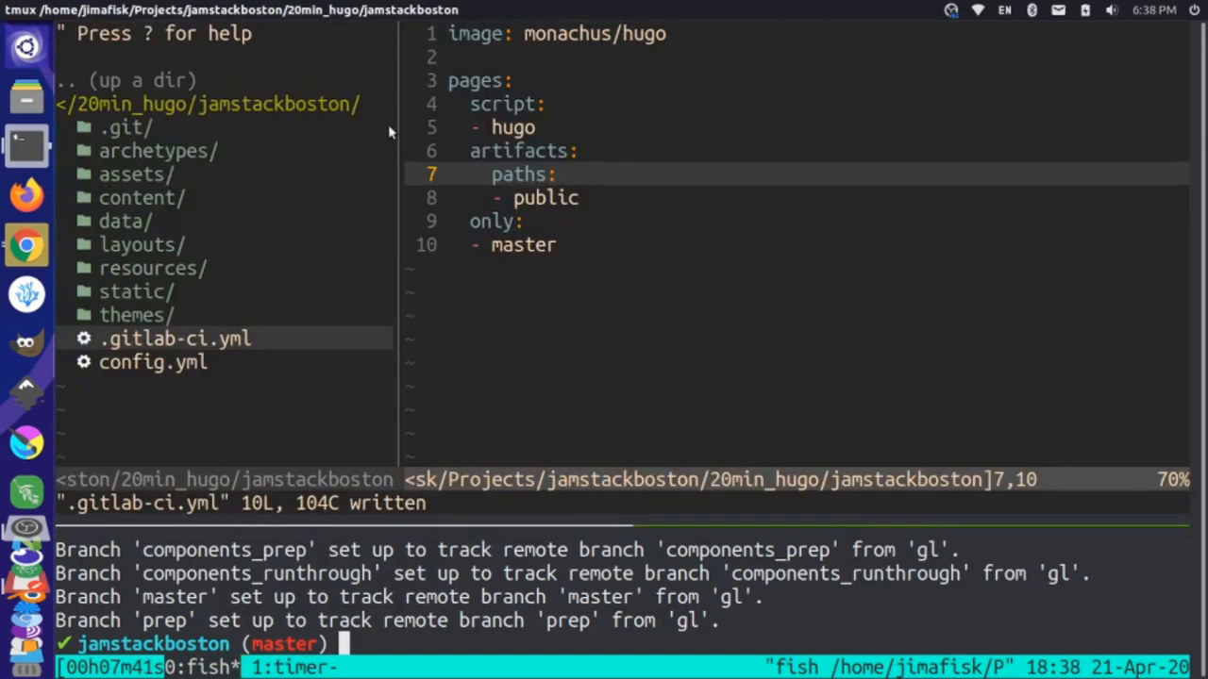
pyautogui.moveTo(182, 217)
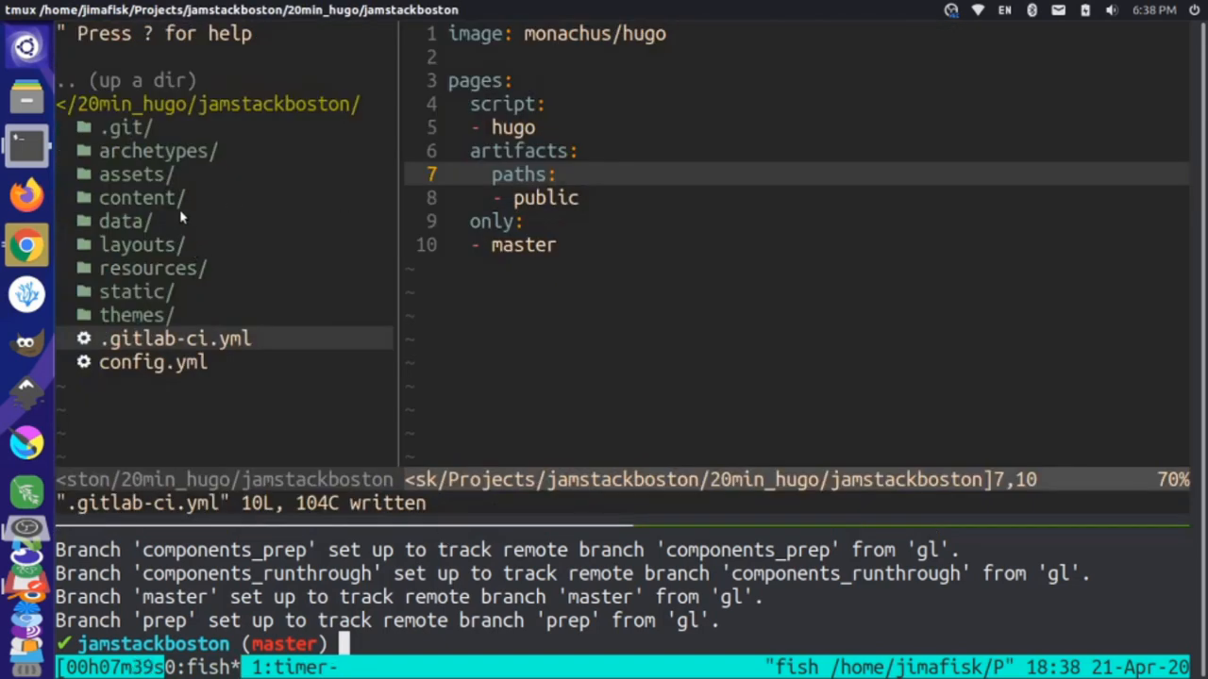
pyautogui.moveTo(183, 224)
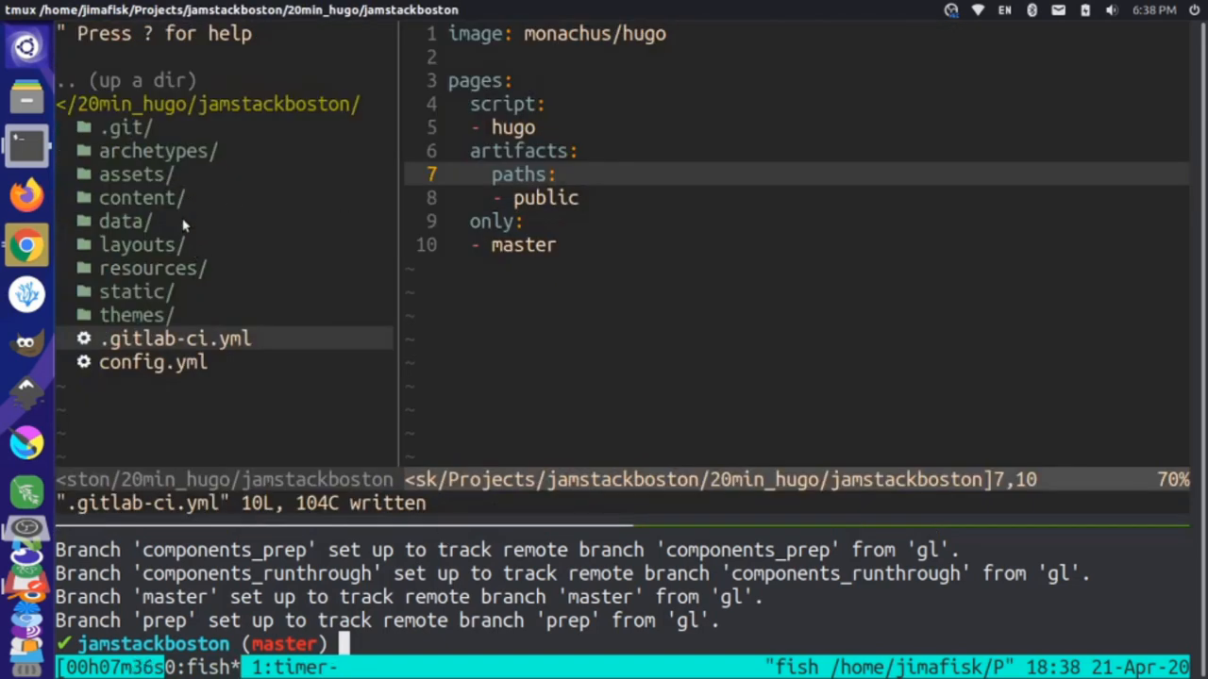
pyautogui.moveTo(151, 300)
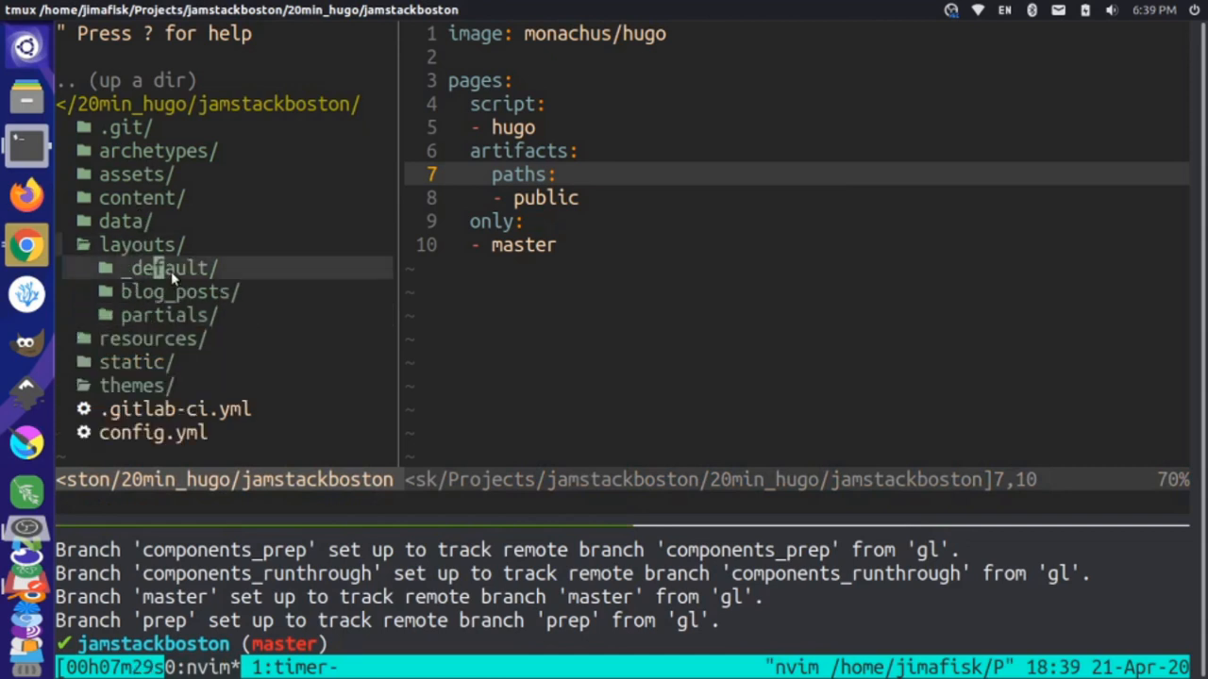
# In layouts/_default/list.html, insert <div>hi</div> on a new line below the page title.
pyautogui.click(170, 268)
pyautogui.write('<d')
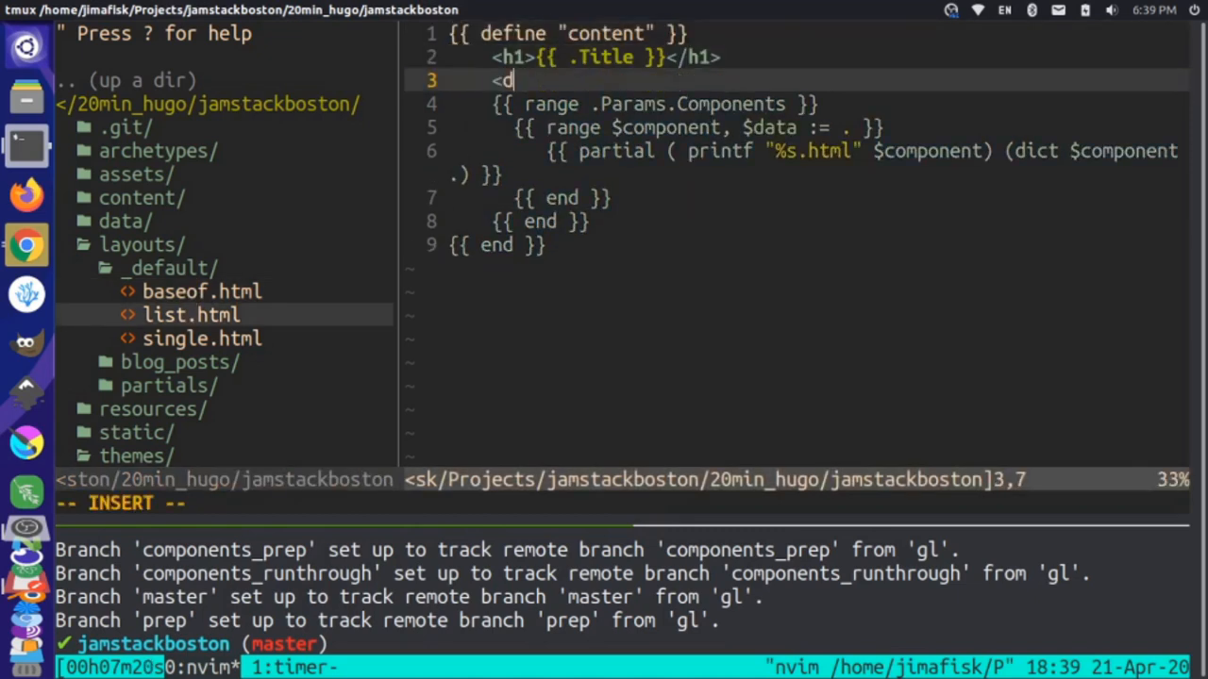
pyautogui.write('iv>hi</')
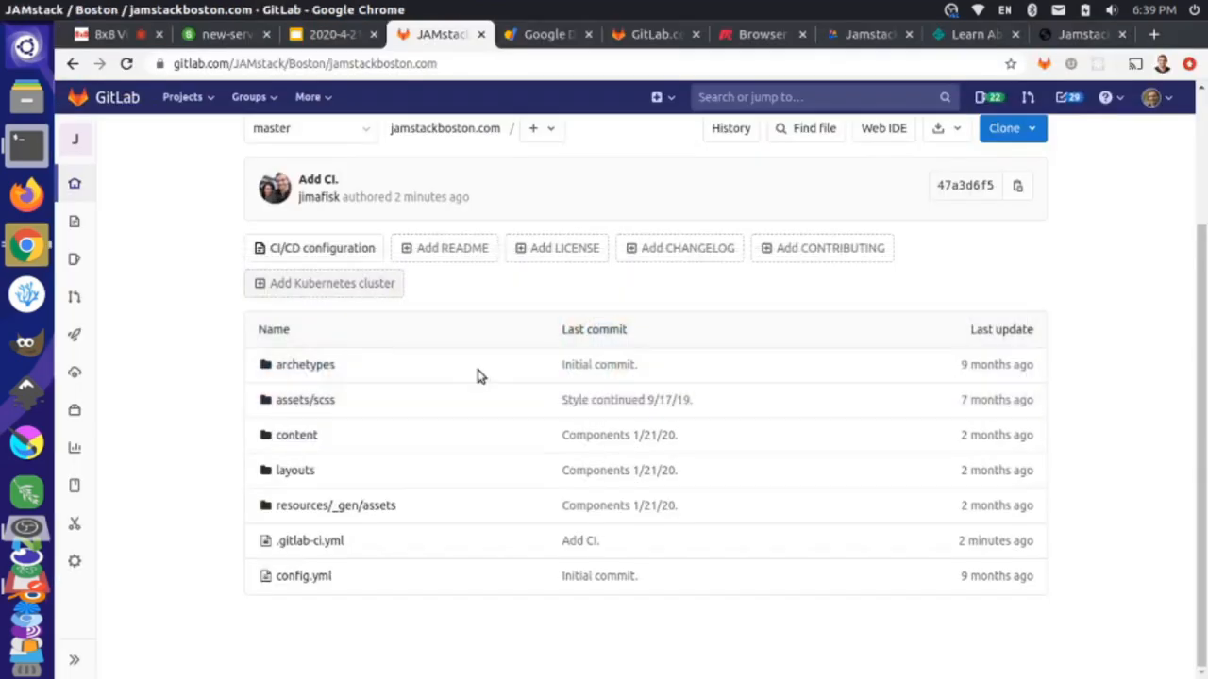
# Reload the project page and open the running pipeline for the new Hi. commit.
pyautogui.click(310, 541)
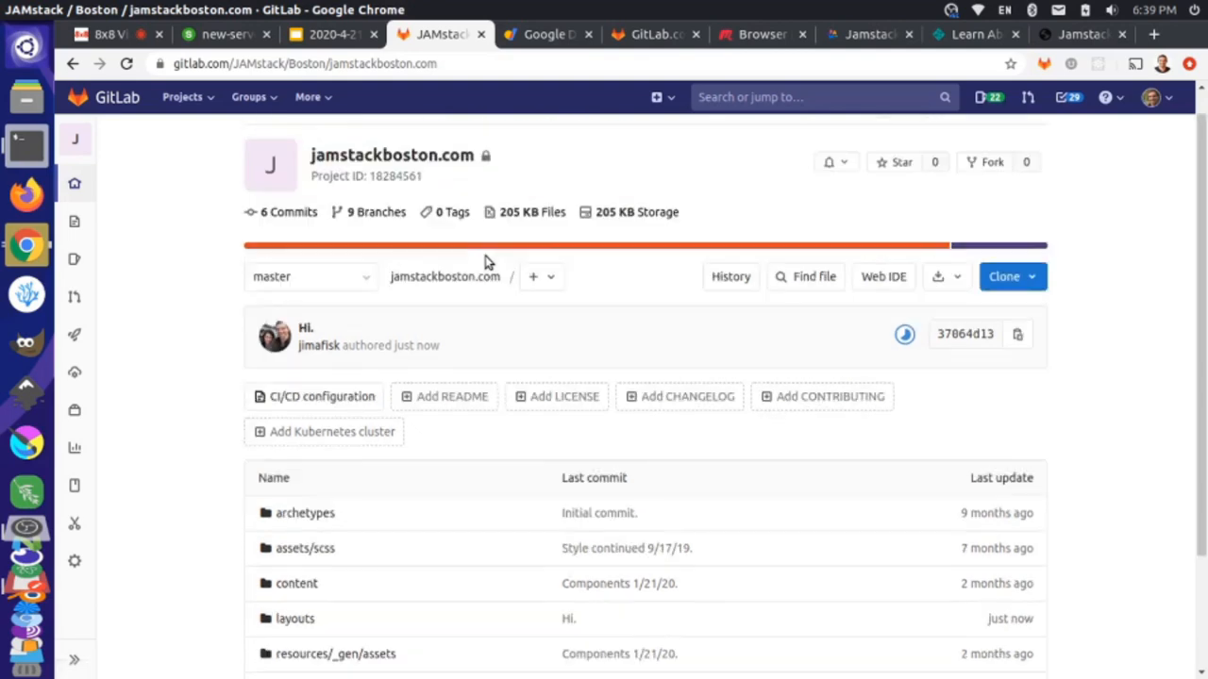
pyautogui.moveTo(904, 334)
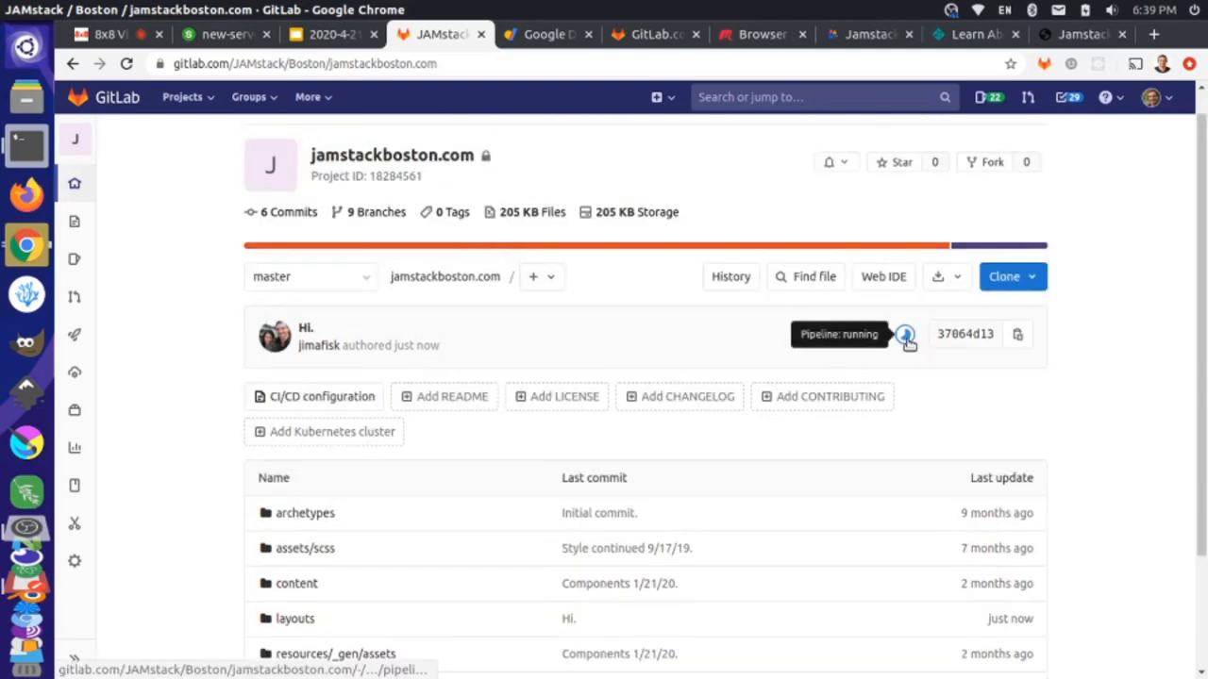
pyautogui.moveTo(904, 336)
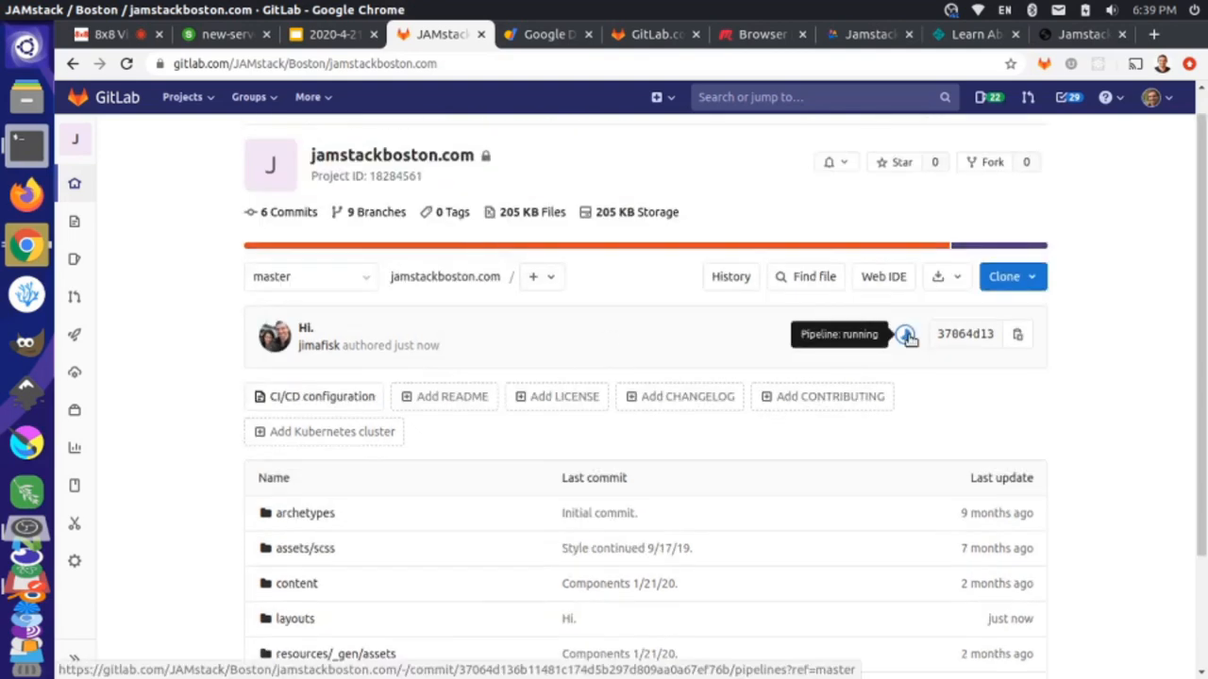
pyautogui.click(905, 334)
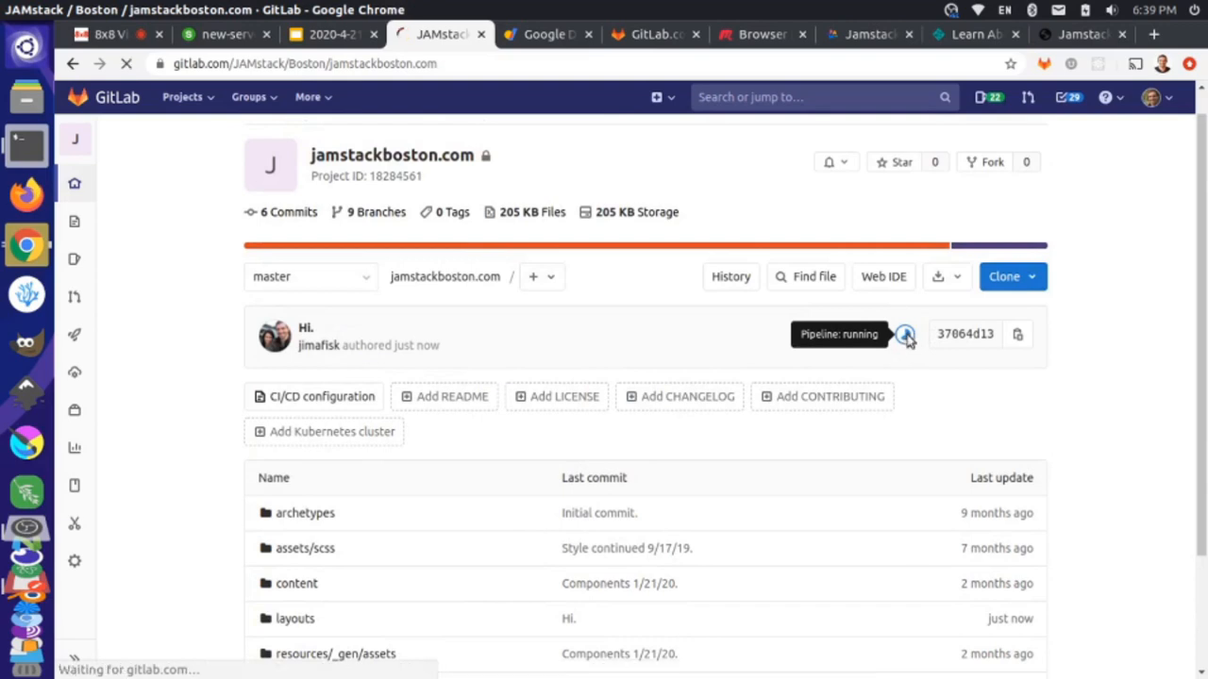
pyautogui.click(904, 334)
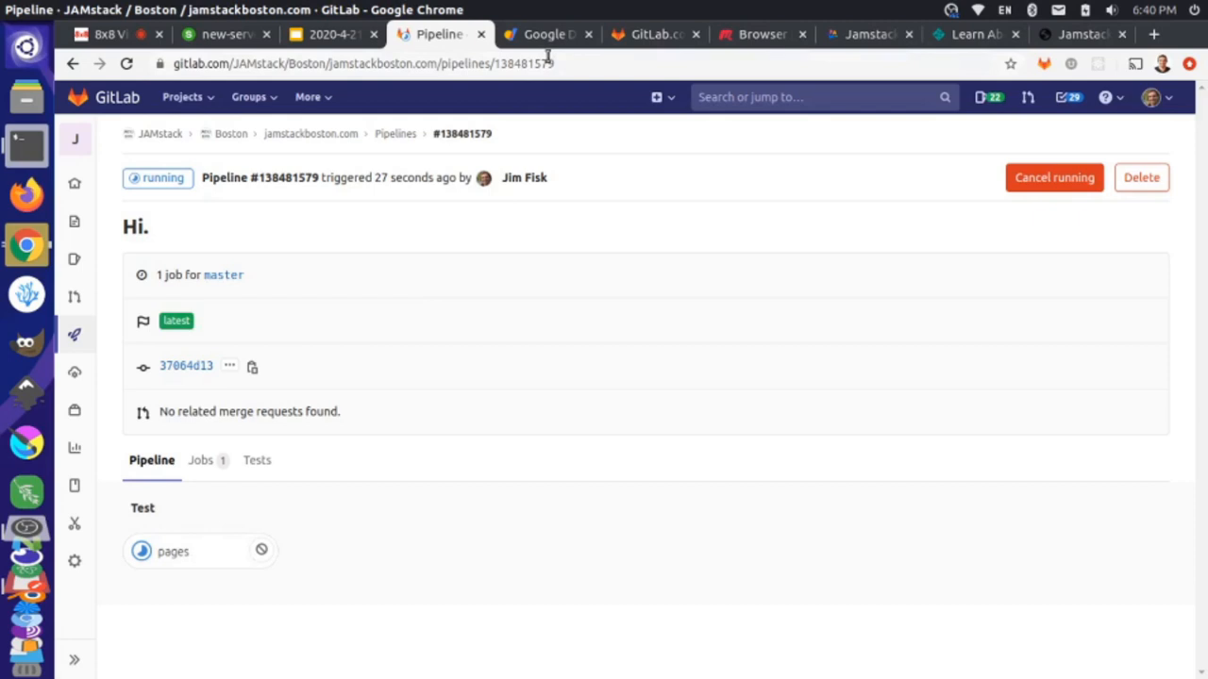
pyautogui.click(75, 561)
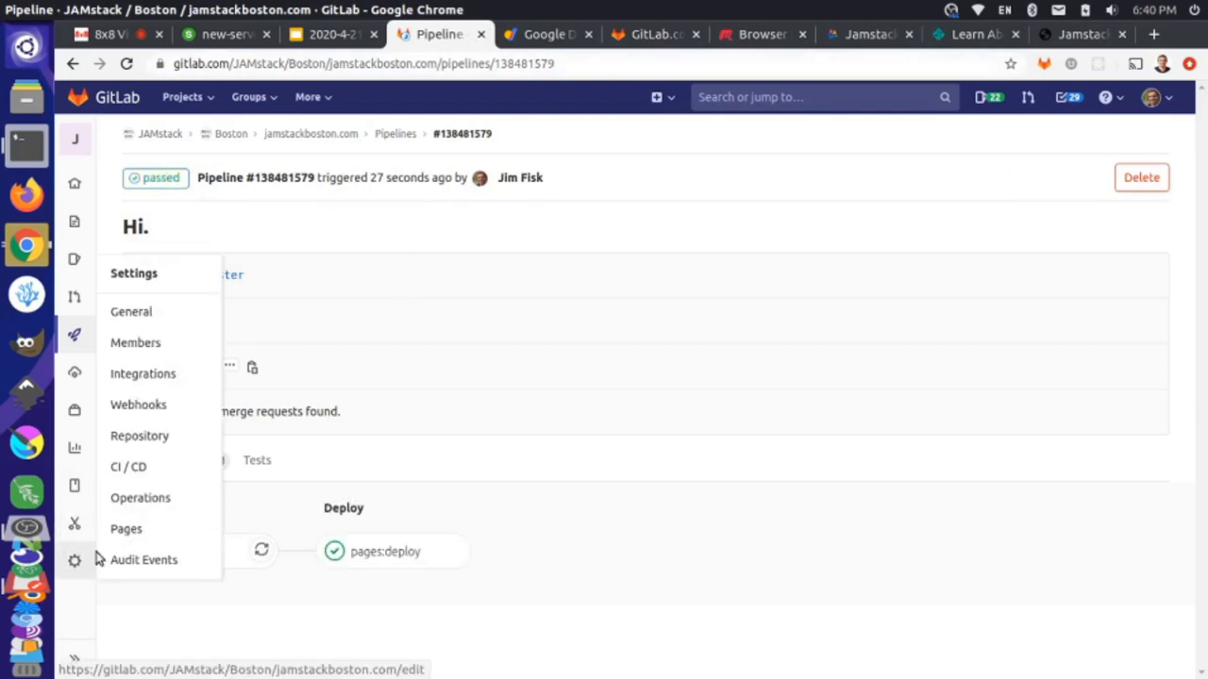
pyautogui.moveTo(126, 528)
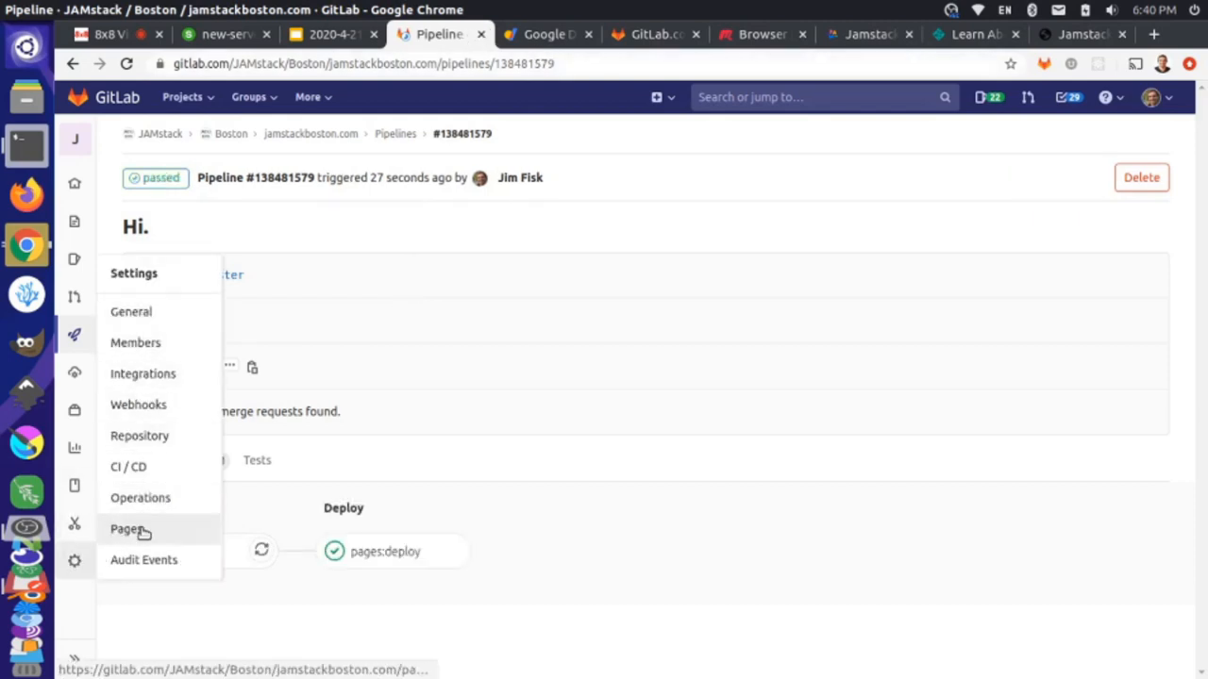
pyautogui.click(126, 528)
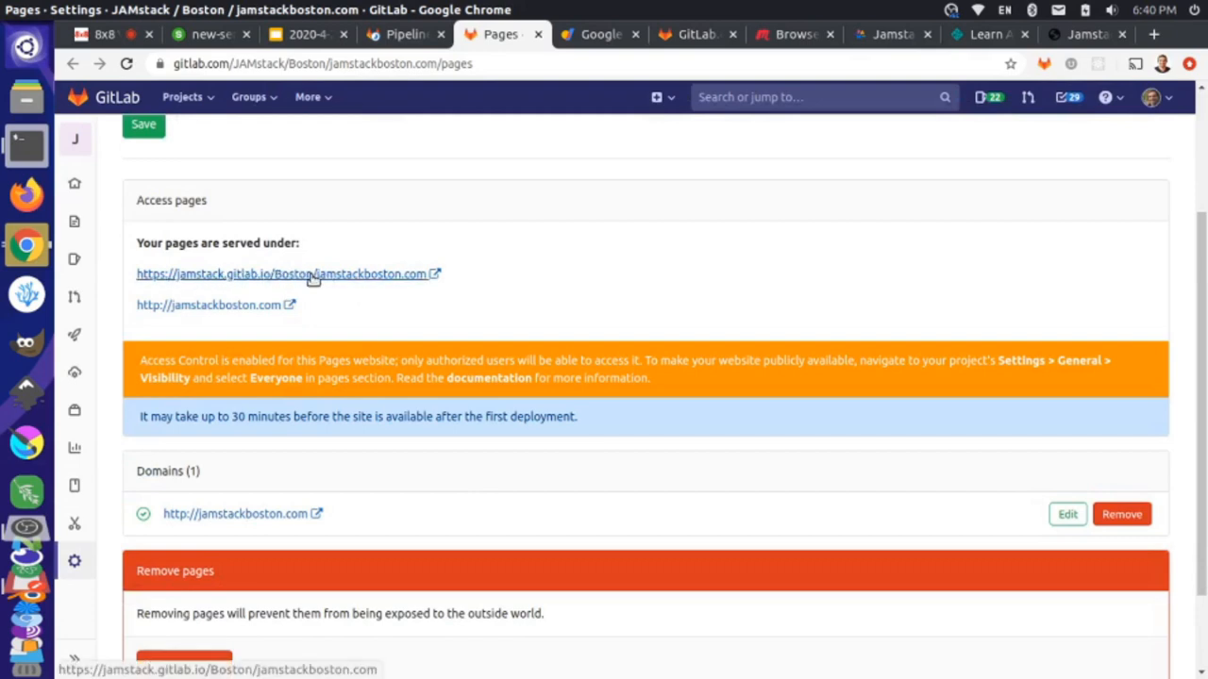
pyautogui.moveTo(252, 289)
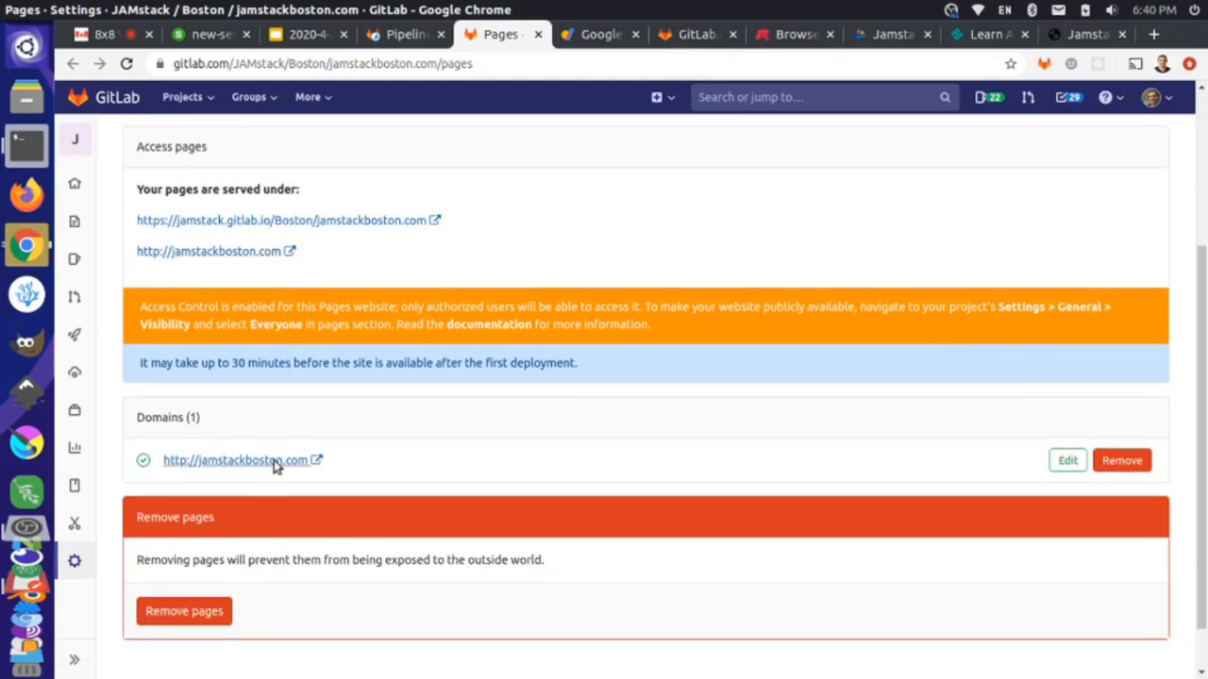
pyautogui.moveTo(245, 463)
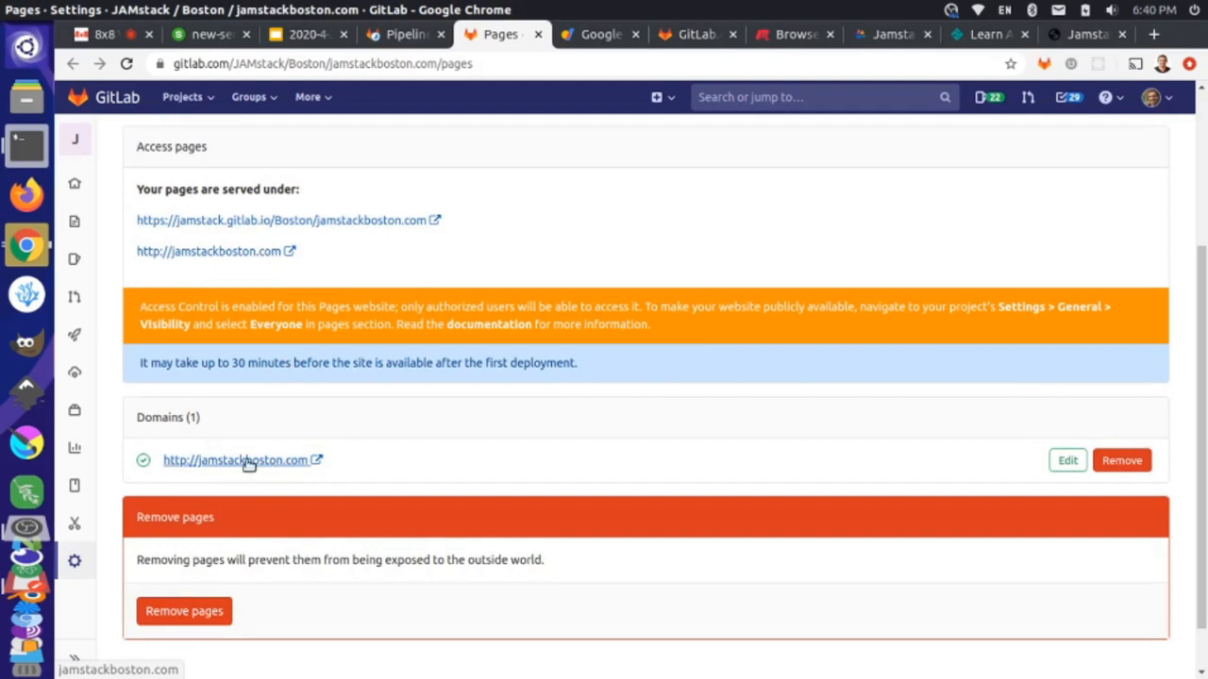
pyautogui.click(404, 35)
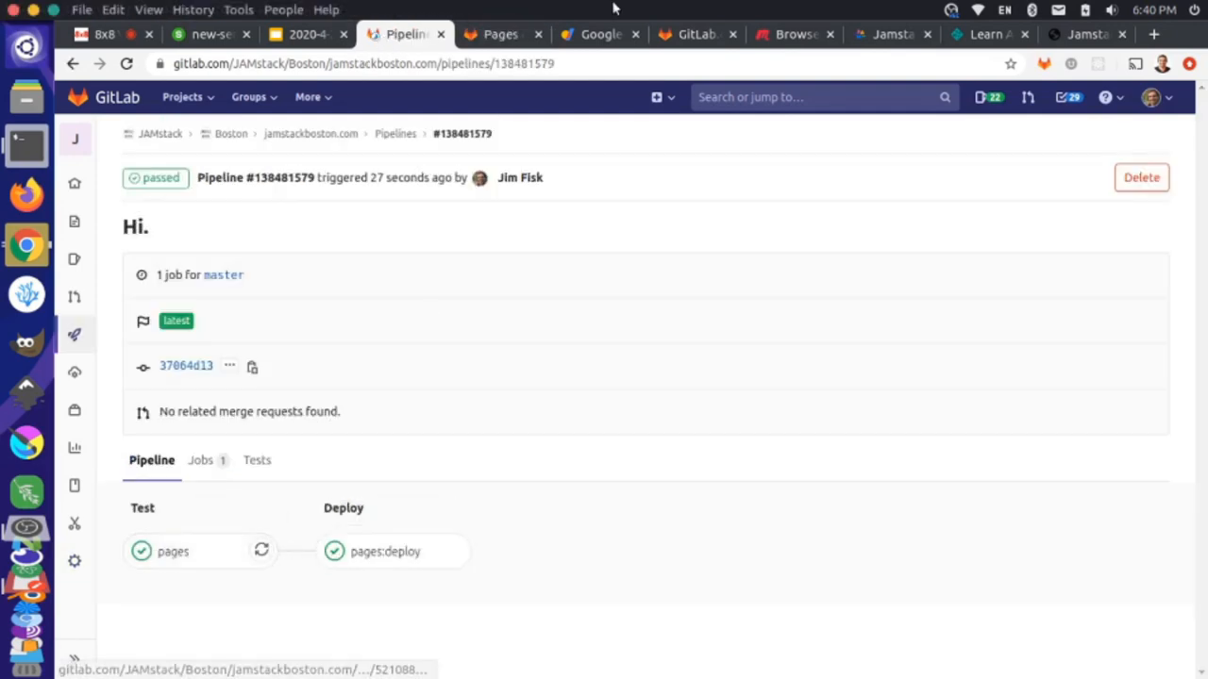
pyautogui.click(499, 34)
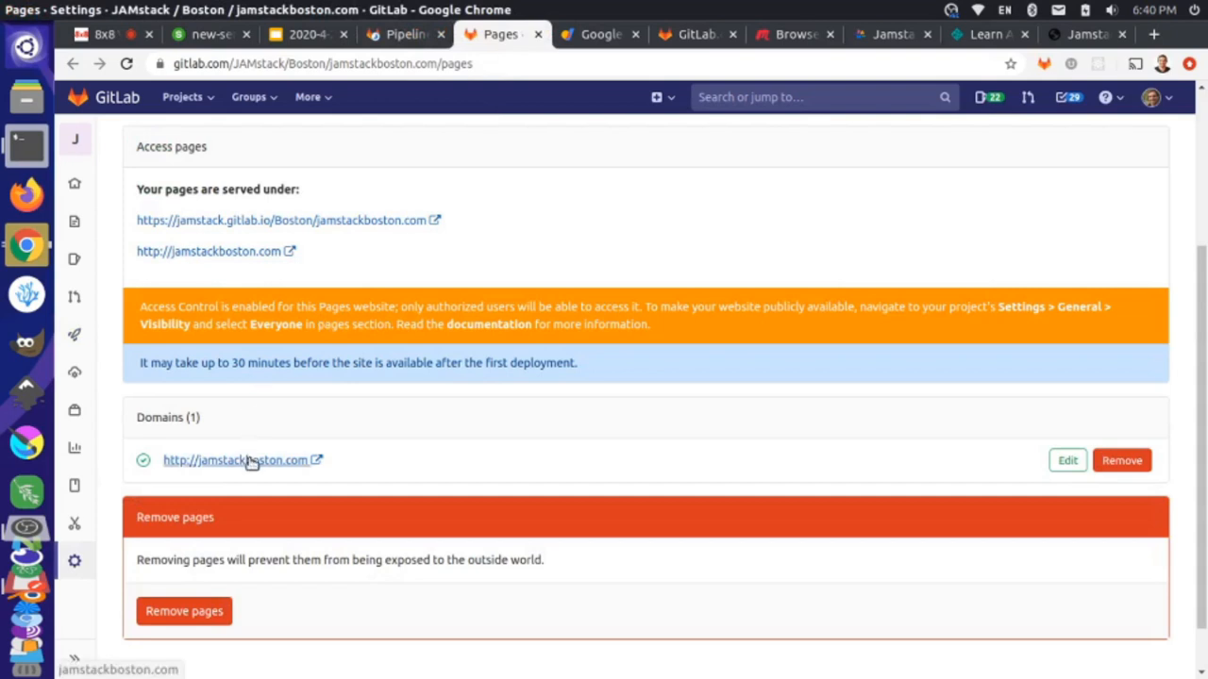
pyautogui.click(233, 459)
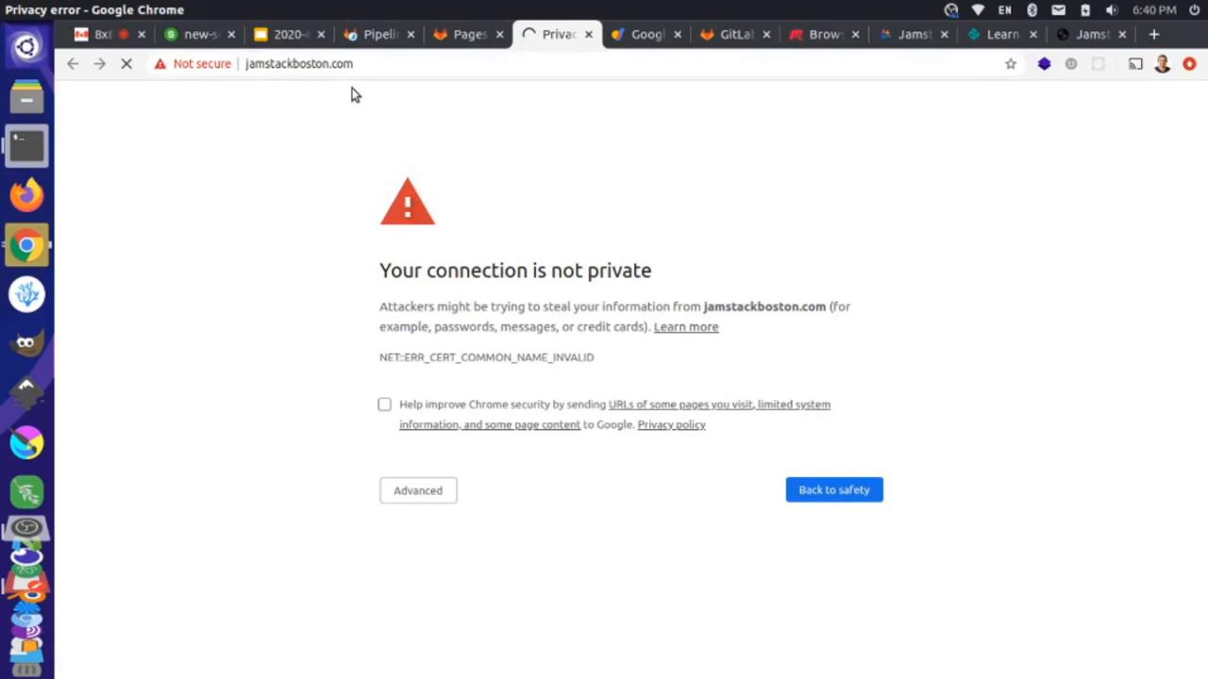
# Proceed past the certificate warning via Advanced to load jamstackboston.com (unsafe).
pyautogui.click(126, 63)
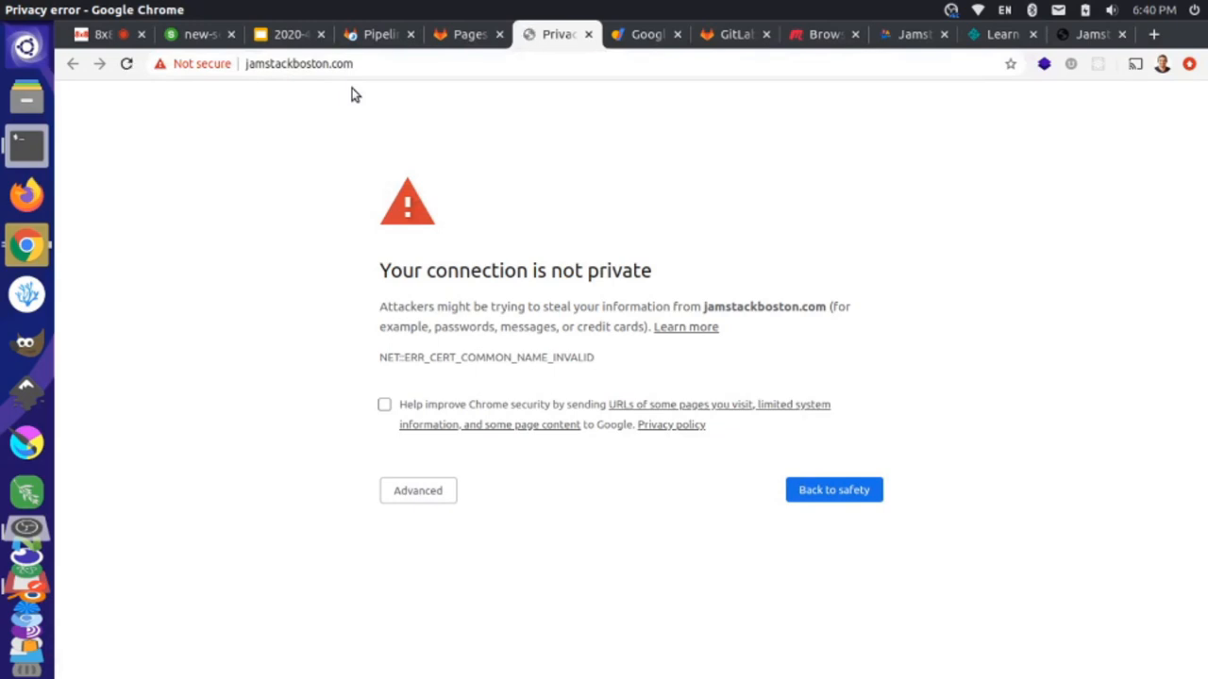
pyautogui.click(417, 490)
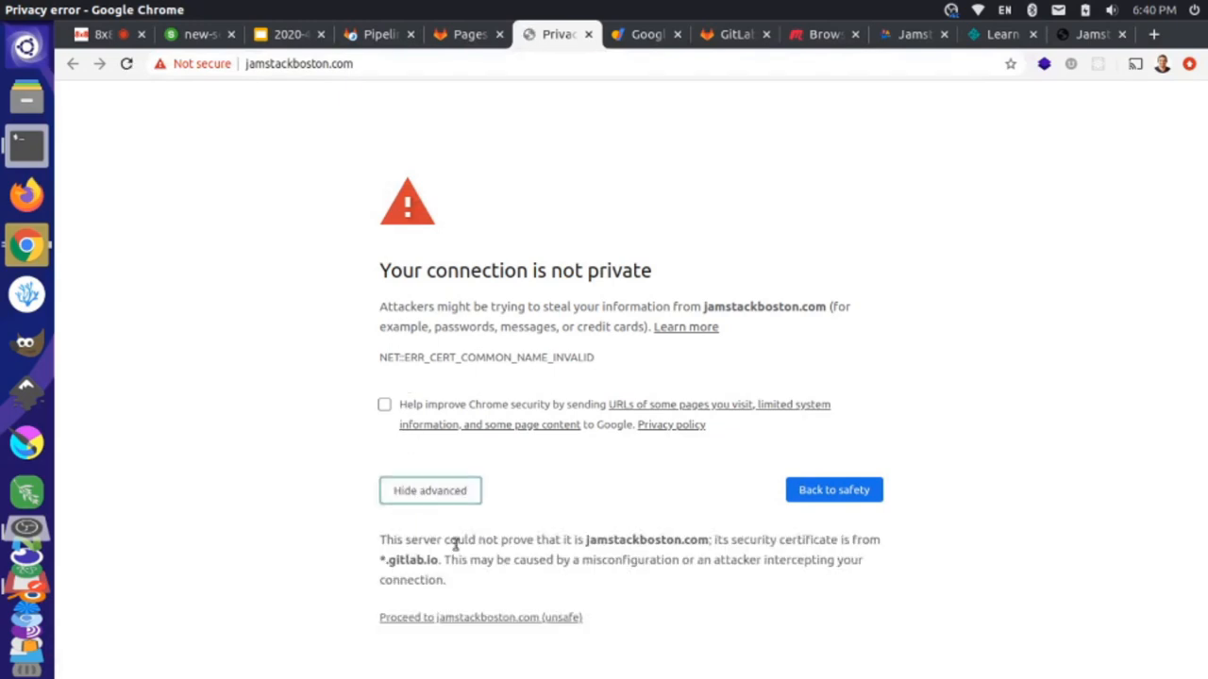
pyautogui.click(480, 617)
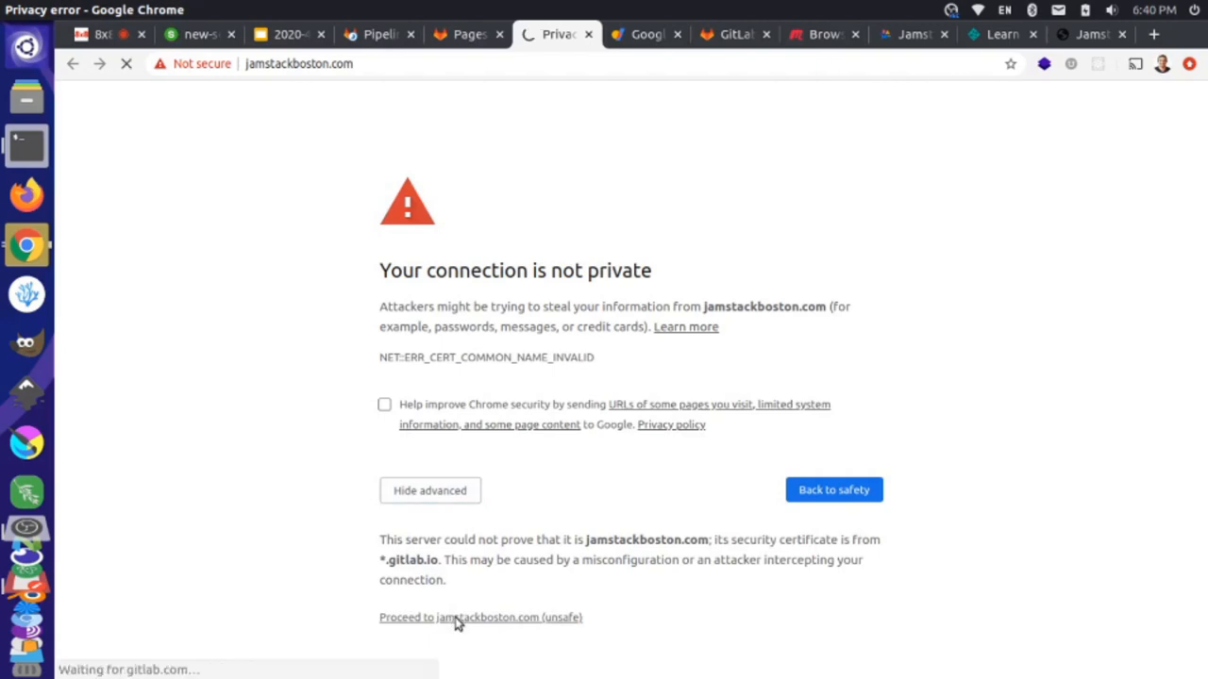
pyautogui.click(480, 618)
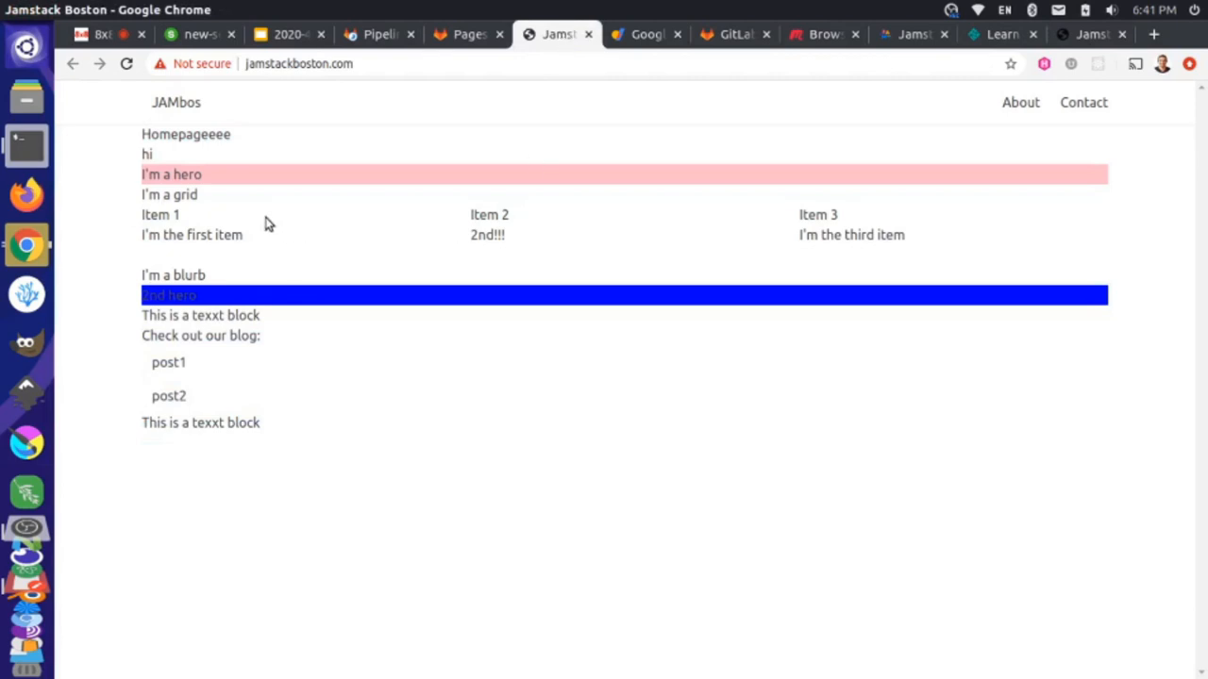
pyautogui.moveTo(310, 265)
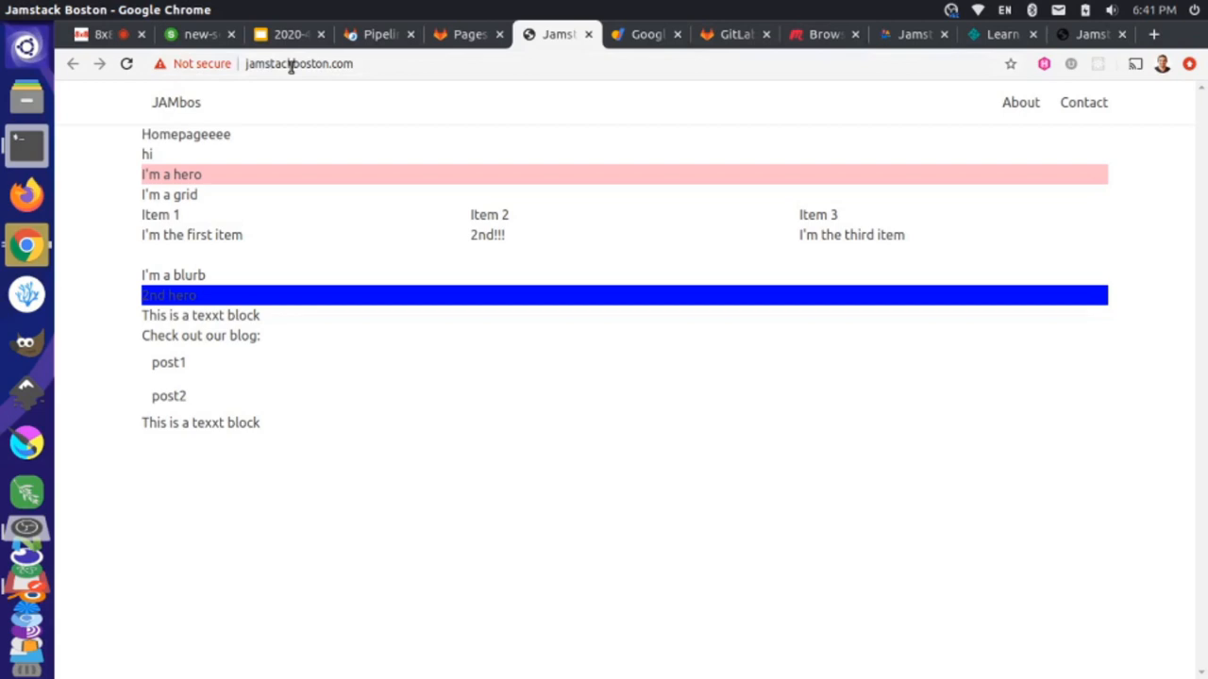
pyautogui.moveTo(367, 97)
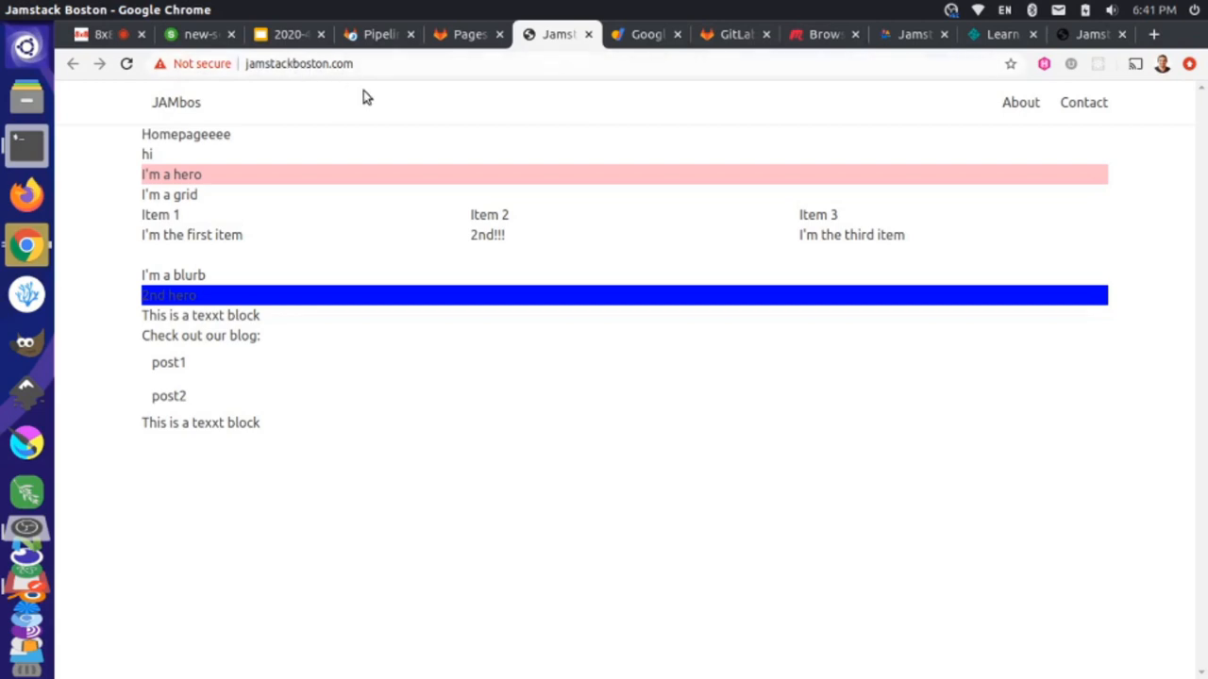
pyautogui.moveTo(423, 232)
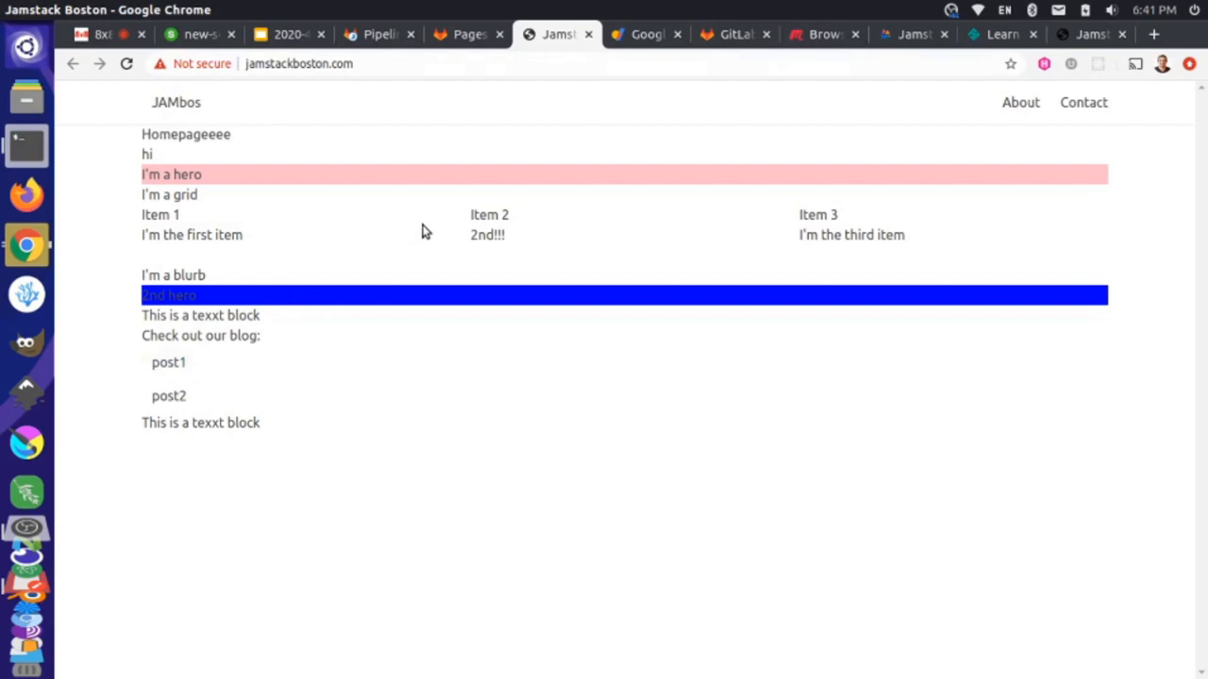
pyautogui.moveTo(997, 246)
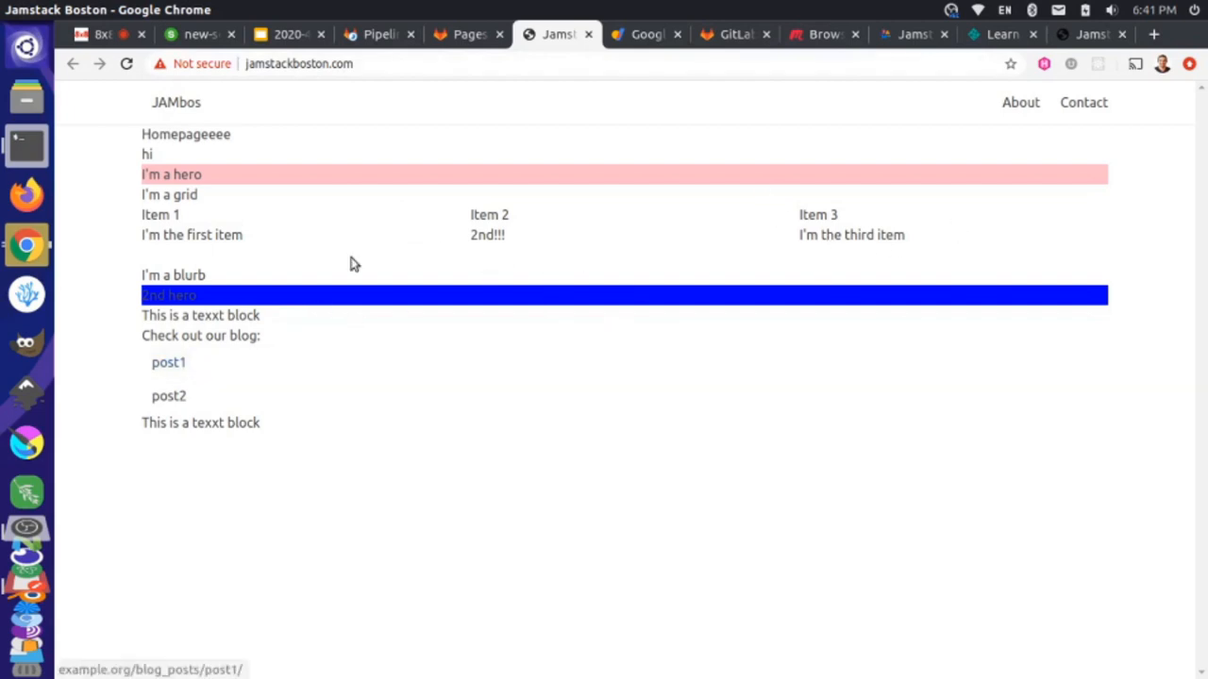
# Follow the homepage's post1 link, which lands on example.org.
pyautogui.click(299, 64)
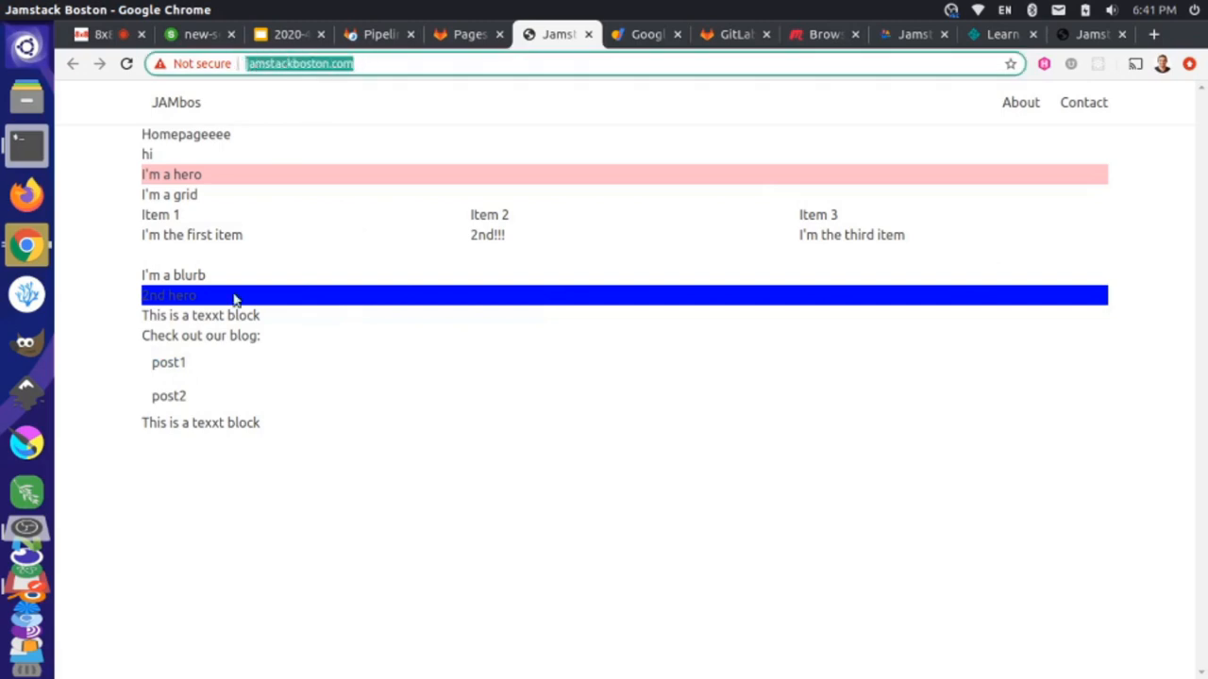
pyautogui.moveTo(167, 362)
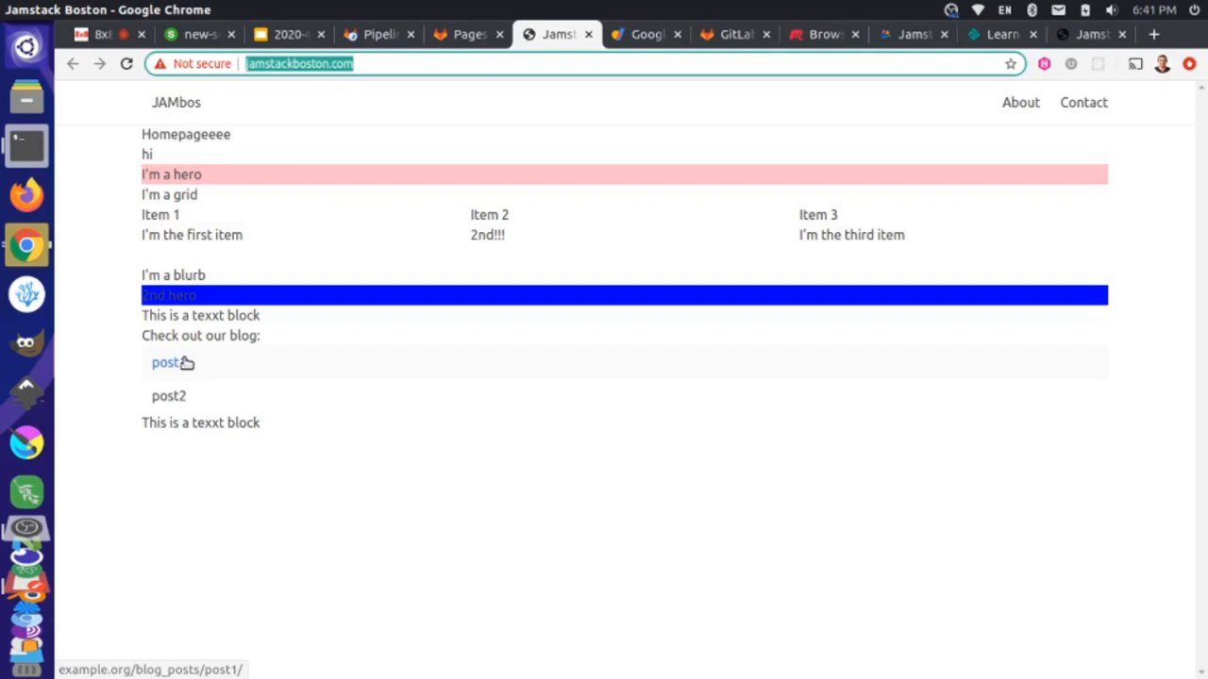
pyautogui.click(165, 362)
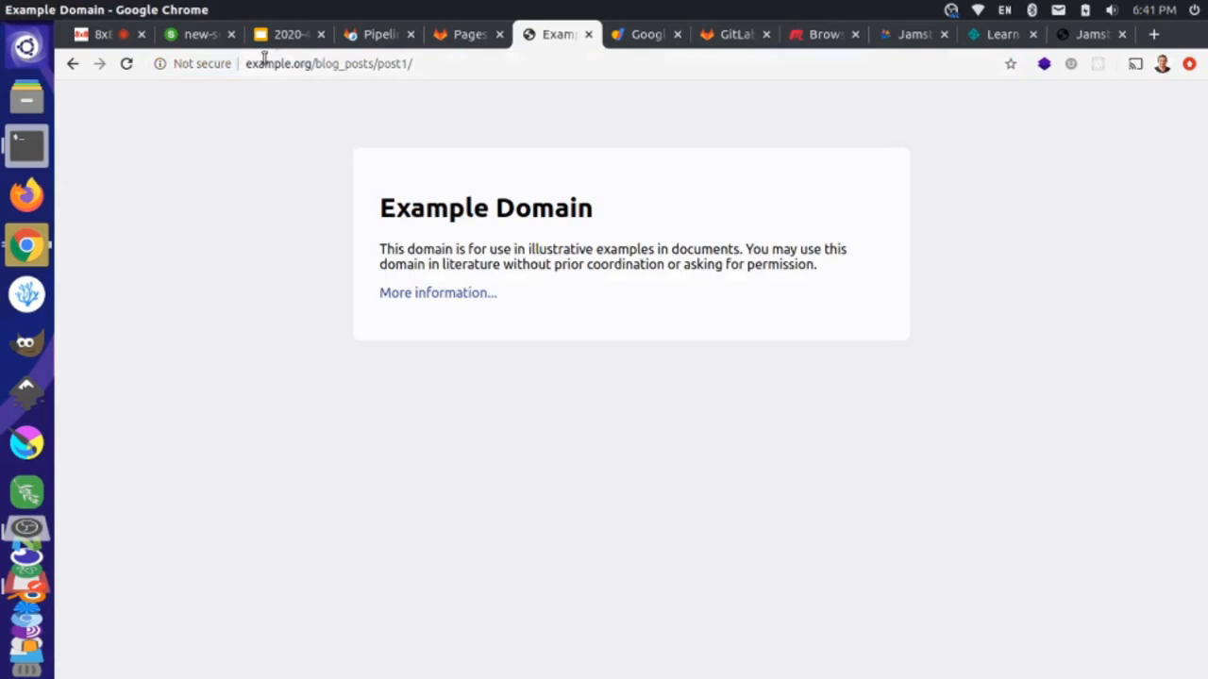
pyautogui.click(73, 63)
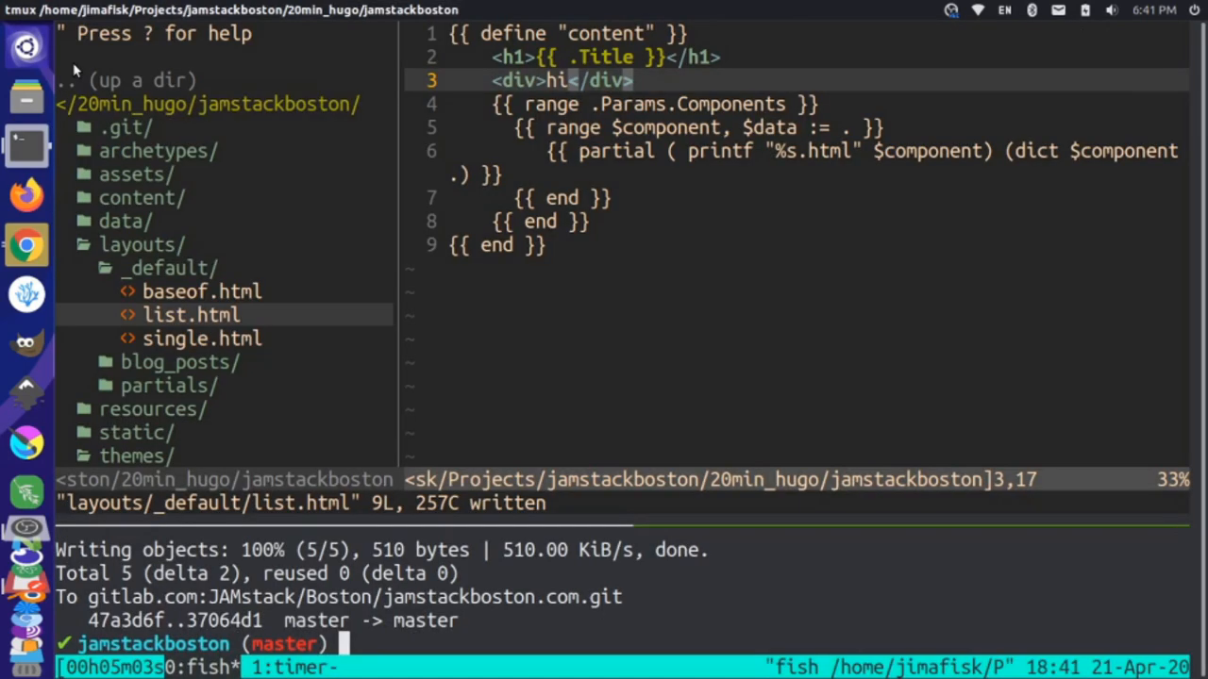
pyautogui.moveTo(307, 489)
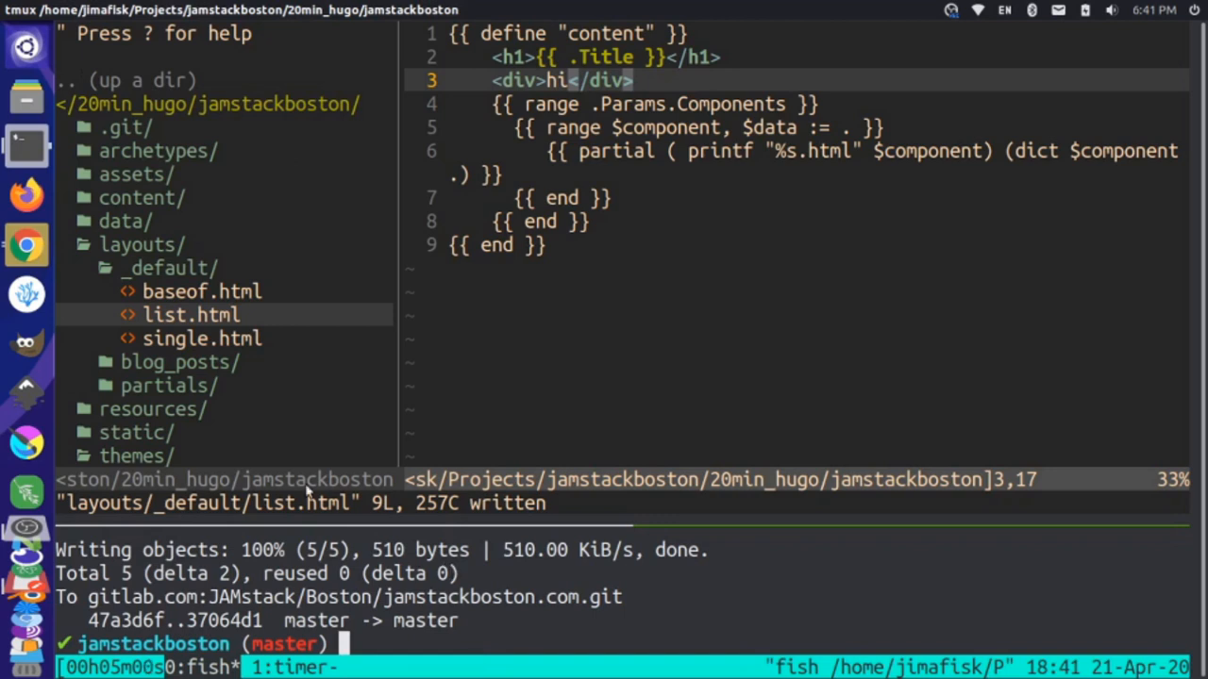
pyautogui.moveTo(264, 316)
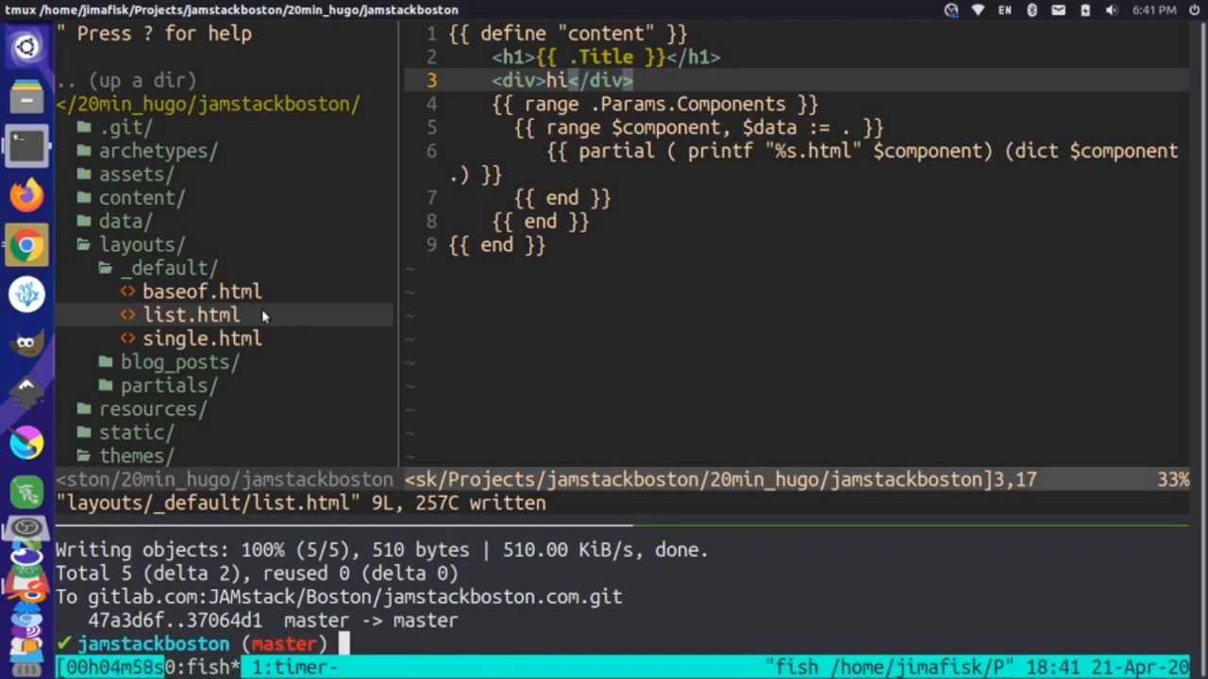
# Create and check out a new git branch named domain-fix.
pyautogui.write('git checkout master')
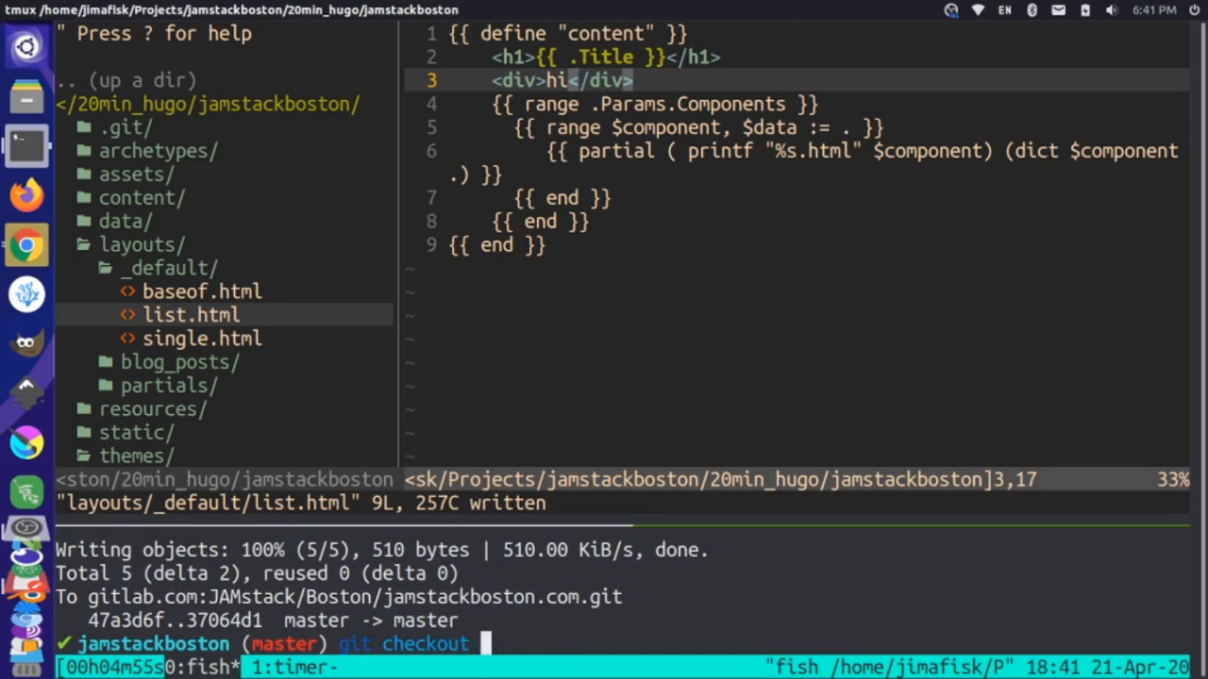
pyautogui.write('-b test')
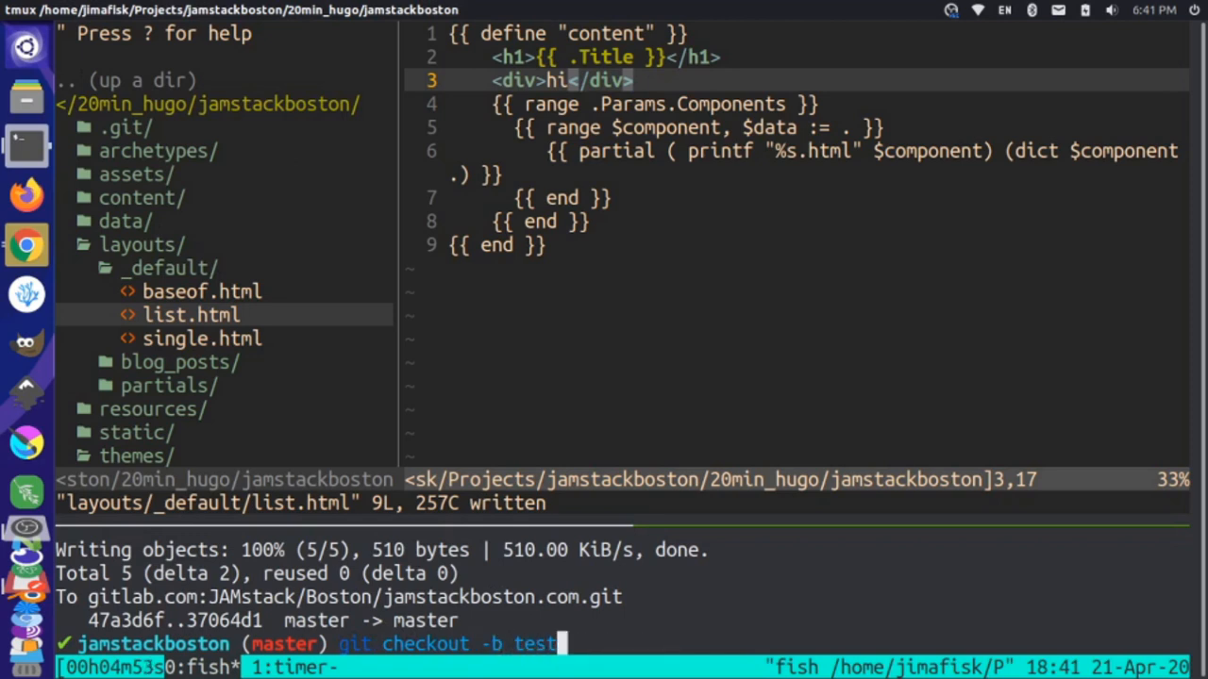
pyautogui.press('BackSpace')
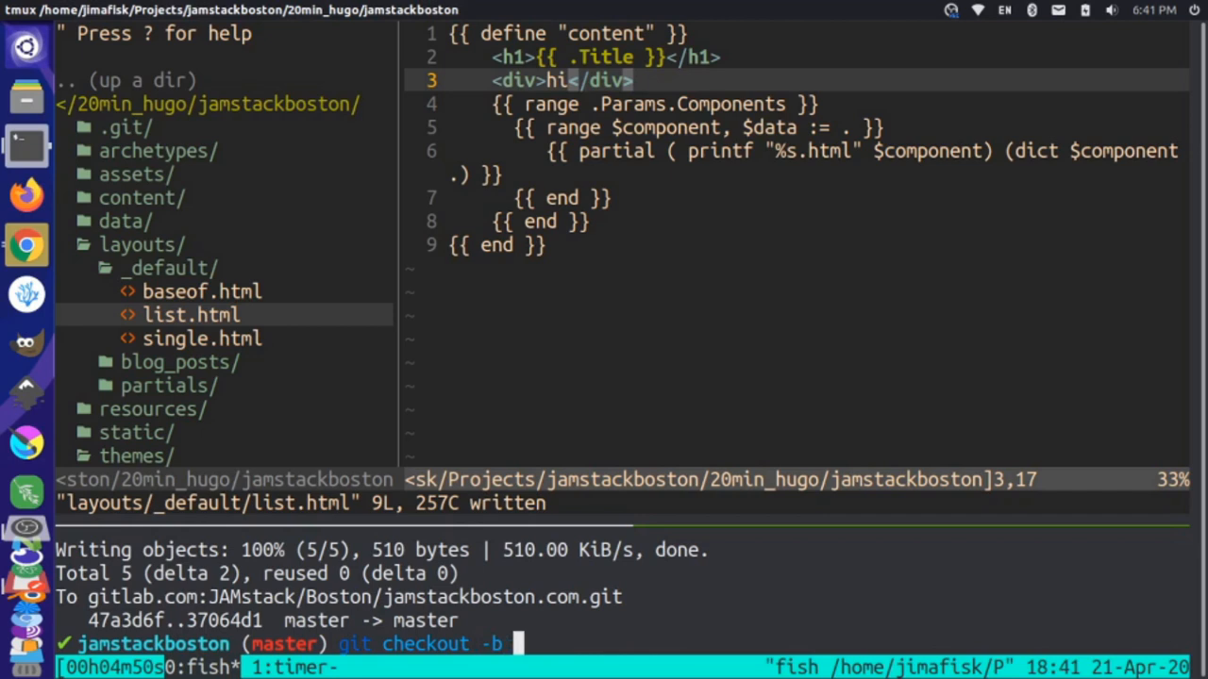
pyautogui.write('domain-fix')
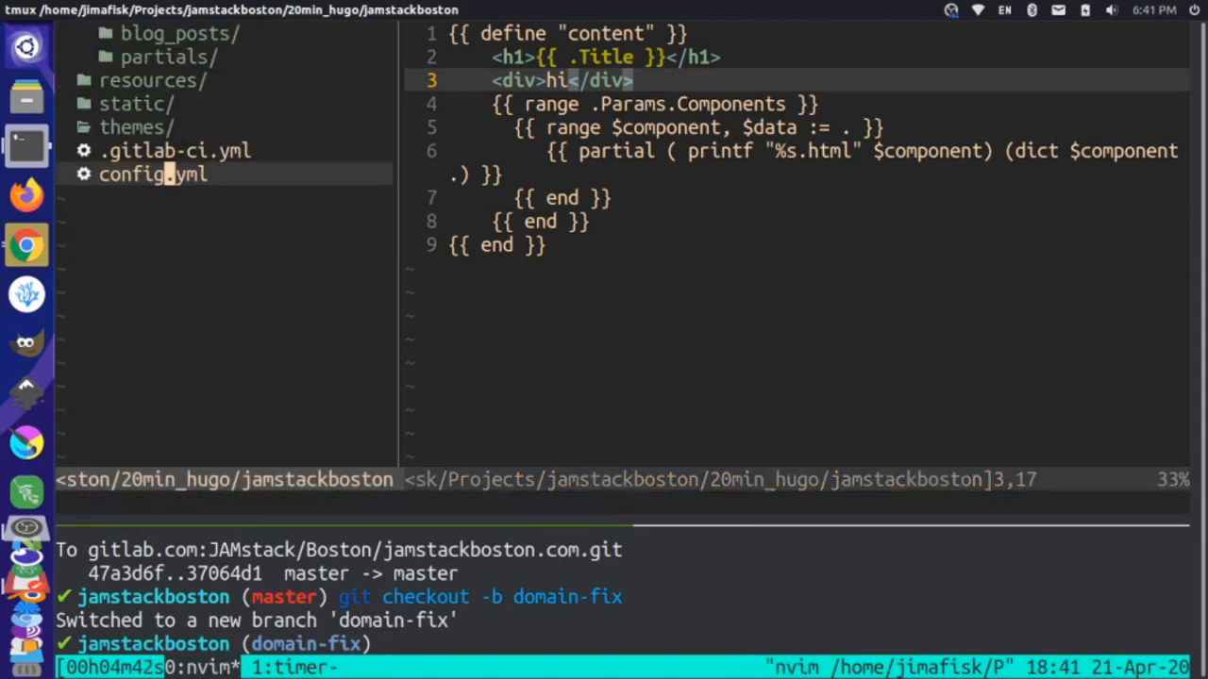
pyautogui.click(152, 175)
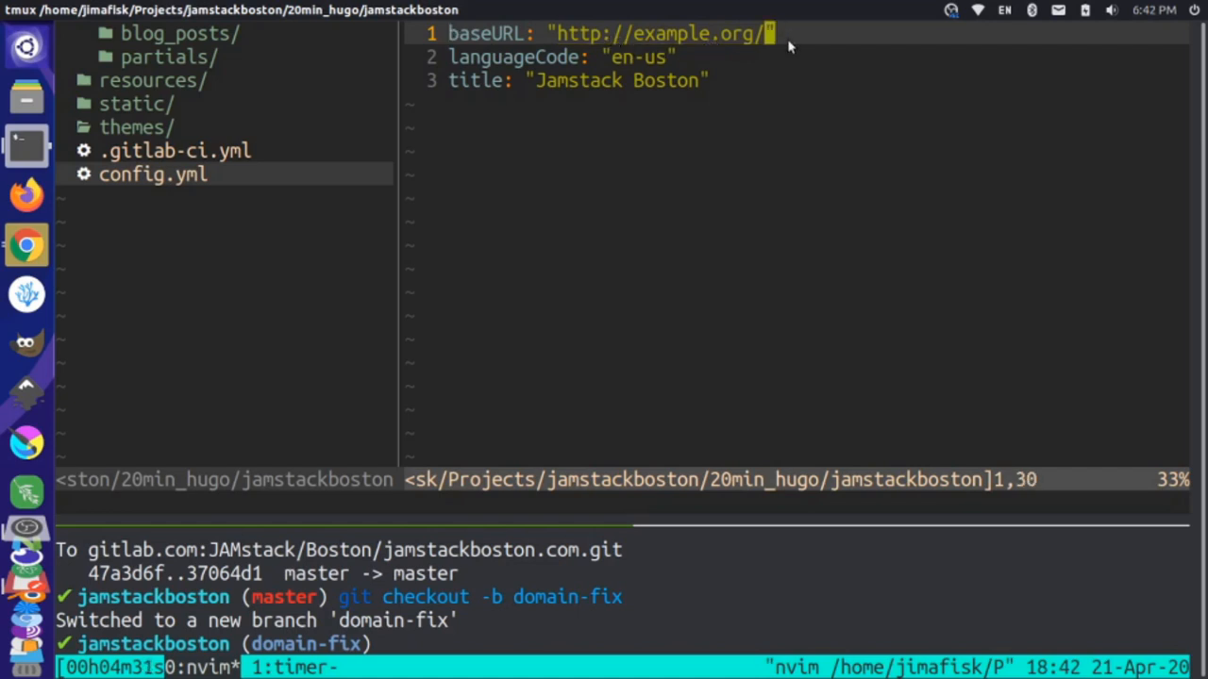
pyautogui.press('i')
pyautogui.write('s')
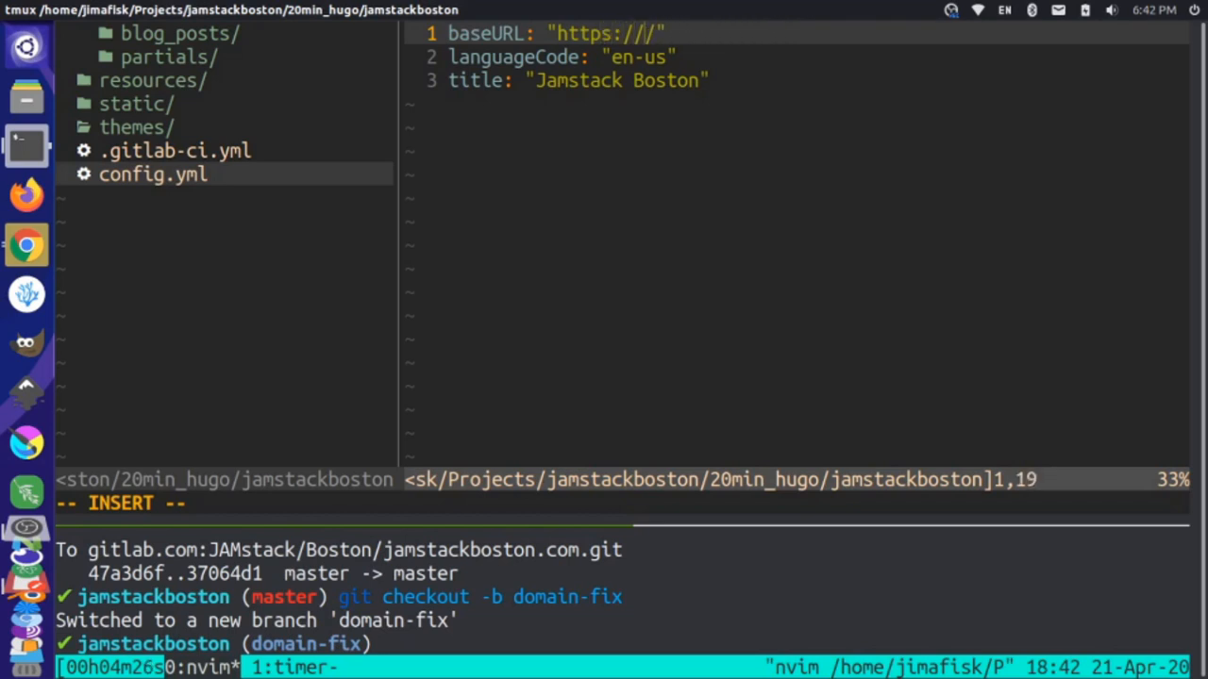
pyautogui.write('jamstack')
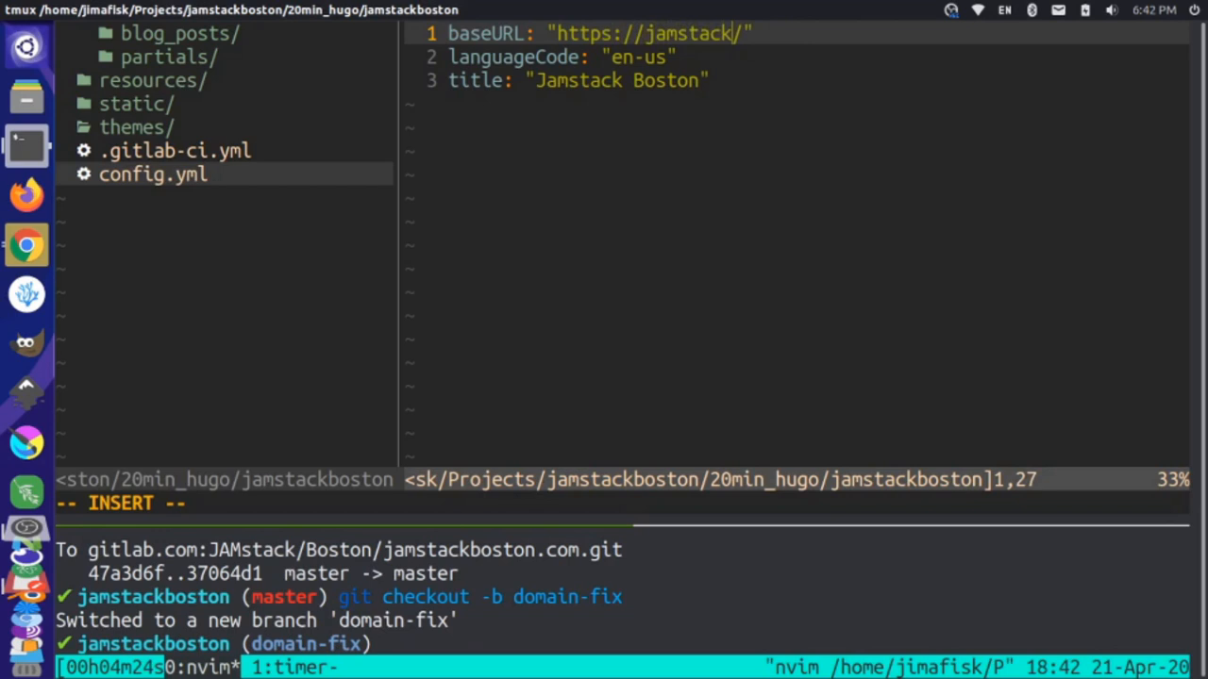
pyautogui.write('boston.conm')
pyautogui.click(620, 645)
pyautogui.write('git commit -m')
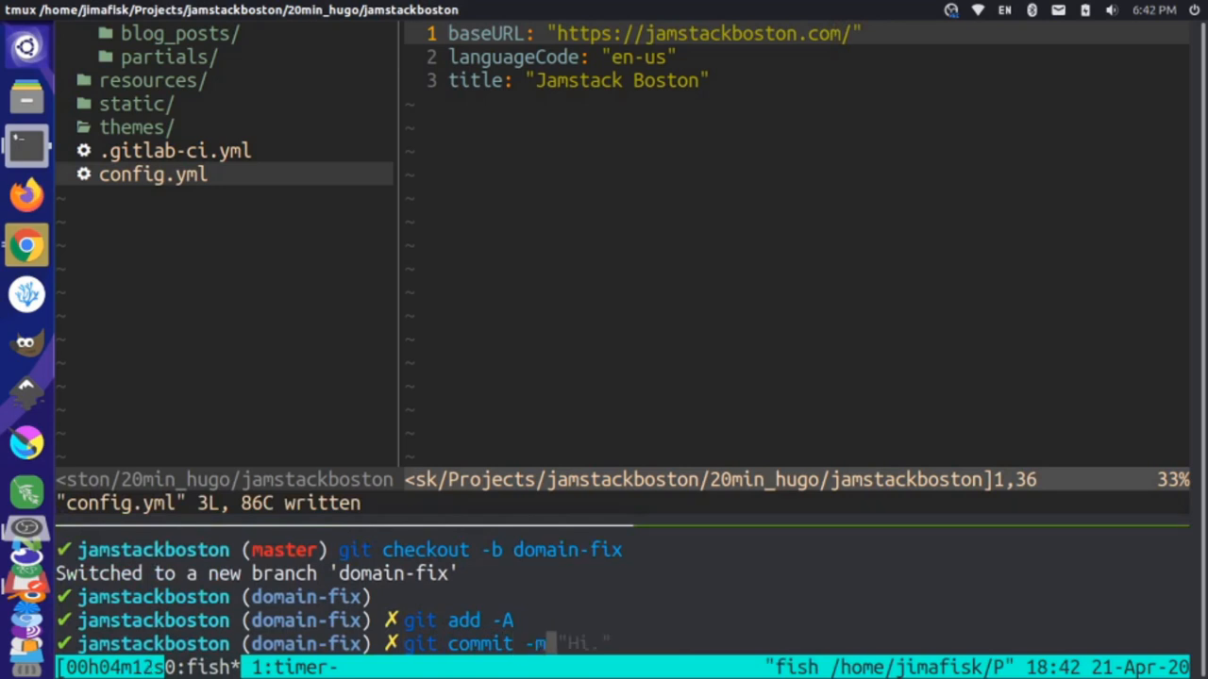
pyautogui.write('We fixed our domain."')
pyautogui.write('git push')
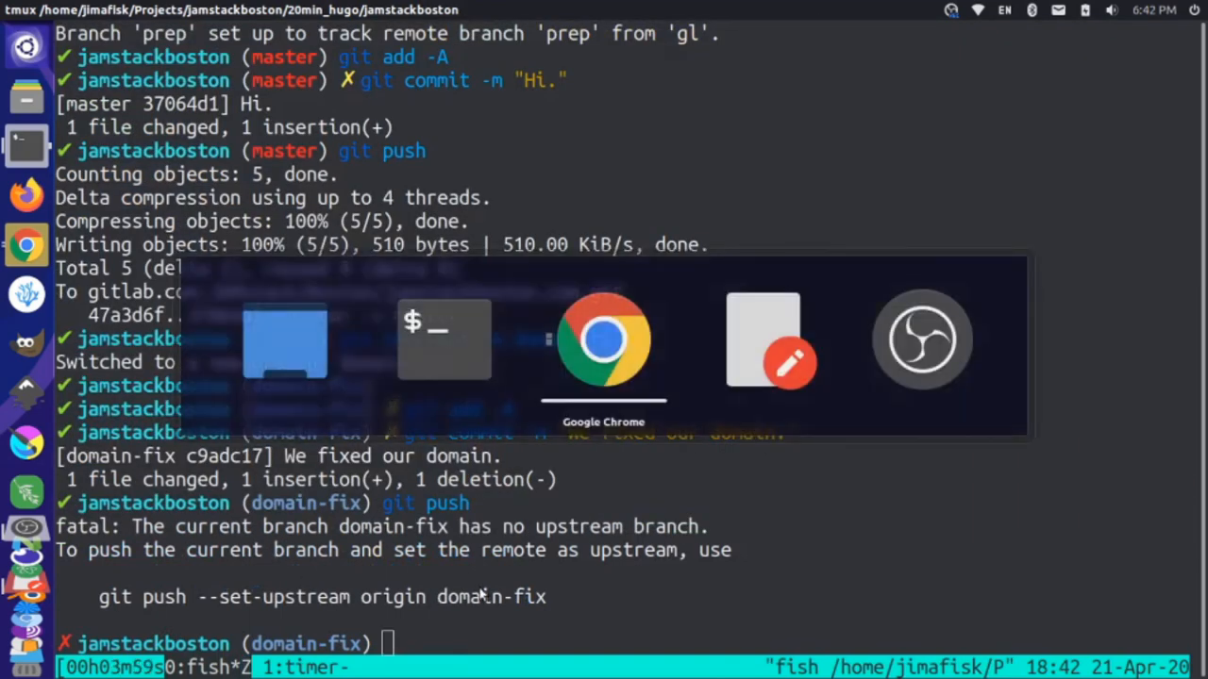
# Return to the GitLab project overview and go to its Merge Requests list.
pyautogui.click(603, 340)
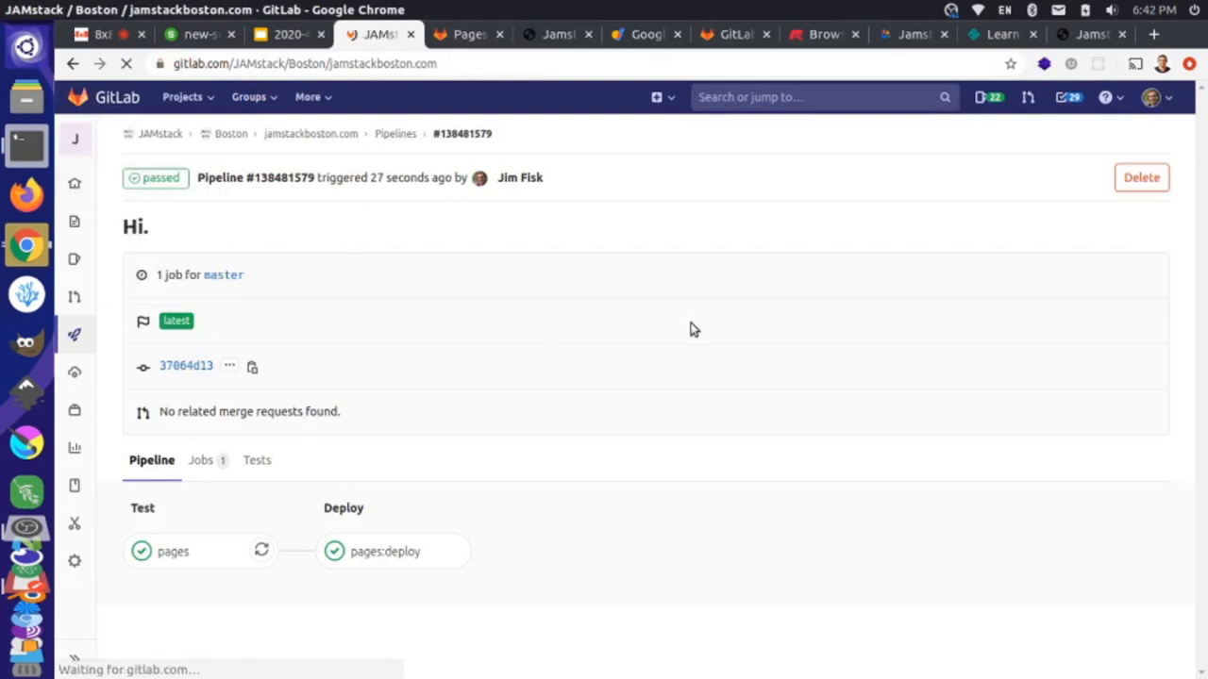
pyautogui.click(311, 133)
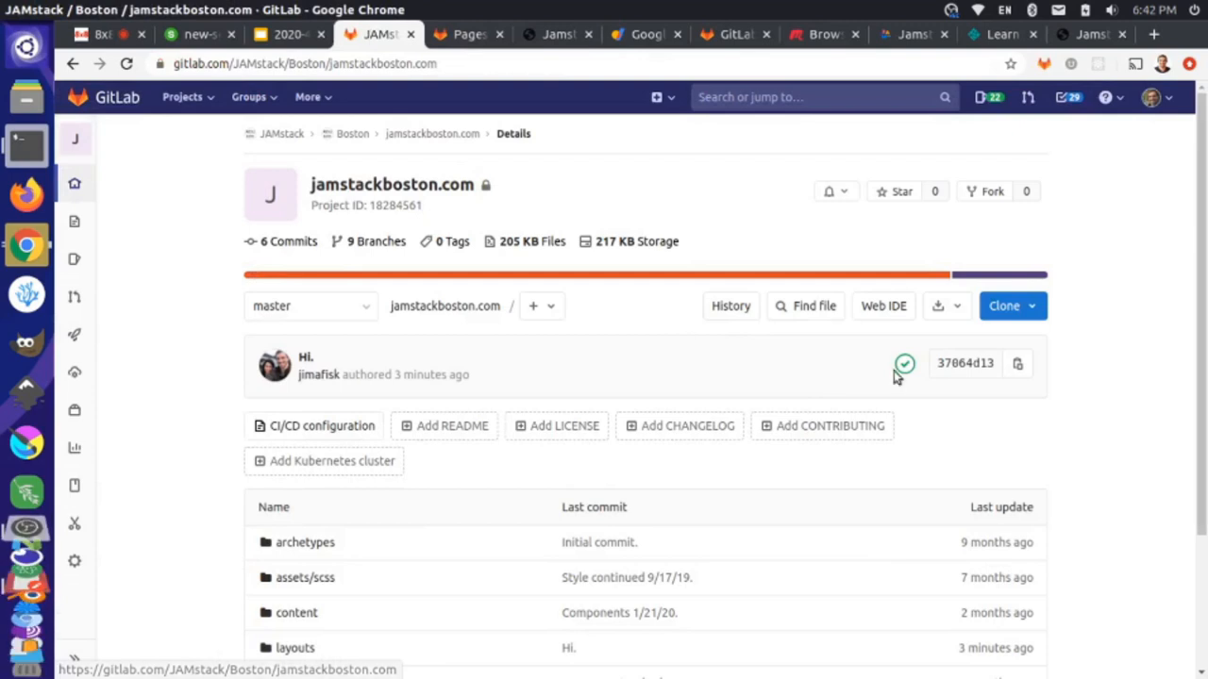
pyautogui.moveTo(649, 363)
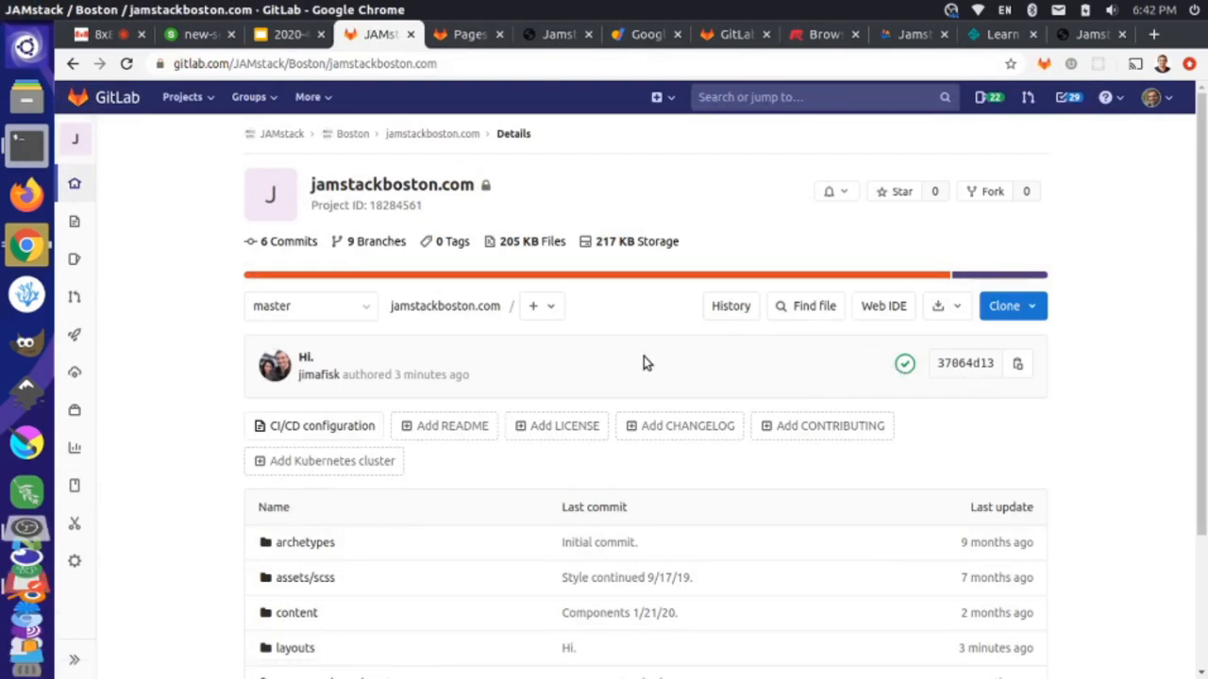
pyautogui.moveTo(904, 363)
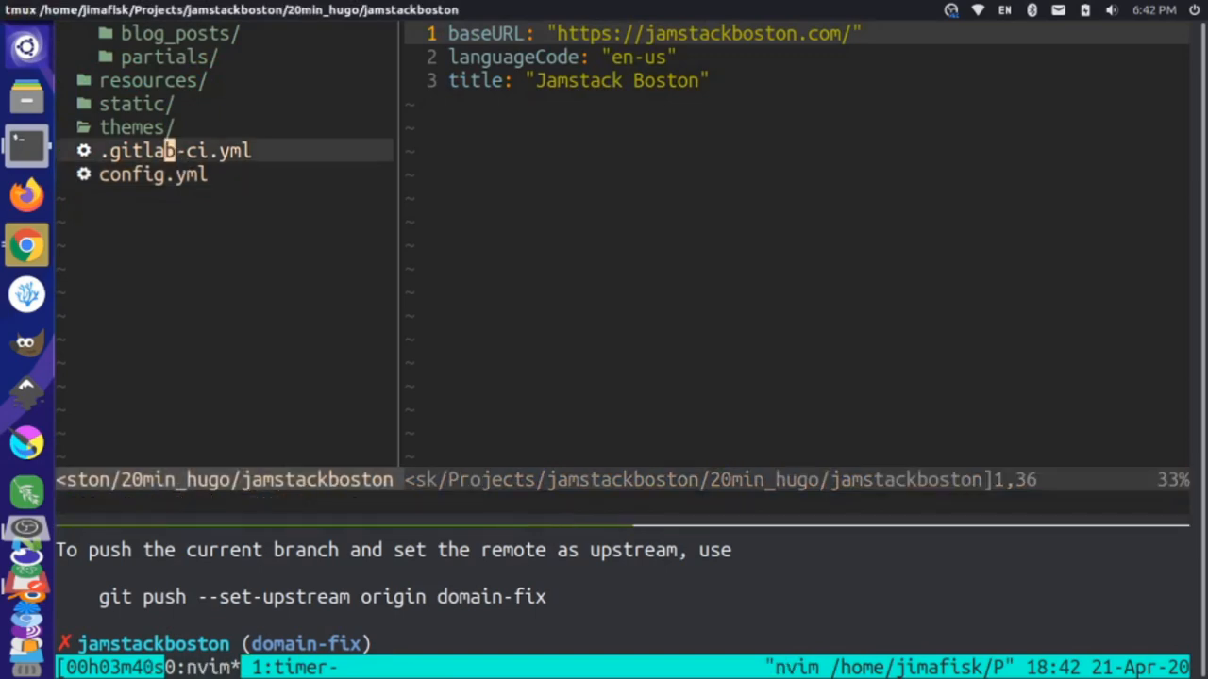
pyautogui.click(177, 150)
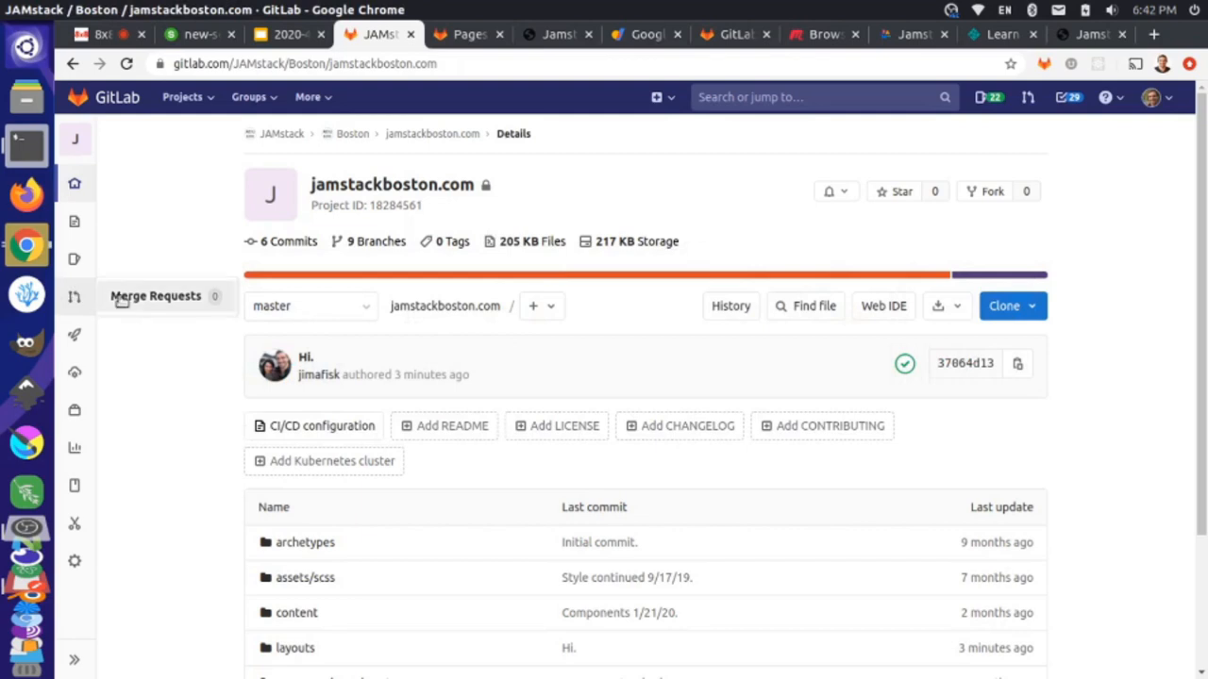
pyautogui.click(156, 295)
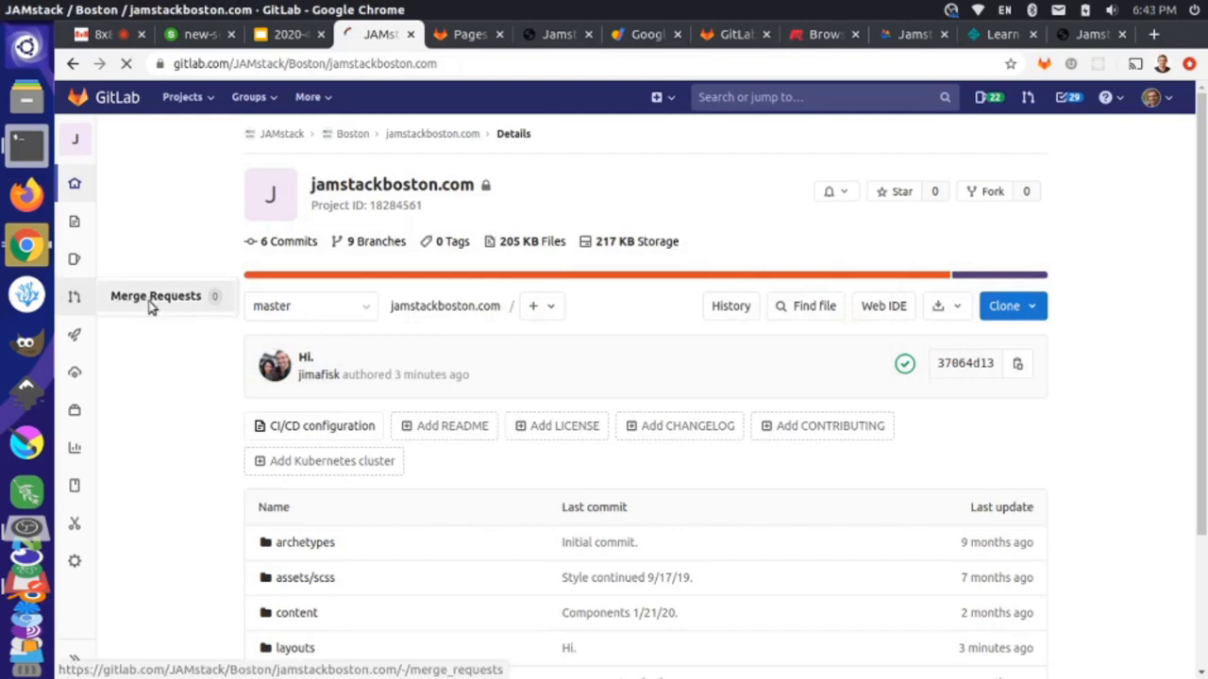
pyautogui.click(156, 295)
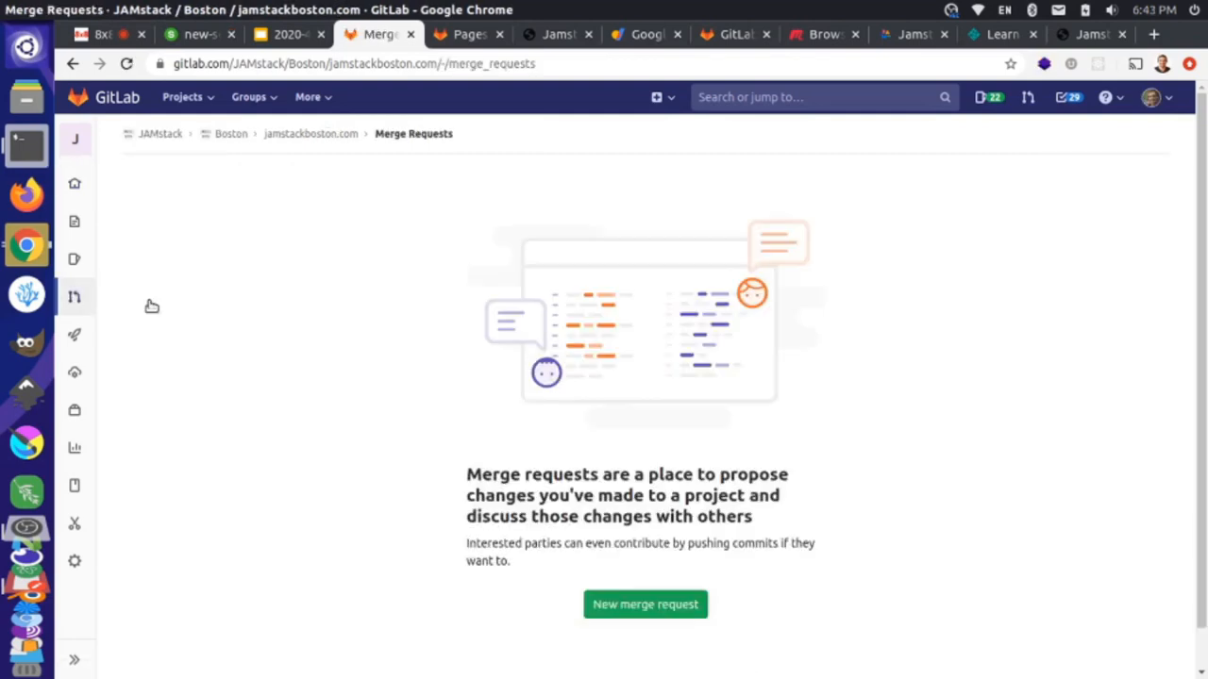
pyautogui.moveTo(646, 605)
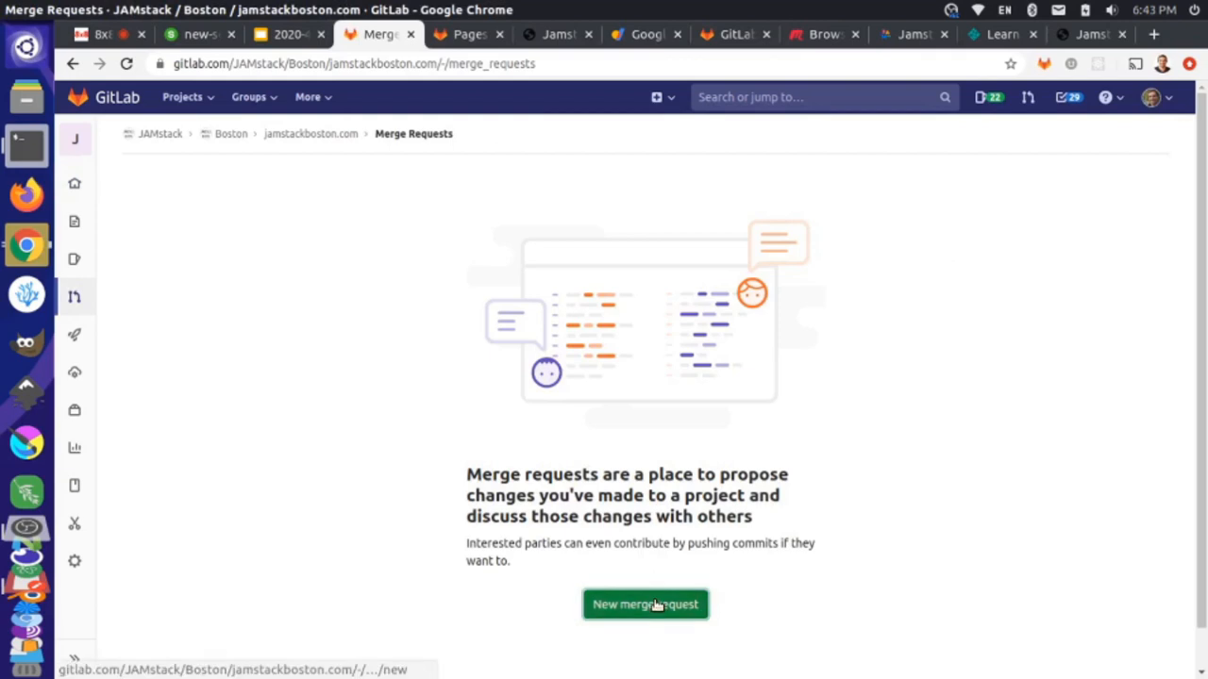
# Start a new merge request and search the source branches for 'do'.
pyautogui.click(645, 604)
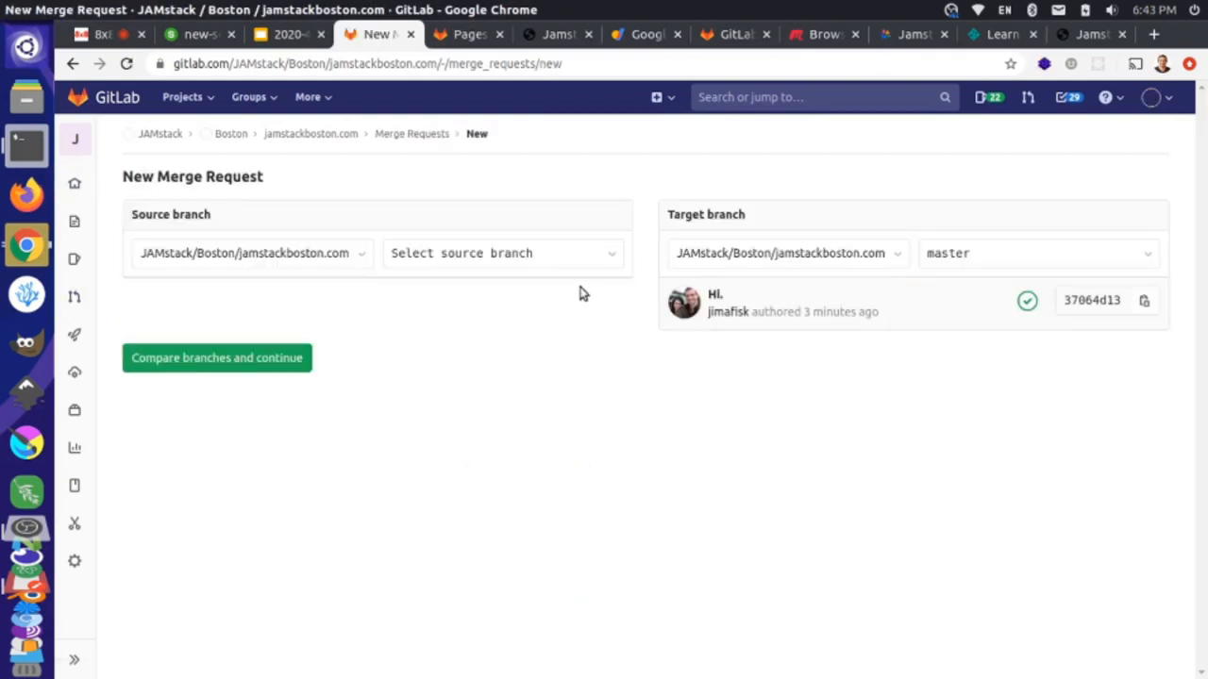
pyautogui.click(501, 253)
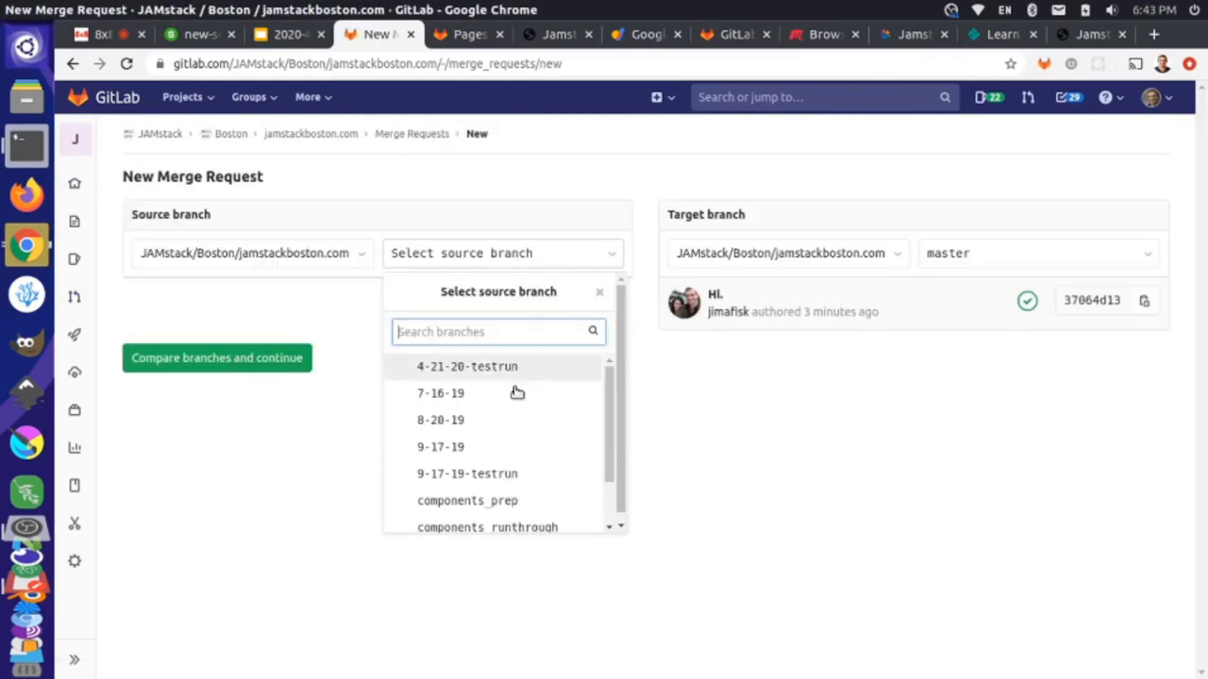
pyautogui.scroll(-3)
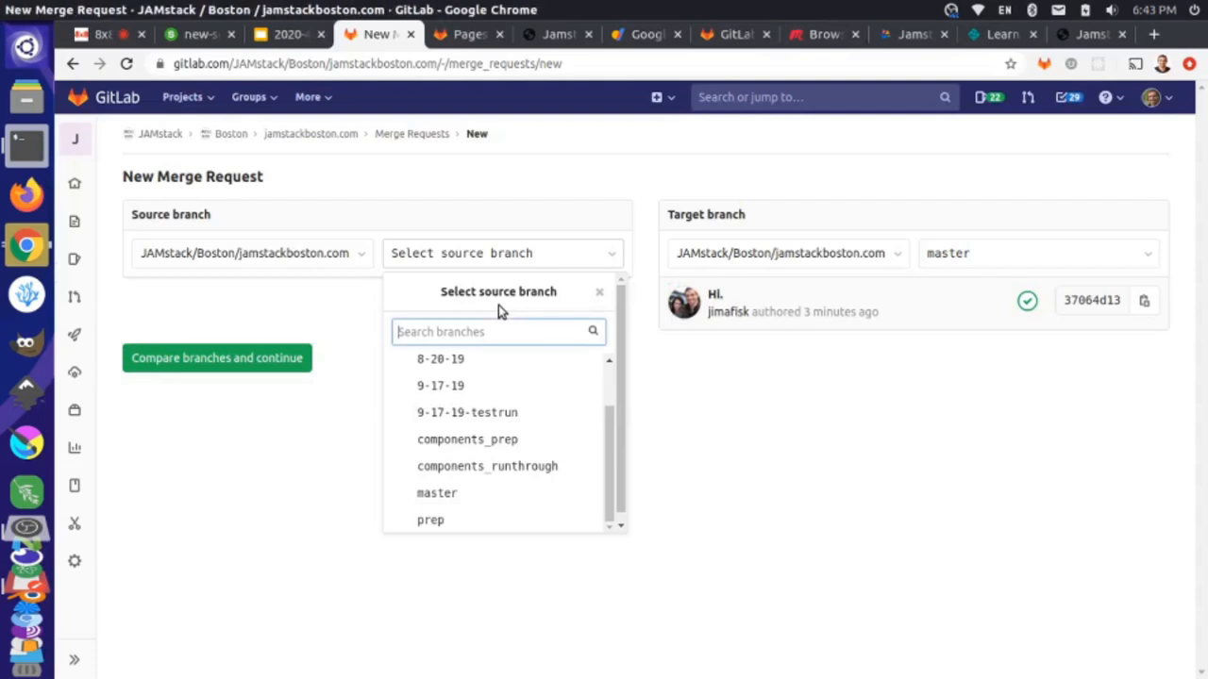
pyautogui.write('do')
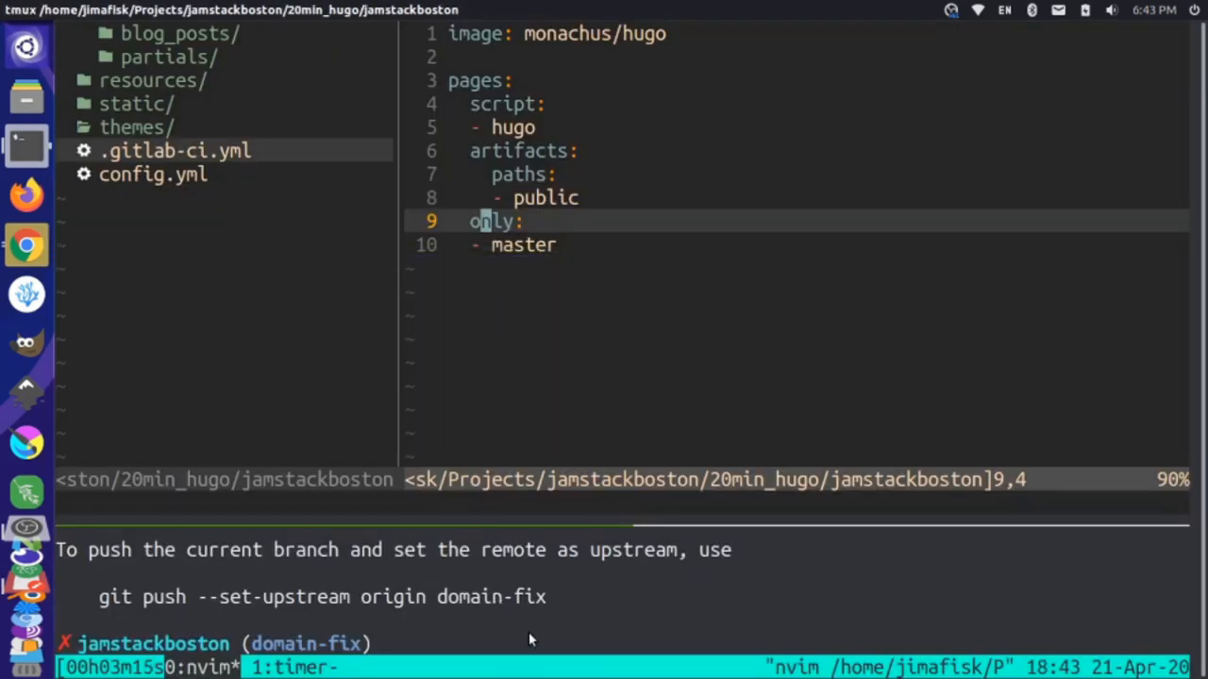
# Run git push gl domain-fix to publish the branch to the GitLab remote.
pyautogui.write('git push -u gl --all')
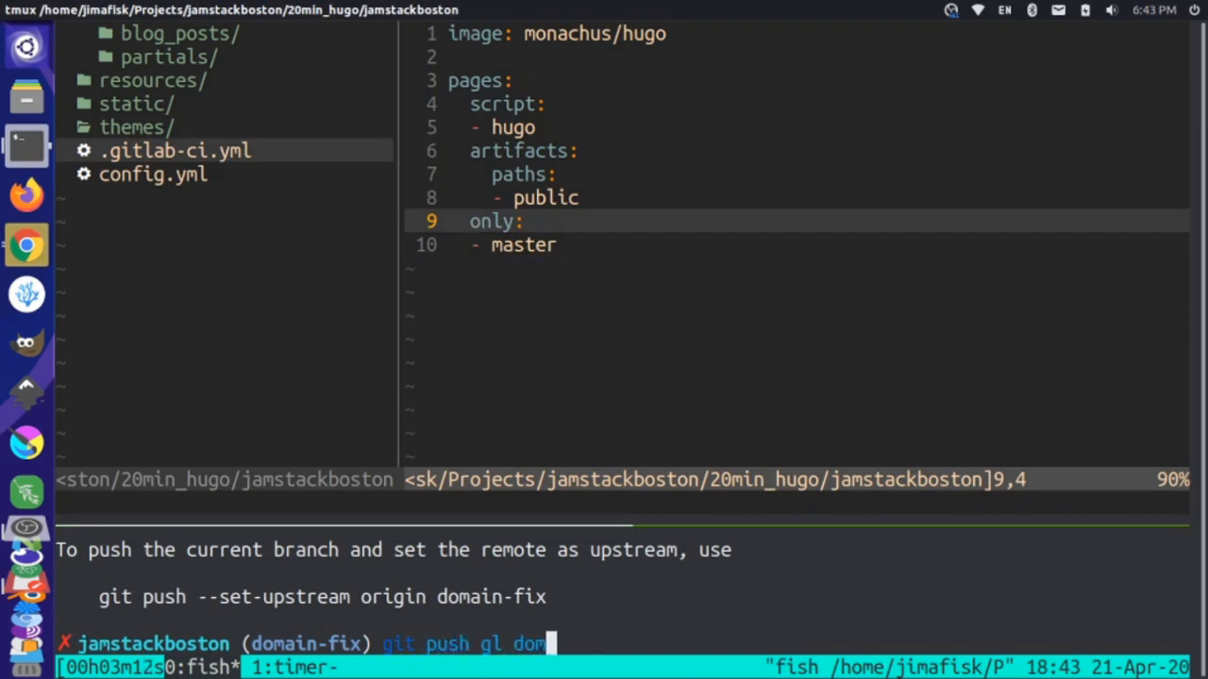
pyautogui.write('ain-fix')
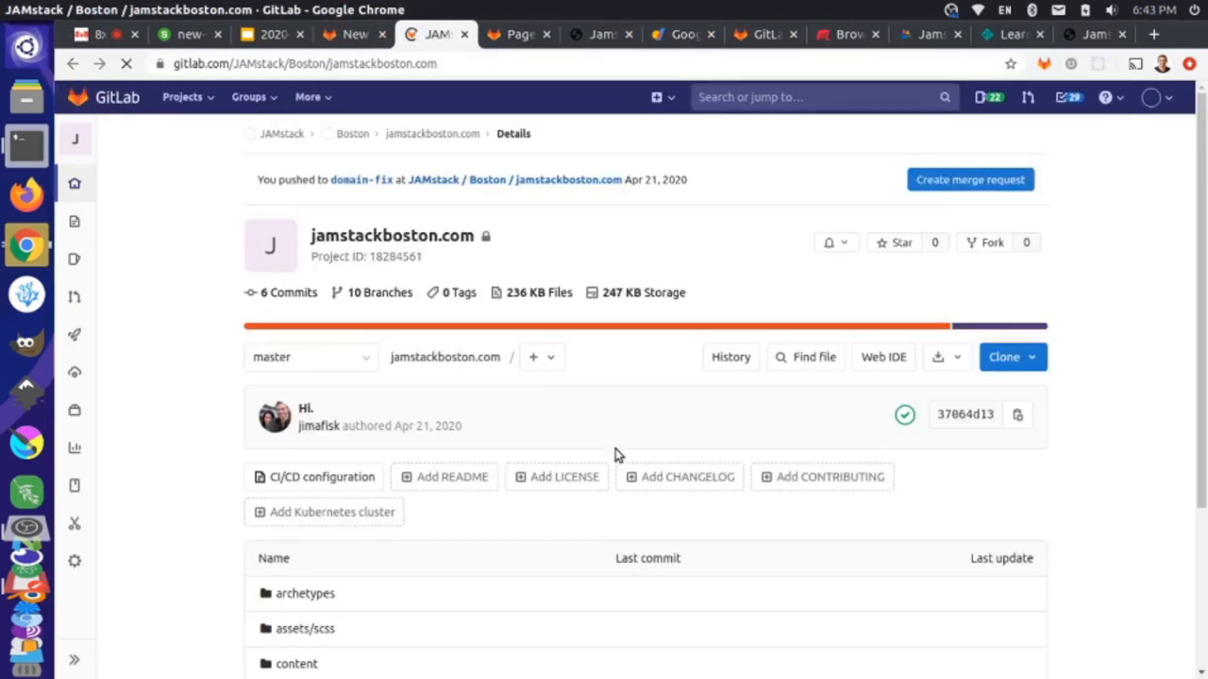
# Choose domain-fix as the source branch, compare it with master and continue to the form.
pyautogui.click(969, 179)
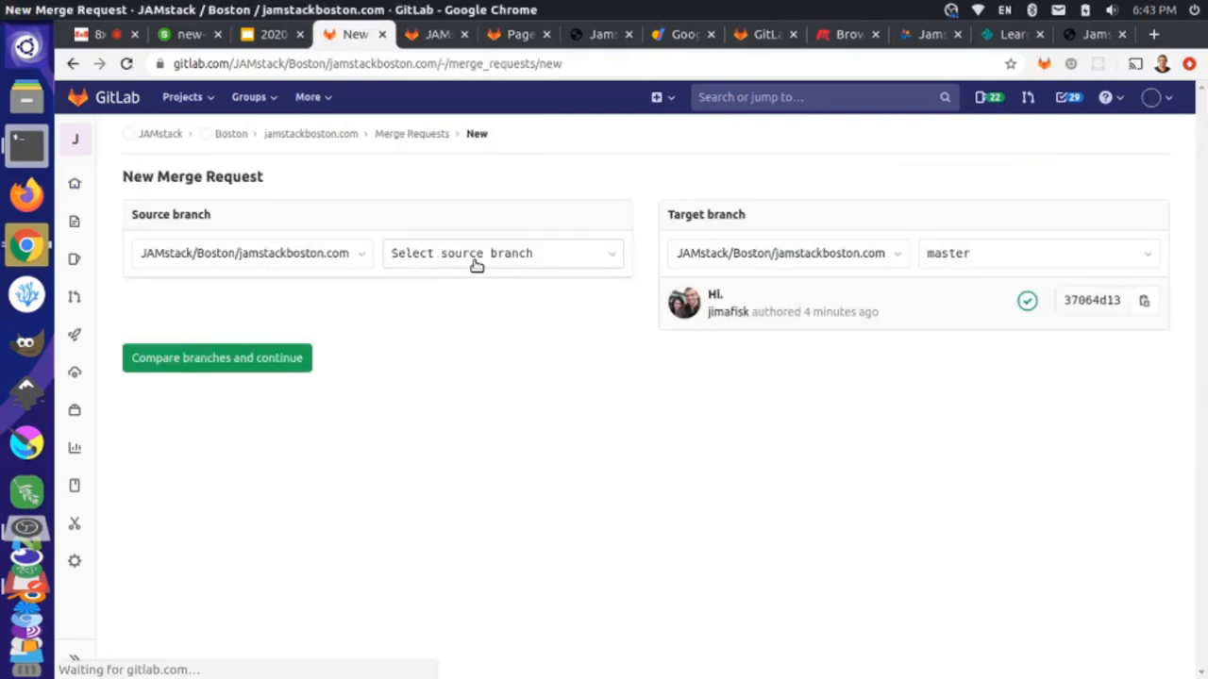
pyautogui.click(501, 253)
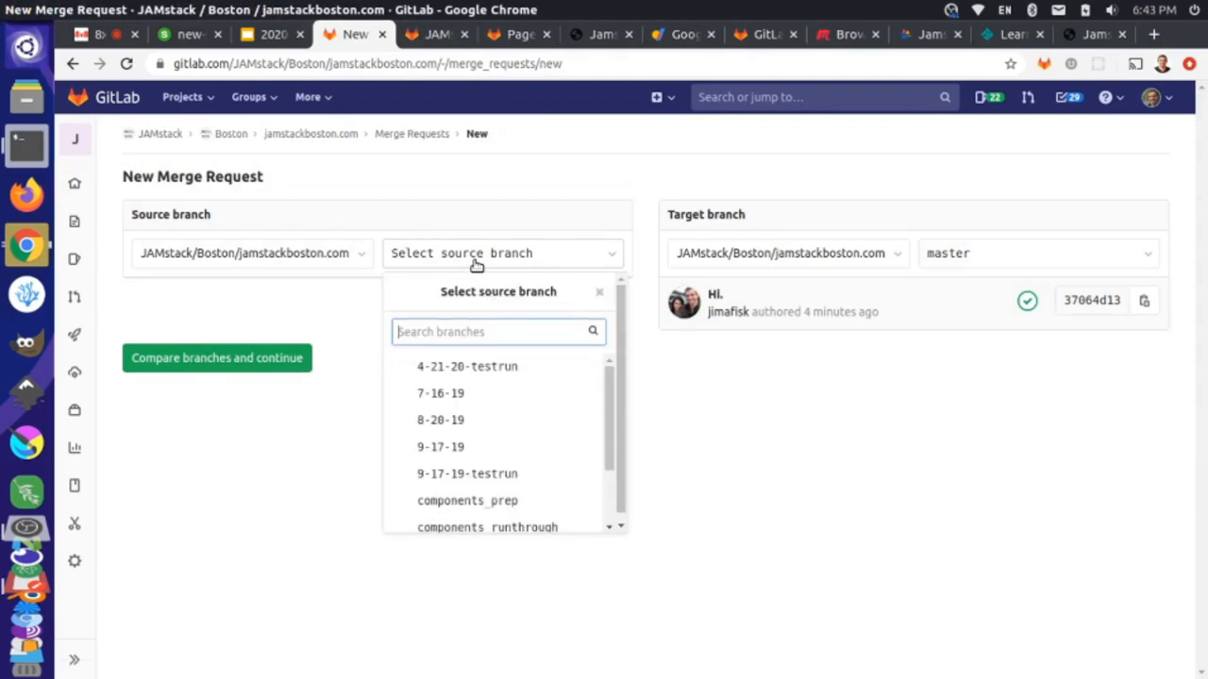
pyautogui.write('do')
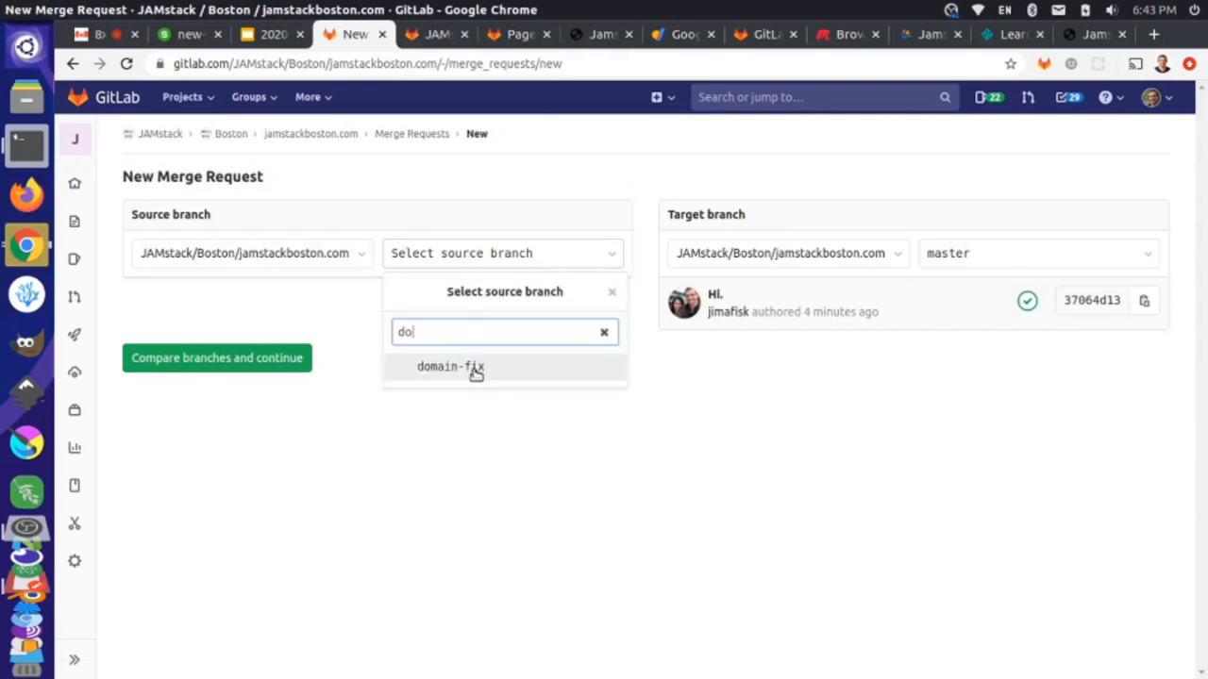
pyautogui.click(450, 366)
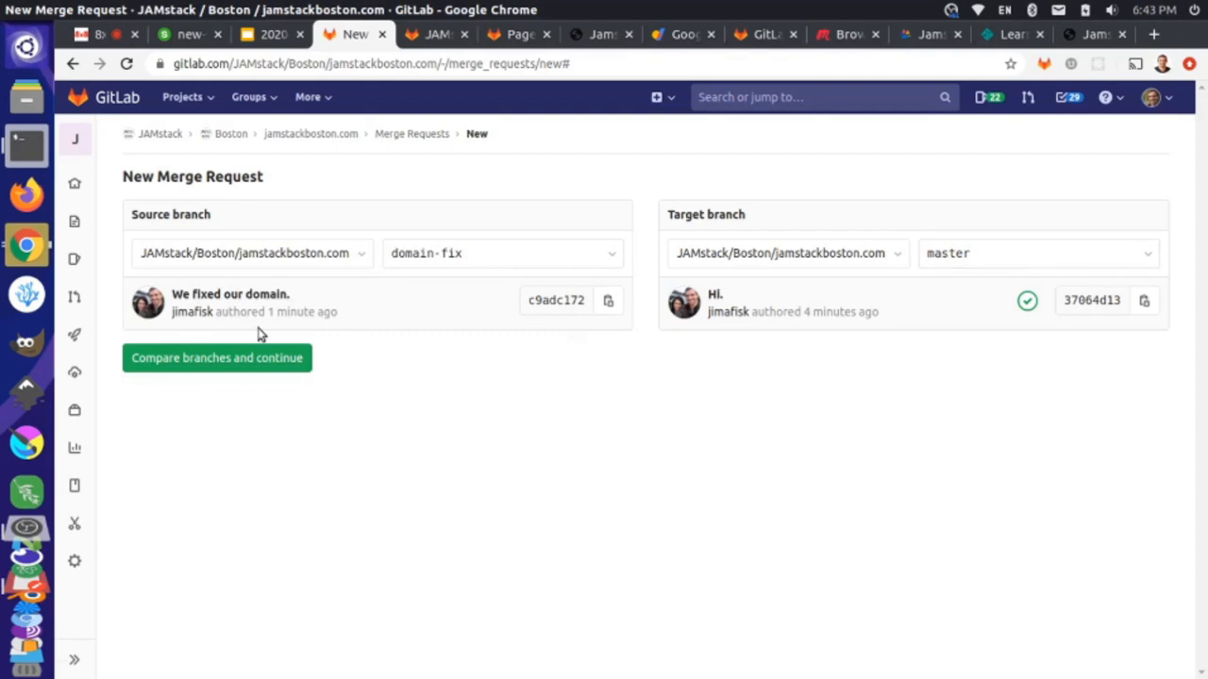
pyautogui.click(216, 357)
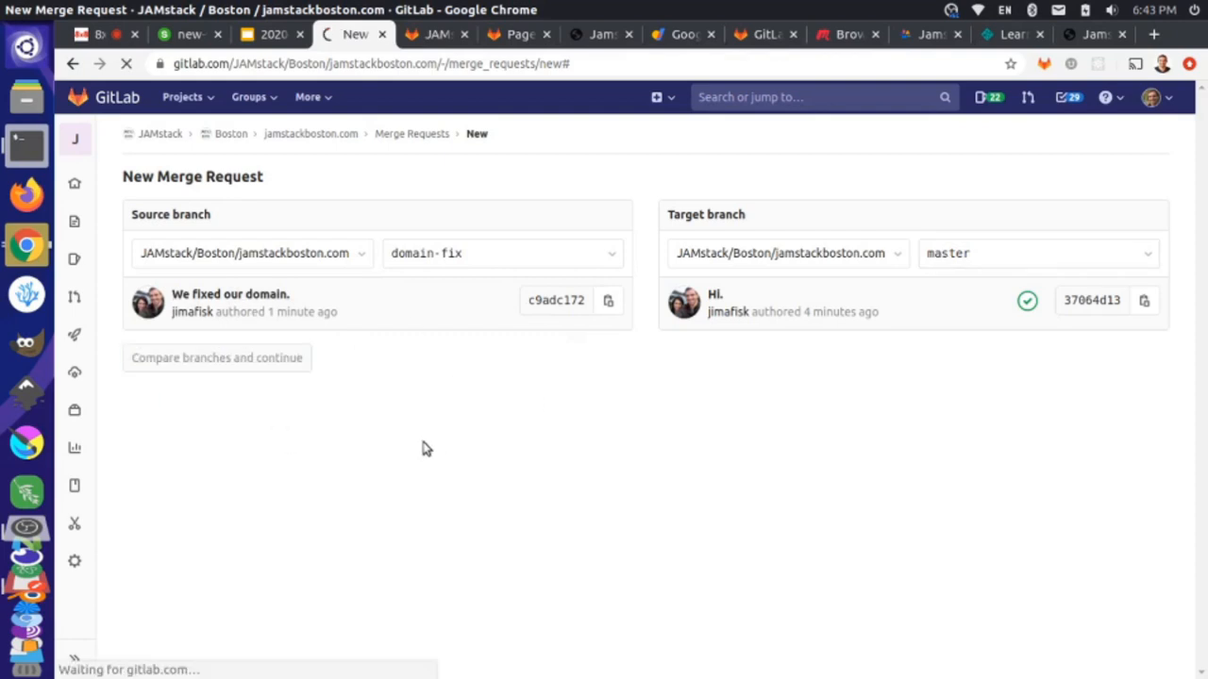
pyautogui.click(217, 356)
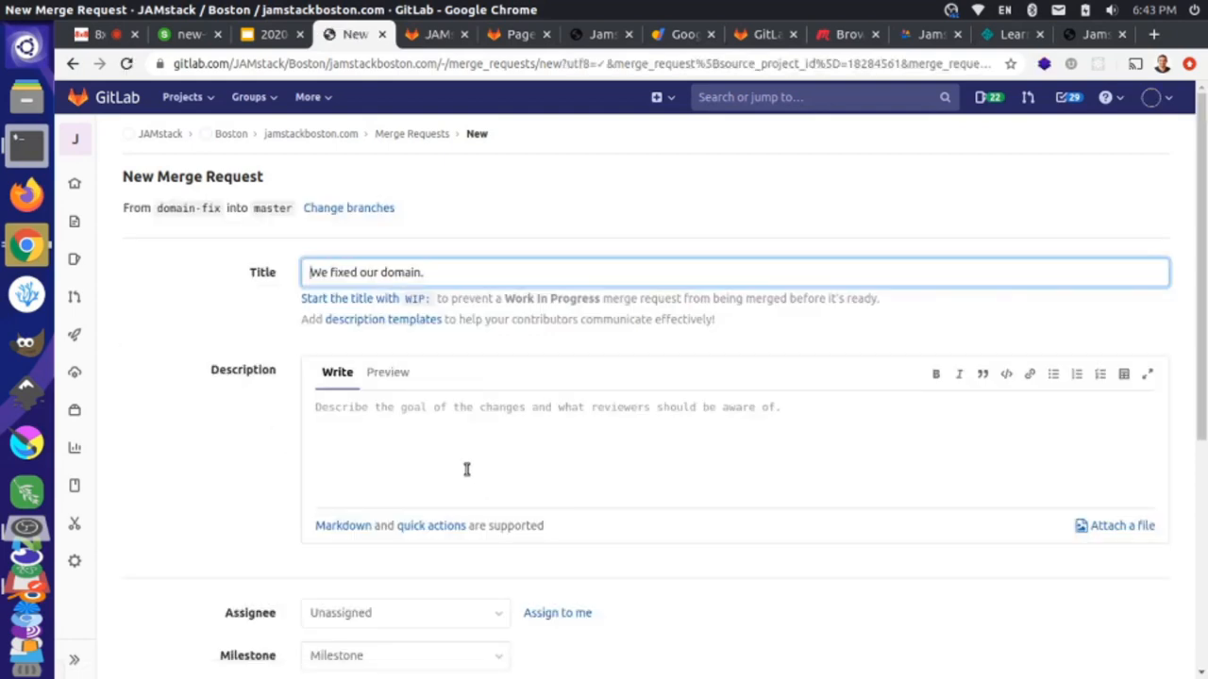
# Submit the 'We fixed our domain.' merge request and merge domain-fix into master.
pyautogui.scroll(-3)
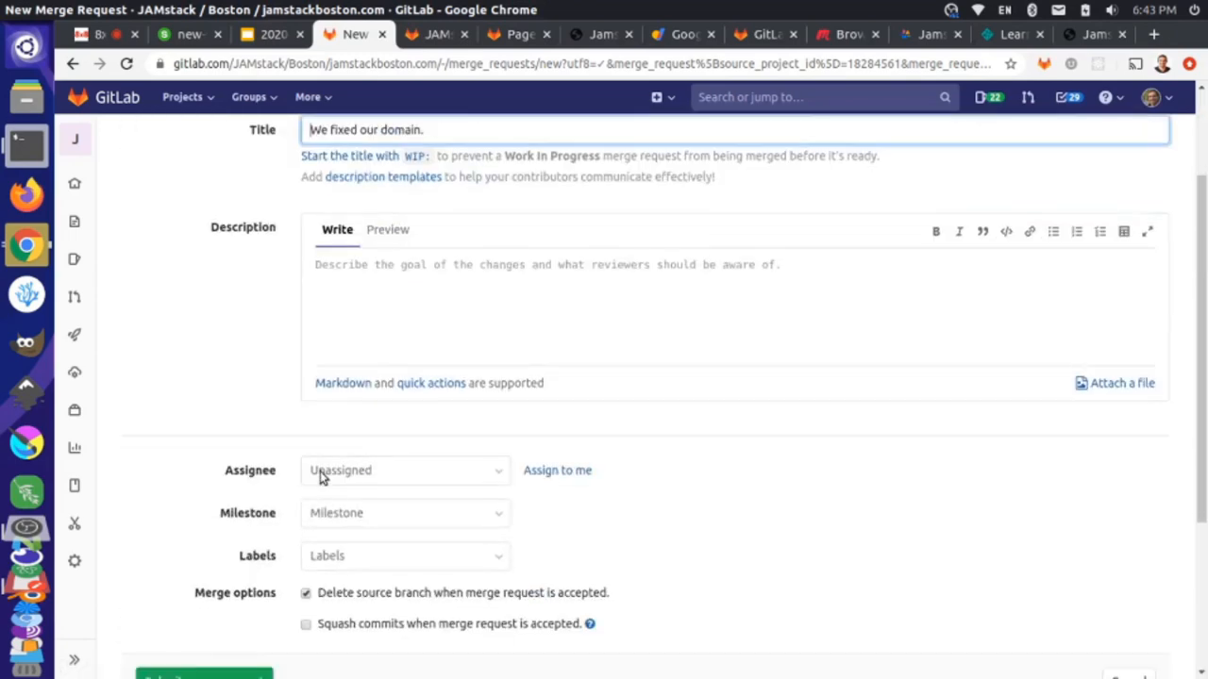
pyautogui.scroll(-3)
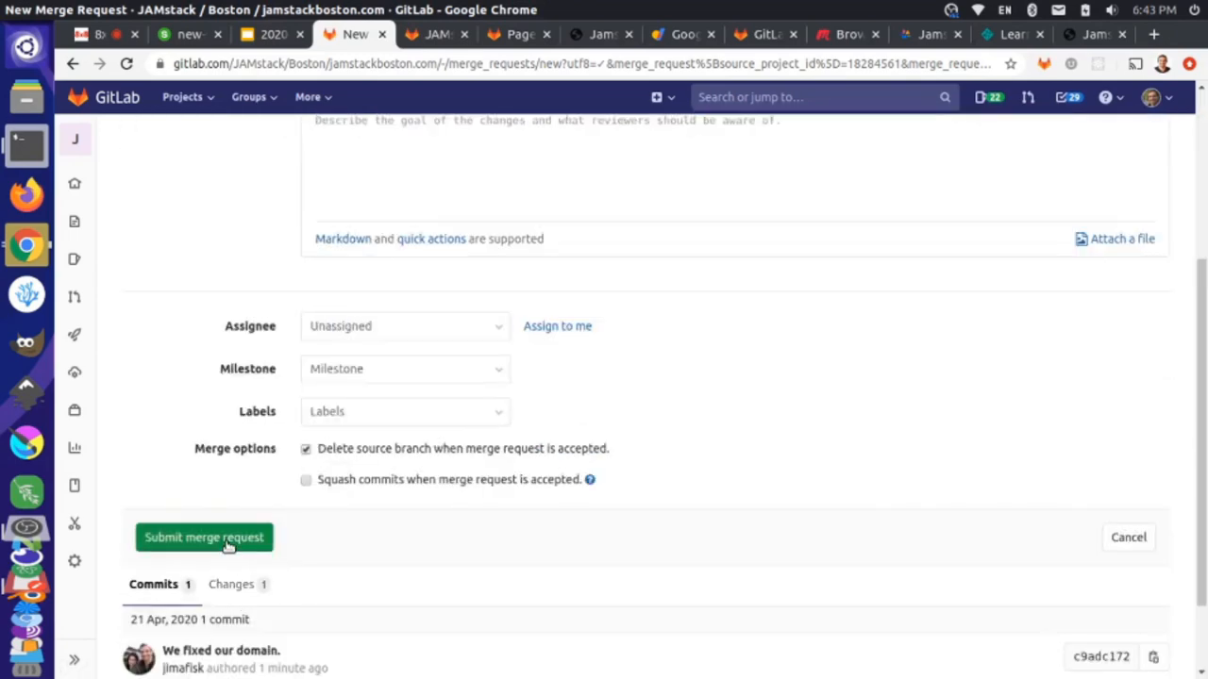
pyautogui.click(204, 537)
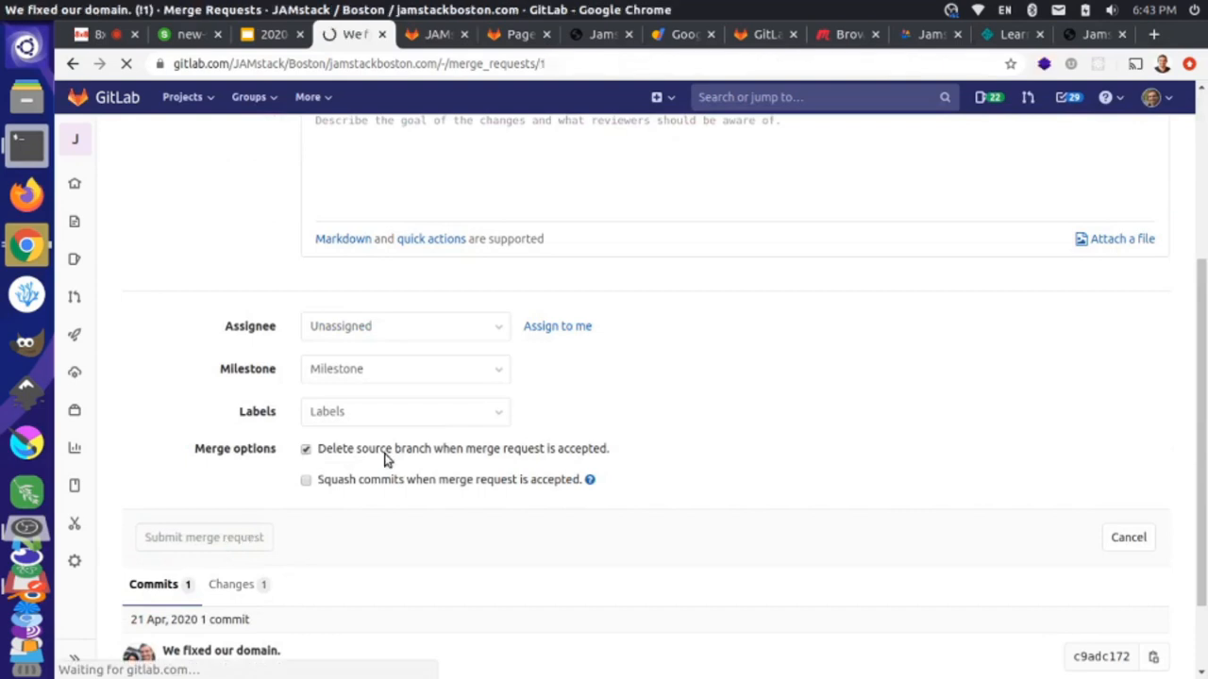
pyautogui.click(204, 537)
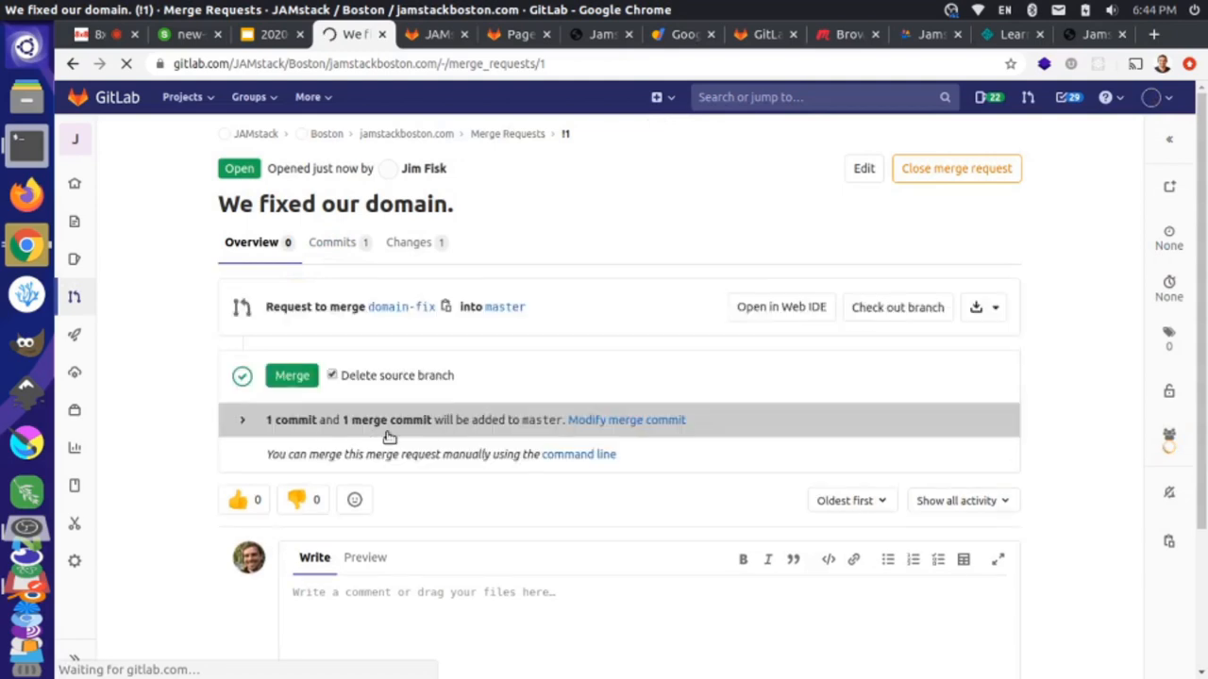
pyautogui.click(292, 375)
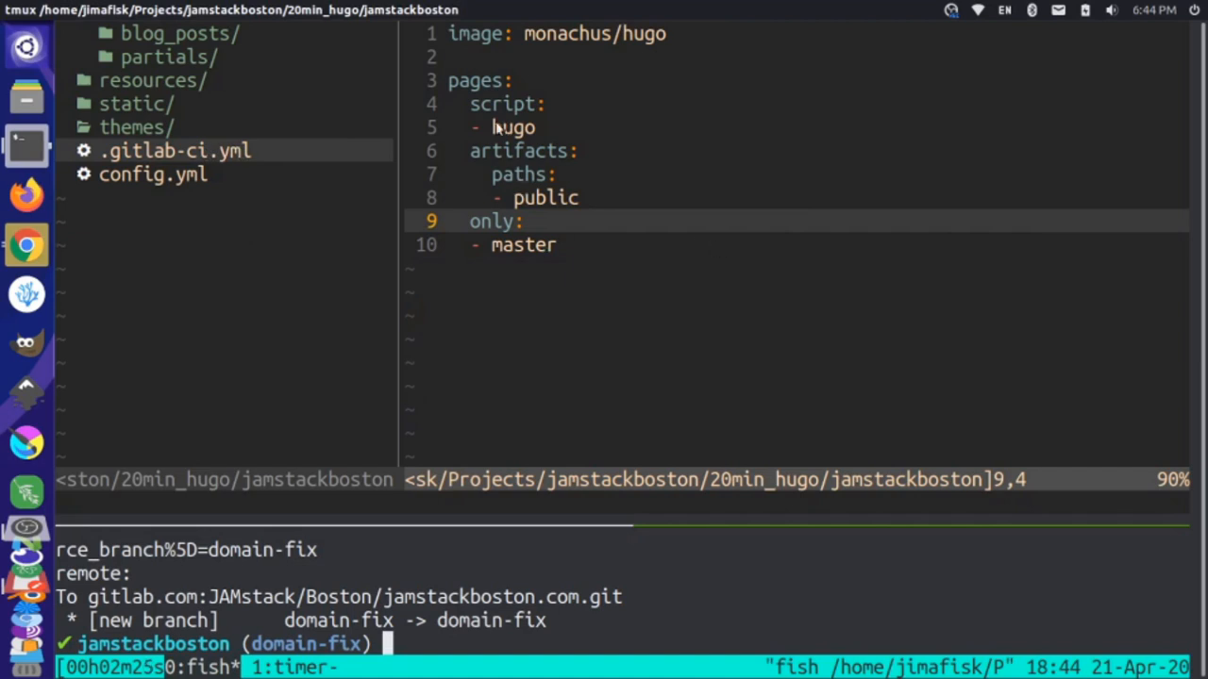
pyautogui.moveTo(543, 349)
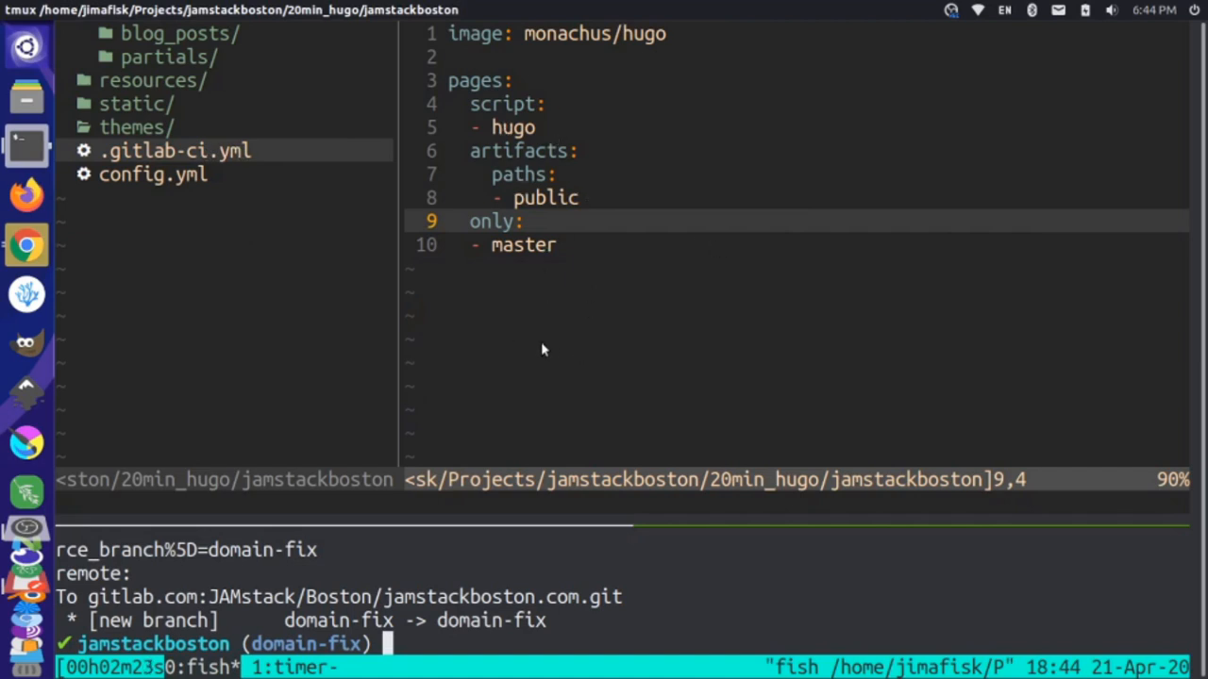
pyautogui.press('alt+Tab')
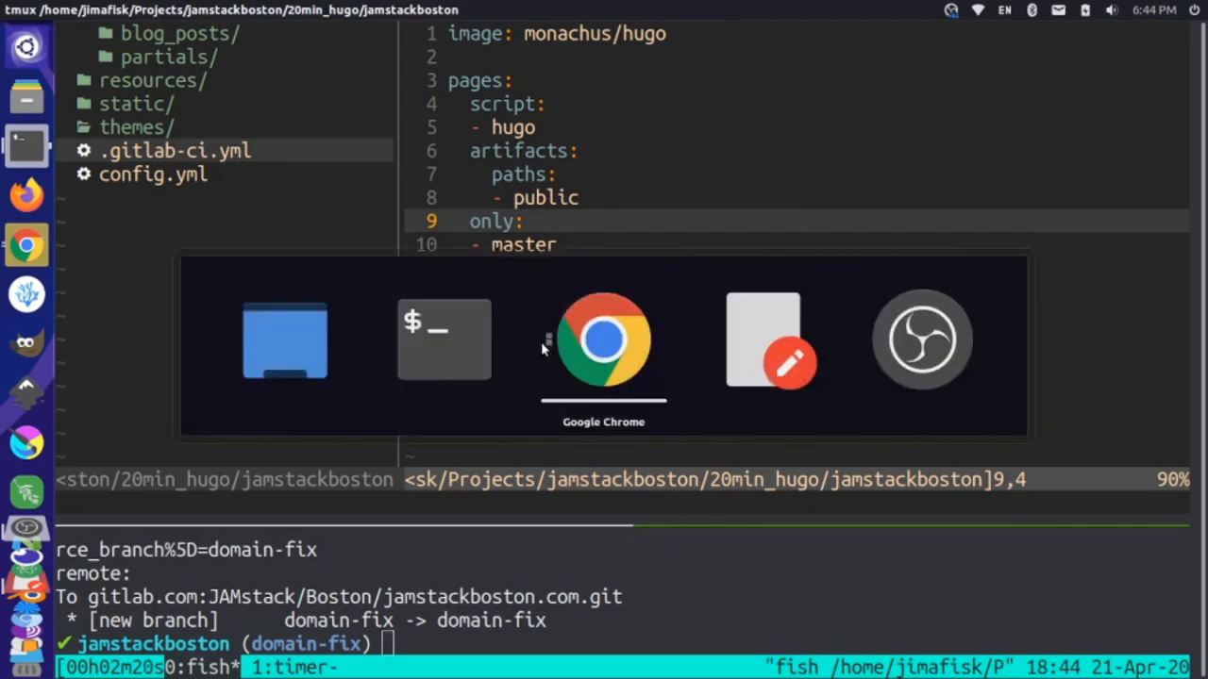
pyautogui.click(602, 340)
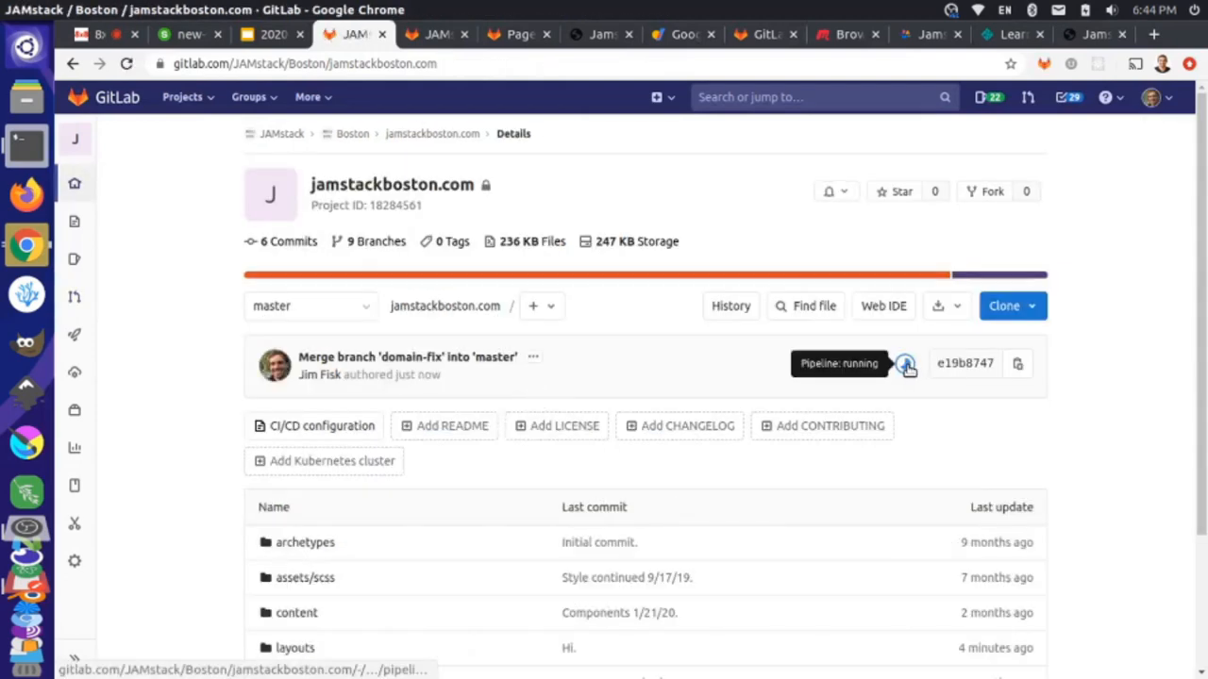
pyautogui.moveTo(834, 377)
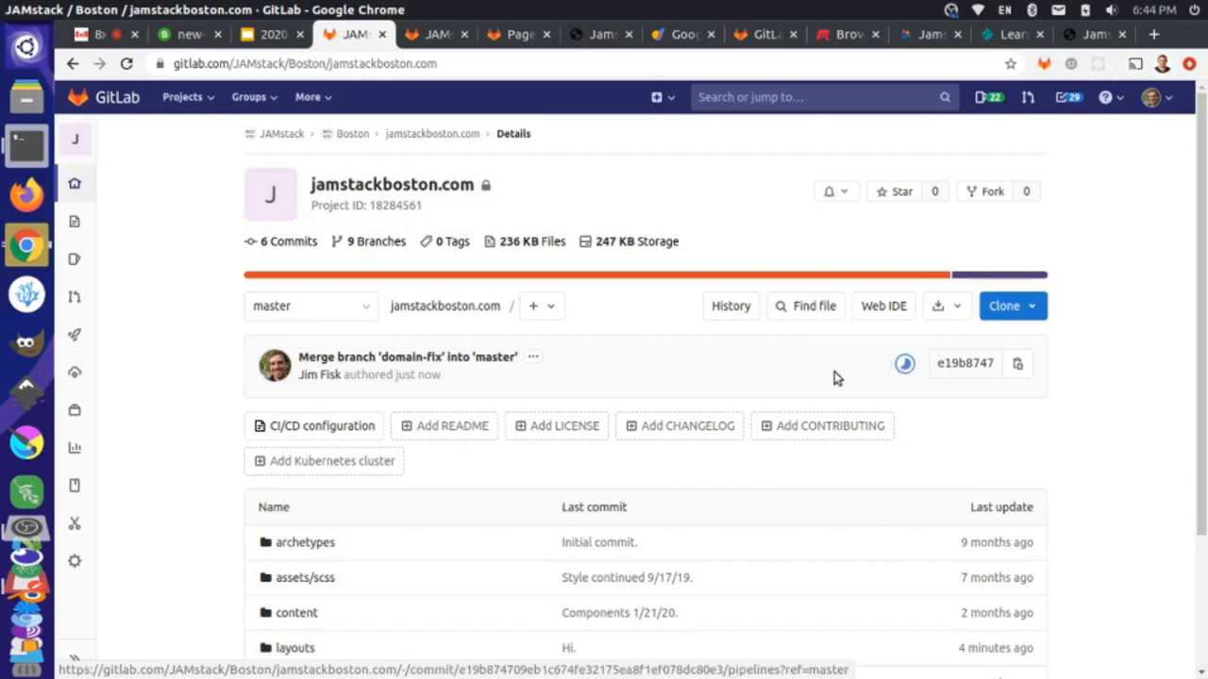
pyautogui.moveTo(904, 363)
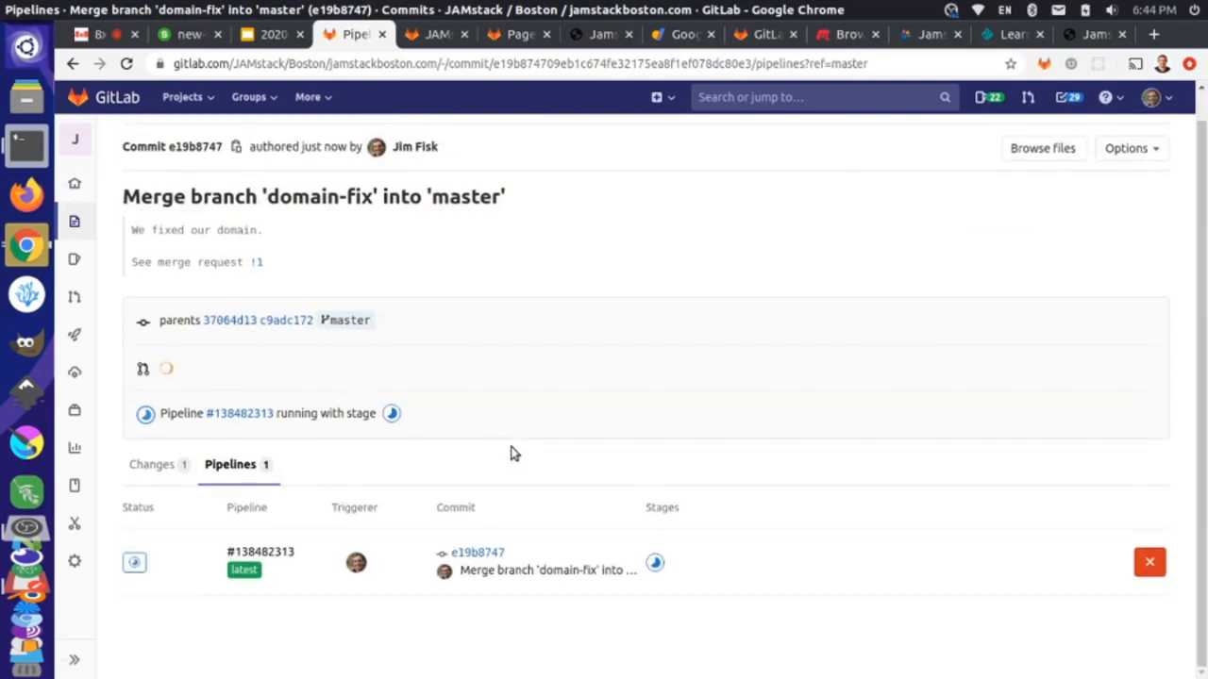
pyautogui.moveTo(226, 232)
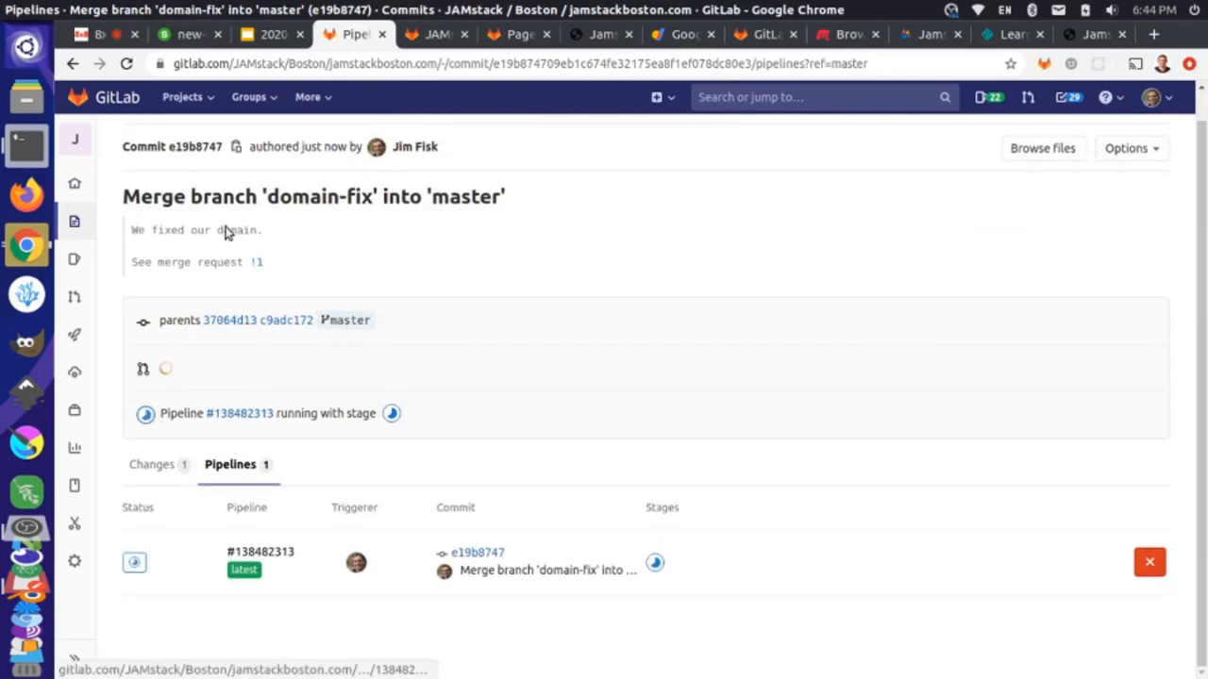
# Watch the merge commit's pipeline pass in 37 seconds, then return to the jamstackboston.com tab.
pyautogui.click(437, 34)
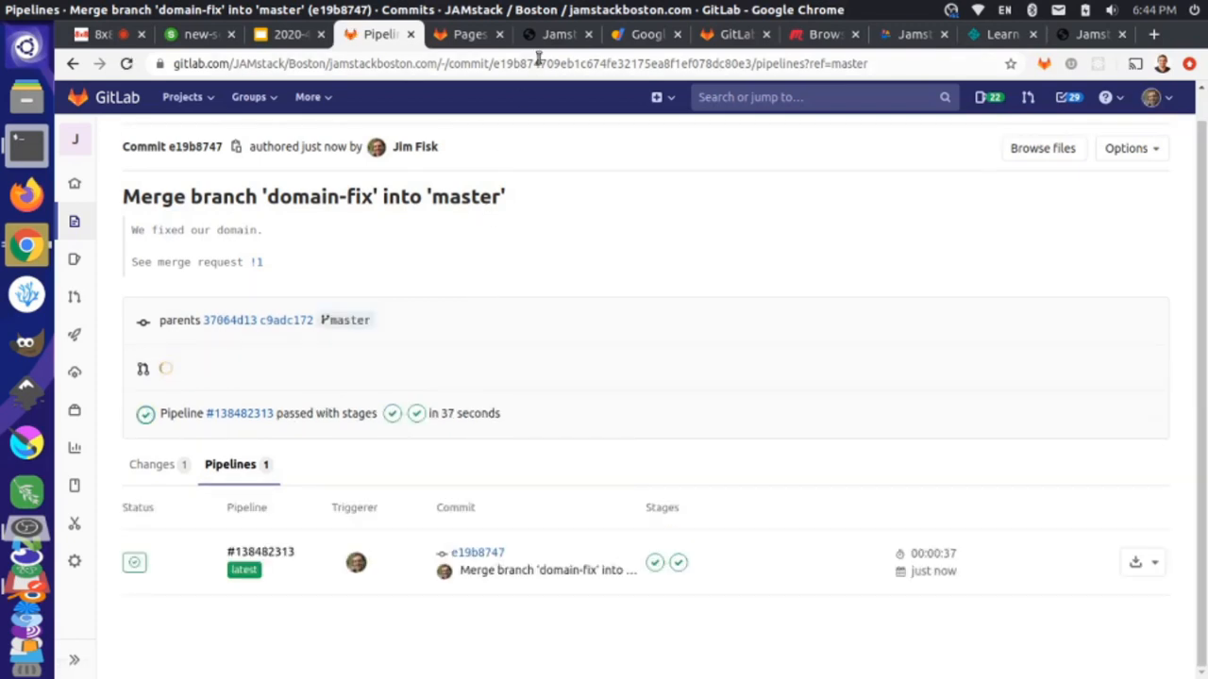
pyautogui.click(557, 34)
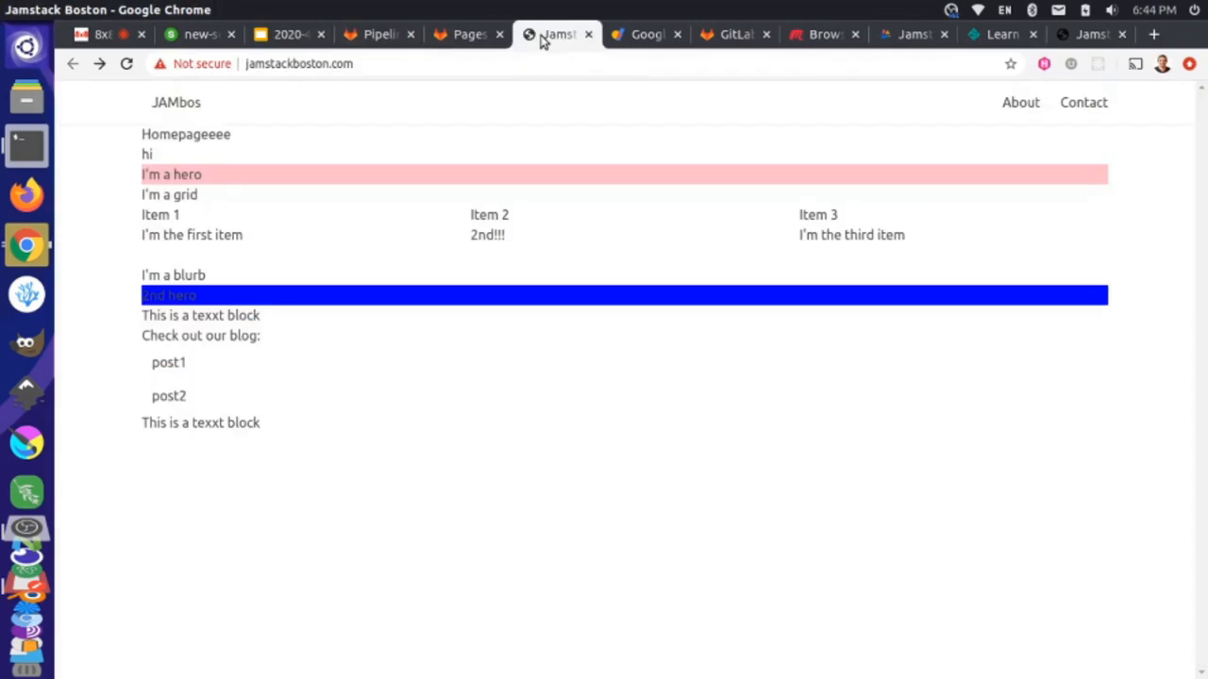
pyautogui.moveTo(521, 151)
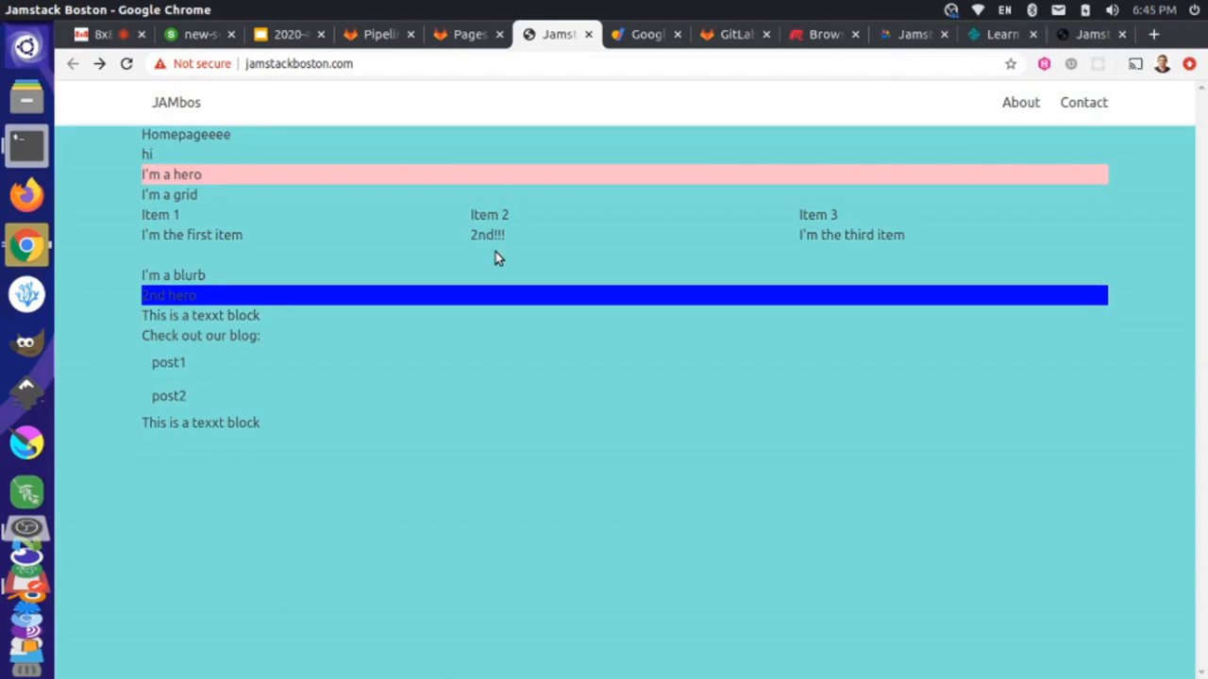
# After seeing the homepage's teal styling, switch back to the 8x8 video meeting tab.
pyautogui.click(102, 34)
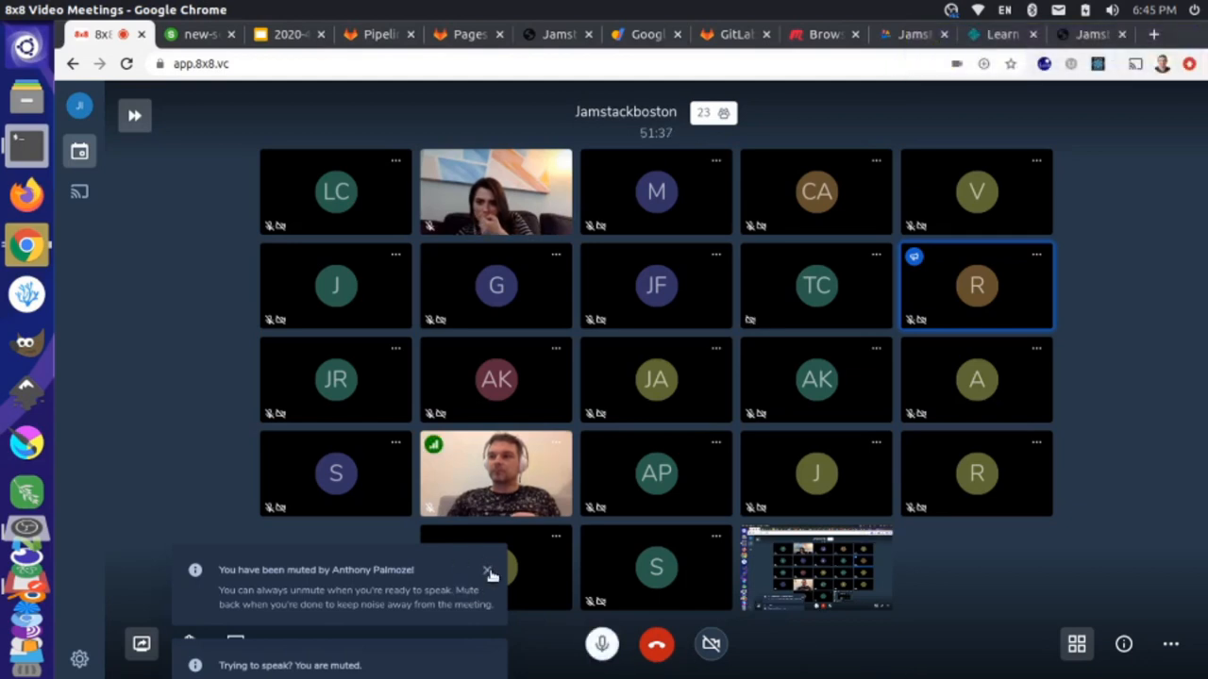
# Dismiss the 'You have been muted' notice and return to the passed pipeline #138482313 for the merge commit.
pyautogui.click(489, 570)
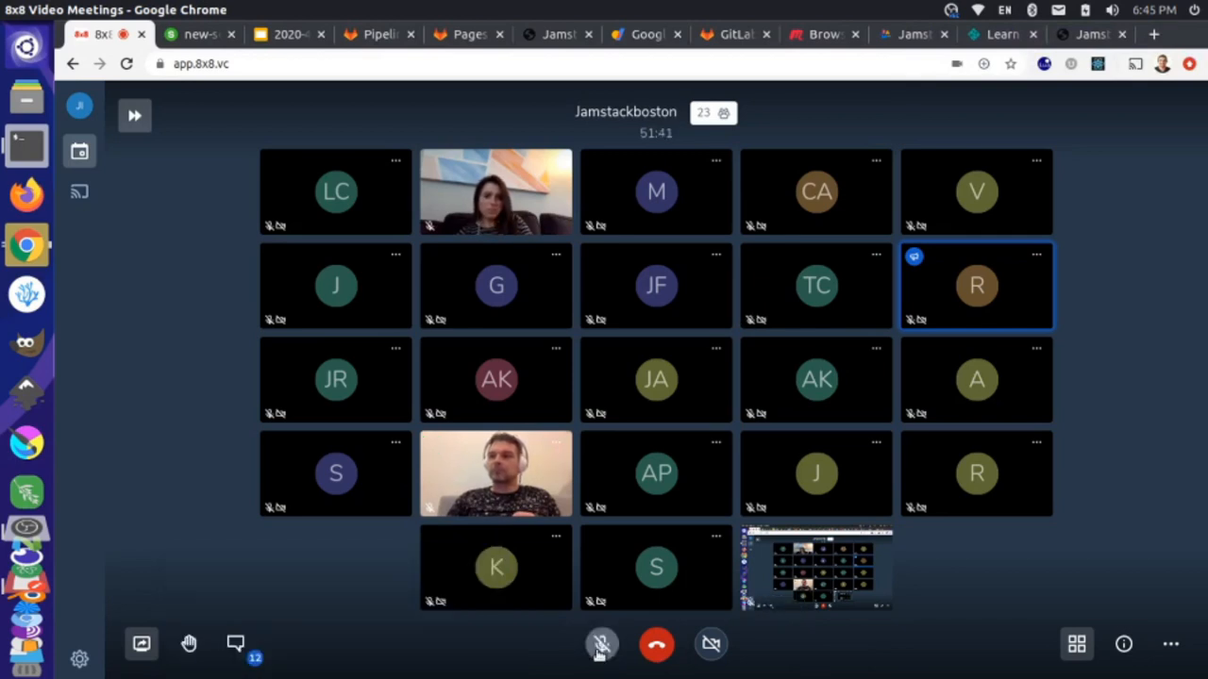
pyautogui.moveTo(601, 645)
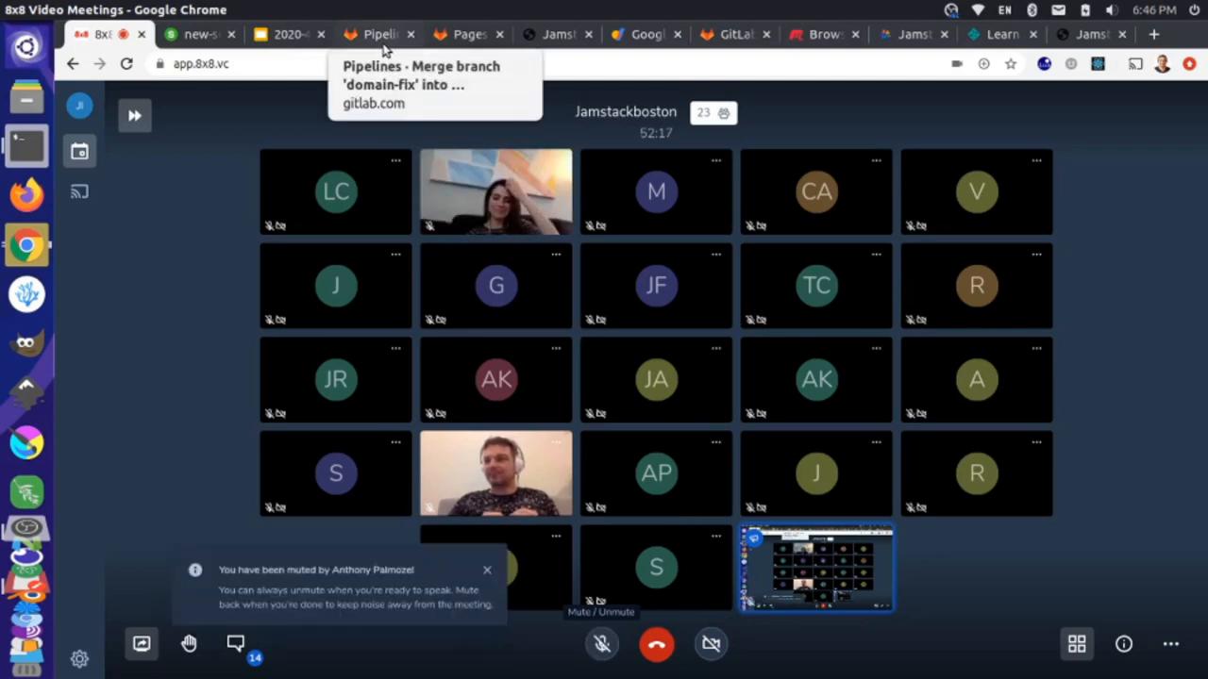
pyautogui.click(377, 34)
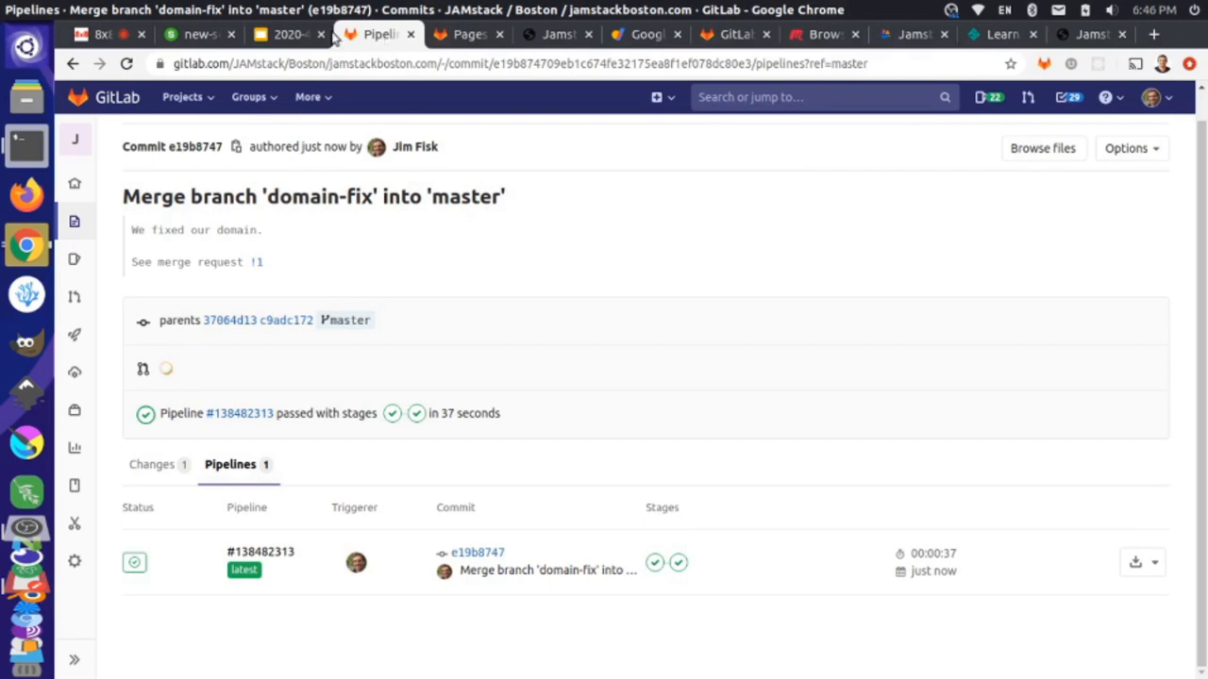
pyautogui.click(102, 34)
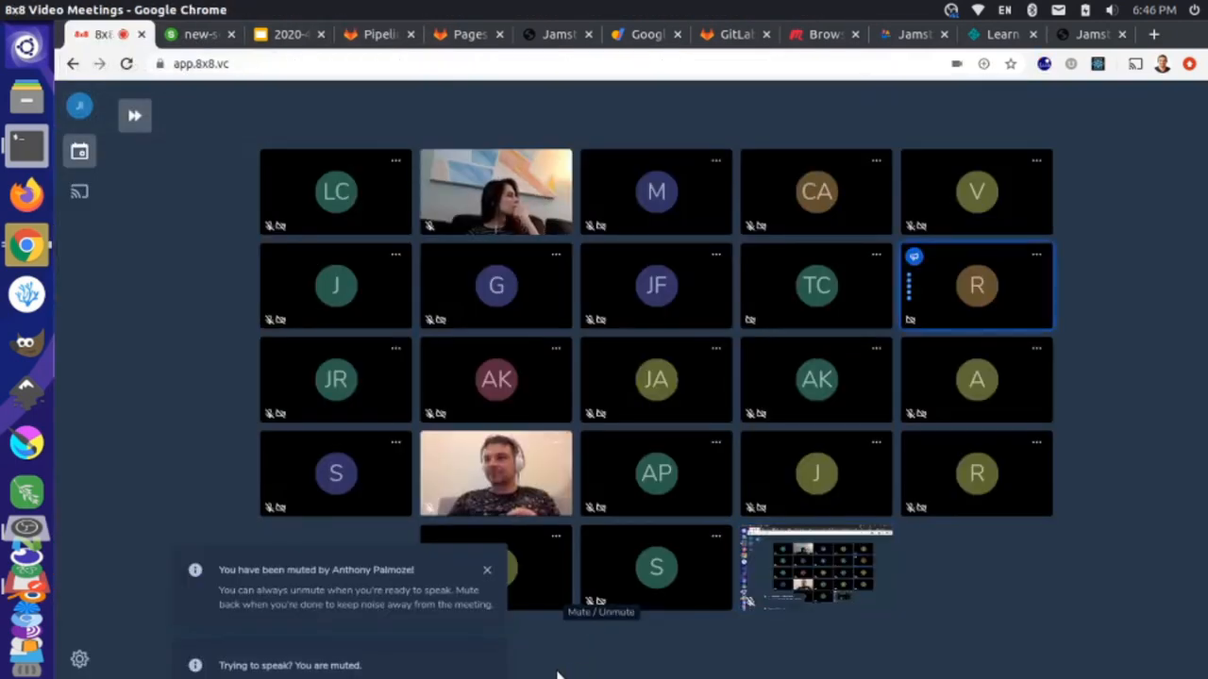
pyautogui.moveTo(484, 623)
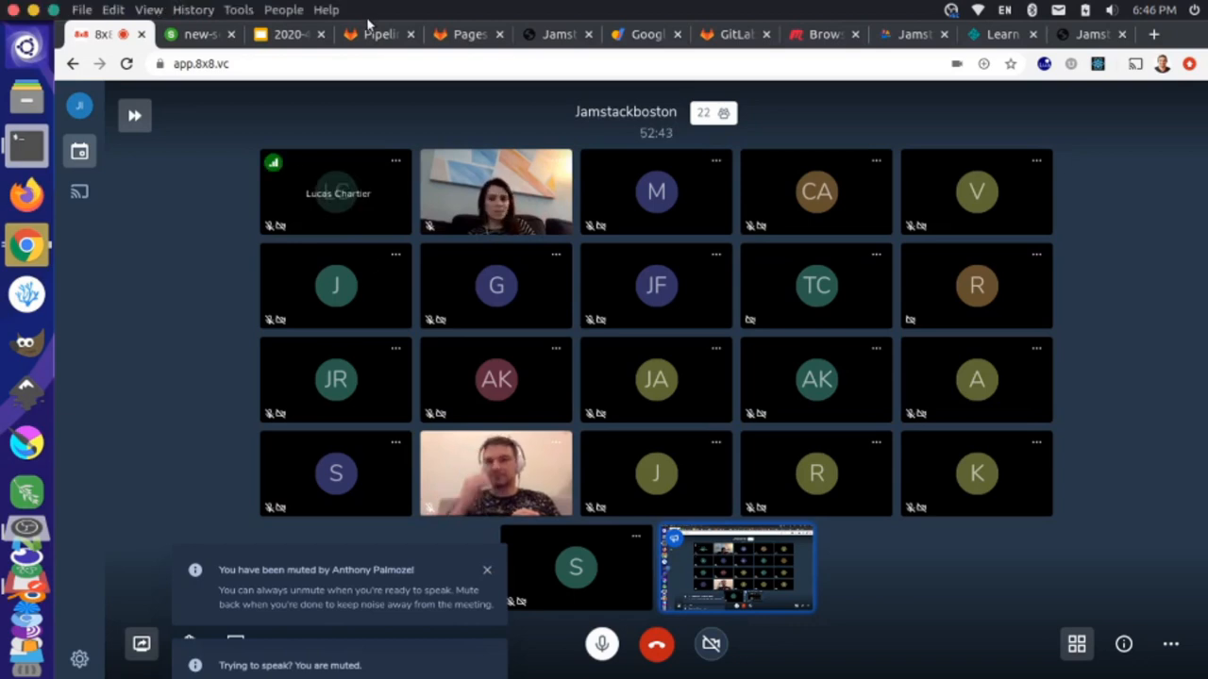
pyautogui.click(377, 34)
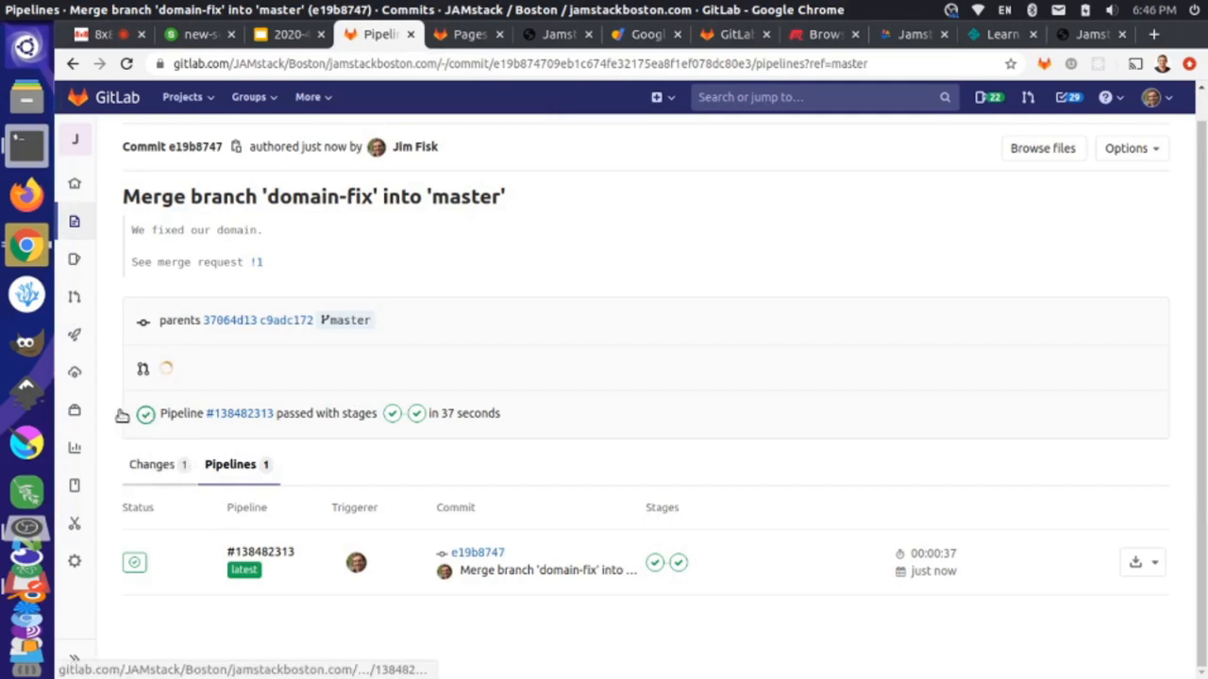
# Confirm the styled jamstackboston.com homepage loads, glance at the empty Slido Q&A, and return to the 8x8 meeting.
pyautogui.click(556, 34)
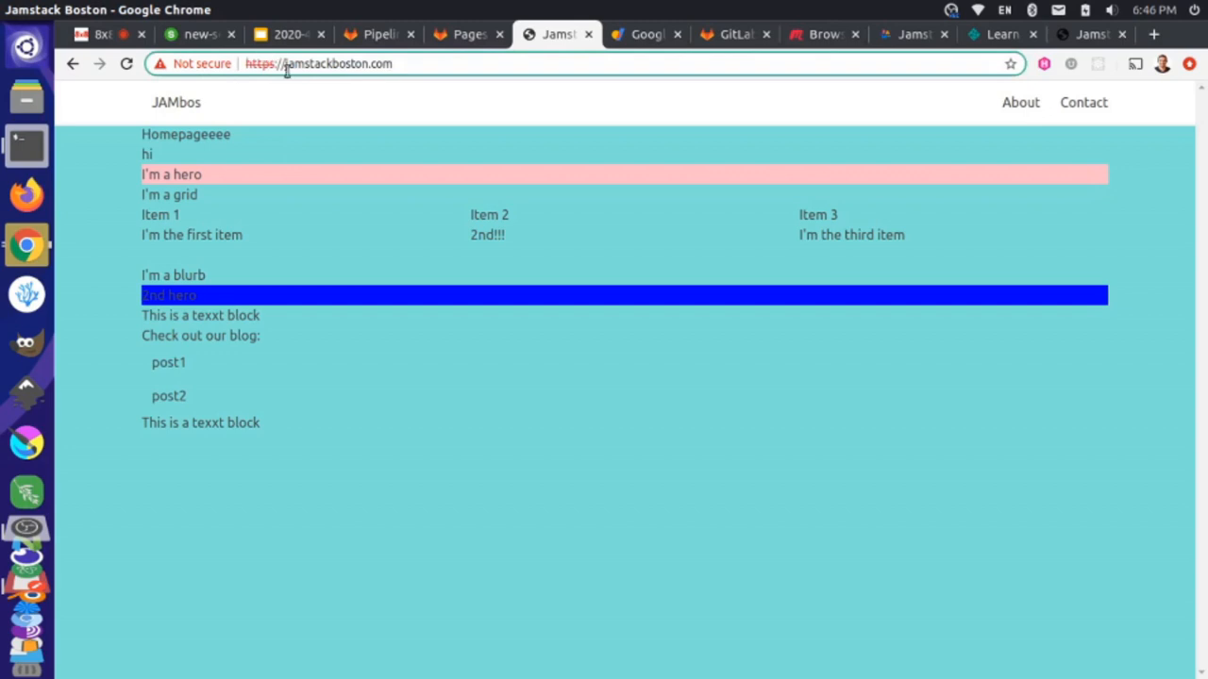
pyautogui.moveTo(324, 225)
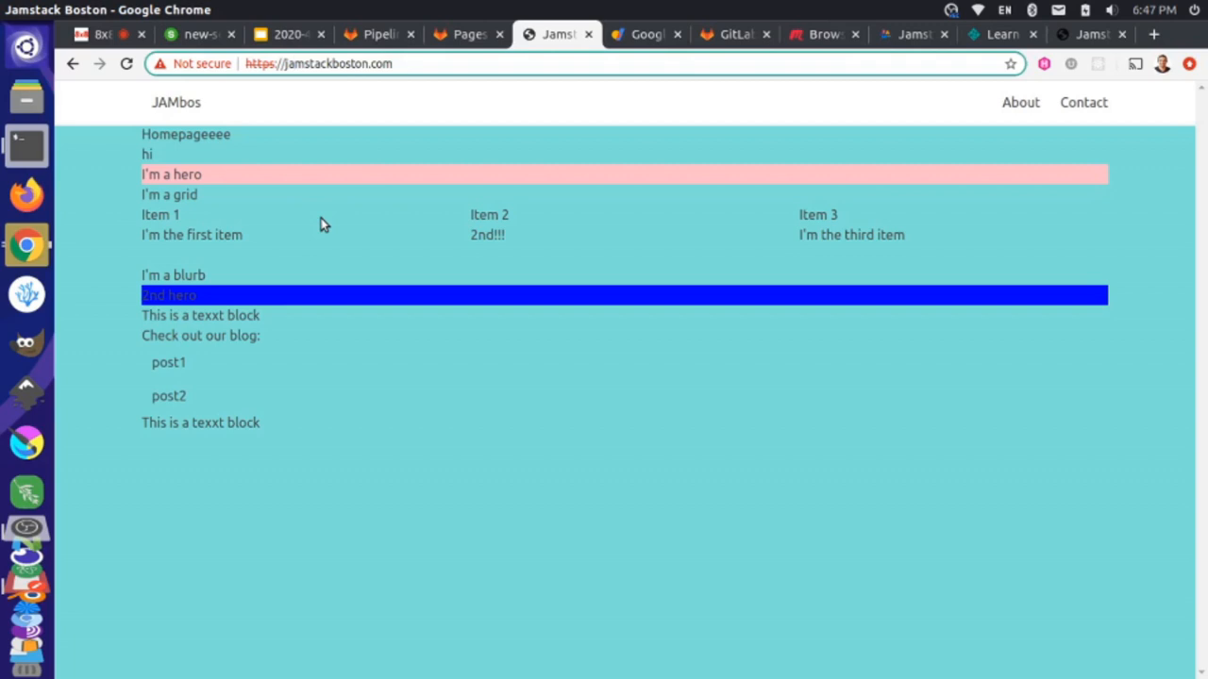
pyautogui.moveTo(296, 167)
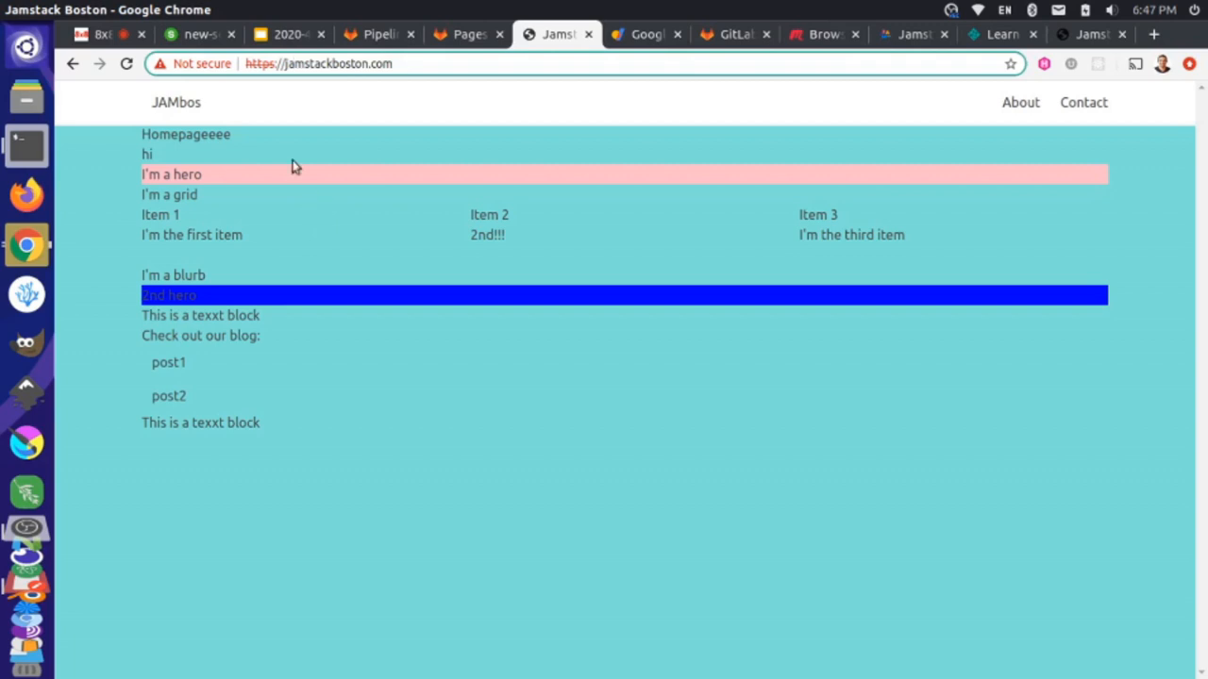
pyautogui.click(198, 34)
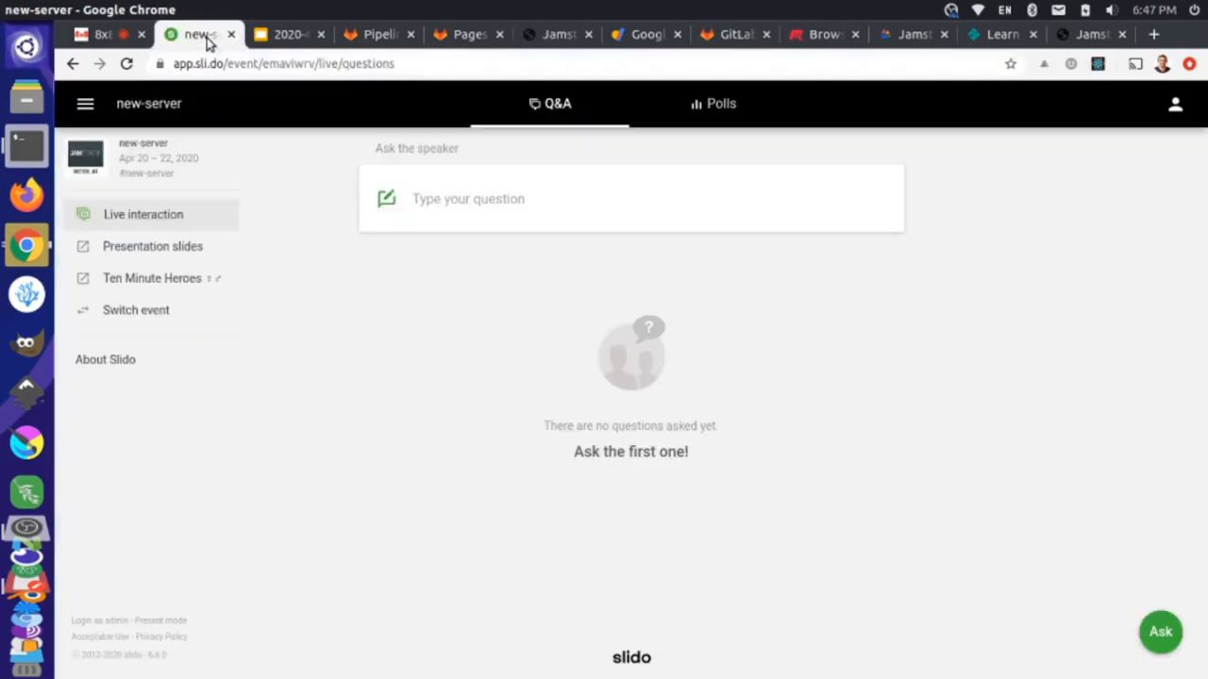
pyautogui.moveTo(554, 278)
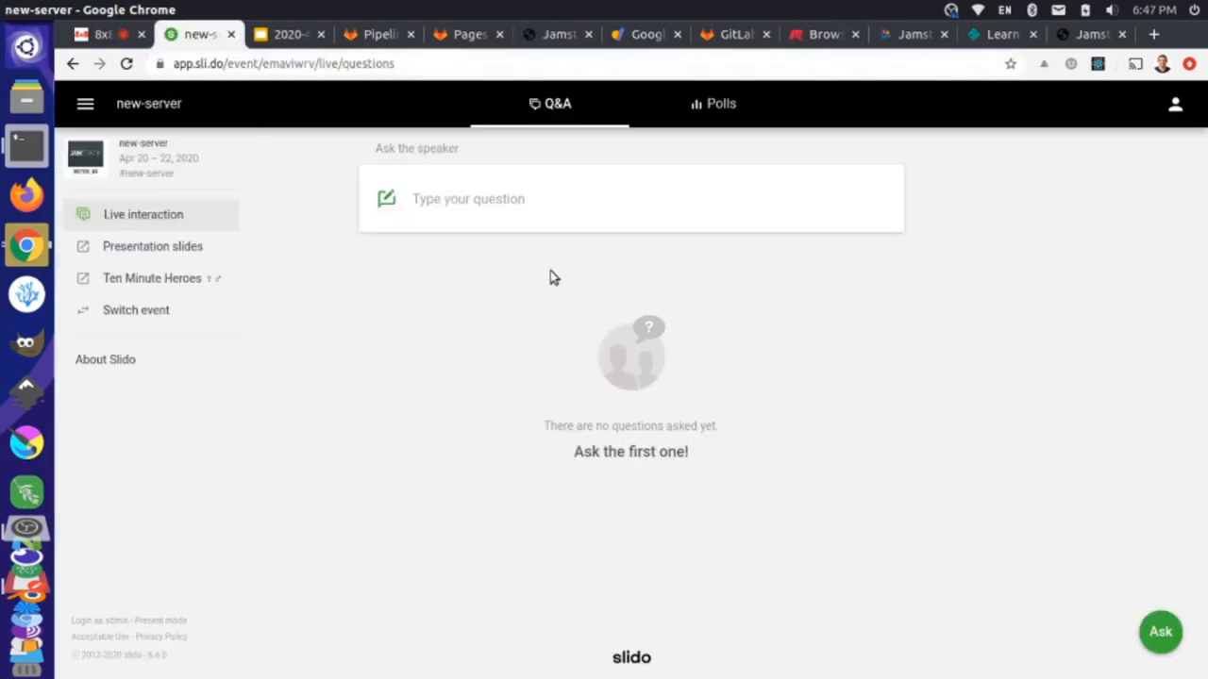
pyautogui.click(101, 34)
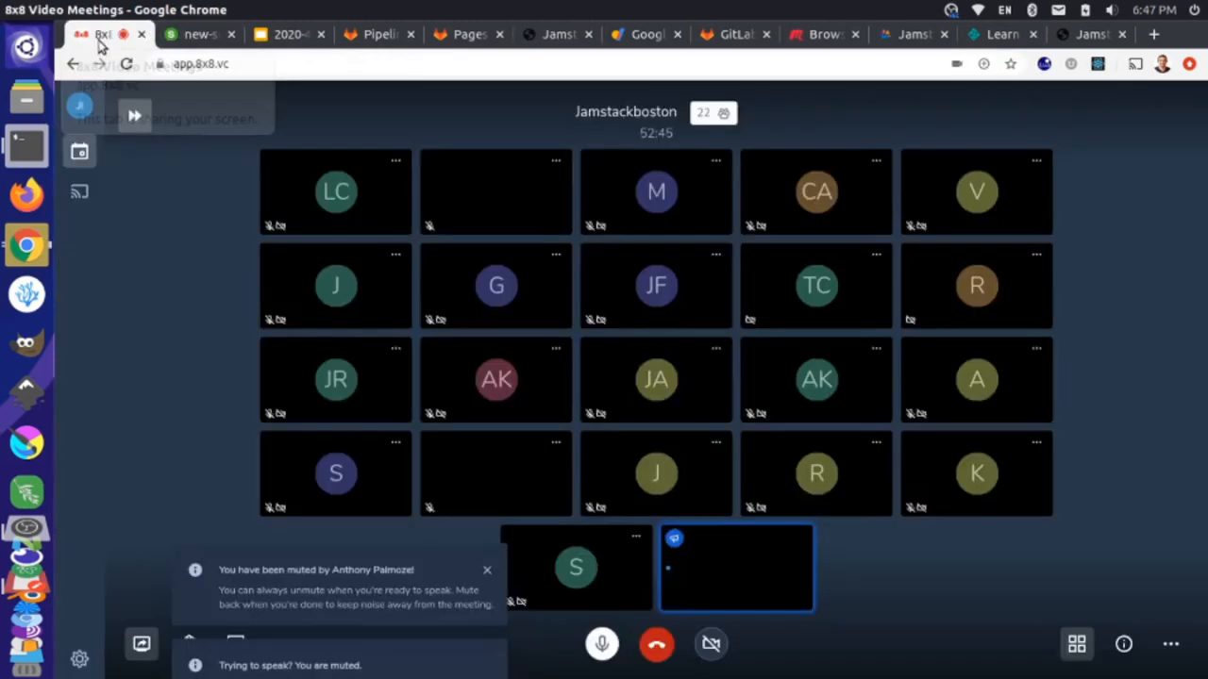